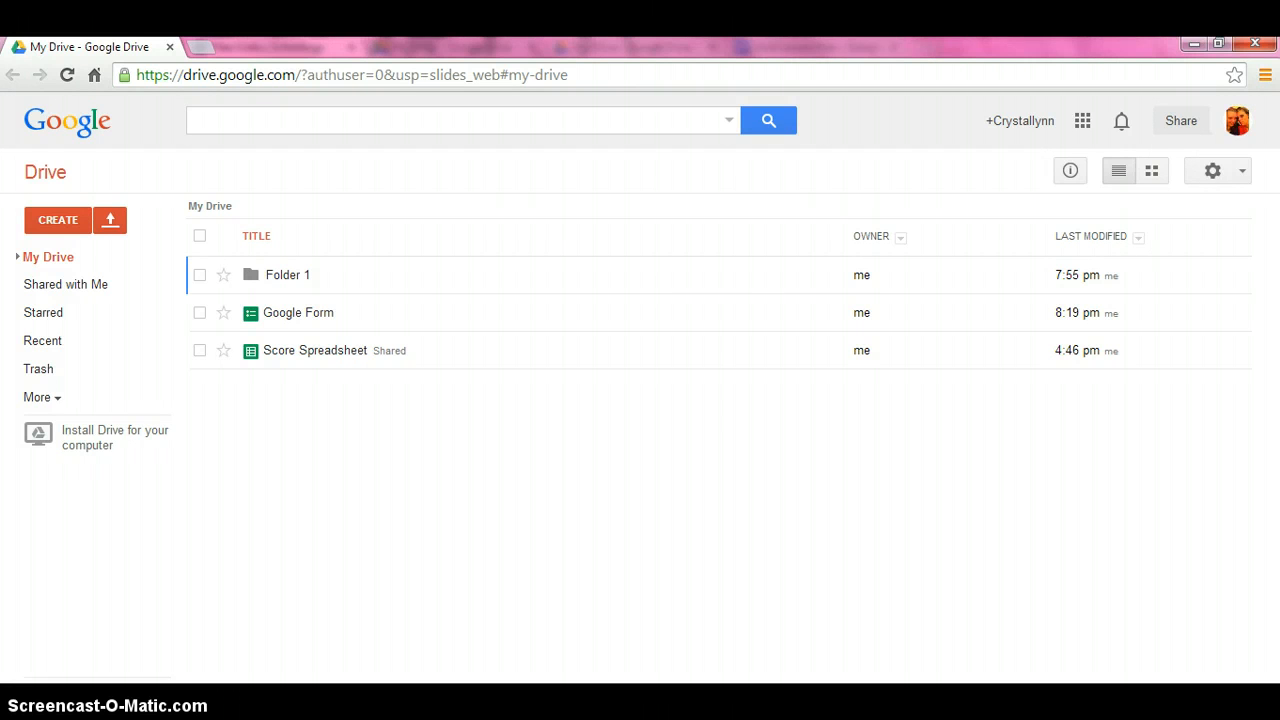
mouse_move(132, 276)
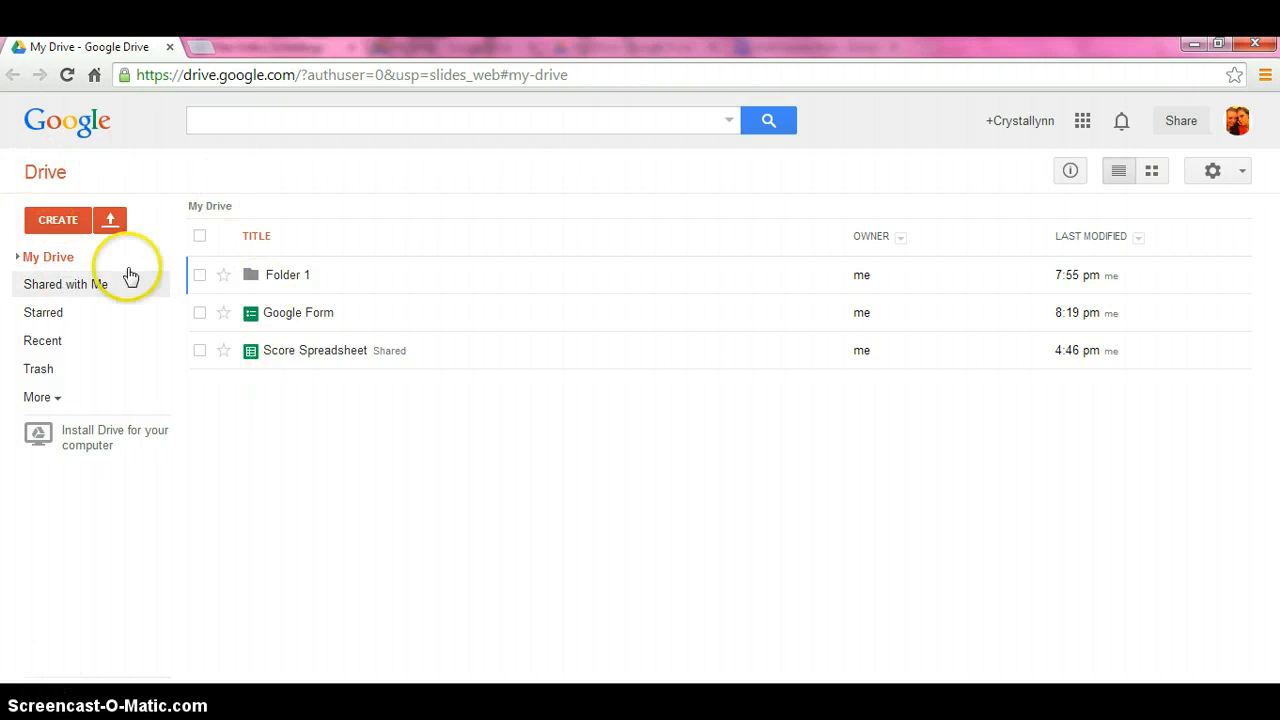
mouse_move(308, 472)
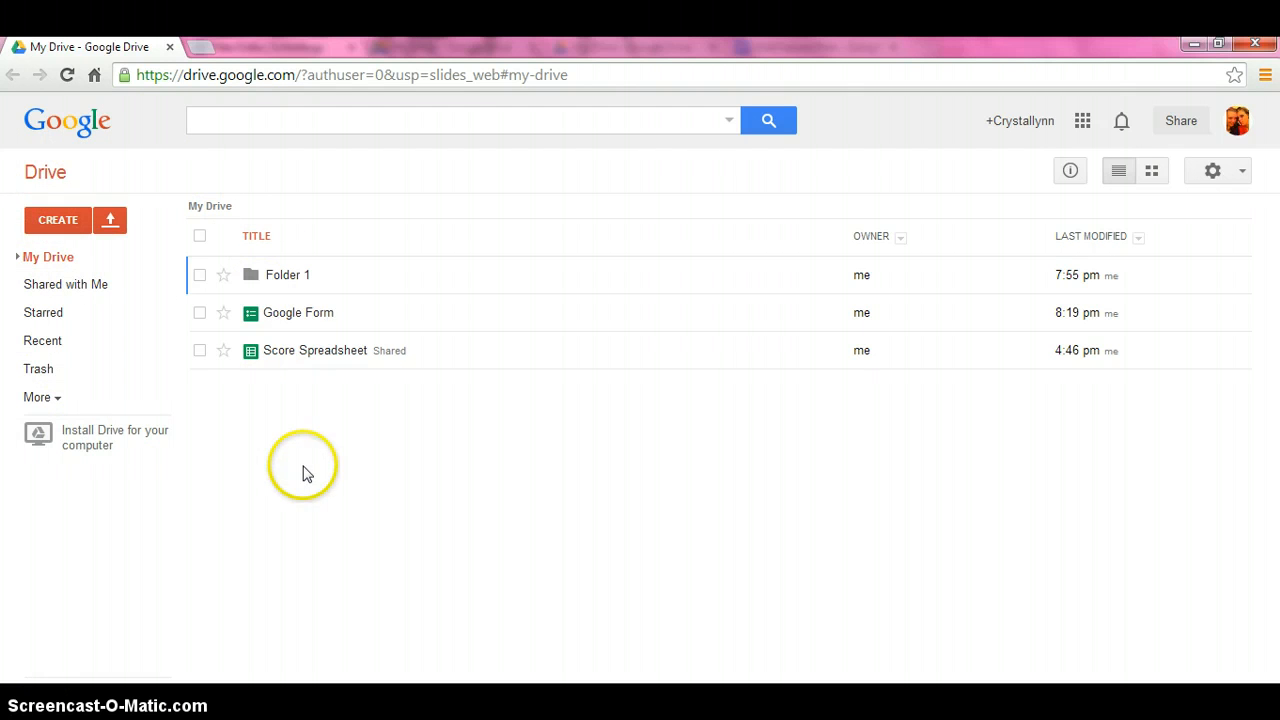
mouse_move(144, 200)
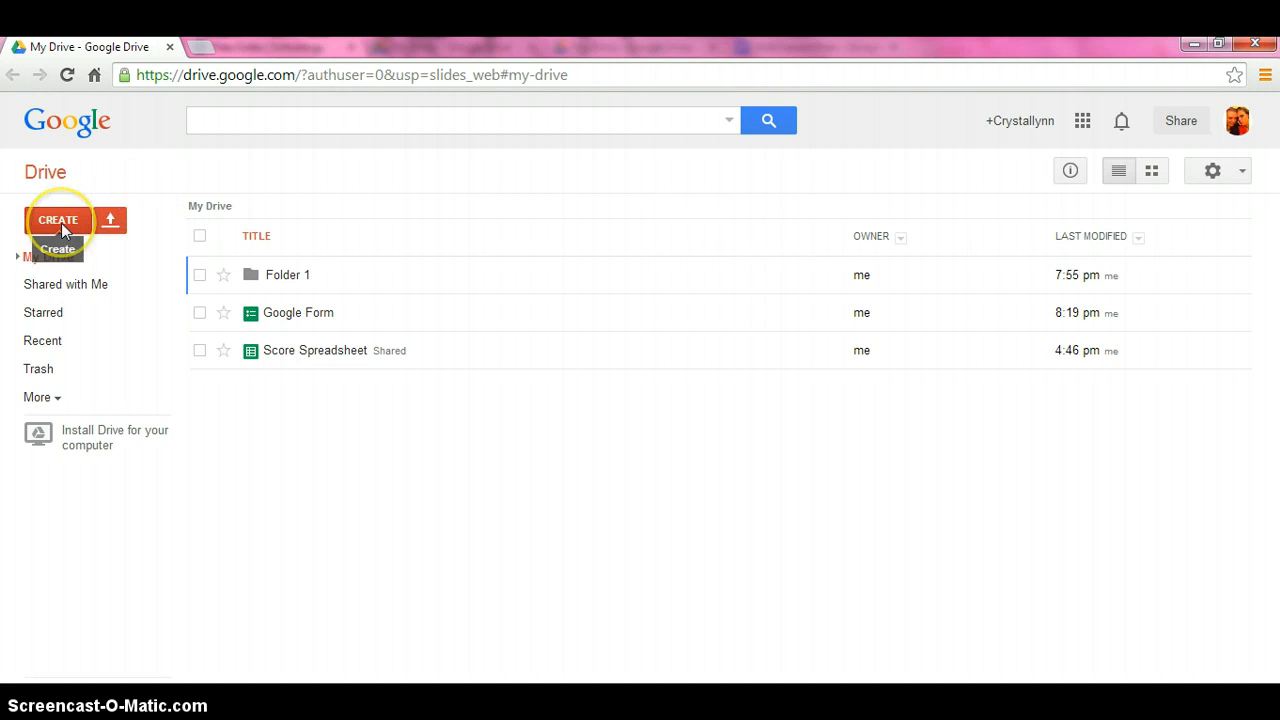
- Create a new presentation from Google Drive's Create list
click(56, 220)
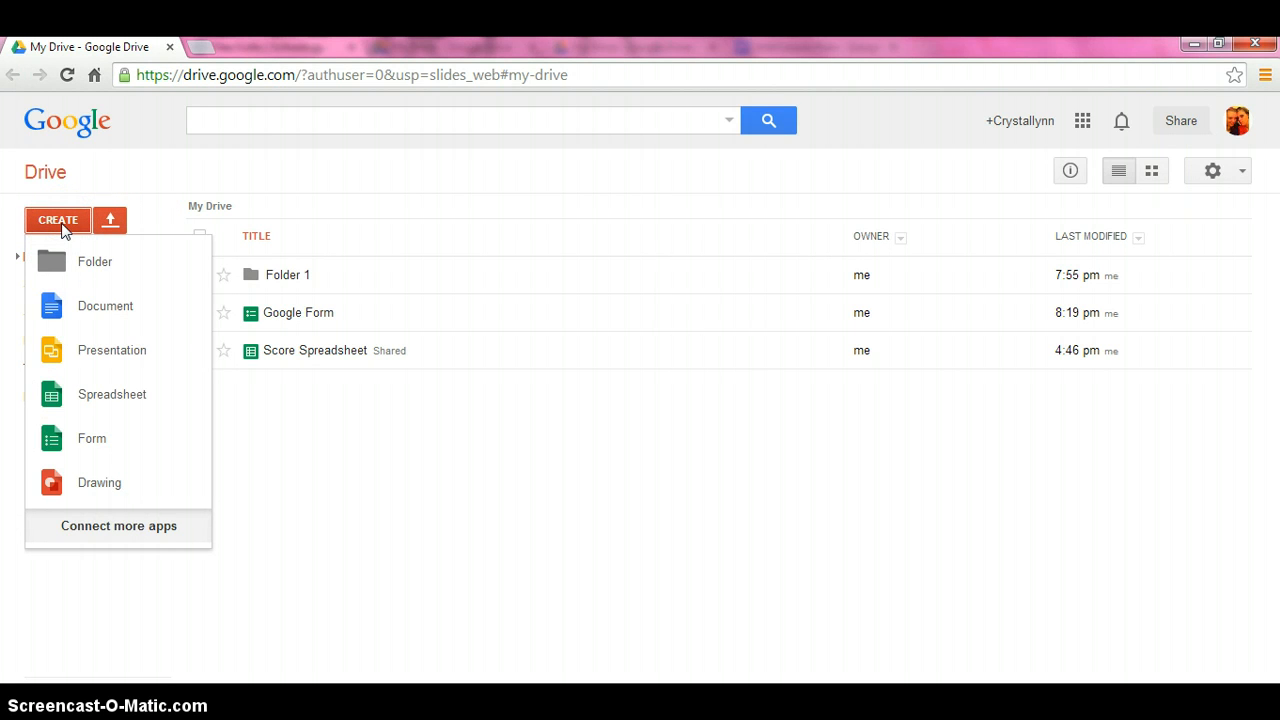
mouse_move(112, 350)
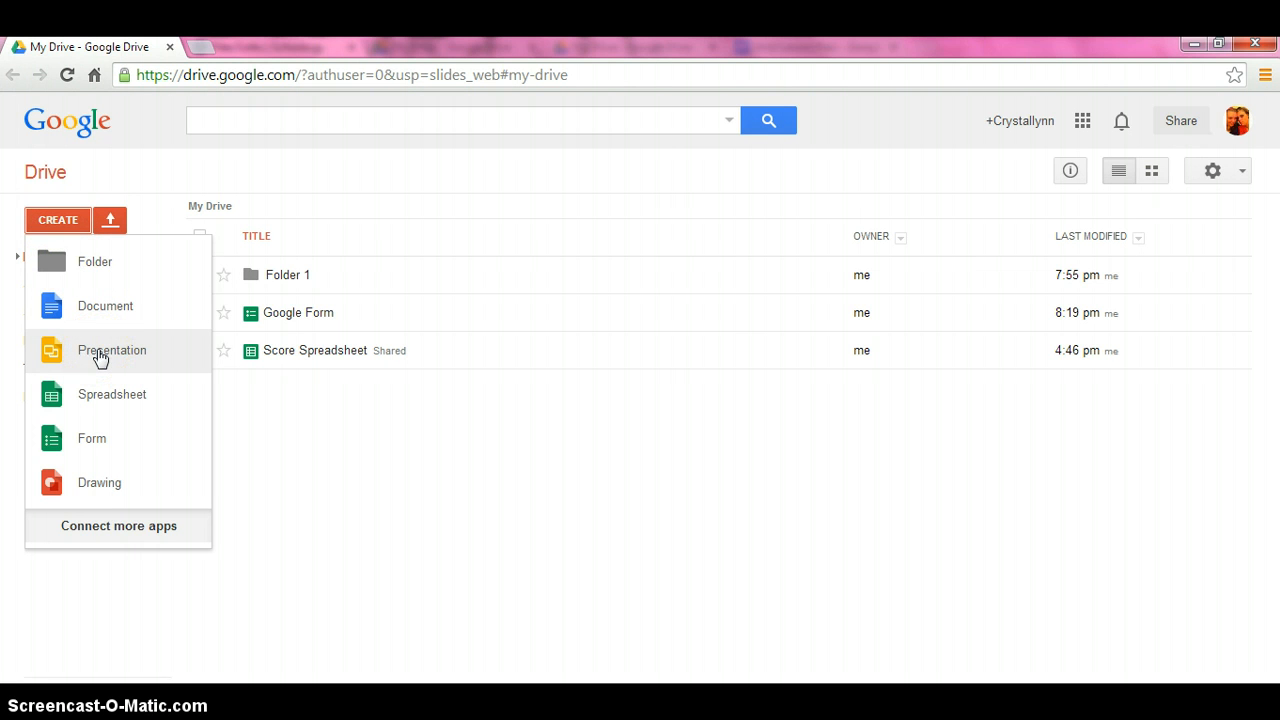
click(112, 350)
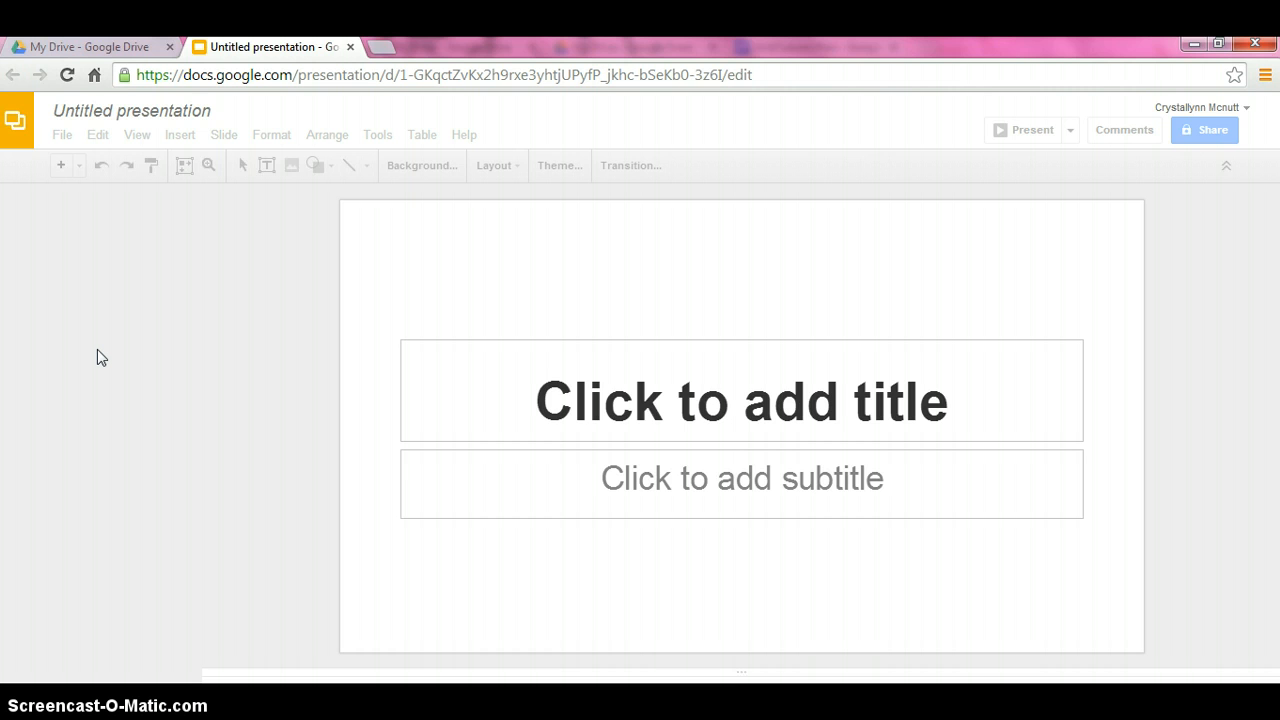
- Browse the theme chooser, scrolling through Simple Light and the other themes
click(558, 164)
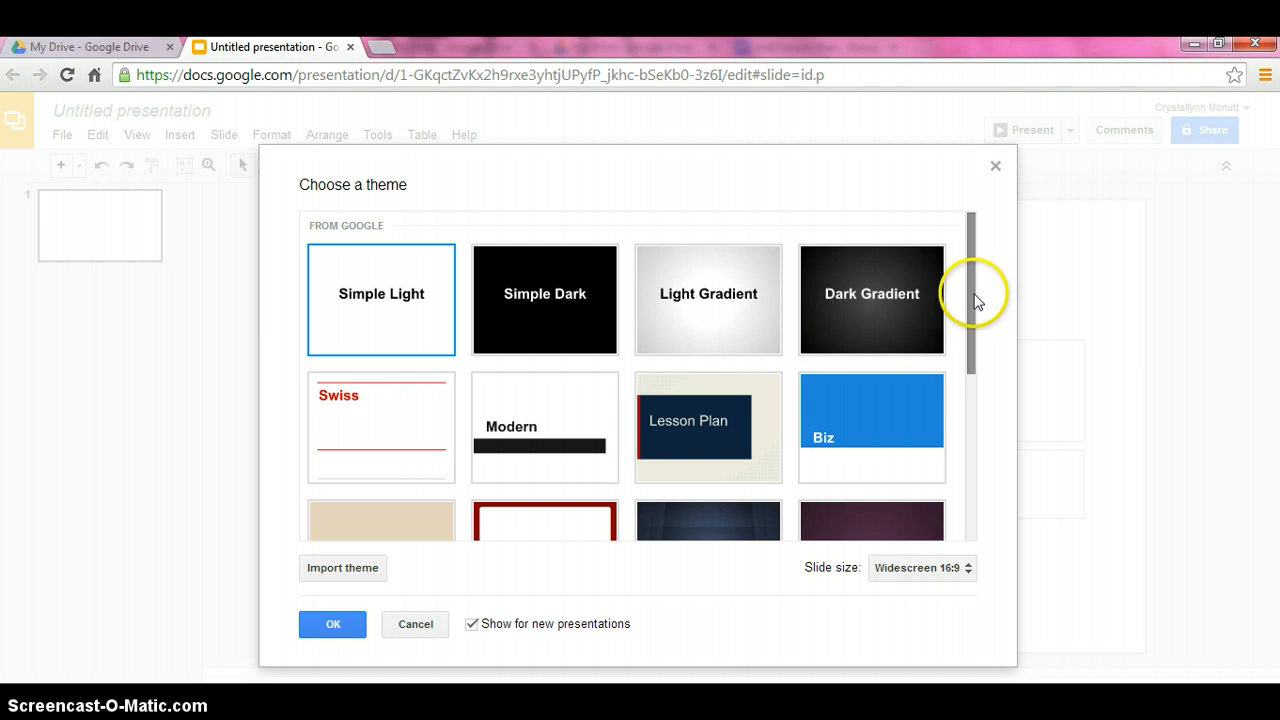
scroll(down, 3)
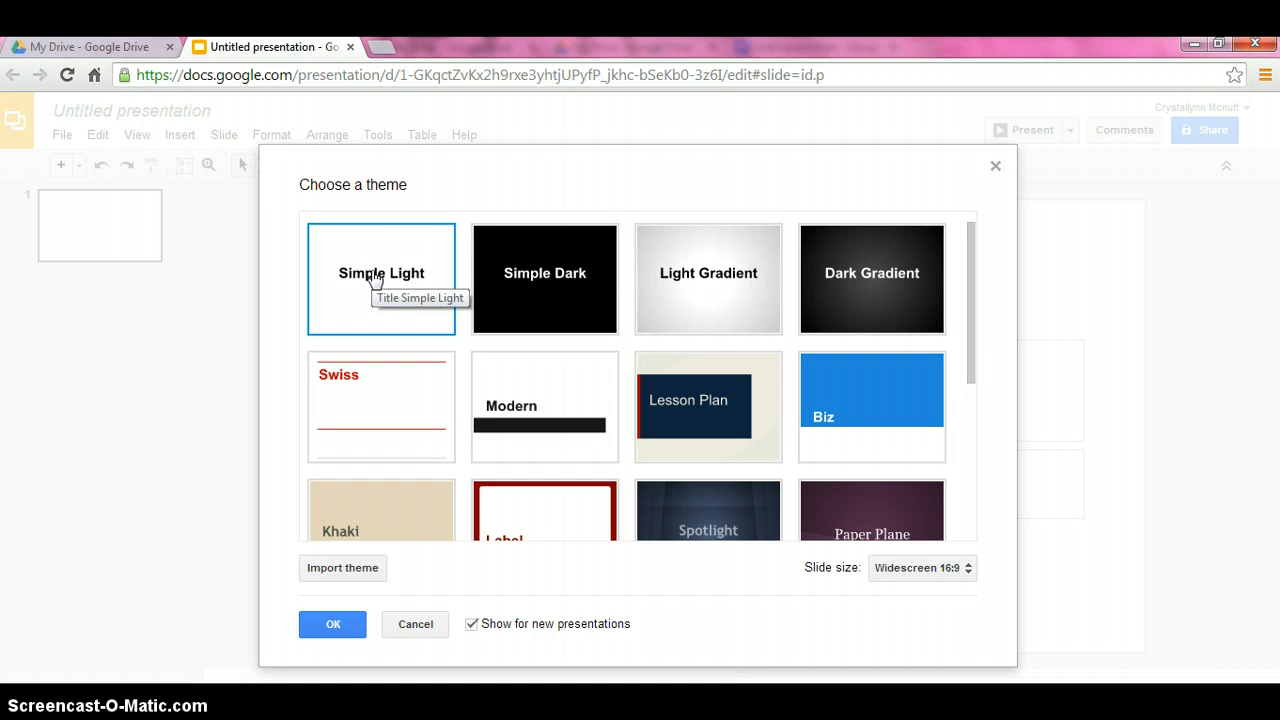
mouse_move(448, 280)
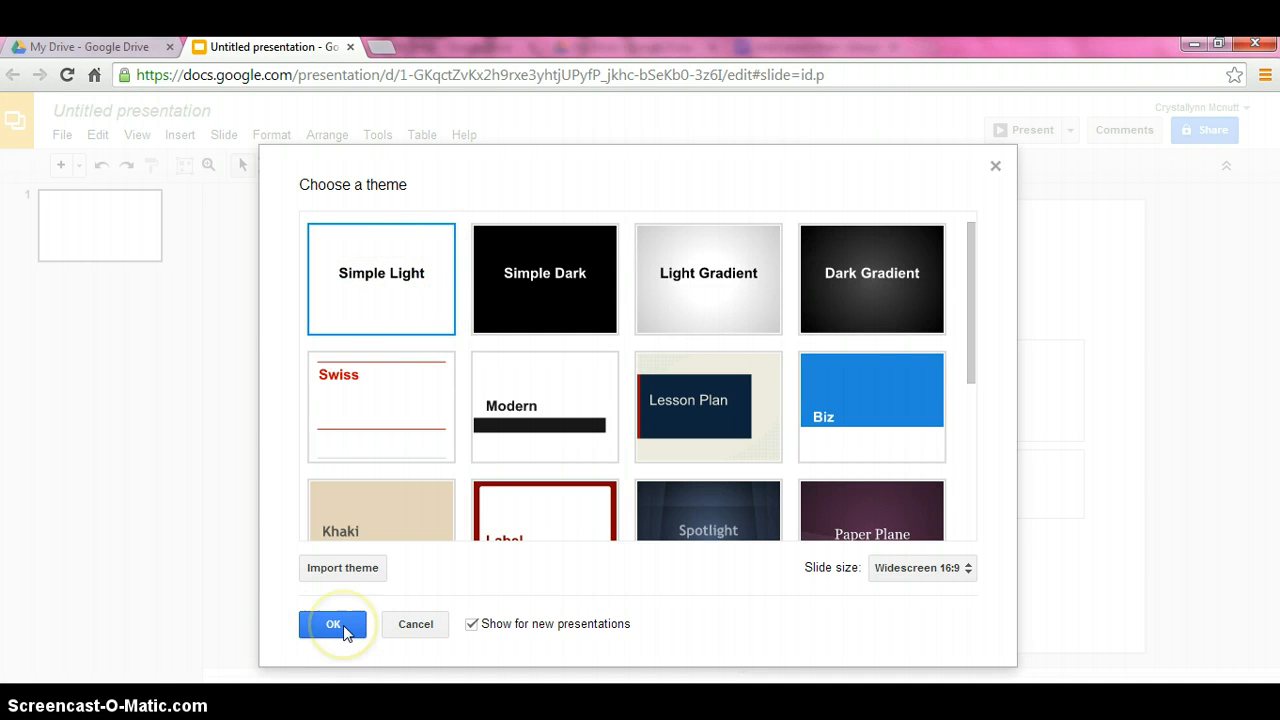
- Confirm the Simple Light theme, then browse the File, Edit and View menus
click(332, 624)
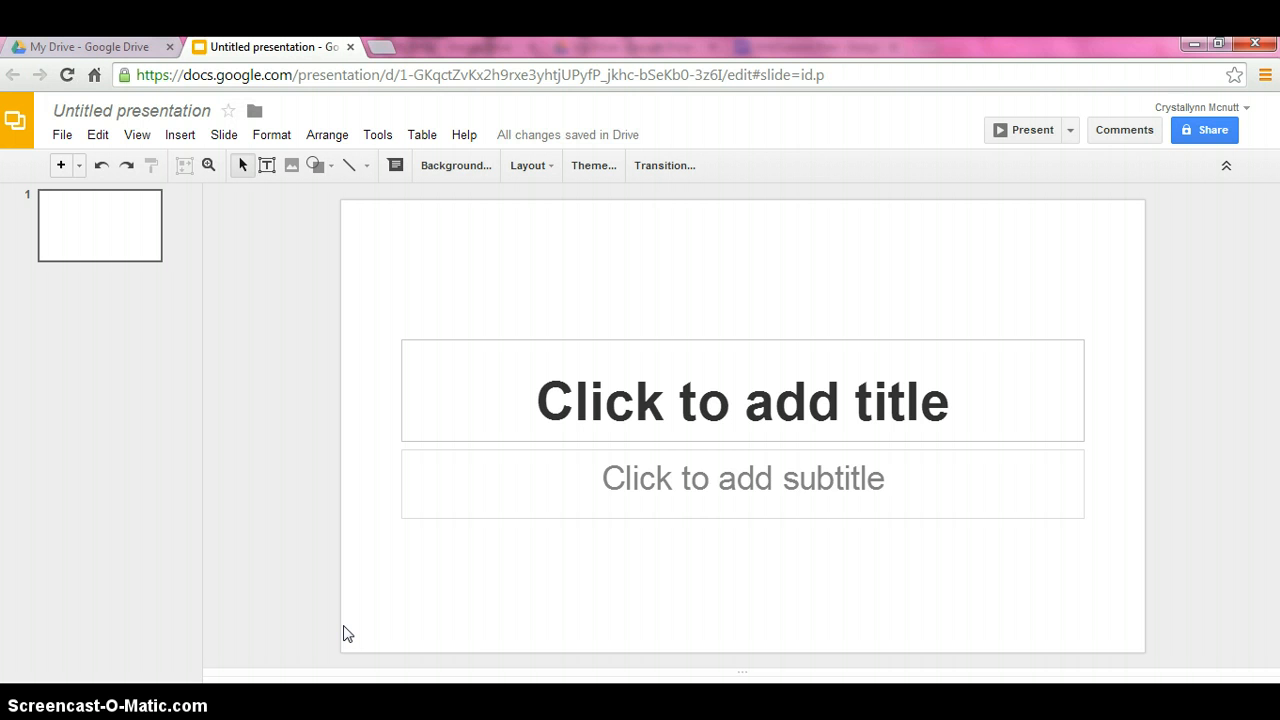
mouse_move(370, 360)
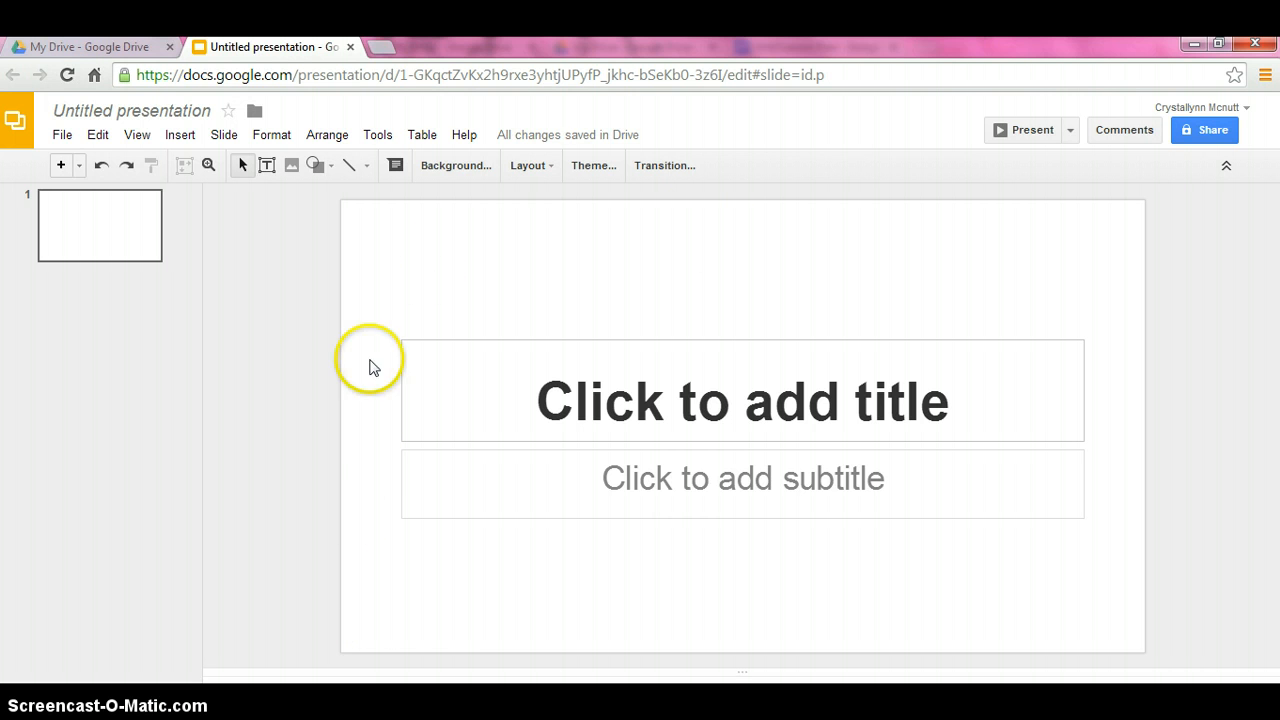
mouse_move(548, 304)
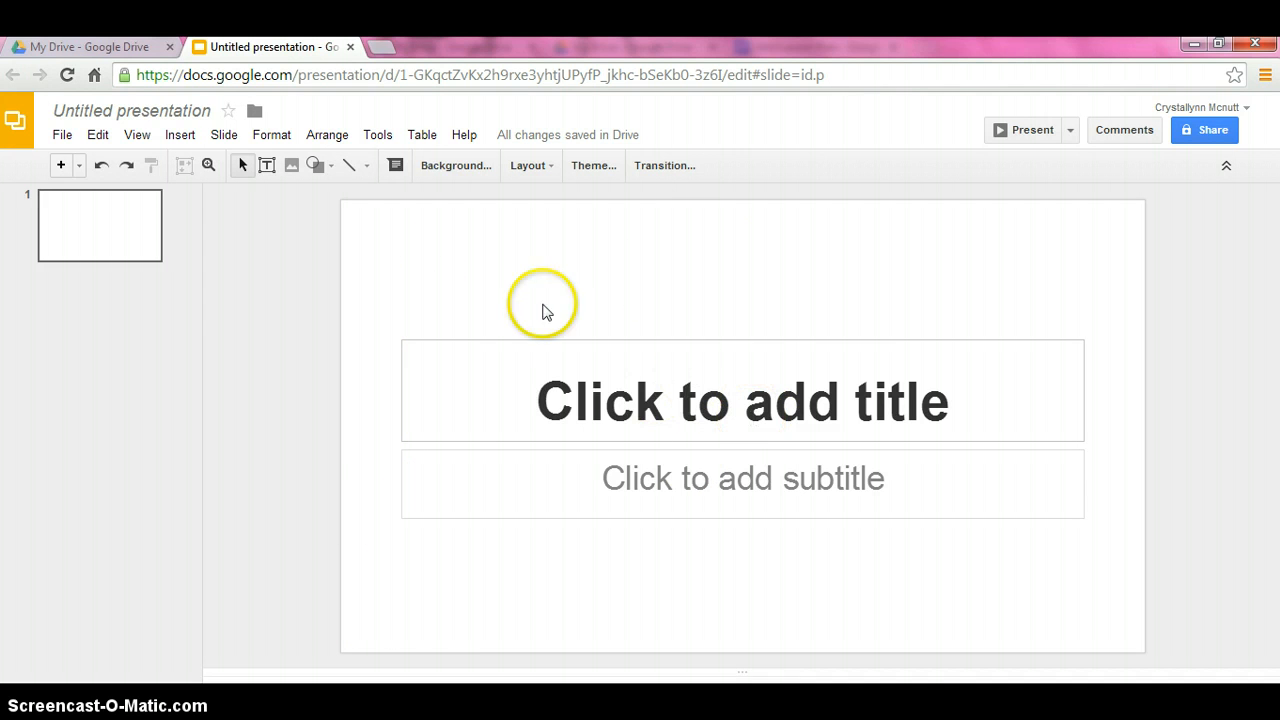
mouse_move(530, 248)
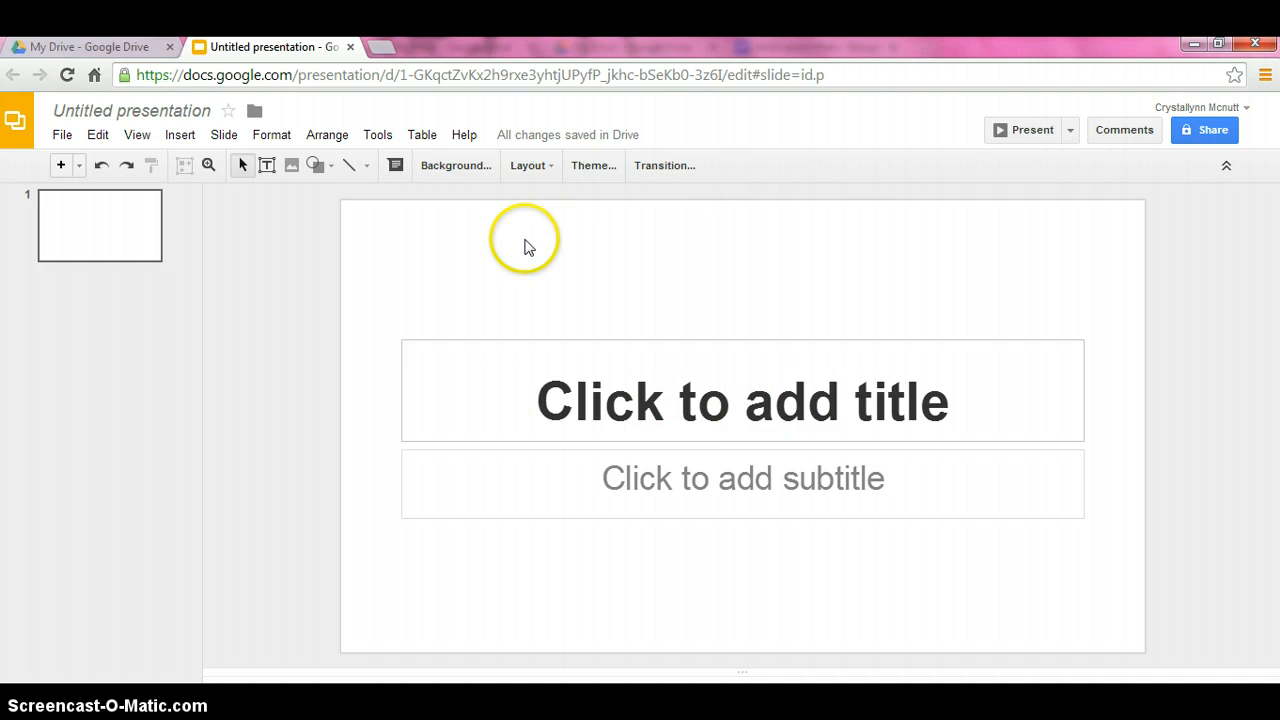
mouse_move(210, 190)
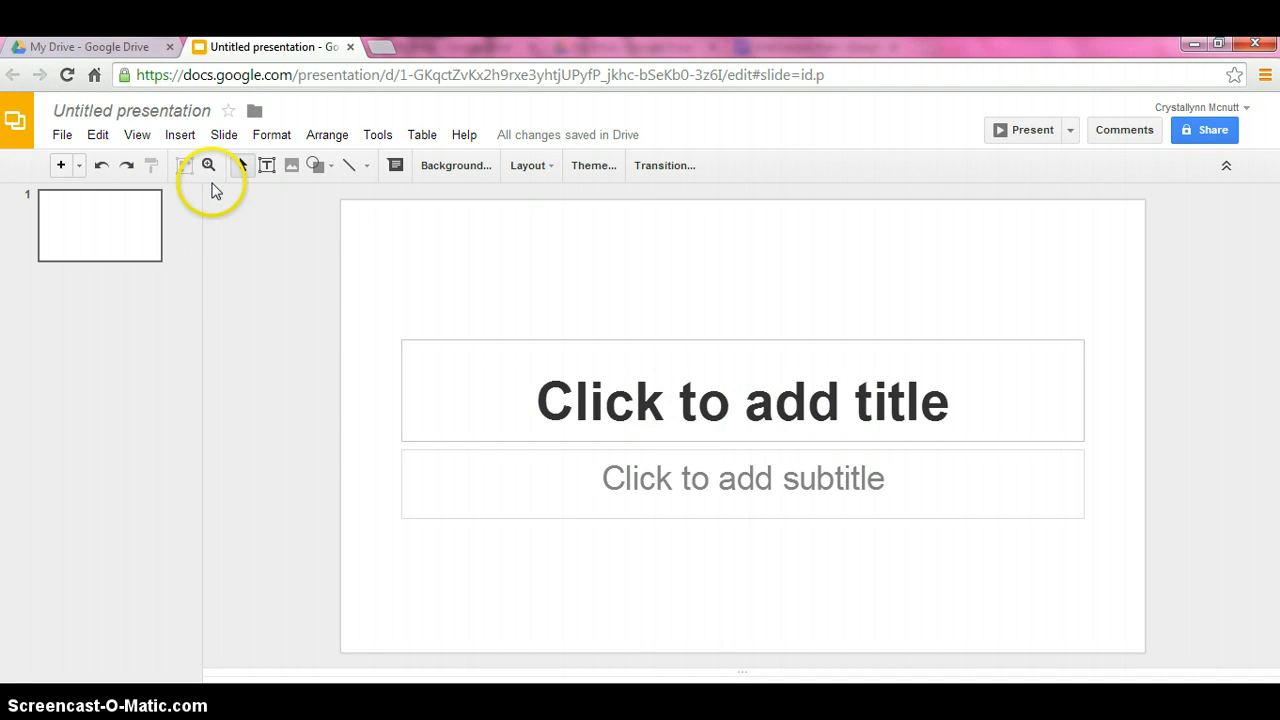
click(60, 134)
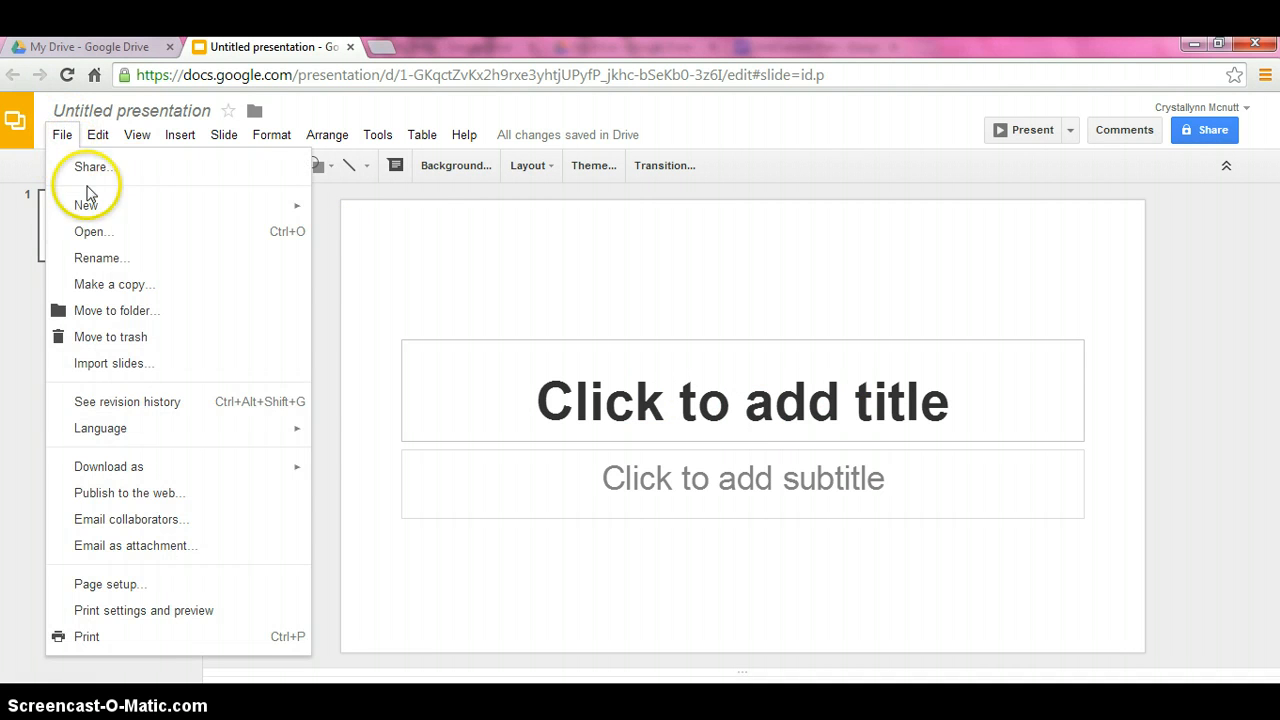
mouse_move(124, 258)
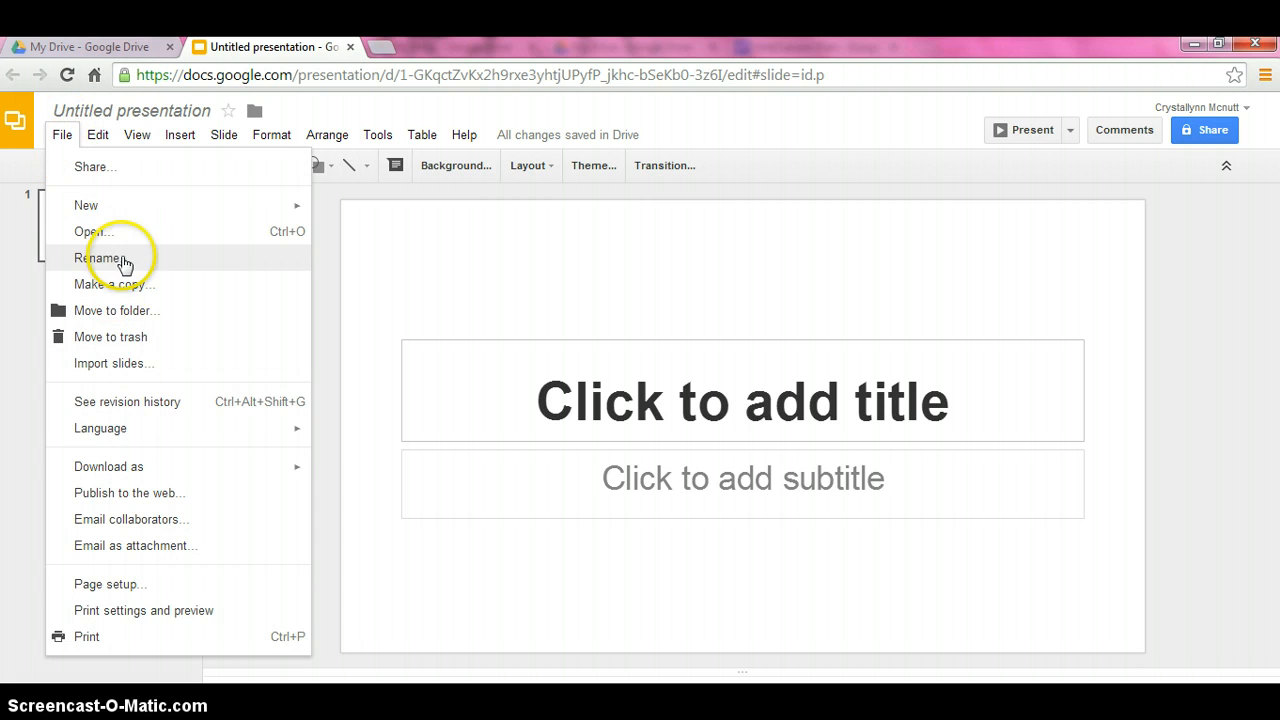
mouse_move(144, 232)
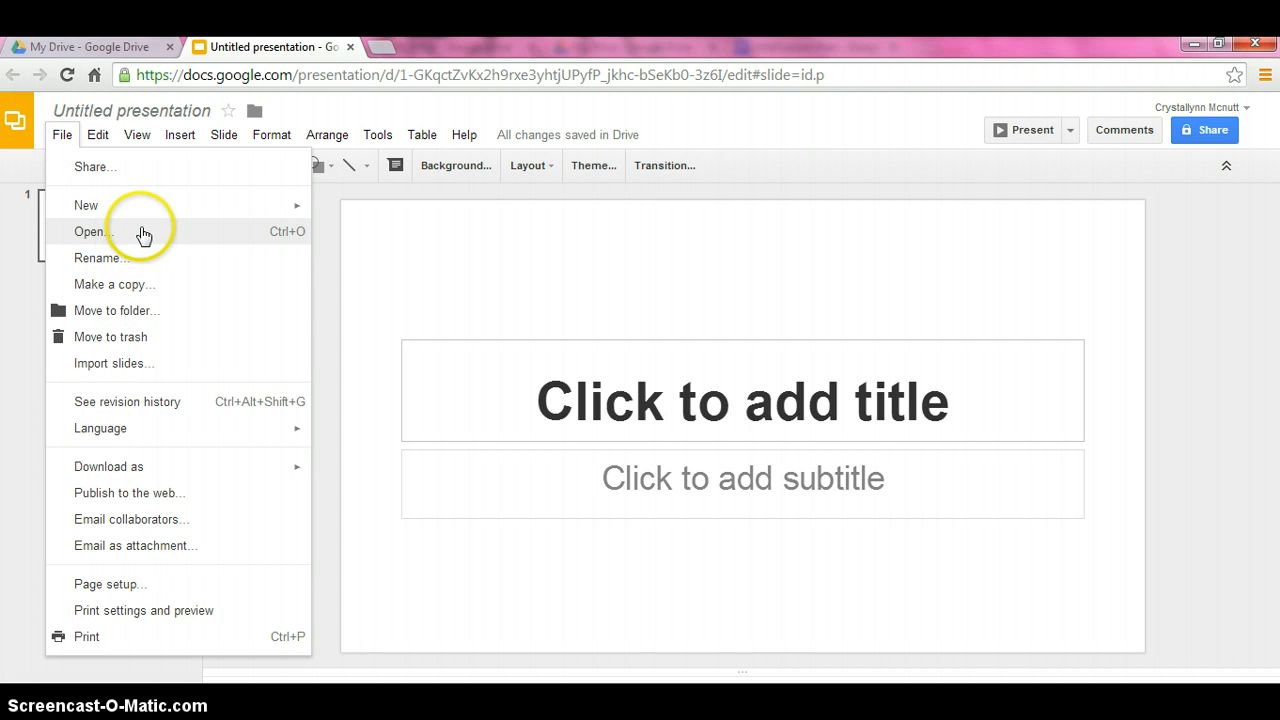
click(96, 134)
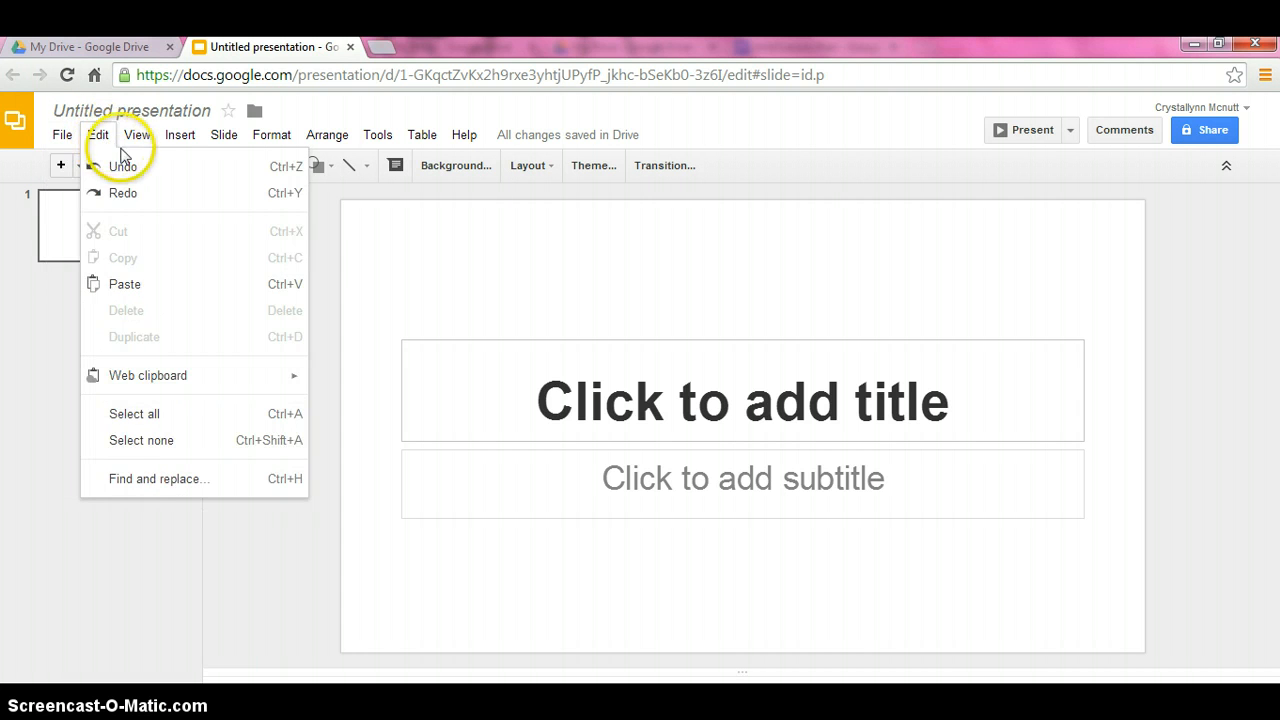
click(138, 134)
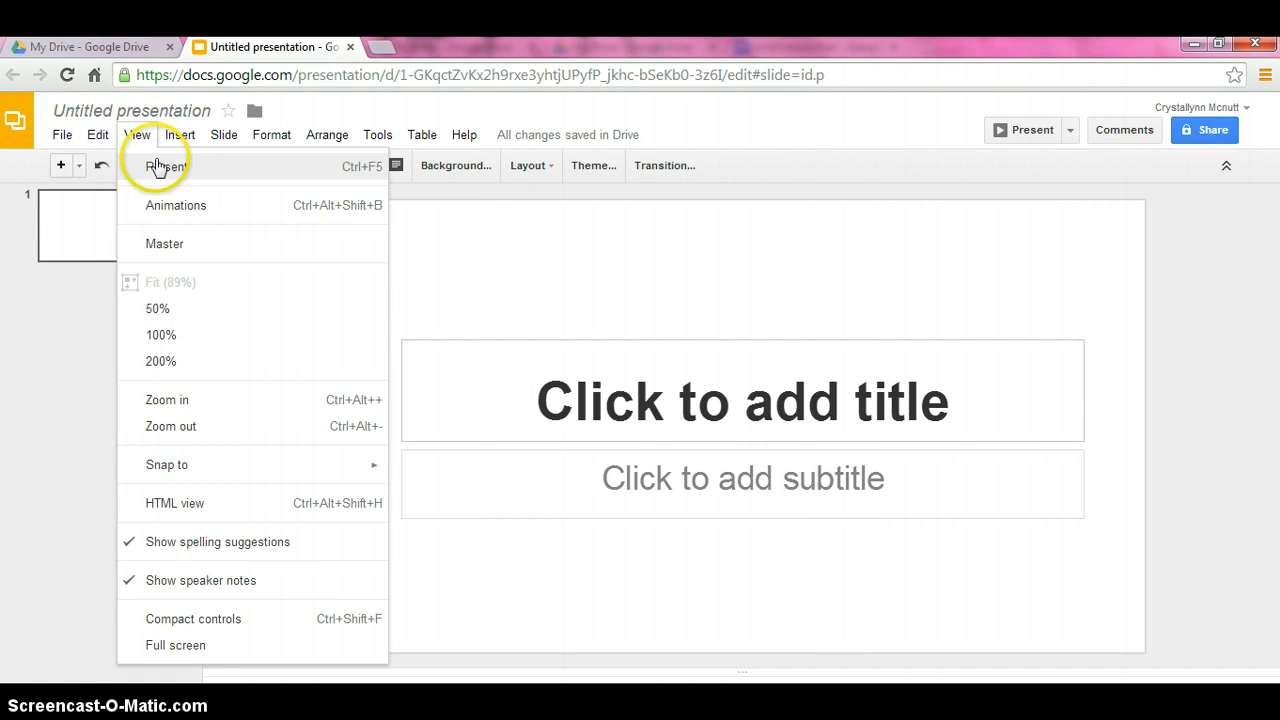
mouse_move(164, 182)
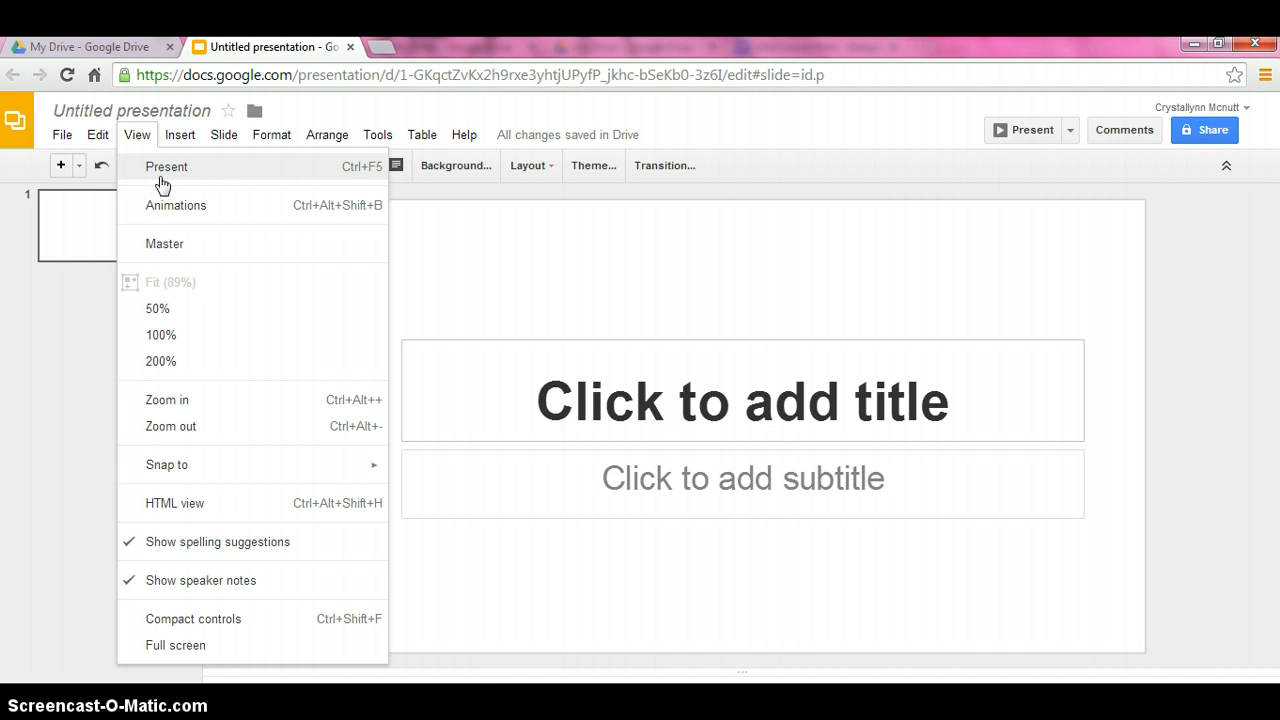
mouse_move(180, 204)
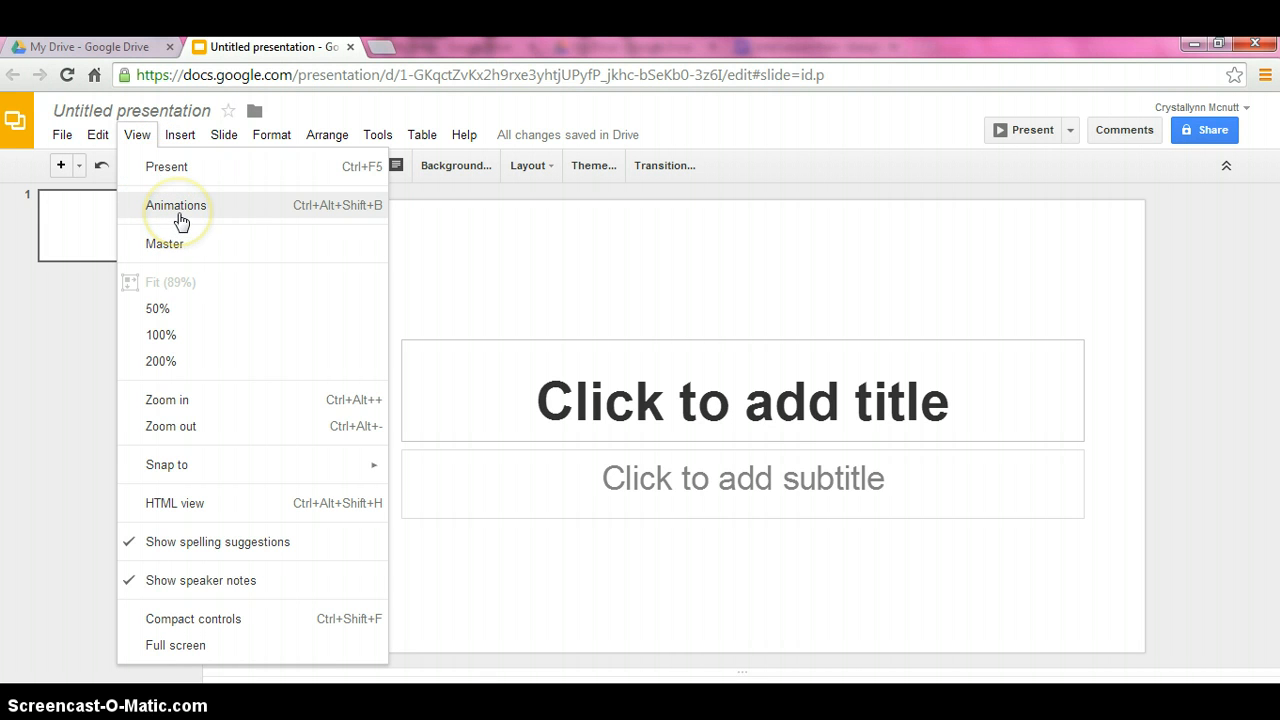
mouse_move(160, 360)
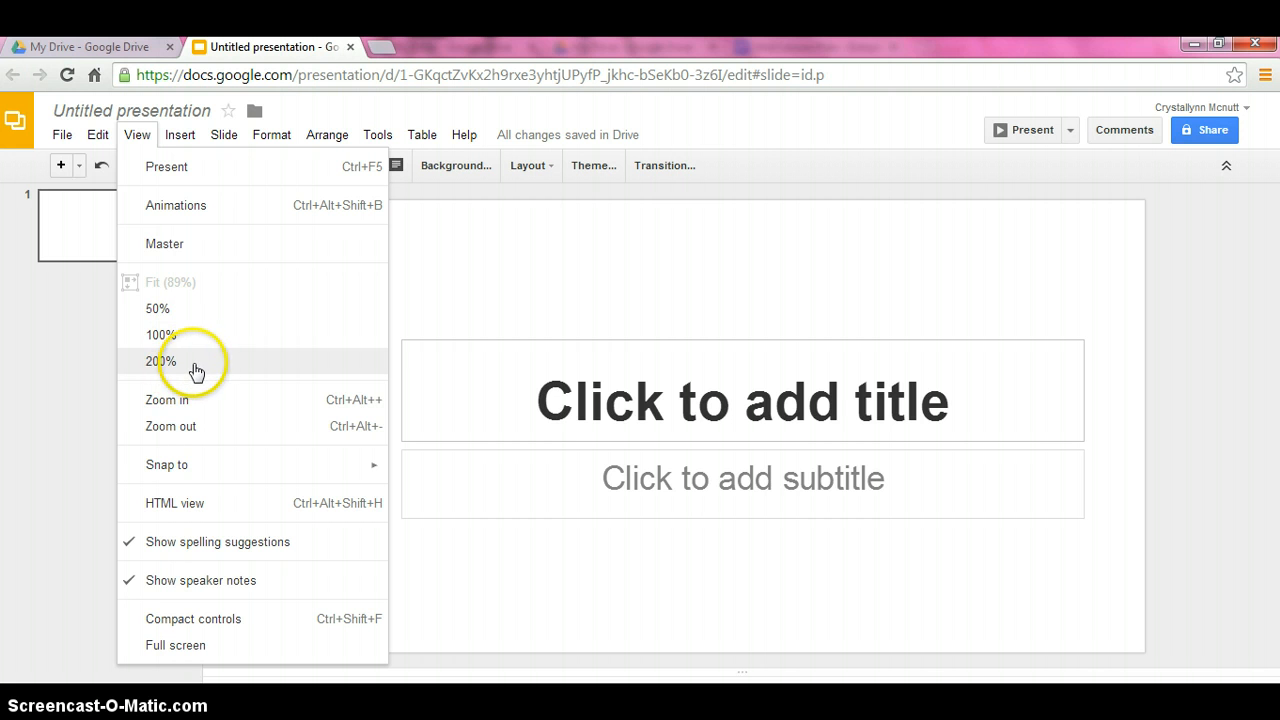
mouse_move(170, 426)
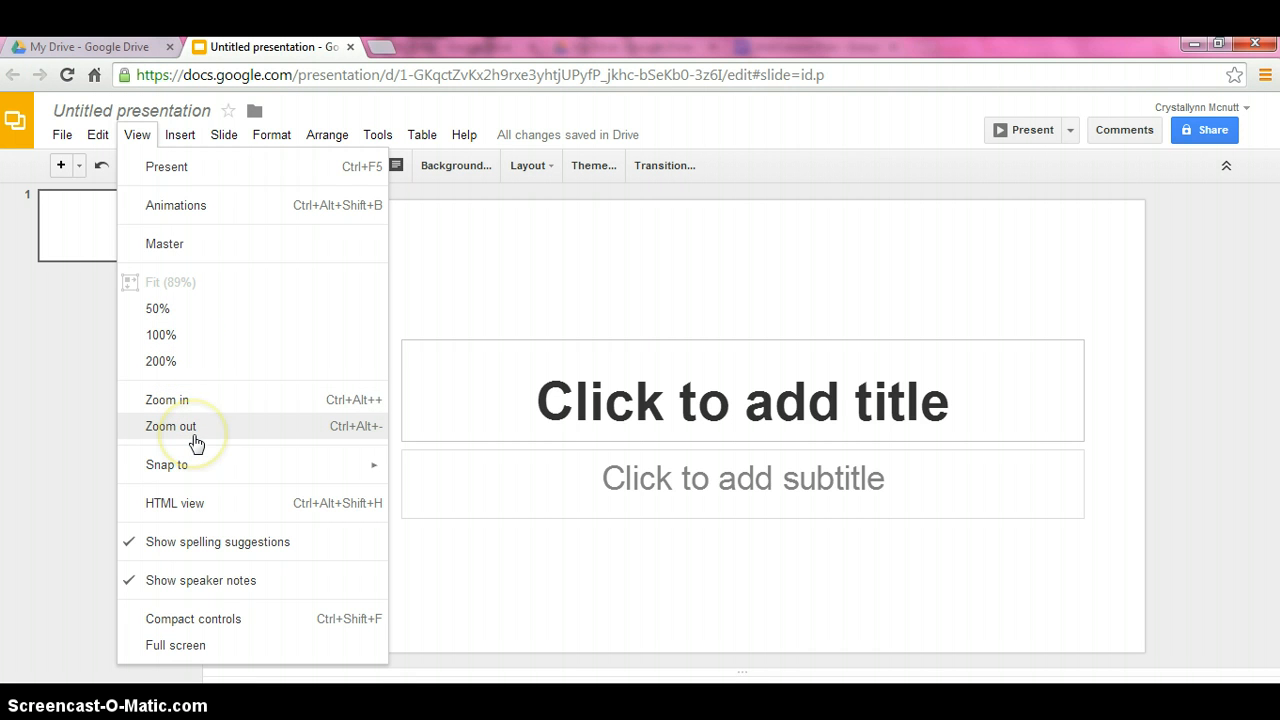
mouse_move(186, 644)
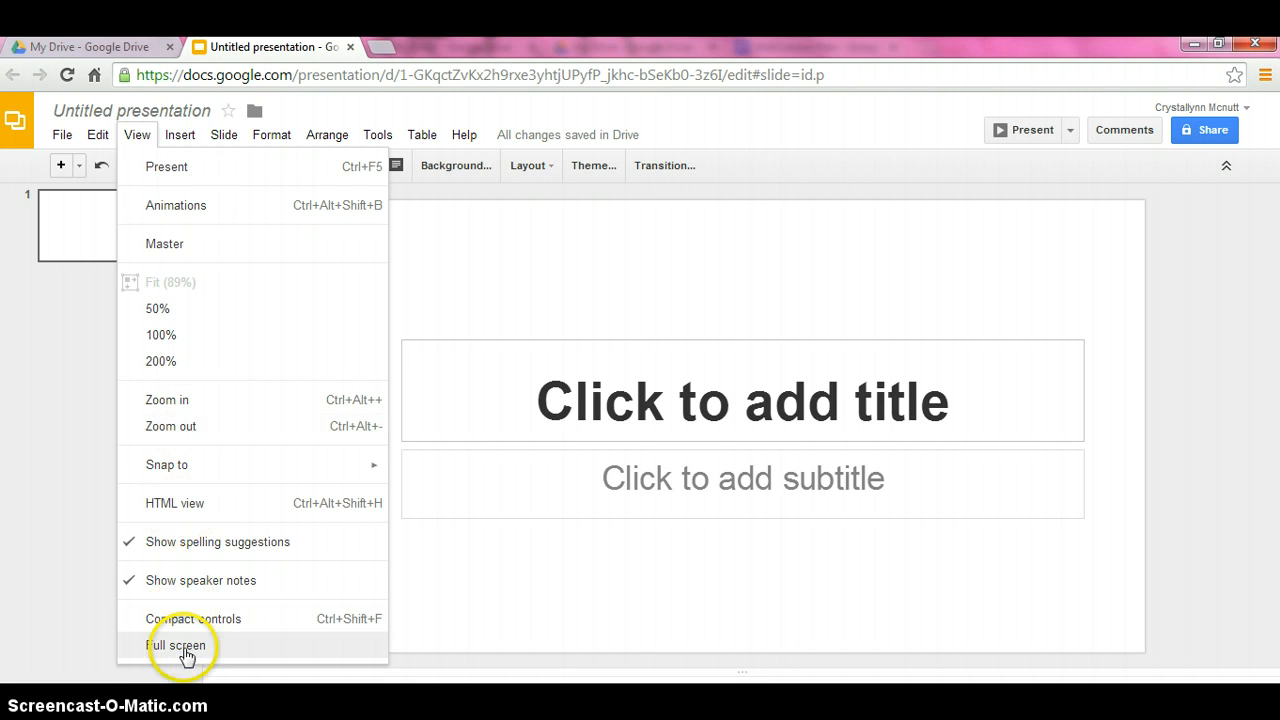
click(180, 134)
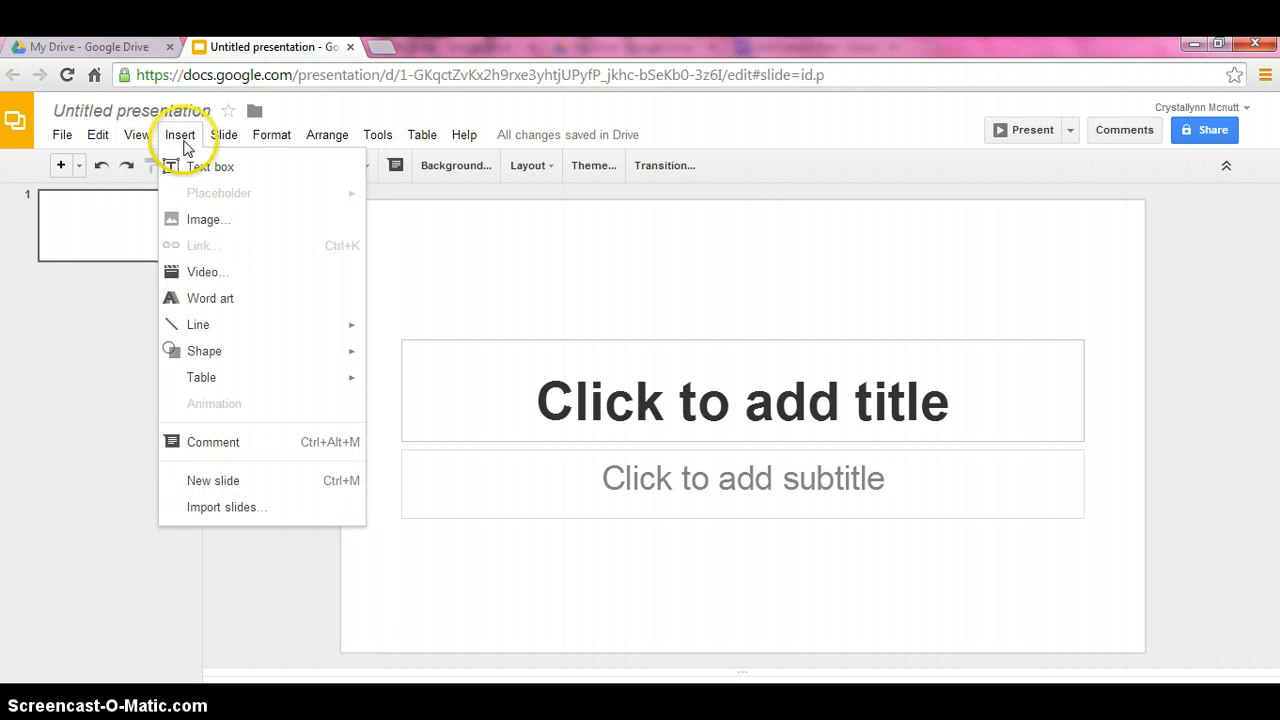
mouse_move(190, 164)
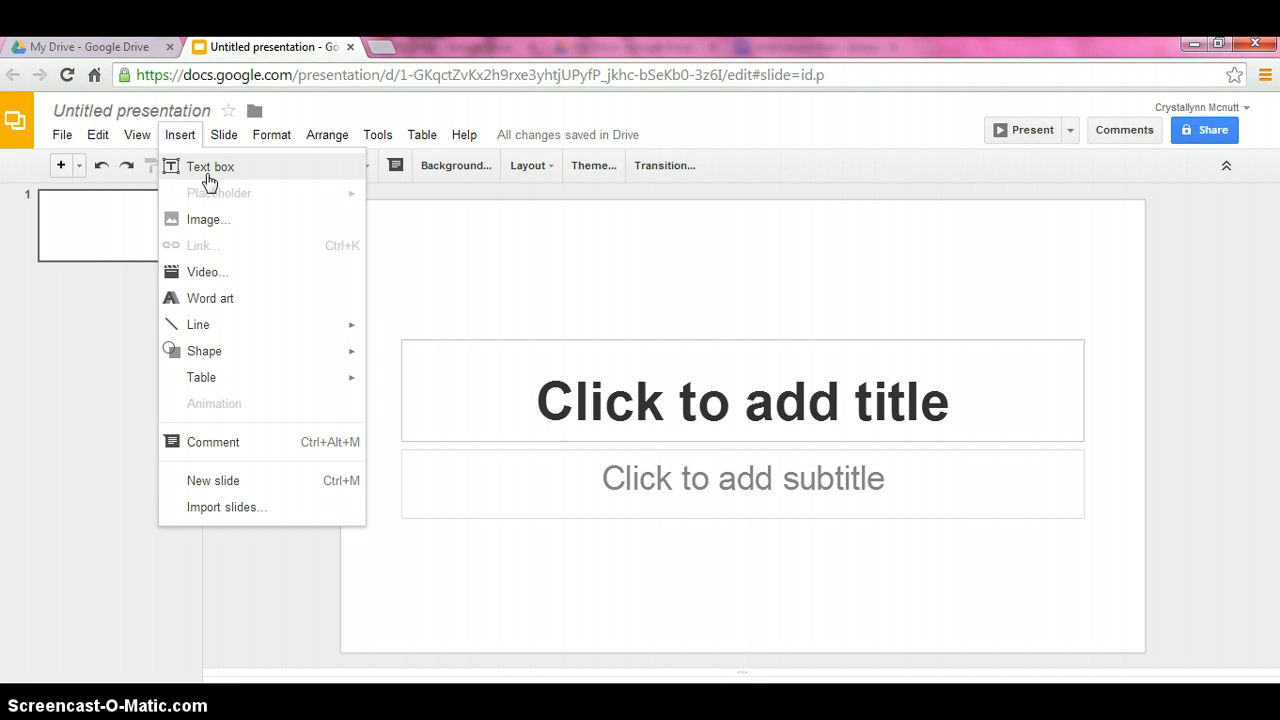
mouse_move(210, 218)
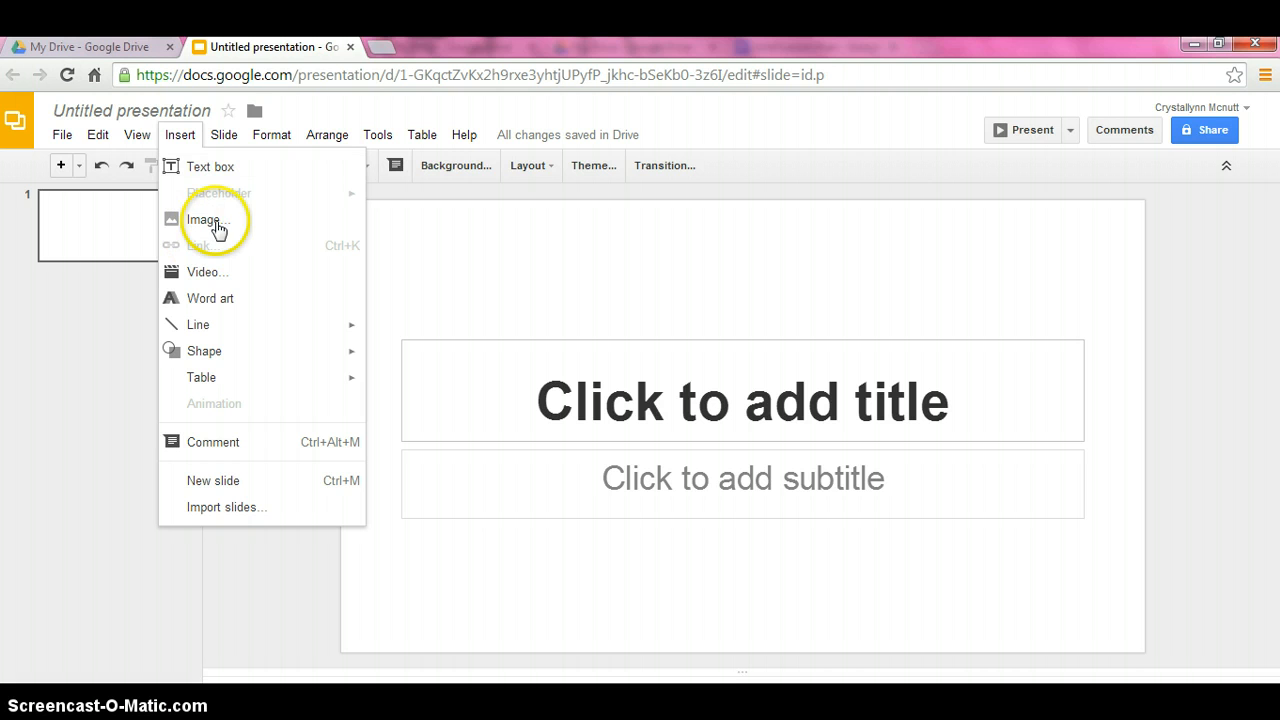
mouse_move(218, 278)
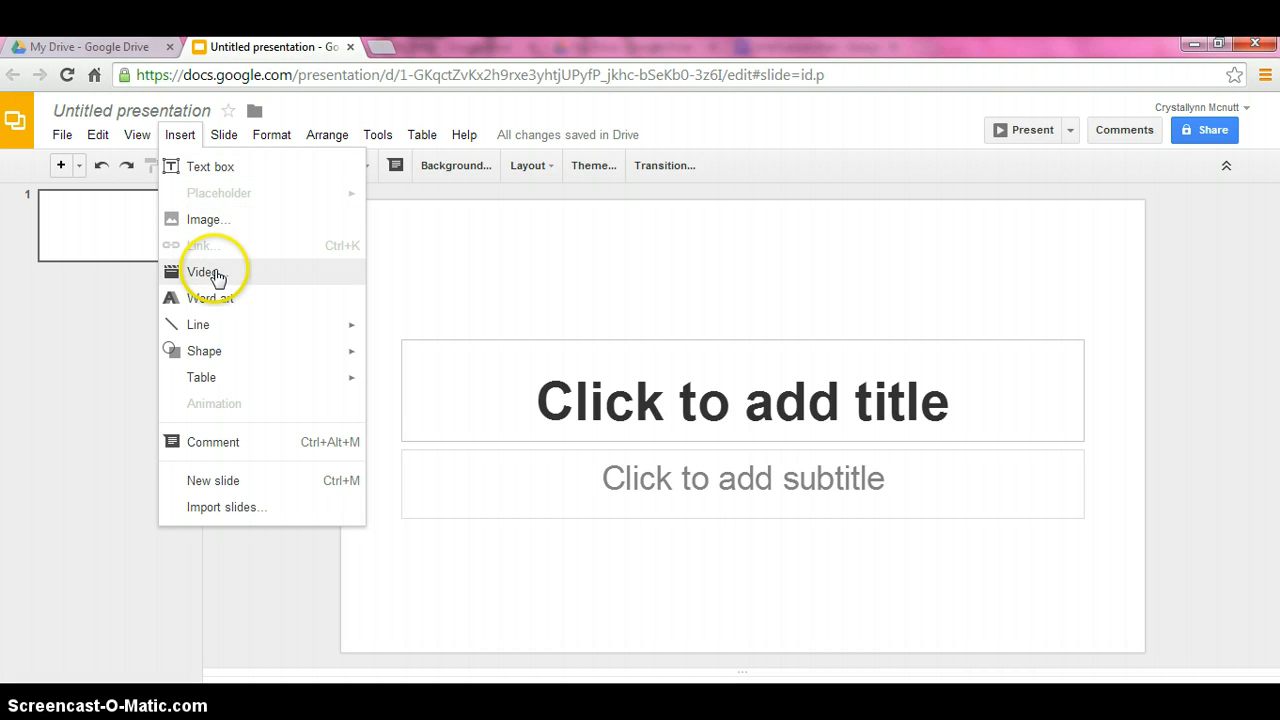
mouse_move(198, 324)
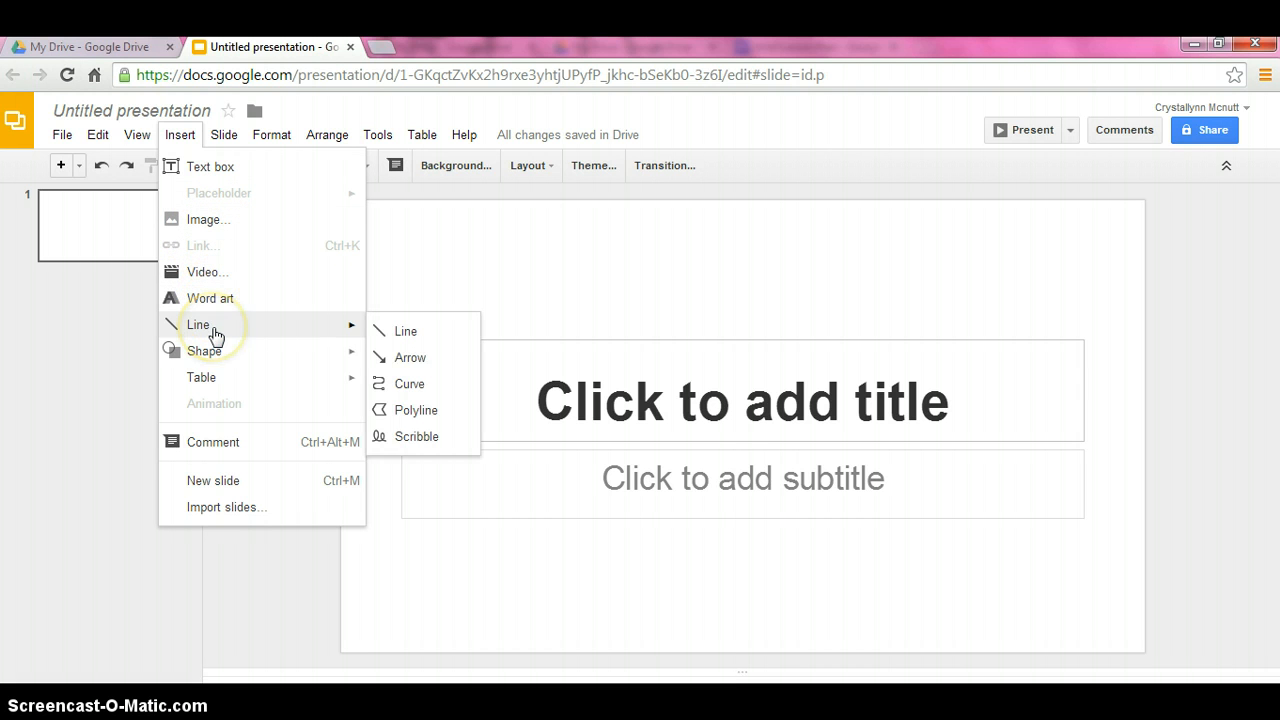
mouse_move(250, 344)
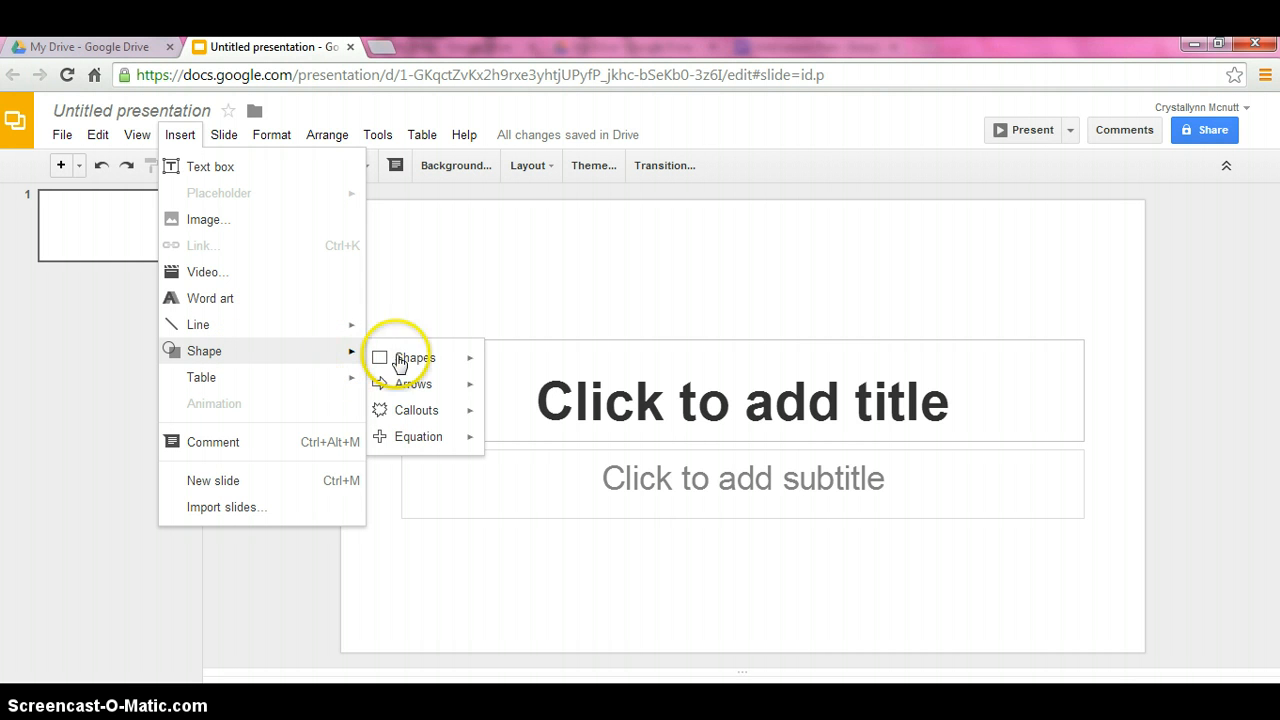
click(416, 356)
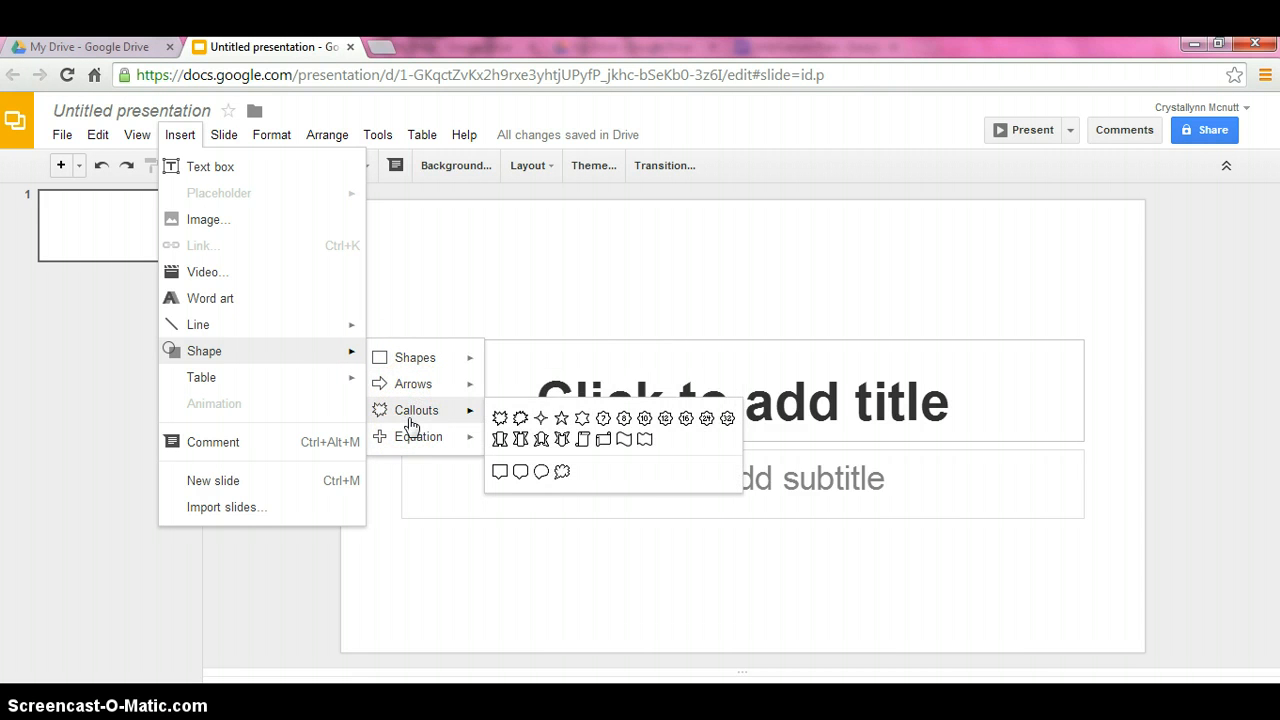
mouse_move(418, 436)
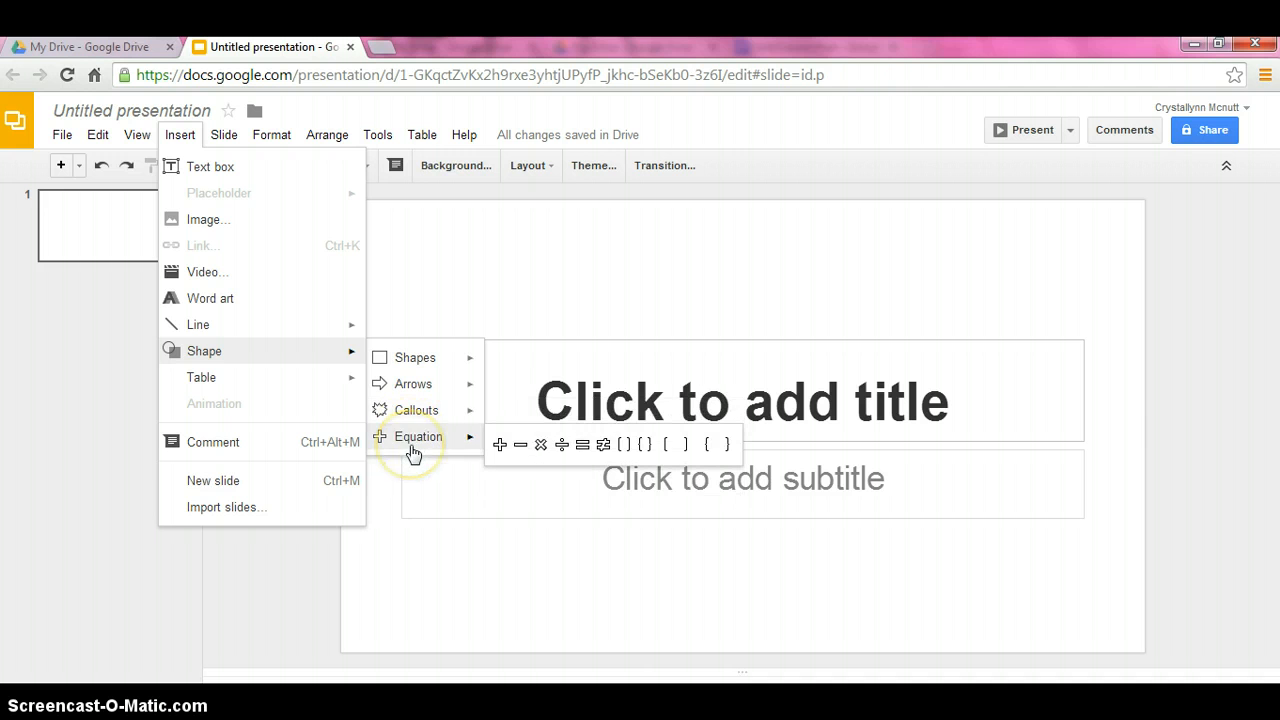
mouse_move(340, 370)
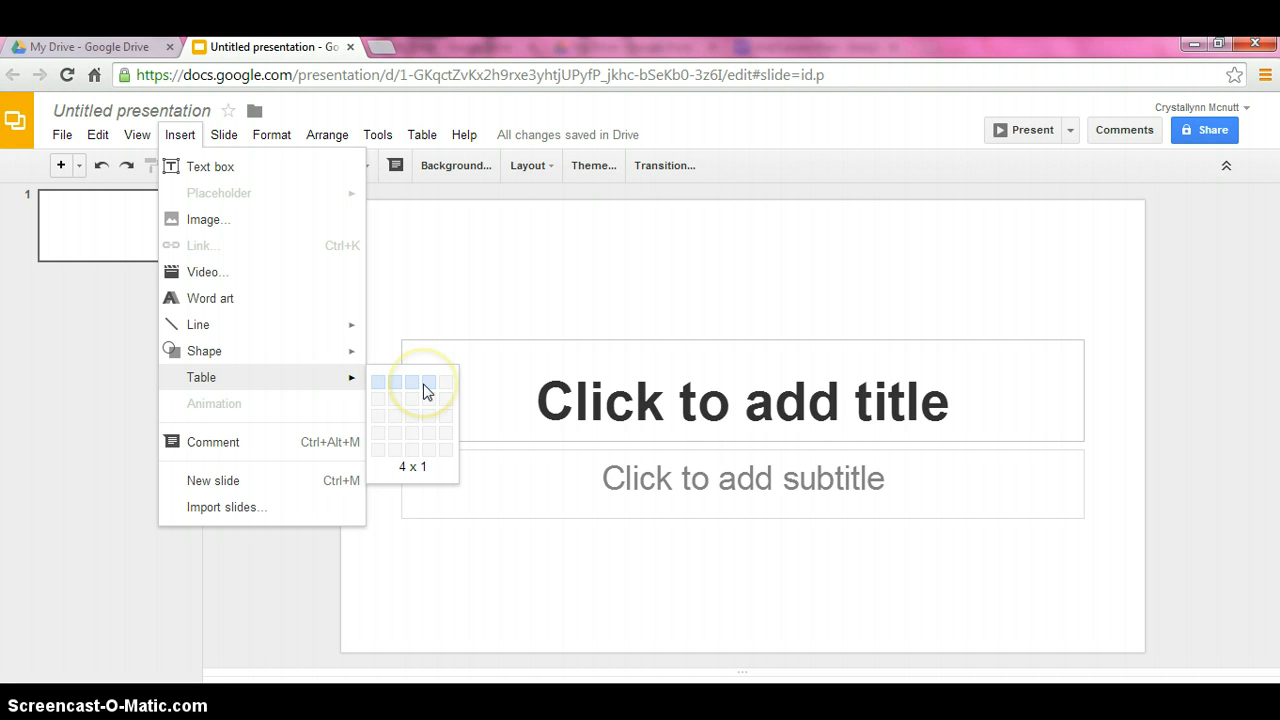
mouse_move(448, 442)
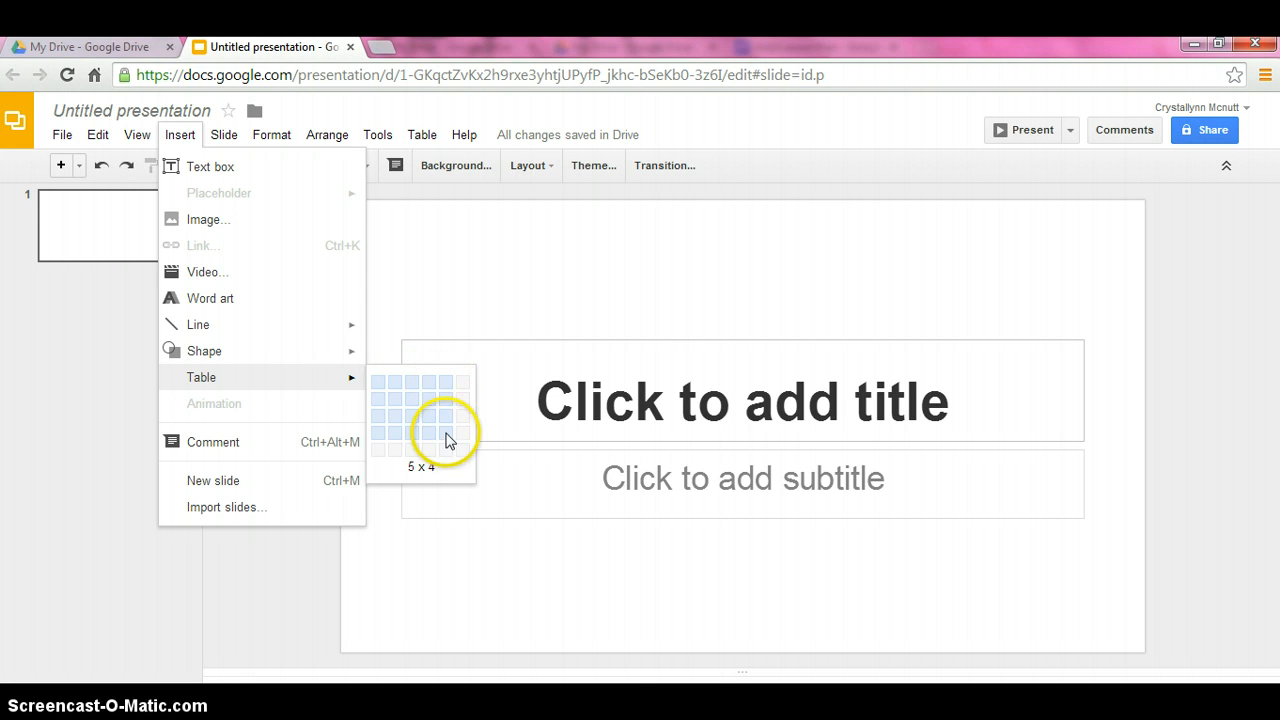
mouse_move(296, 442)
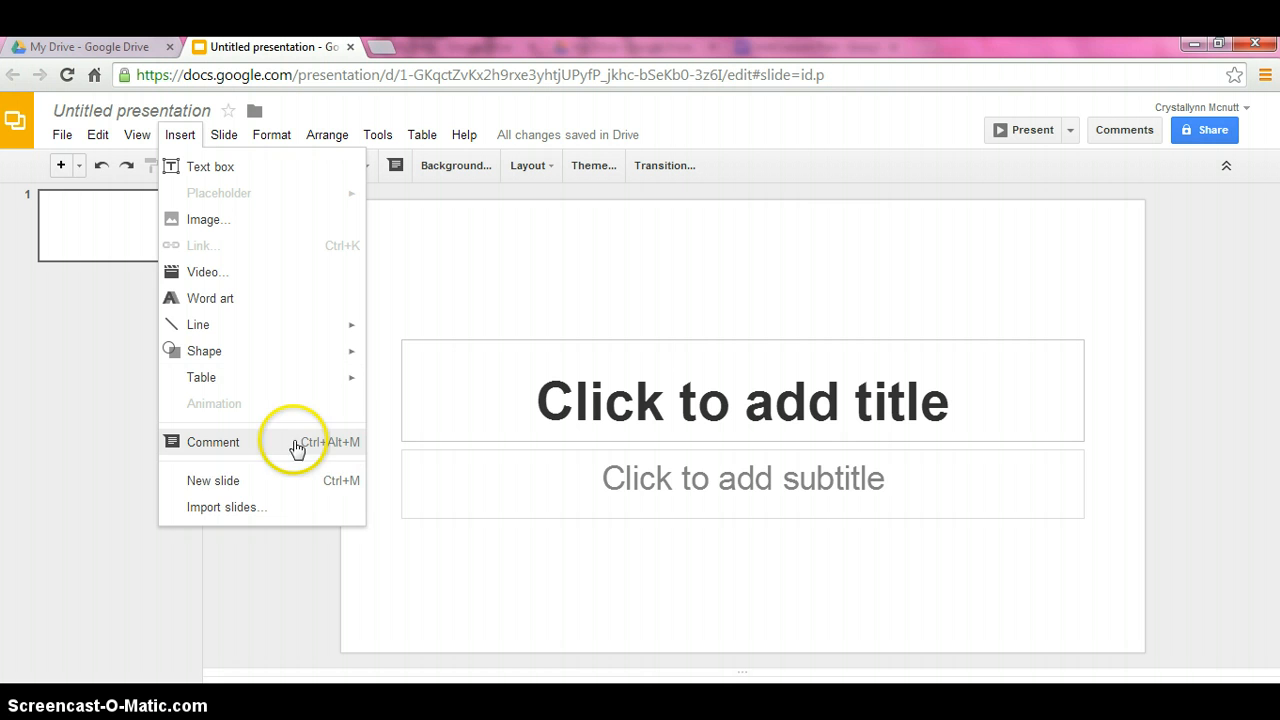
mouse_move(276, 508)
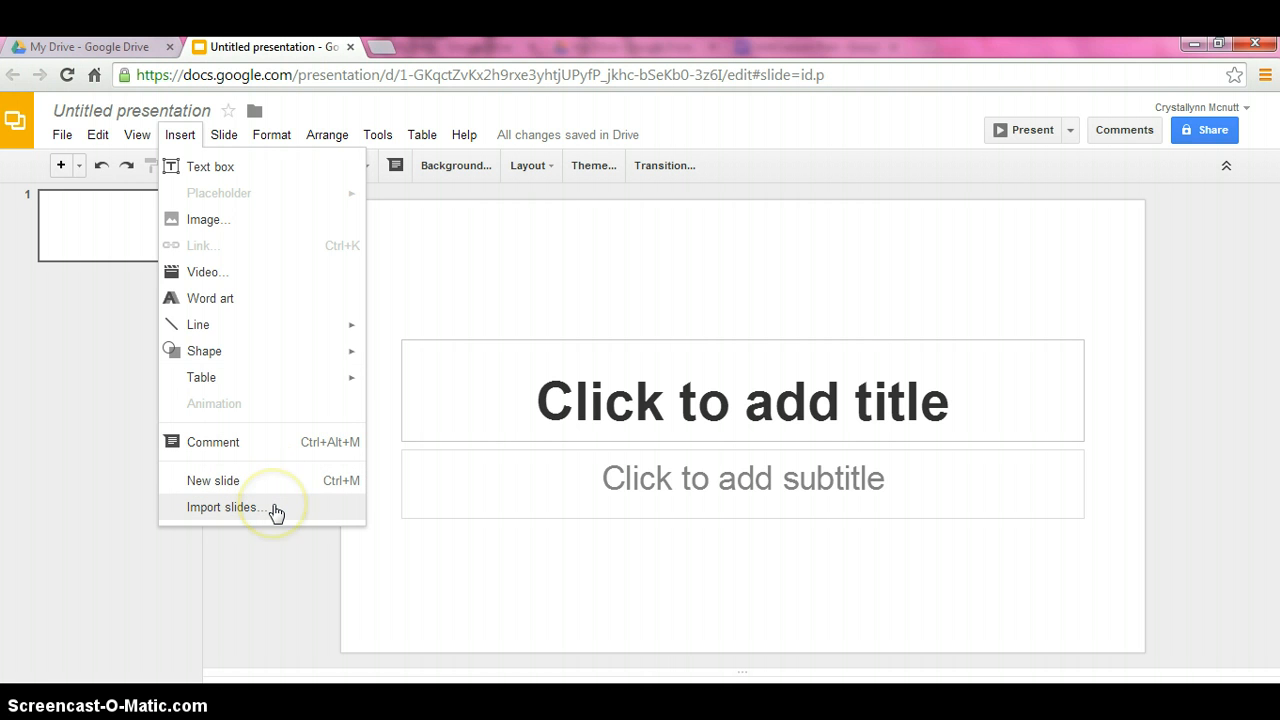
mouse_move(276, 508)
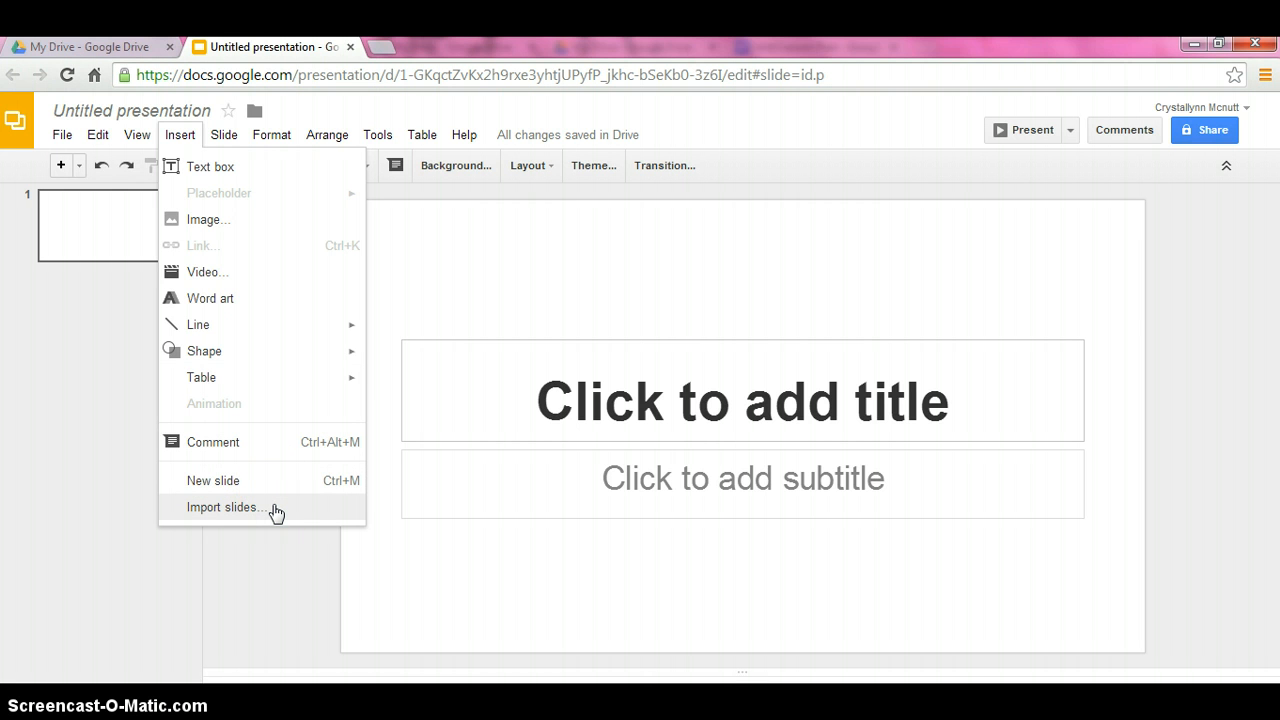
mouse_move(222, 160)
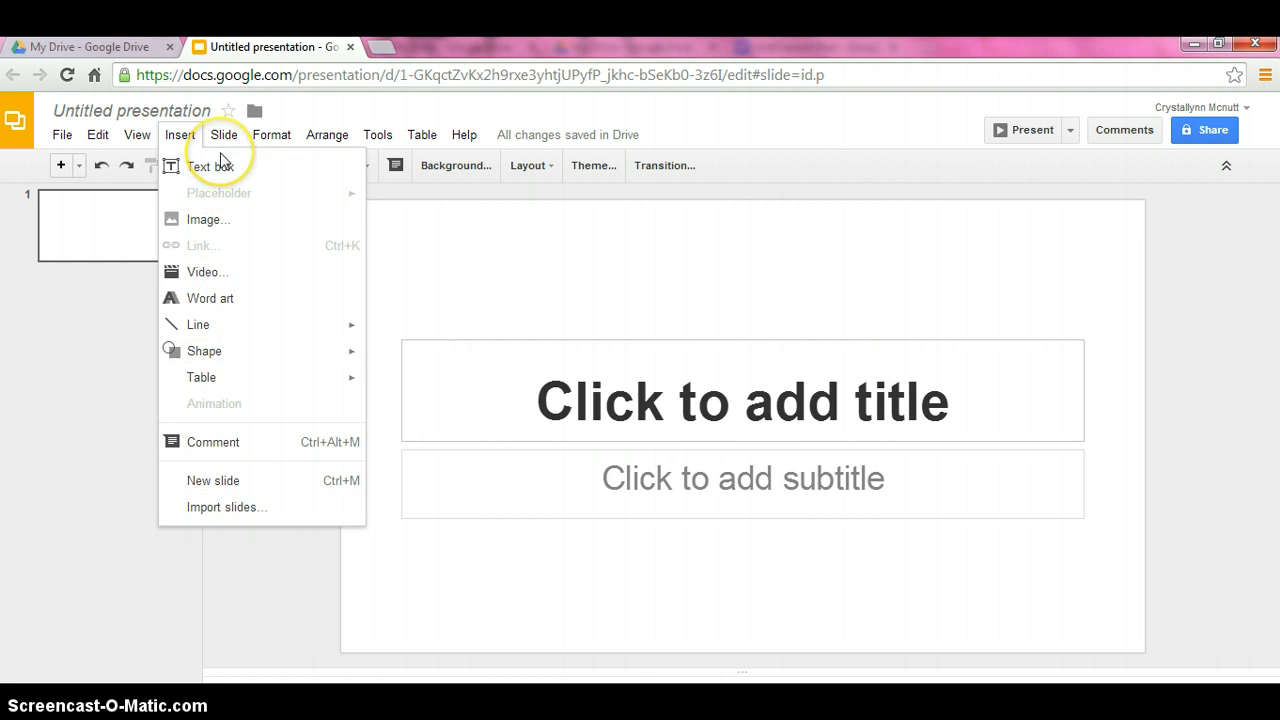
click(224, 134)
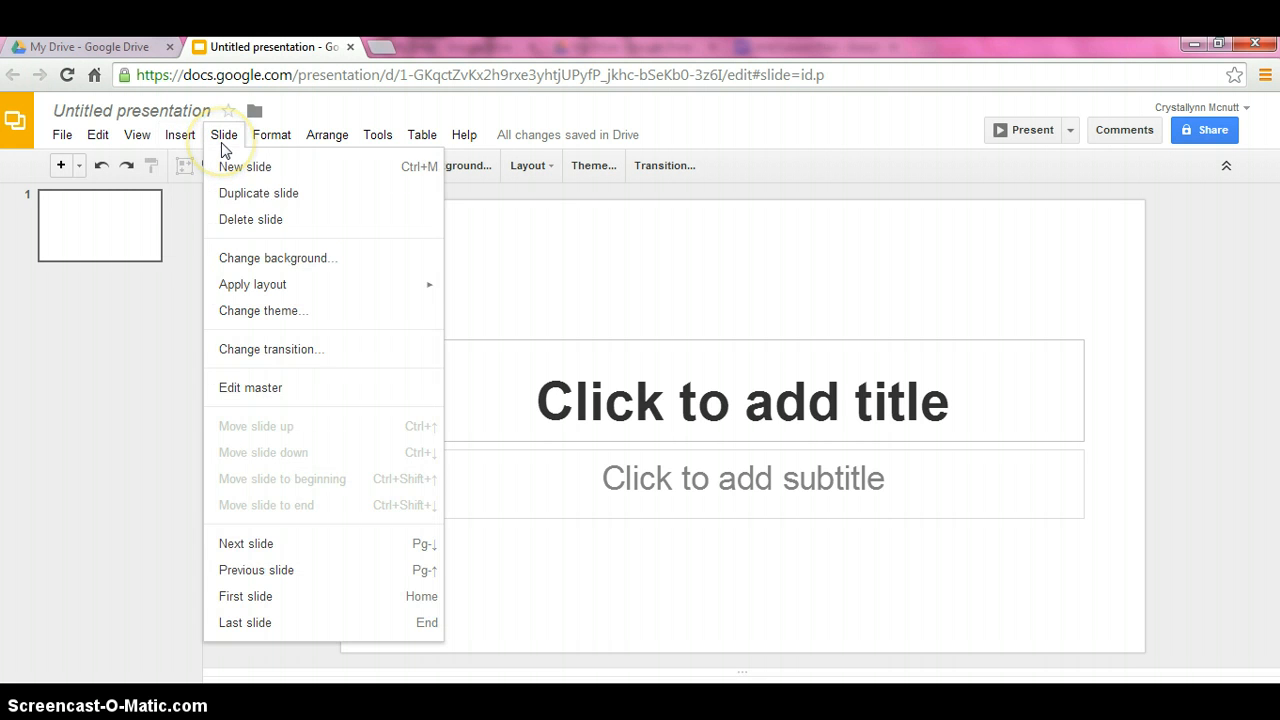
mouse_move(264, 168)
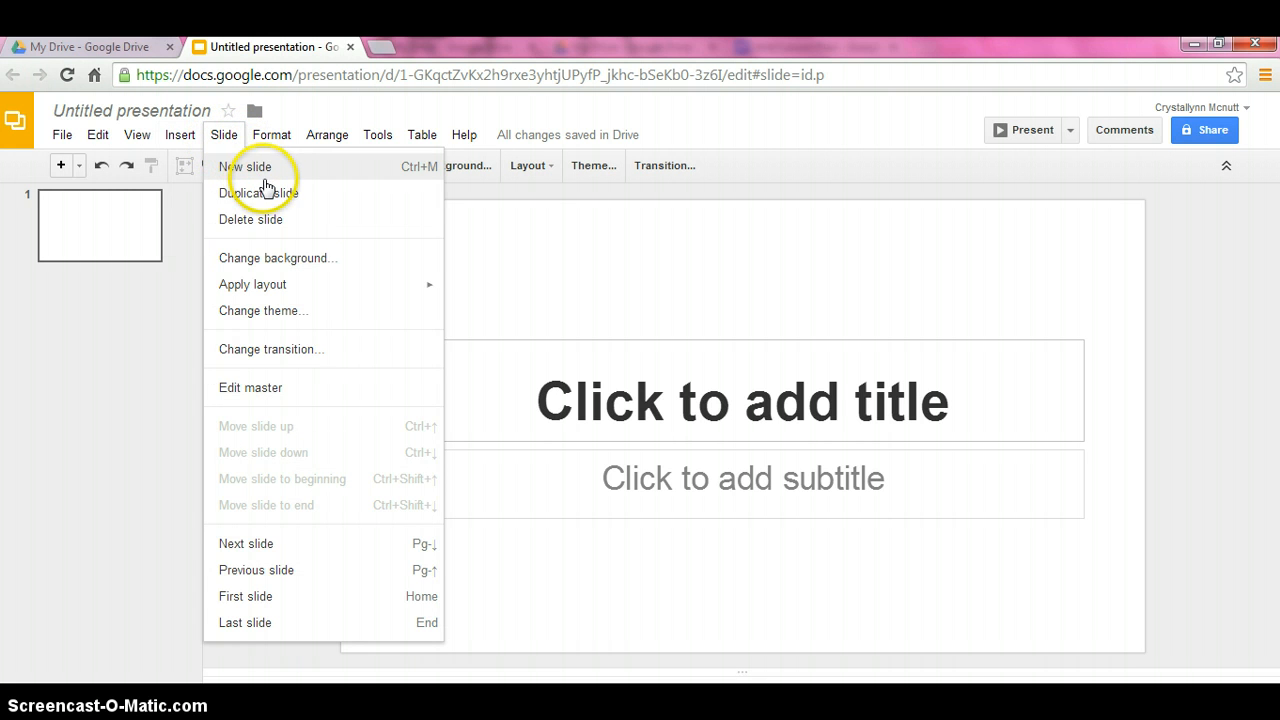
mouse_move(294, 218)
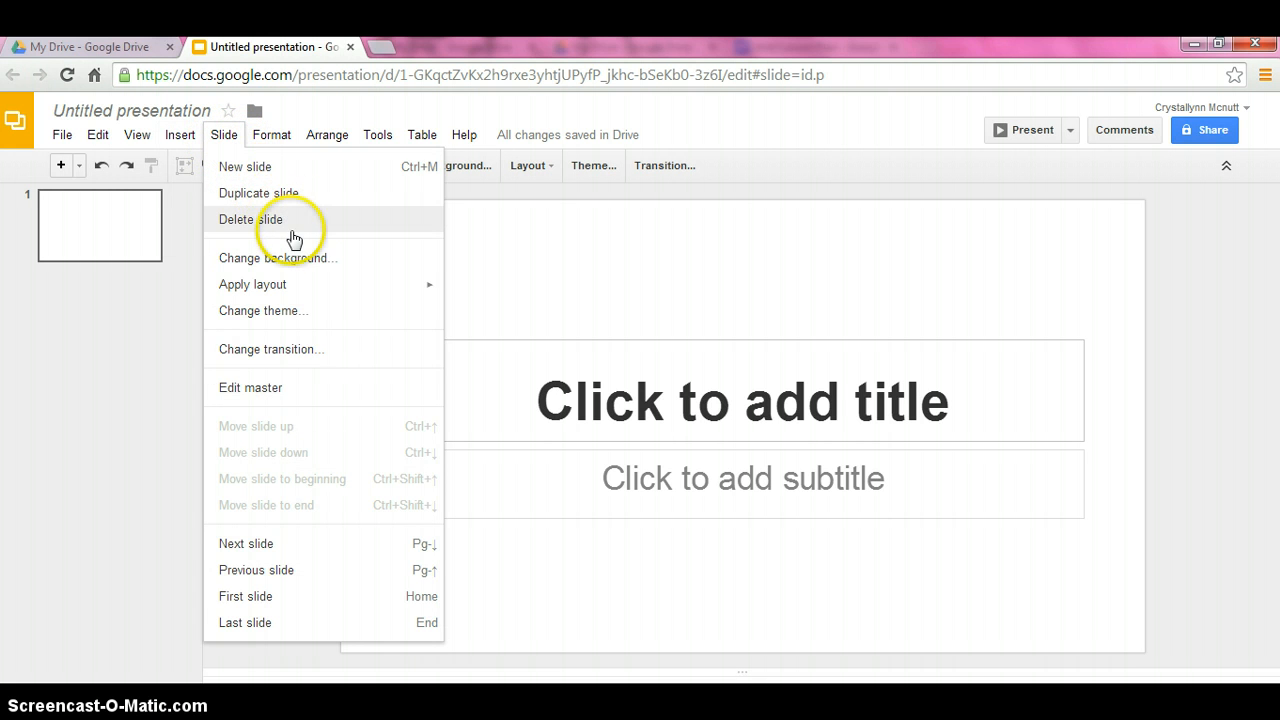
mouse_move(322, 228)
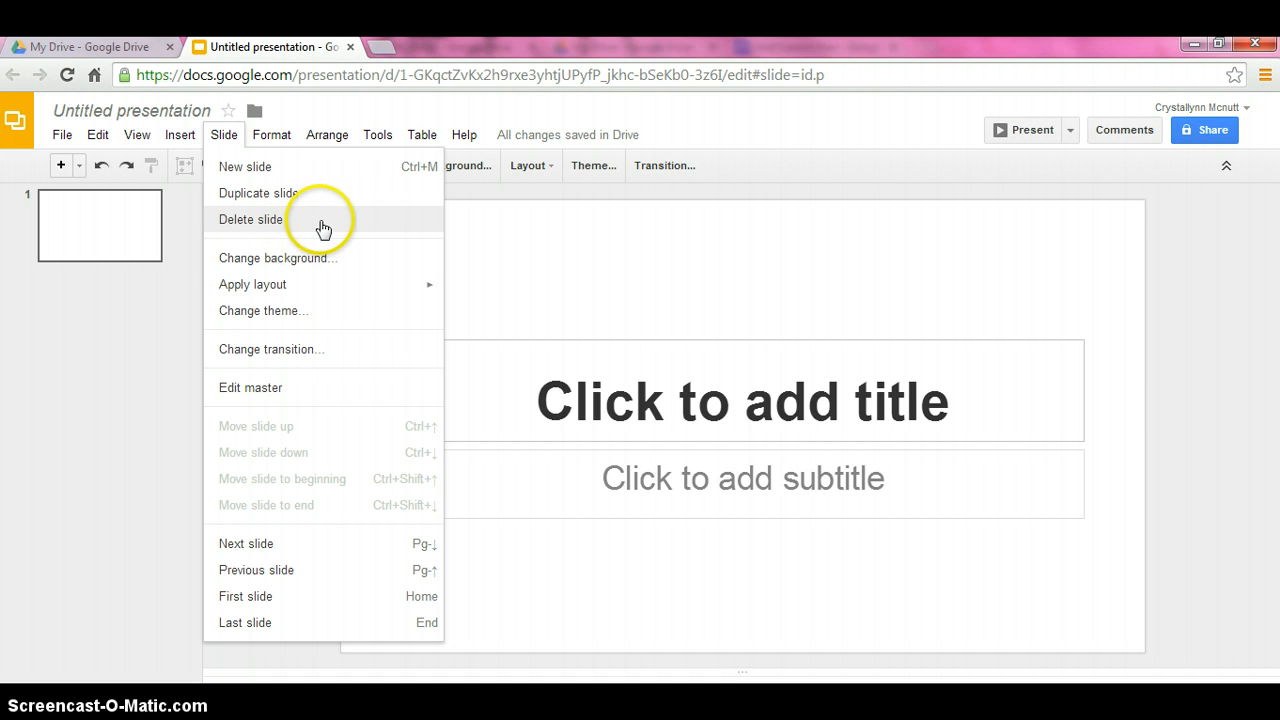
mouse_move(324, 264)
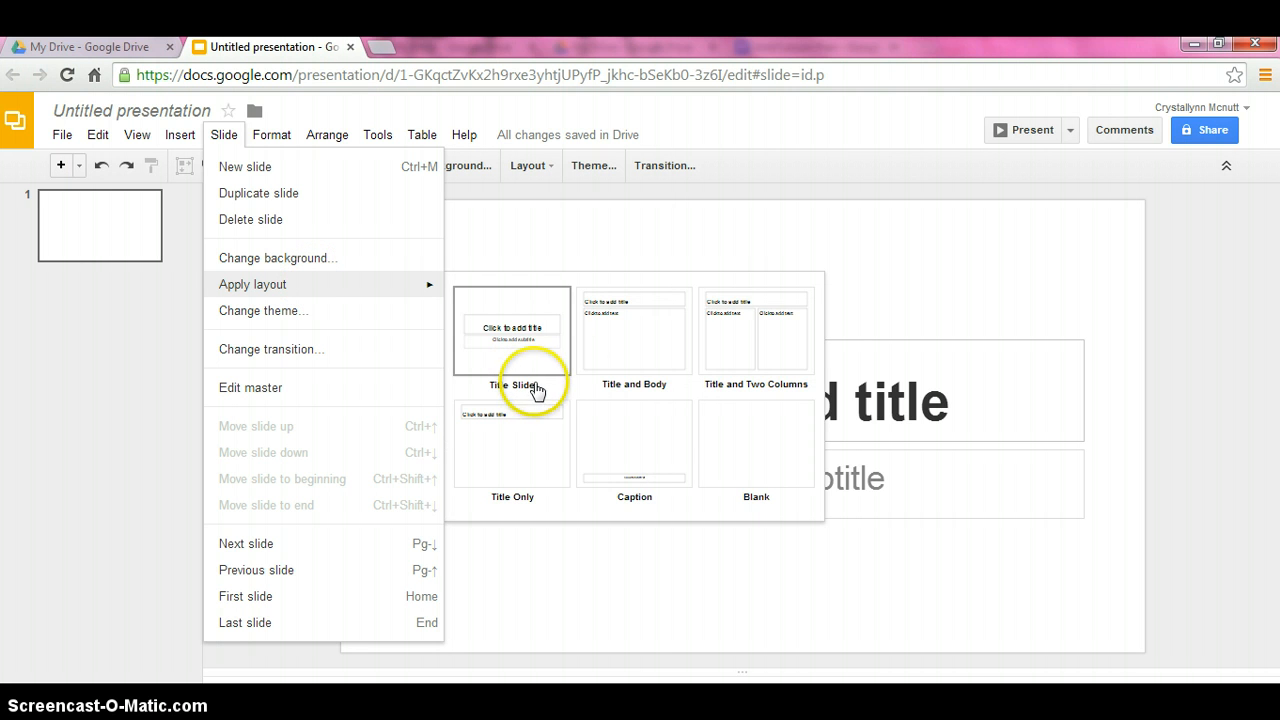
mouse_move(624, 356)
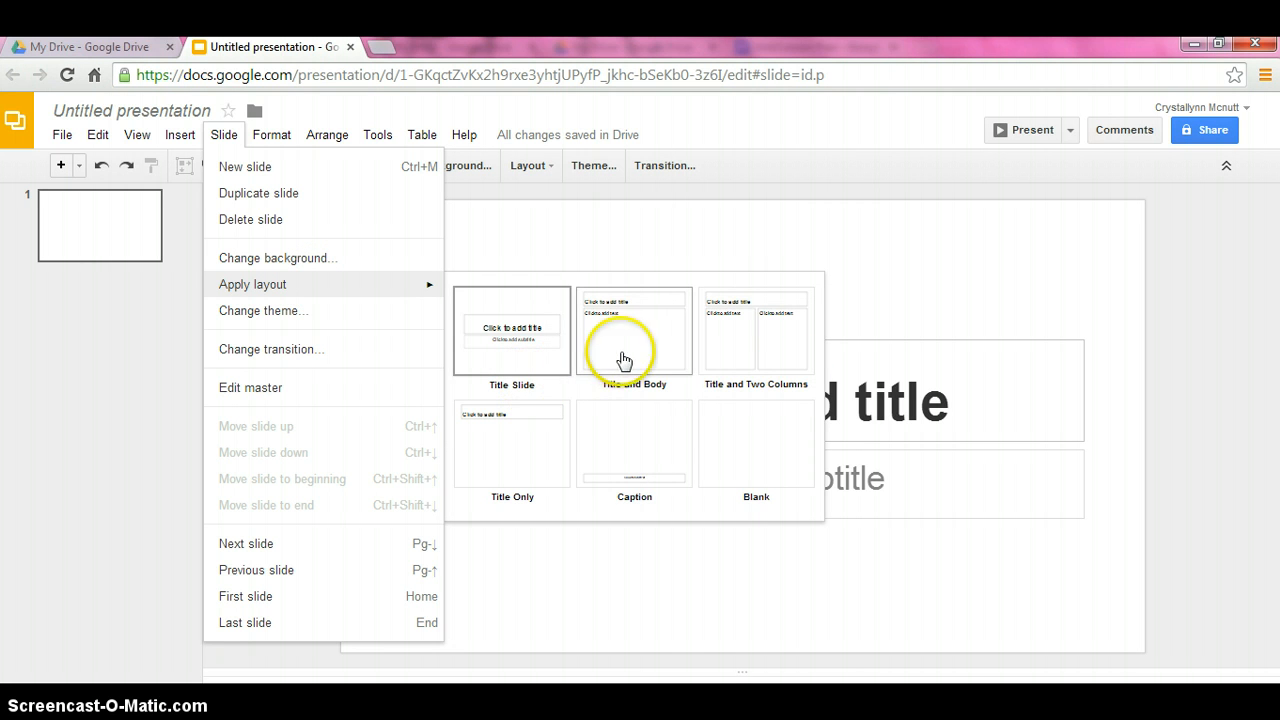
mouse_move(796, 364)
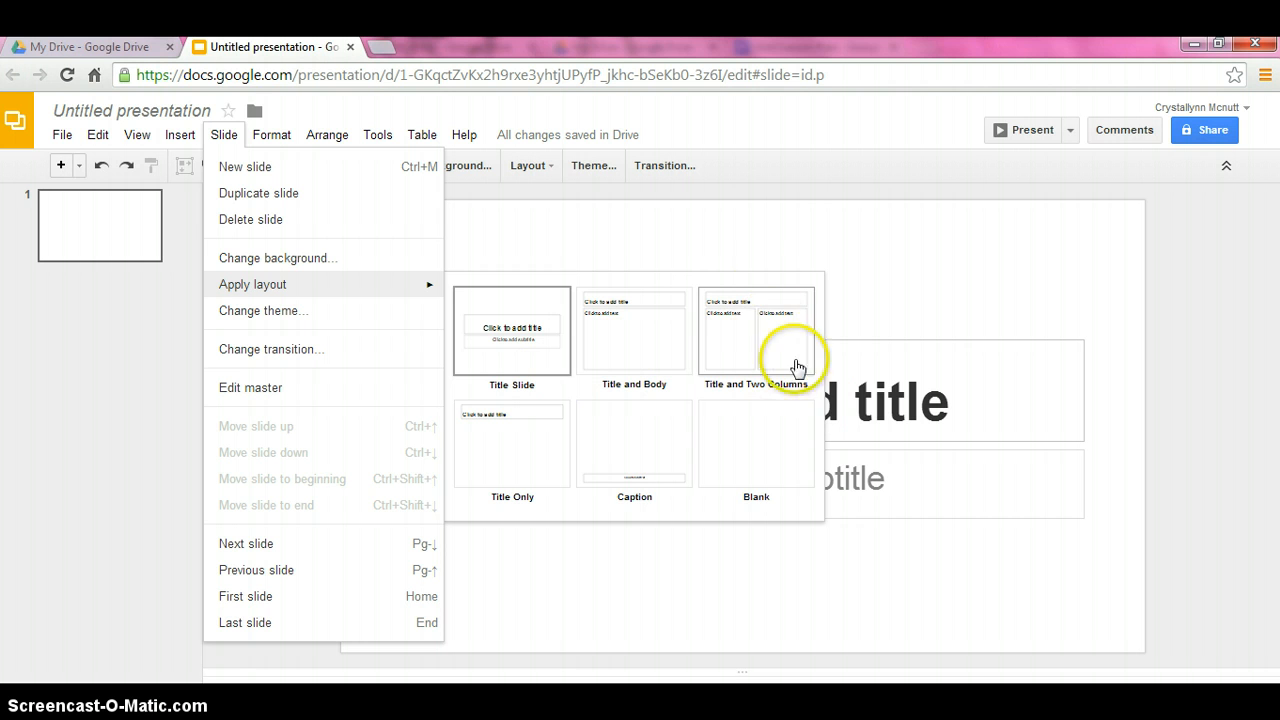
mouse_move(500, 450)
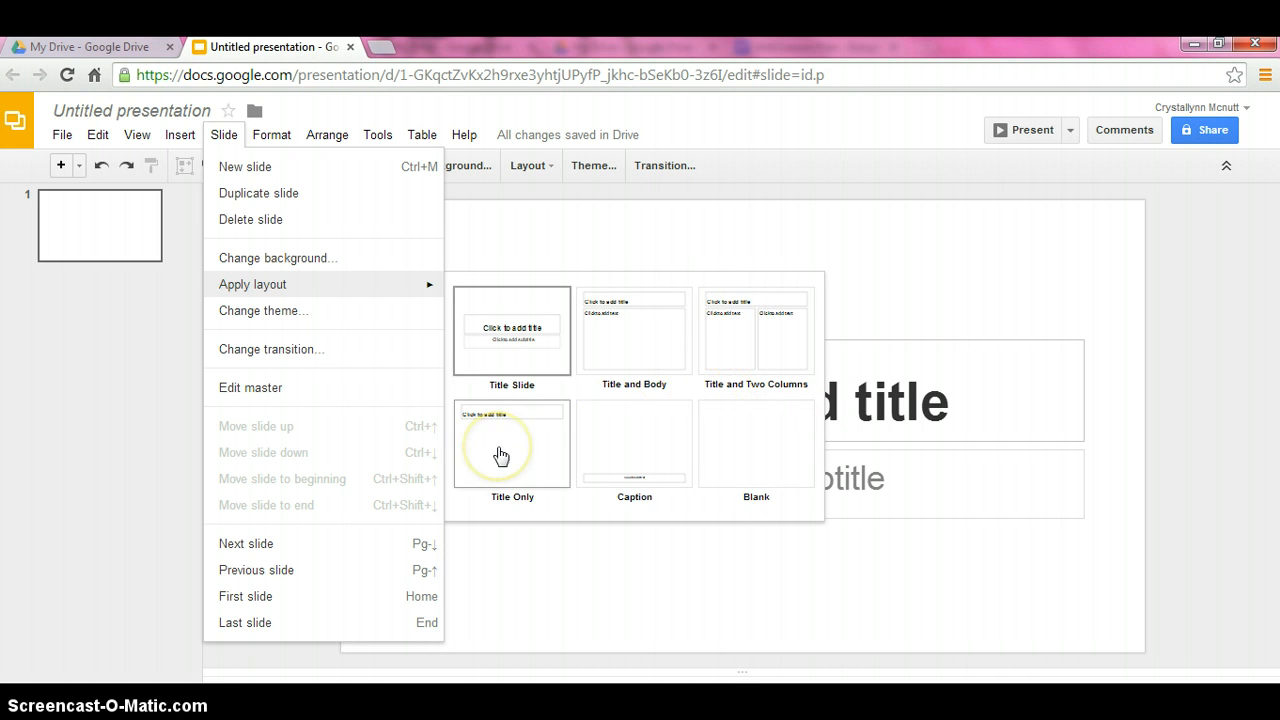
mouse_move(510, 448)
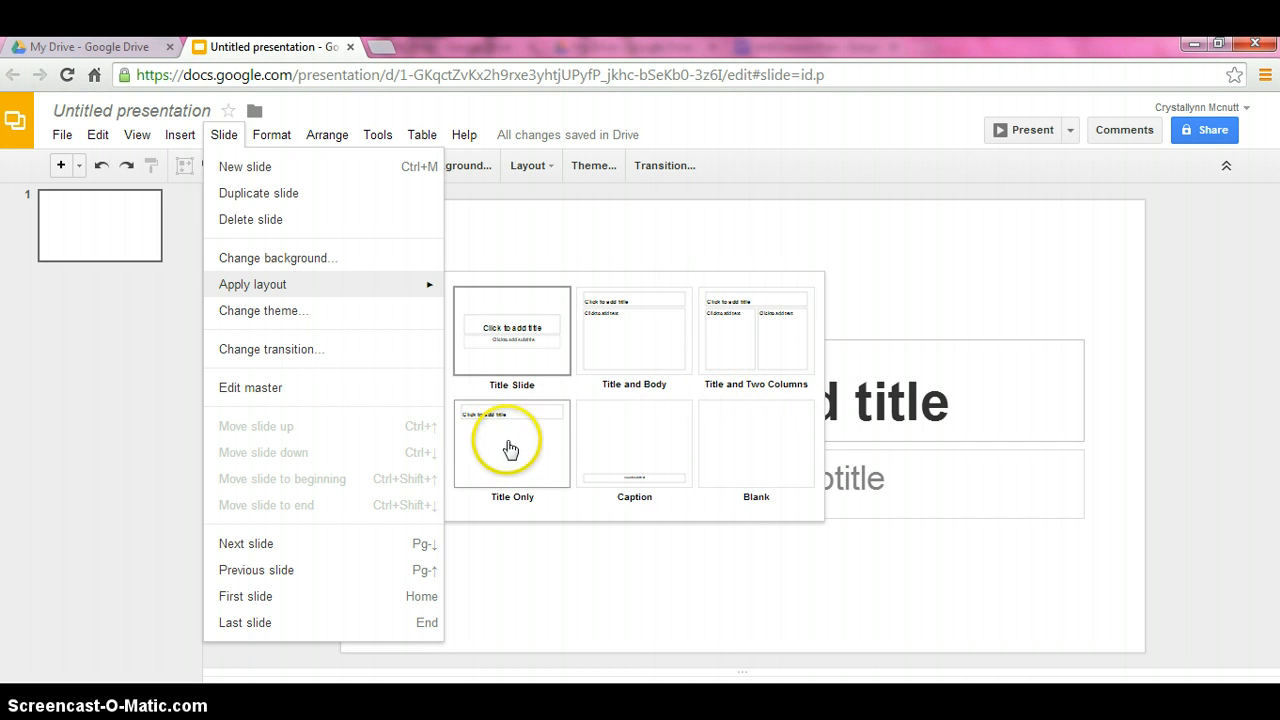
mouse_move(612, 462)
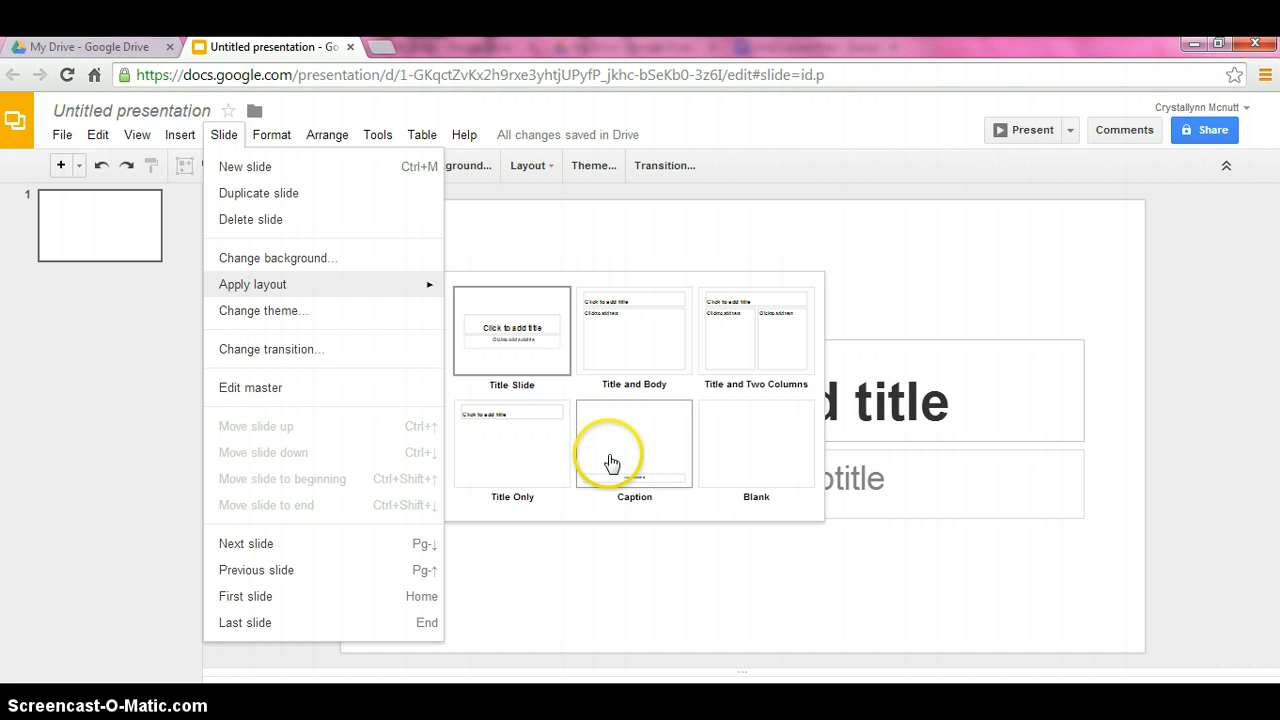
mouse_move(756, 450)
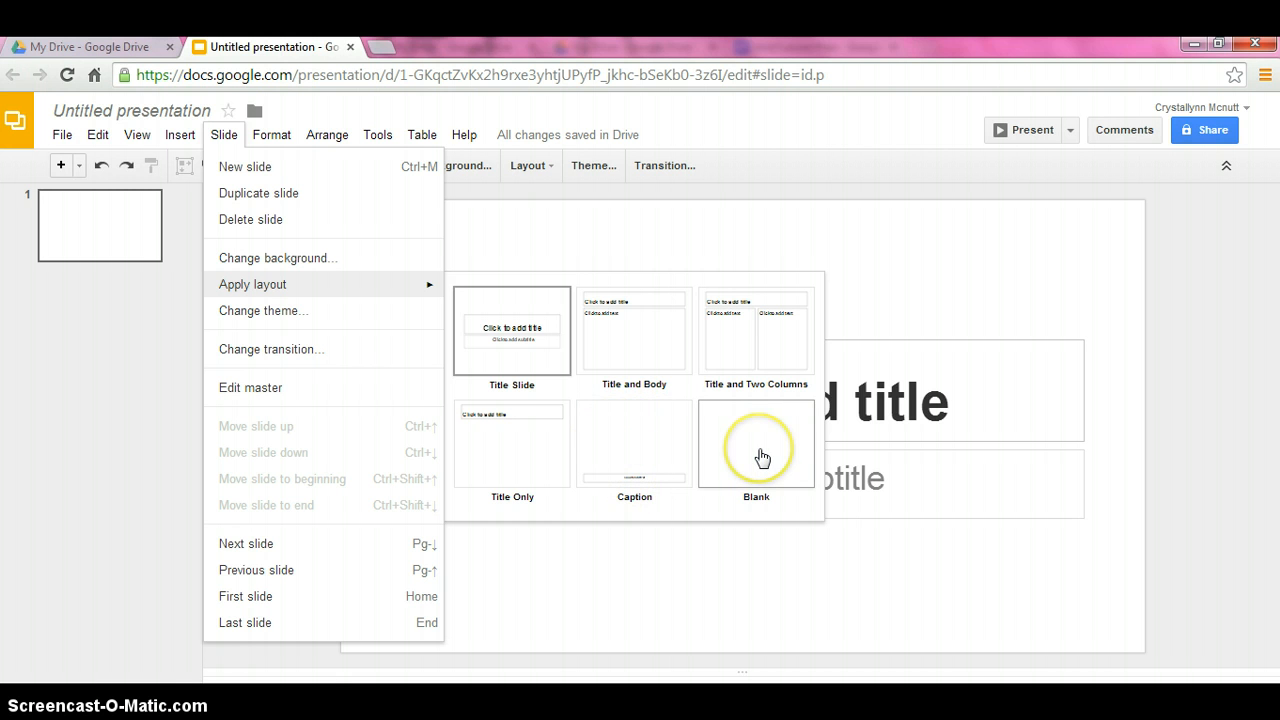
mouse_move(360, 388)
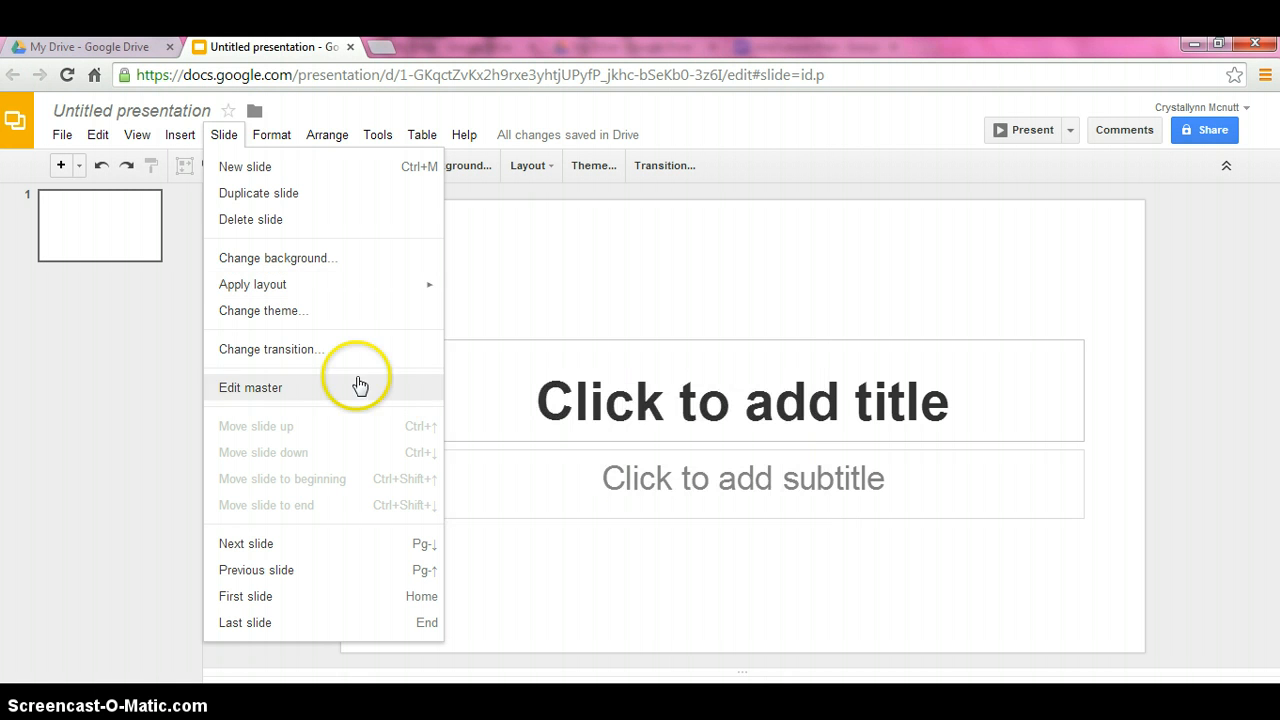
mouse_move(360, 360)
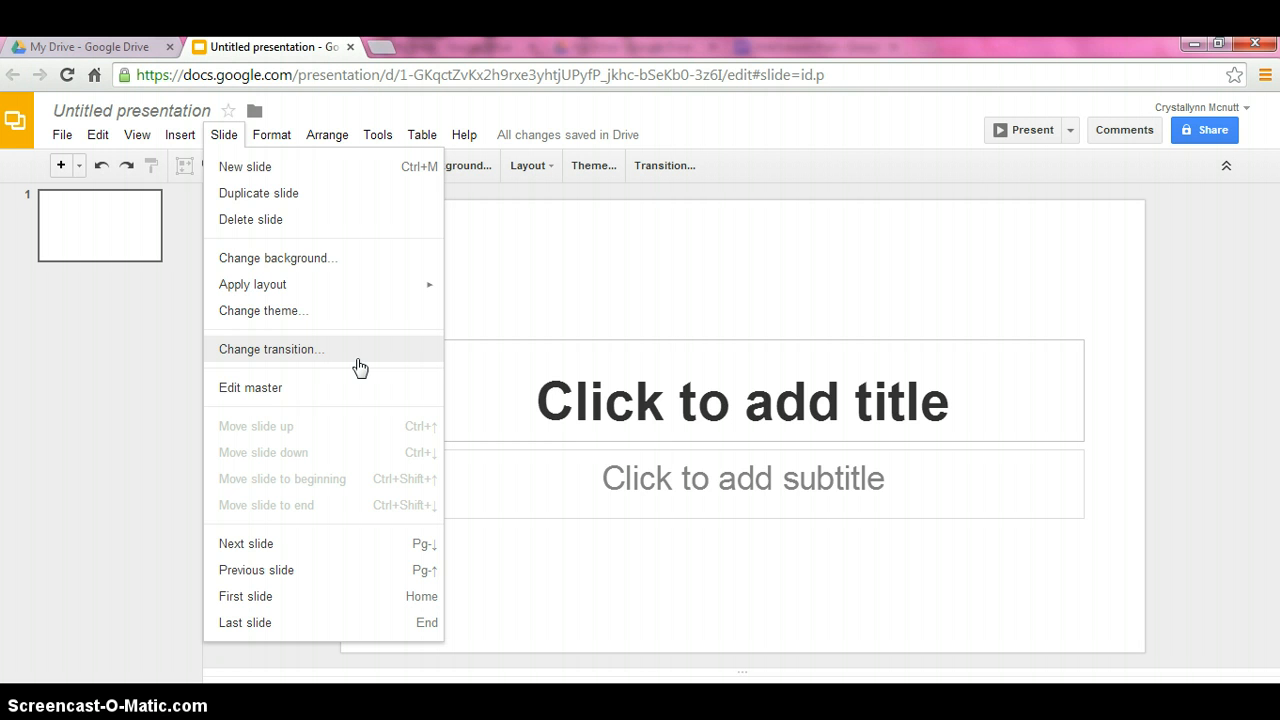
- Browse the Format, Arrange, Tools, Table and Help menus over the blank title slide
click(272, 134)
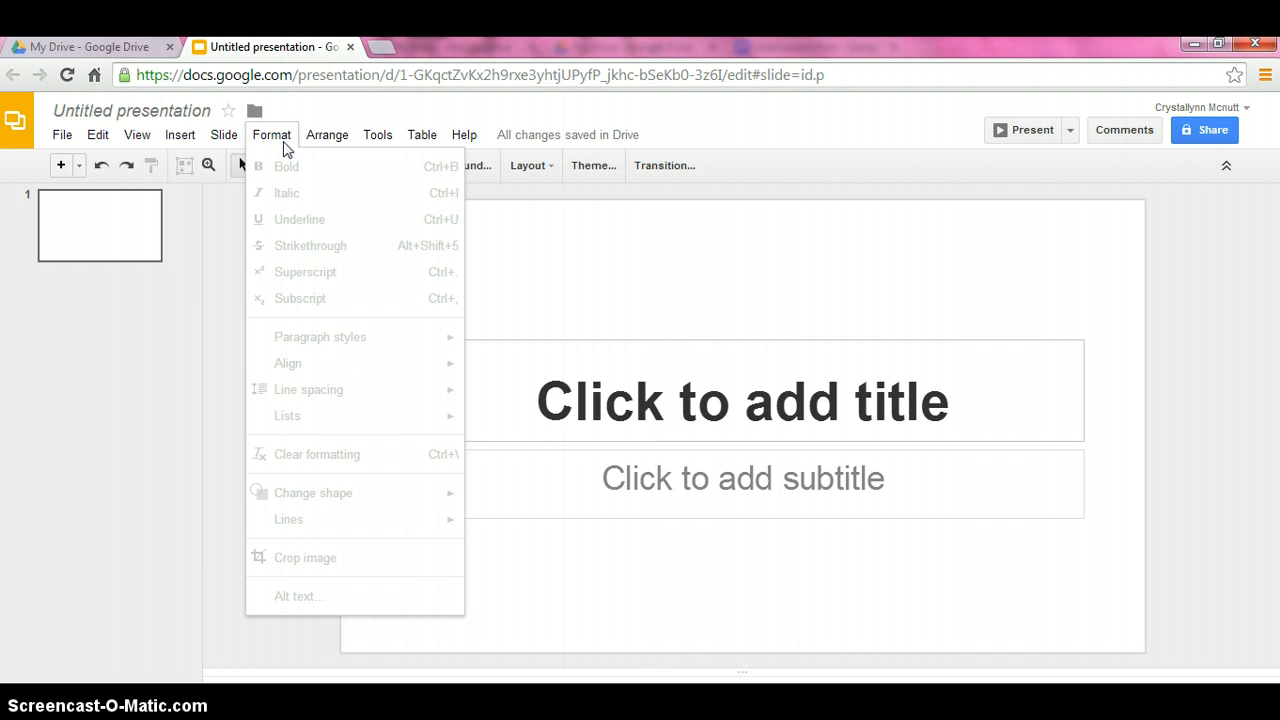
mouse_move(296, 268)
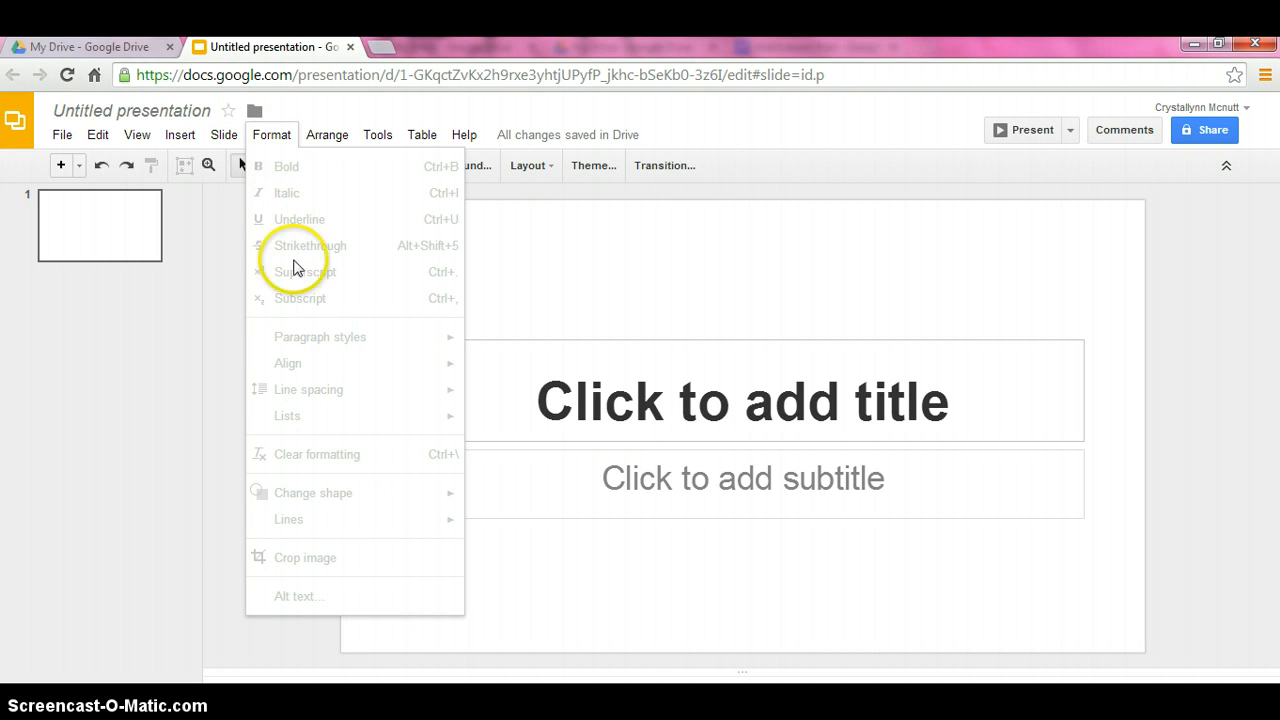
mouse_move(322, 190)
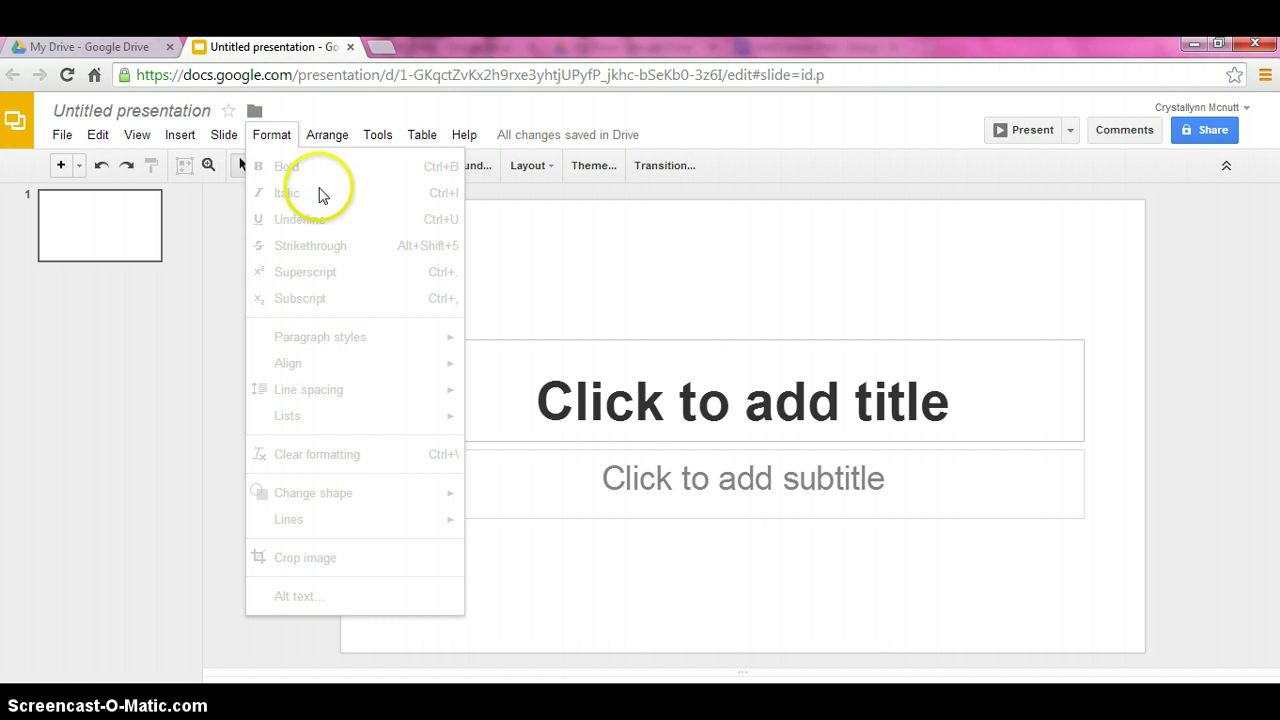
click(328, 134)
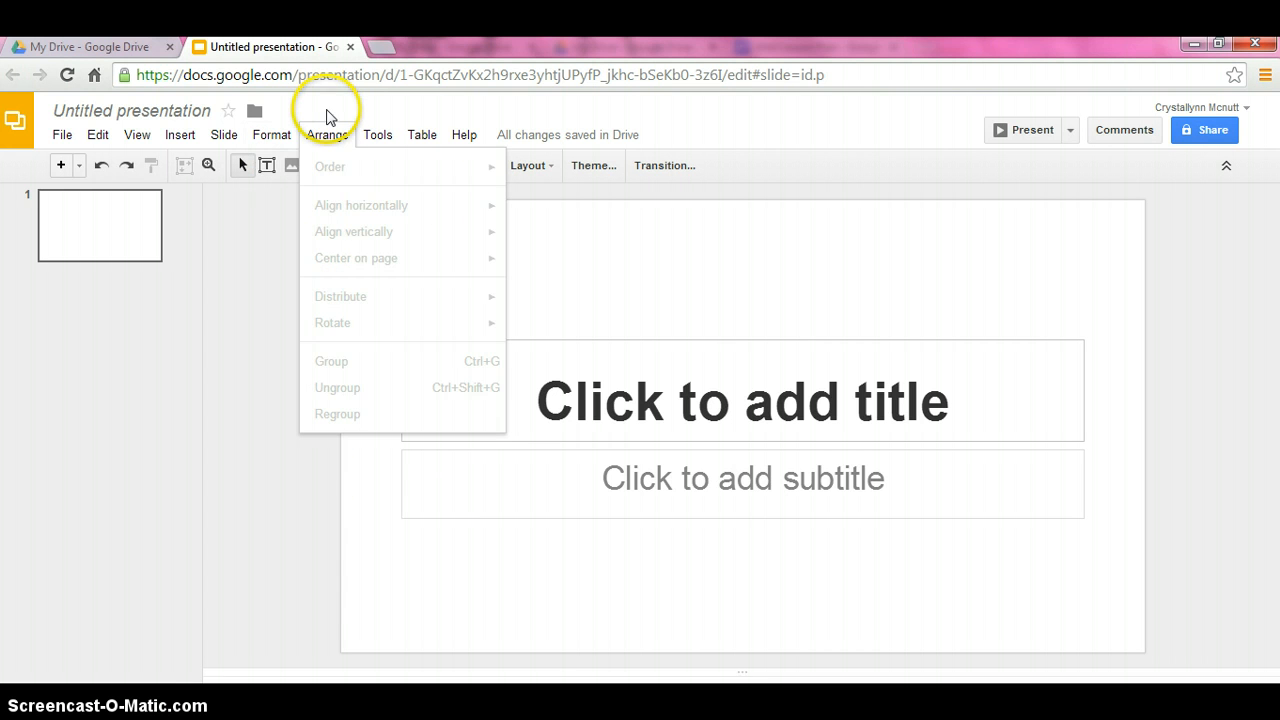
click(376, 134)
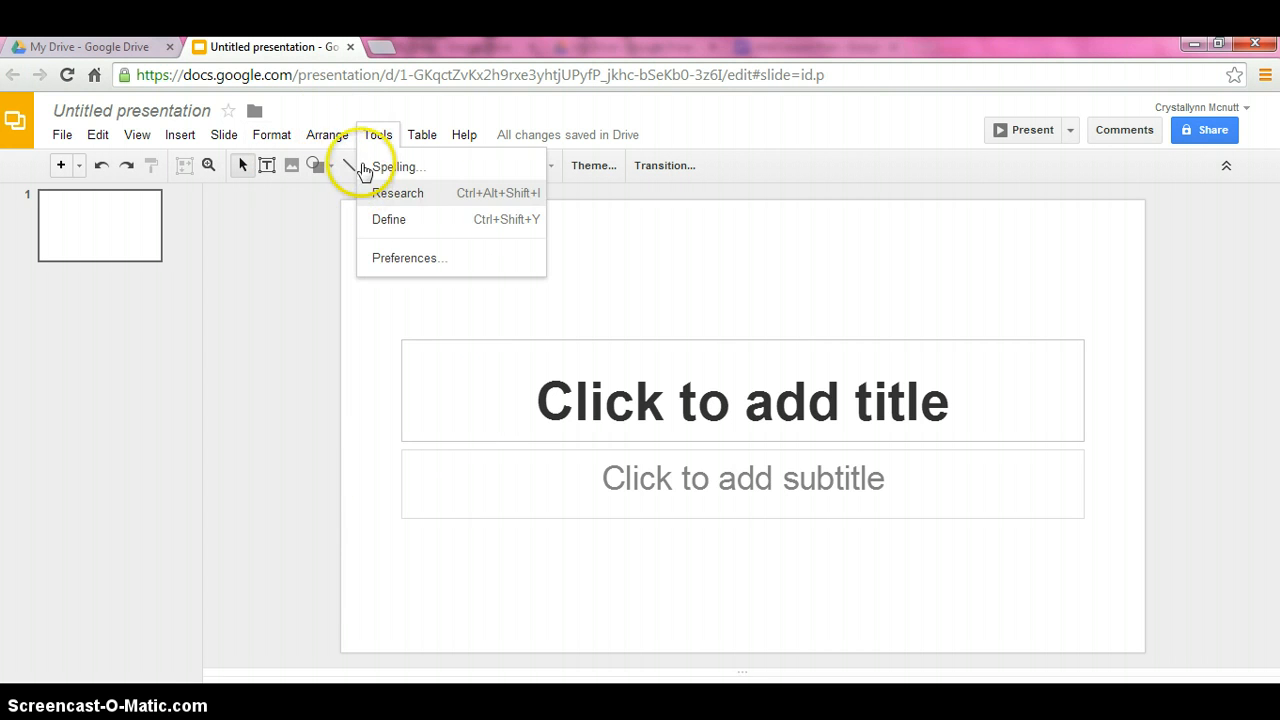
mouse_move(398, 166)
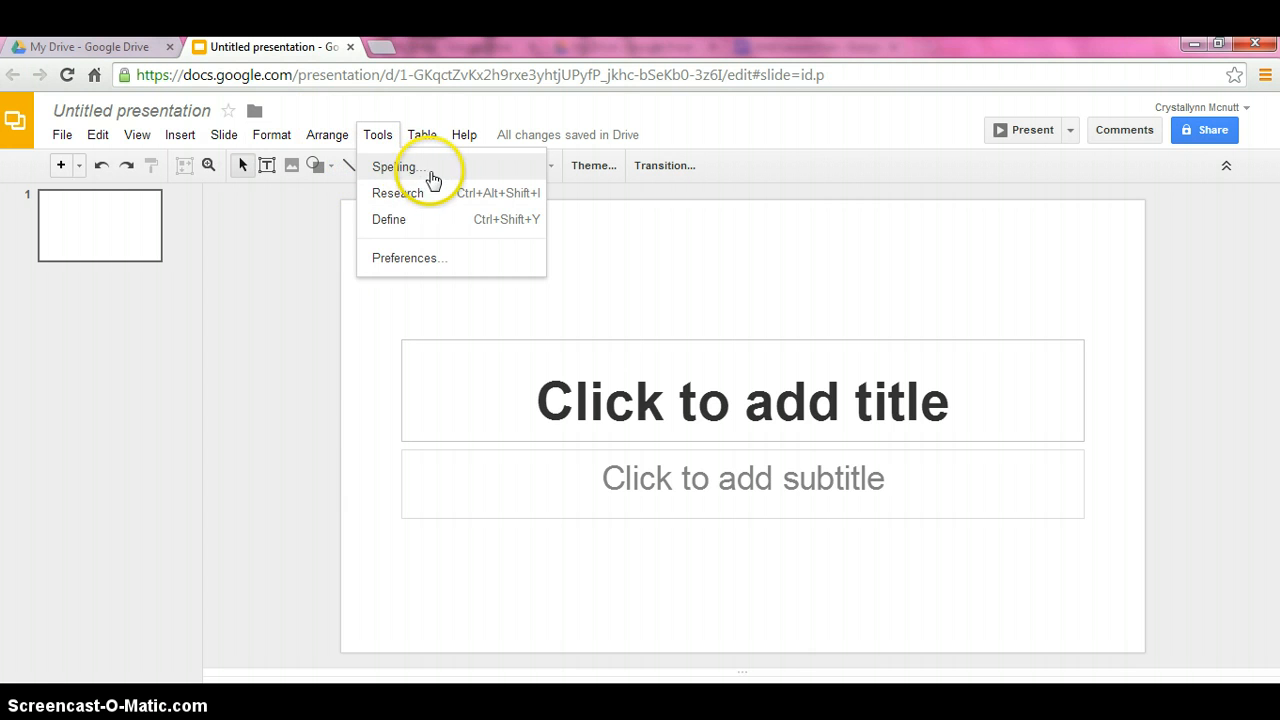
mouse_move(444, 218)
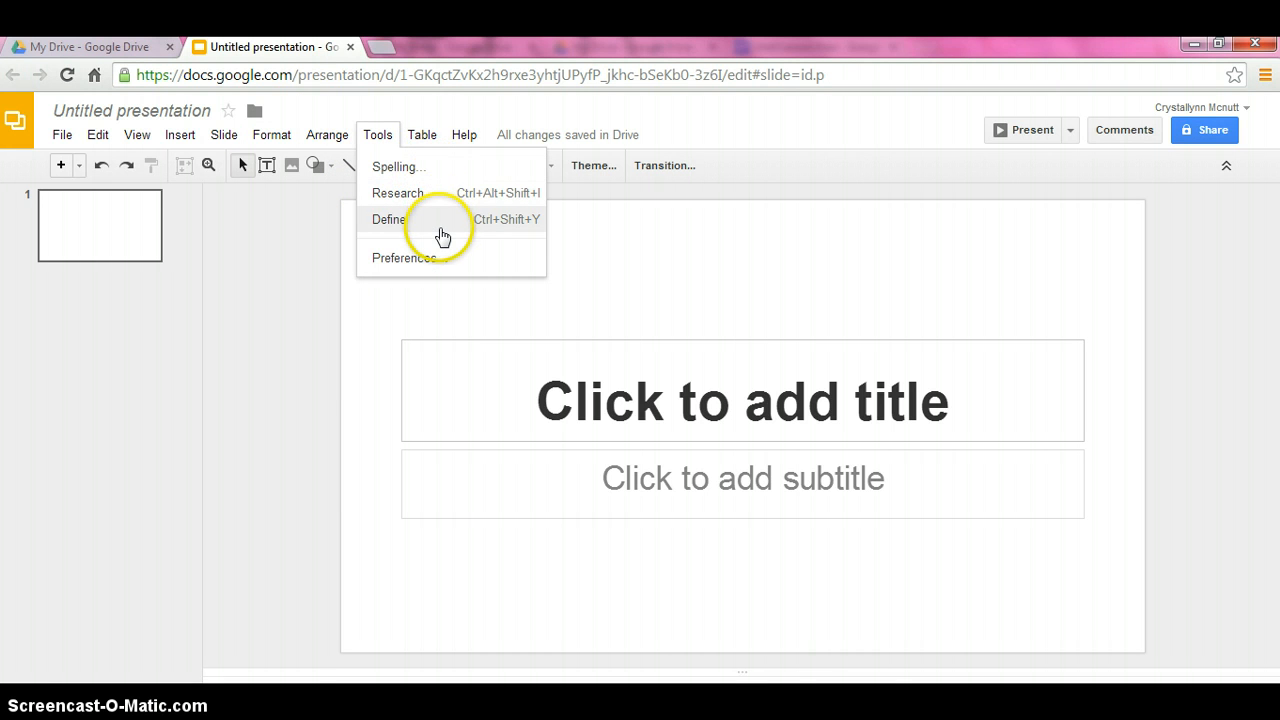
click(422, 134)
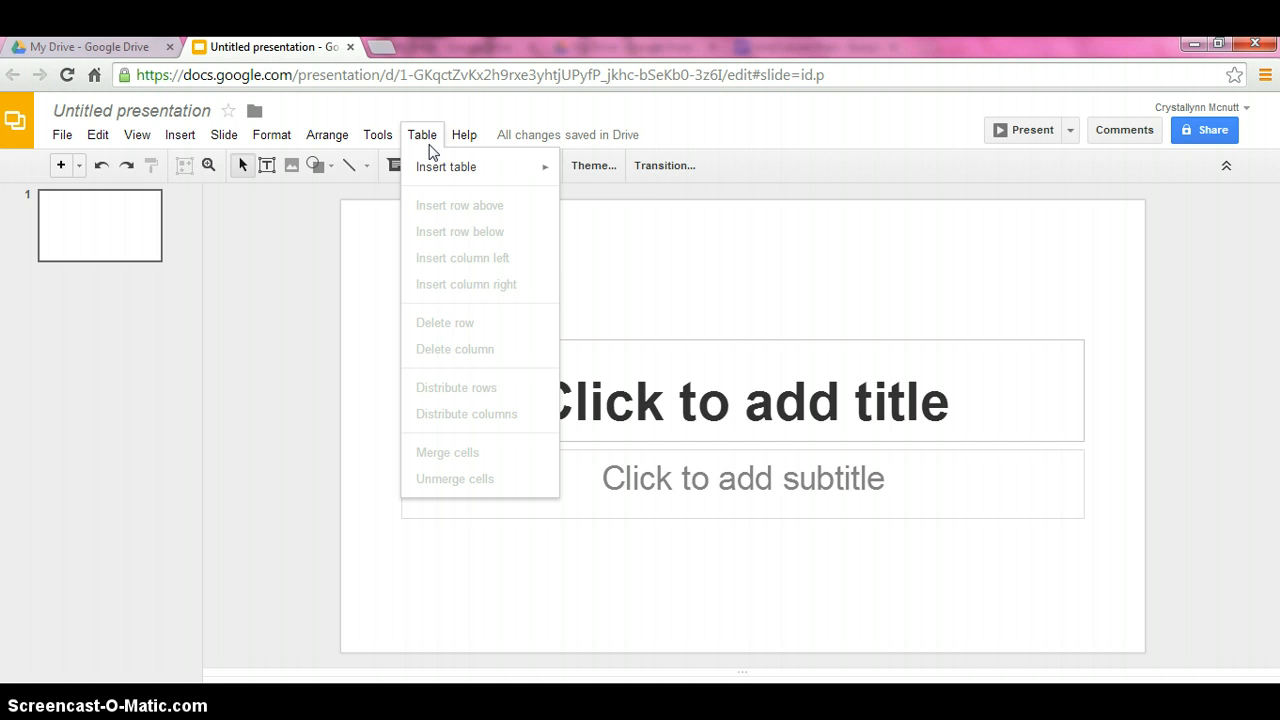
mouse_move(446, 166)
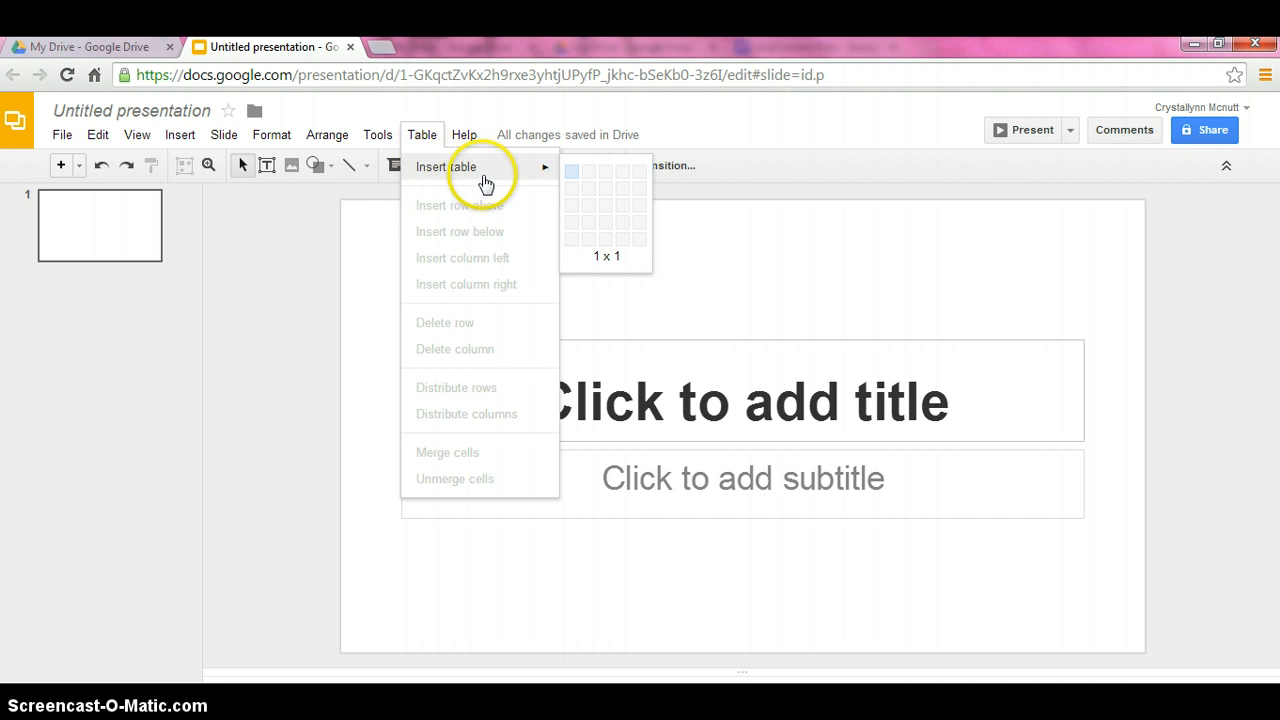
mouse_move(738, 244)
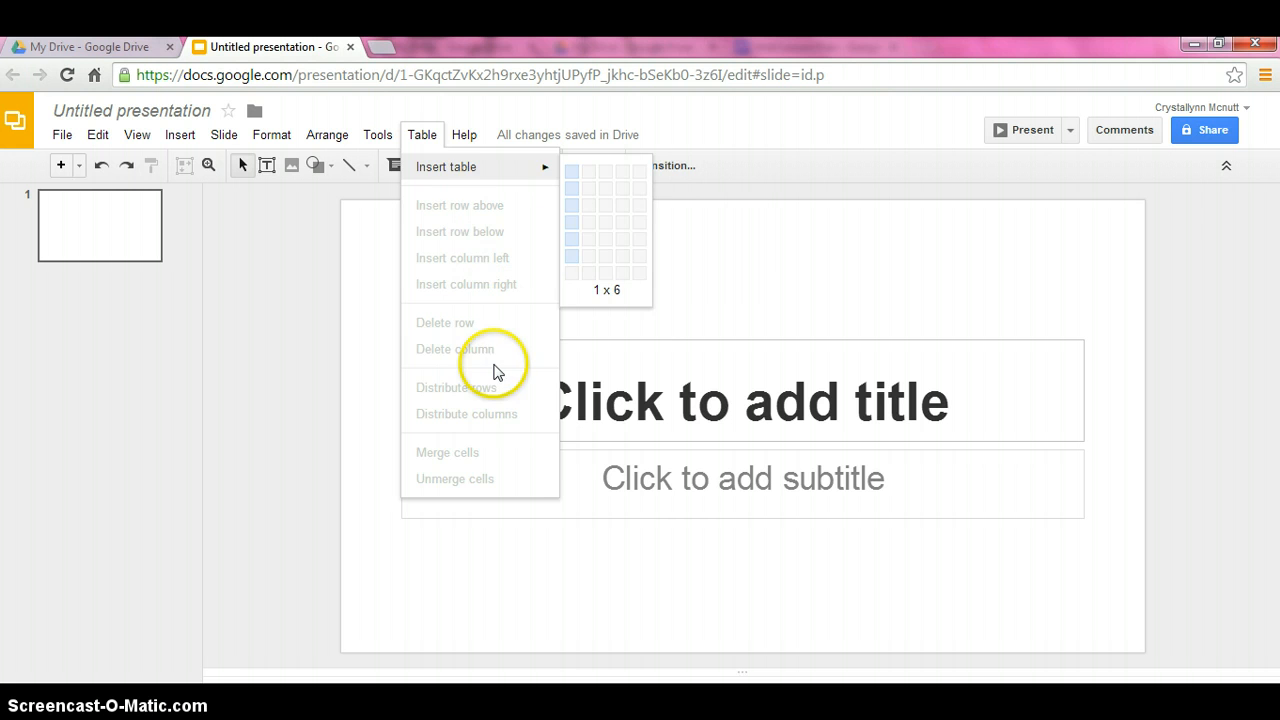
click(464, 134)
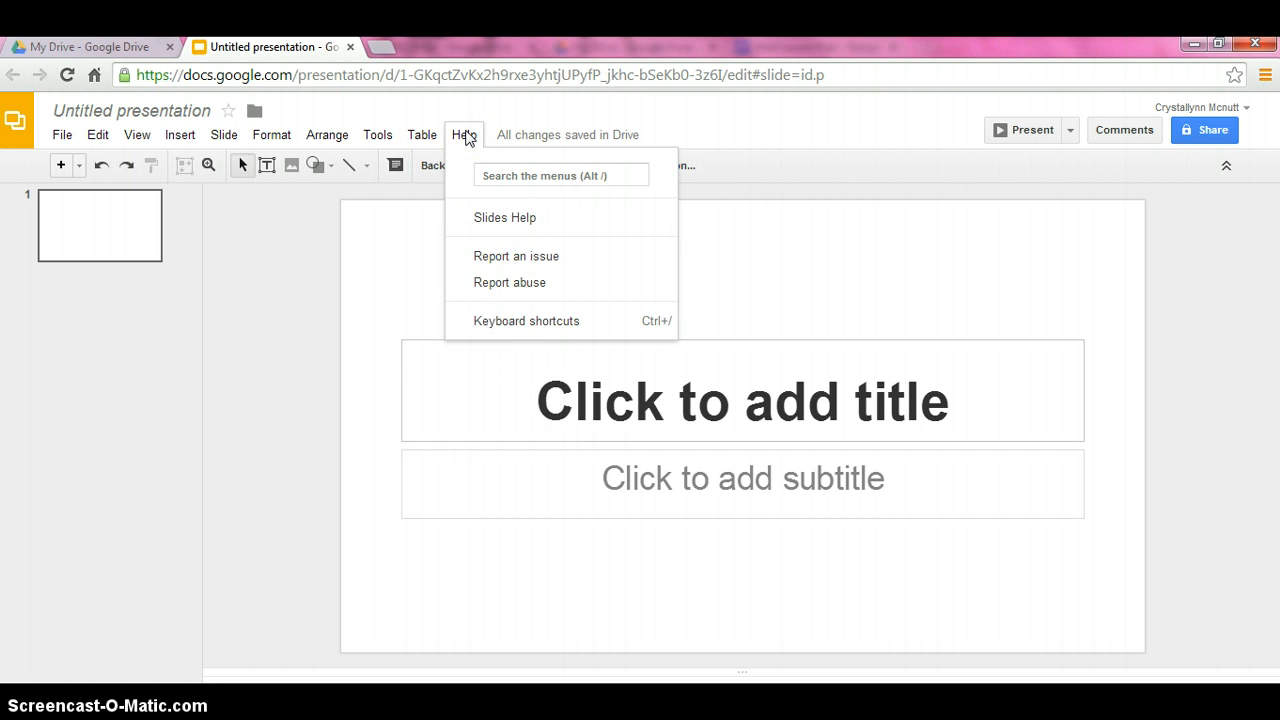
mouse_move(388, 268)
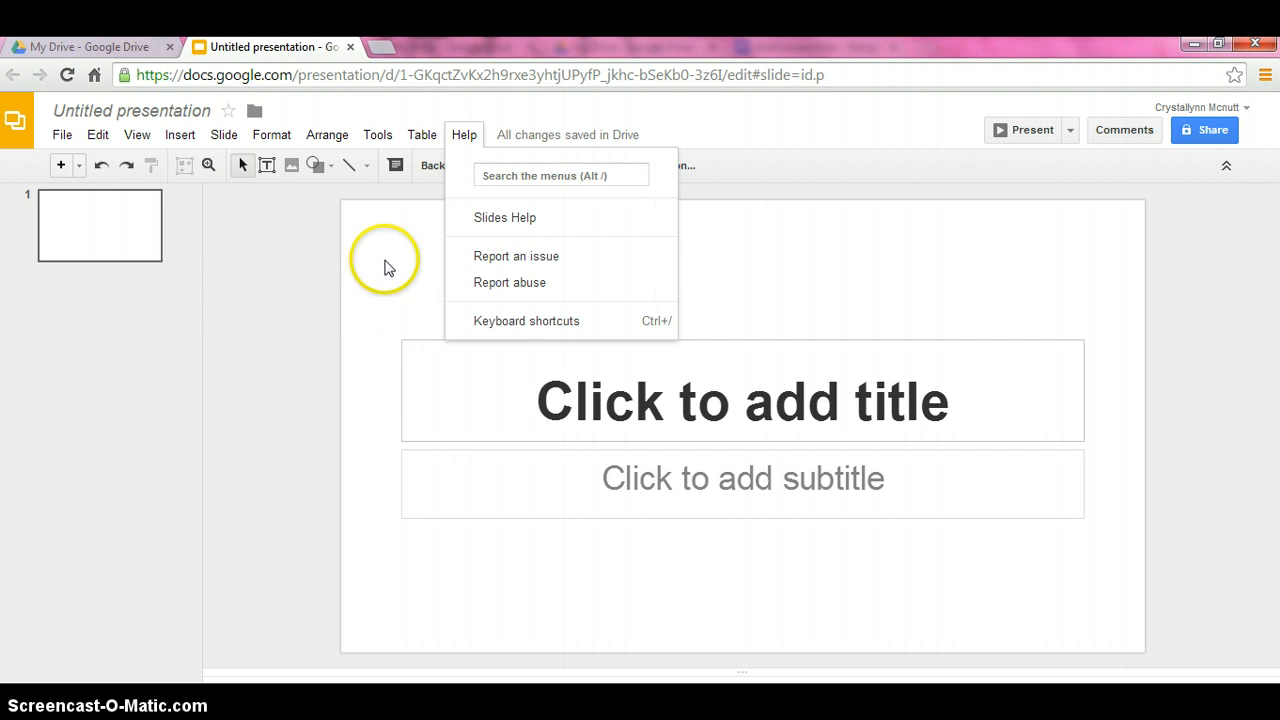
- Enter 'Presentation' as the first slide's title
click(562, 400)
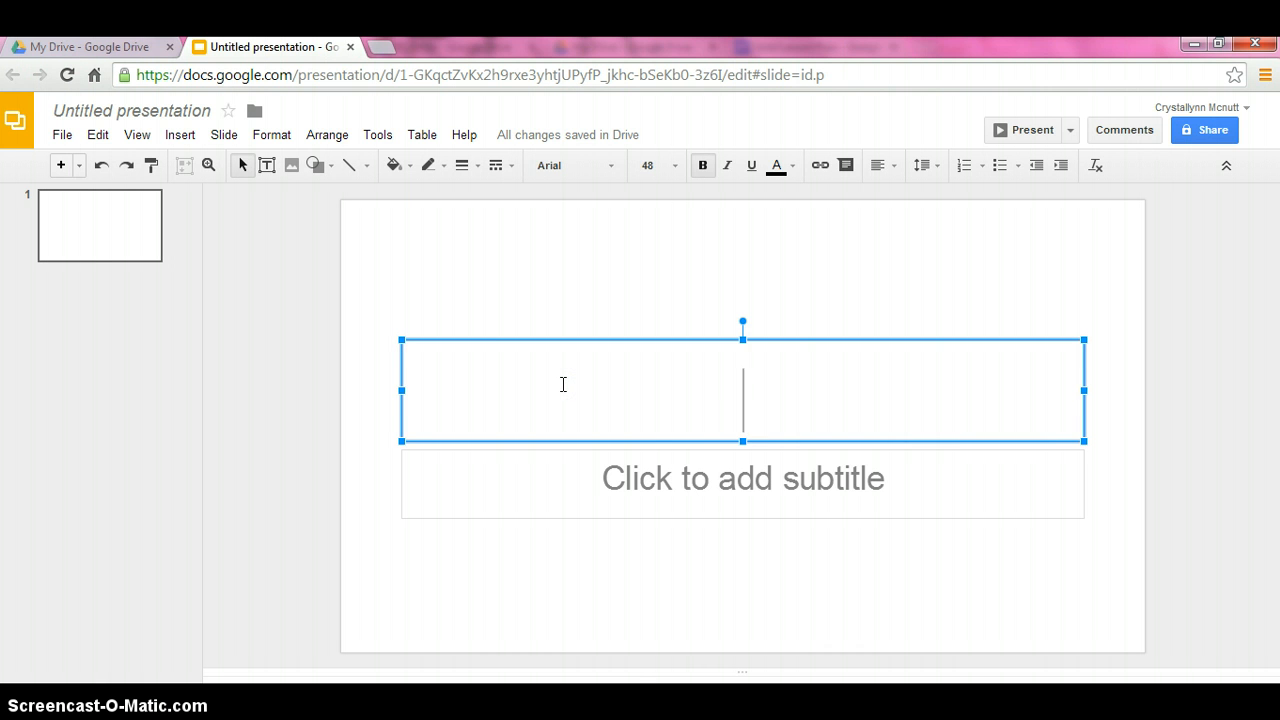
text(Presenta)
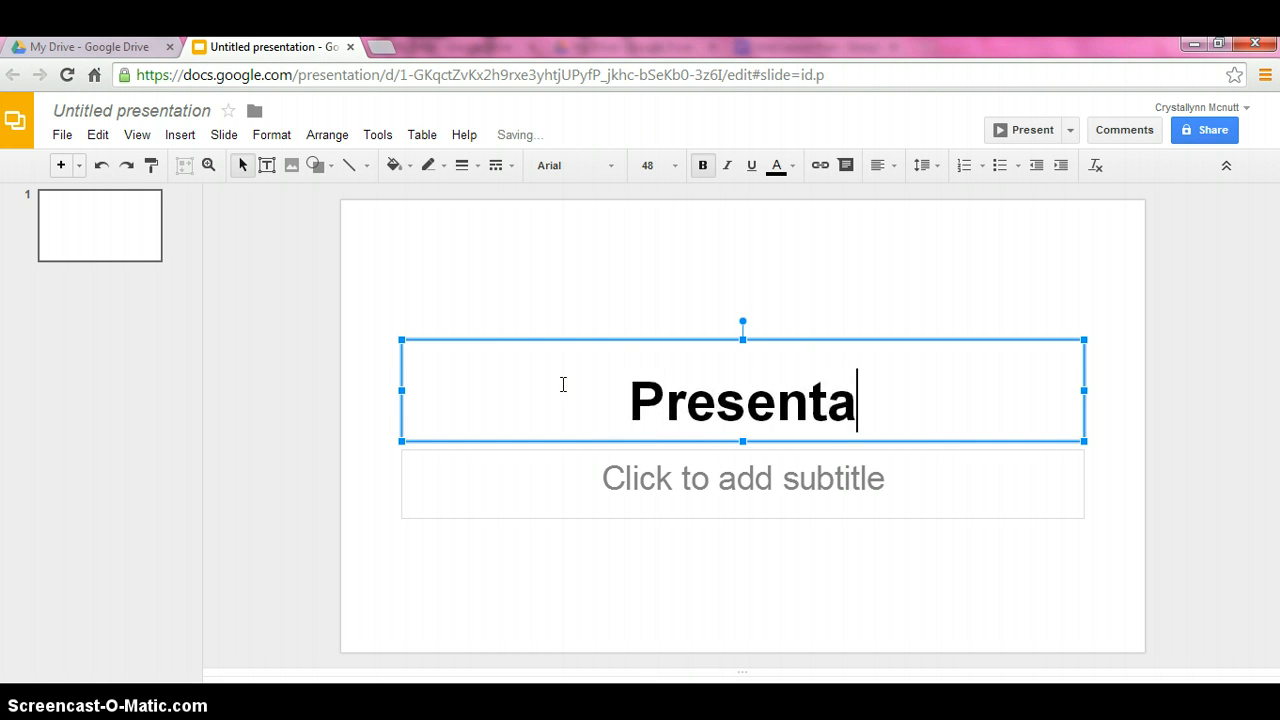
text(tion)
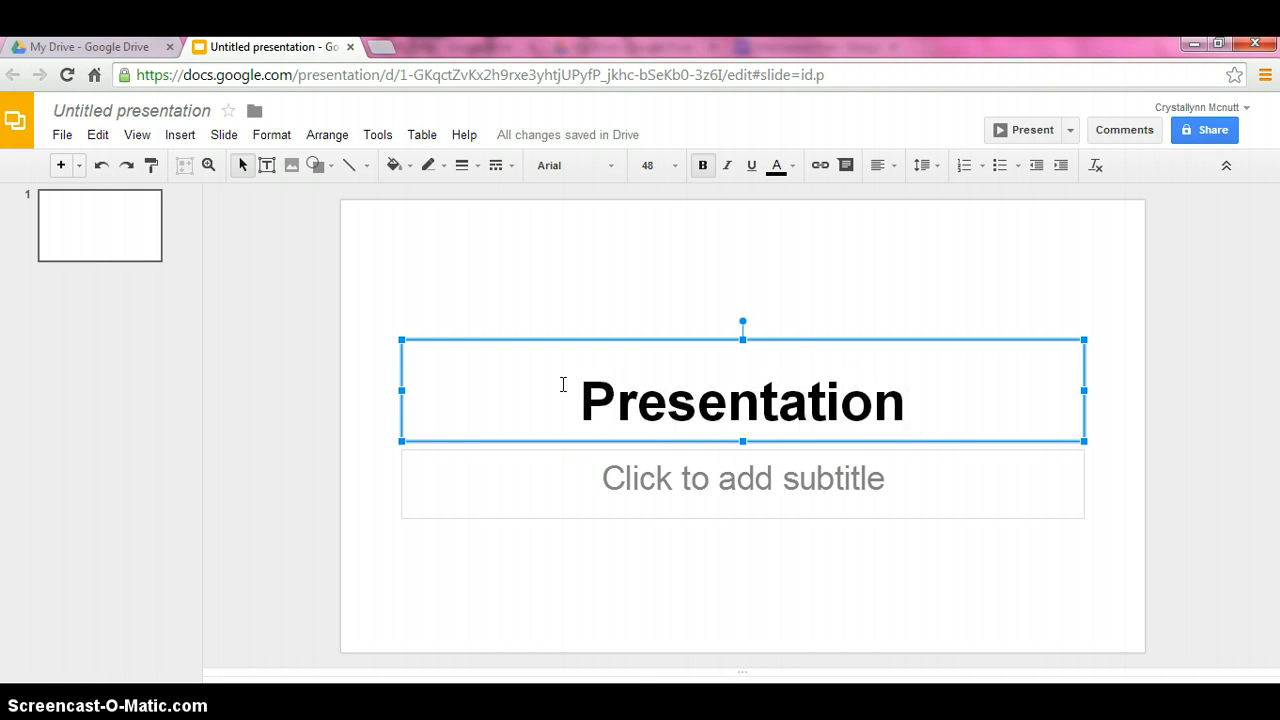
click(916, 400)
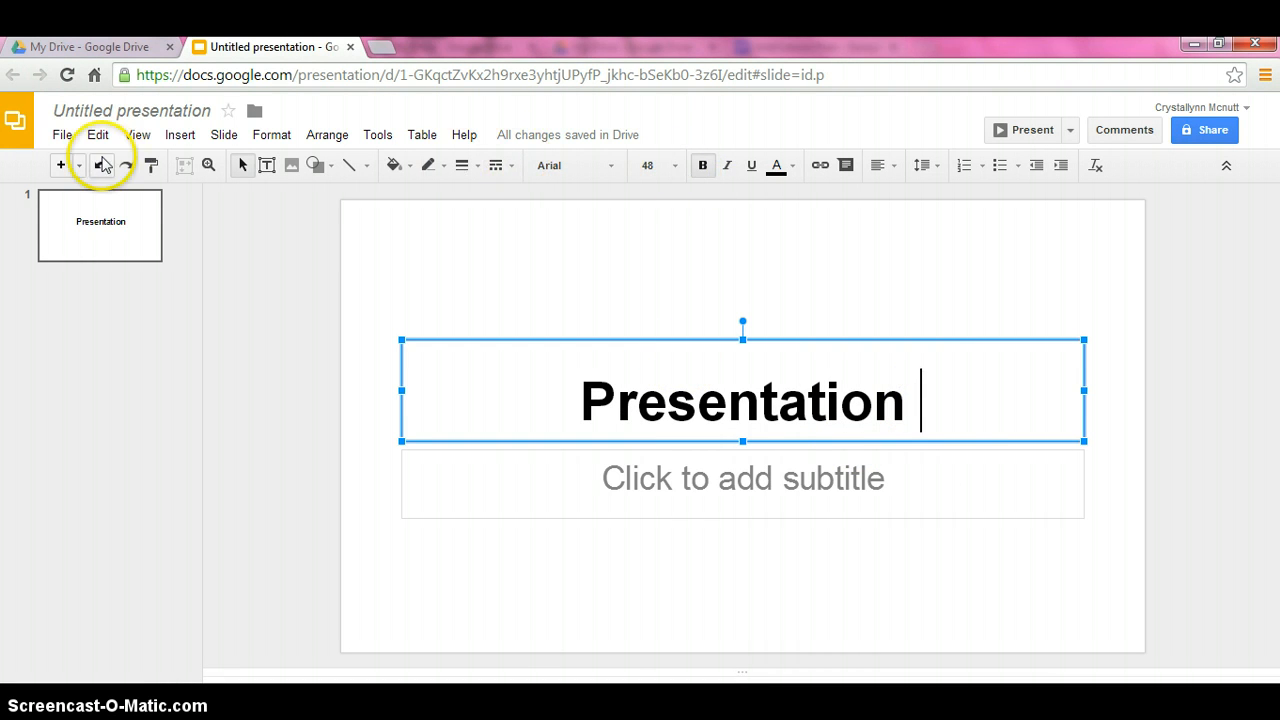
mouse_move(104, 164)
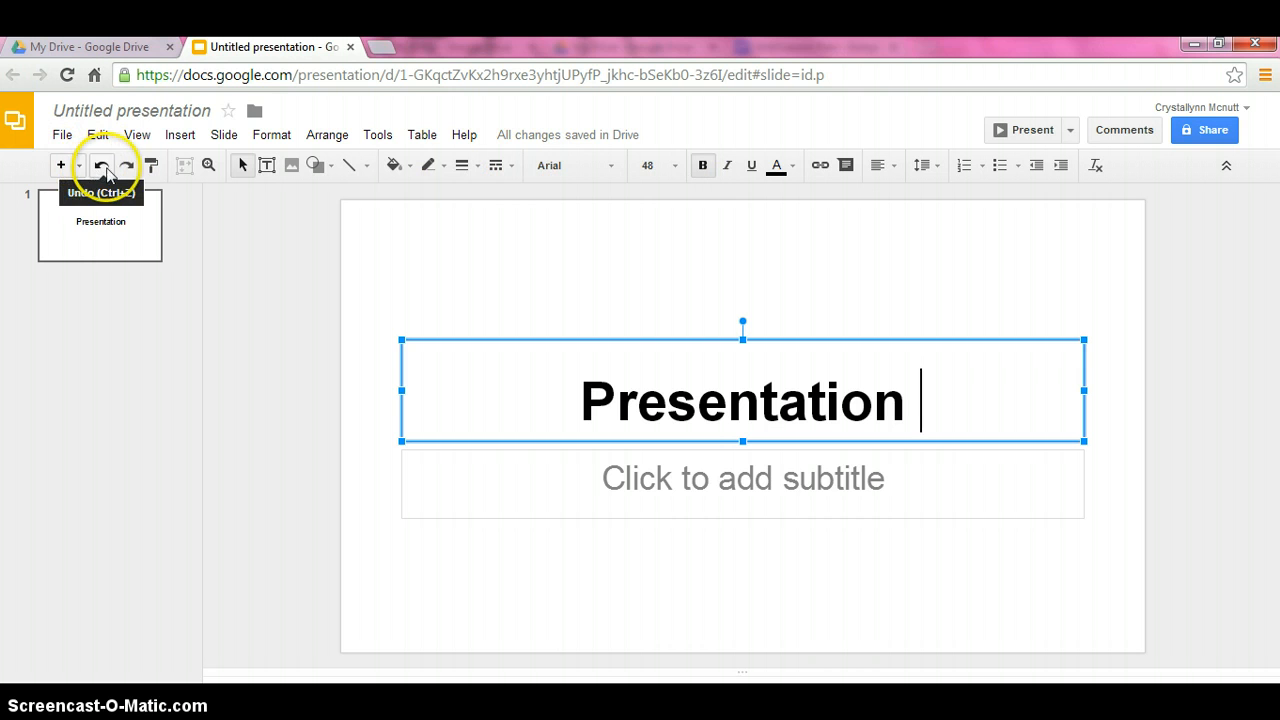
mouse_move(544, 188)
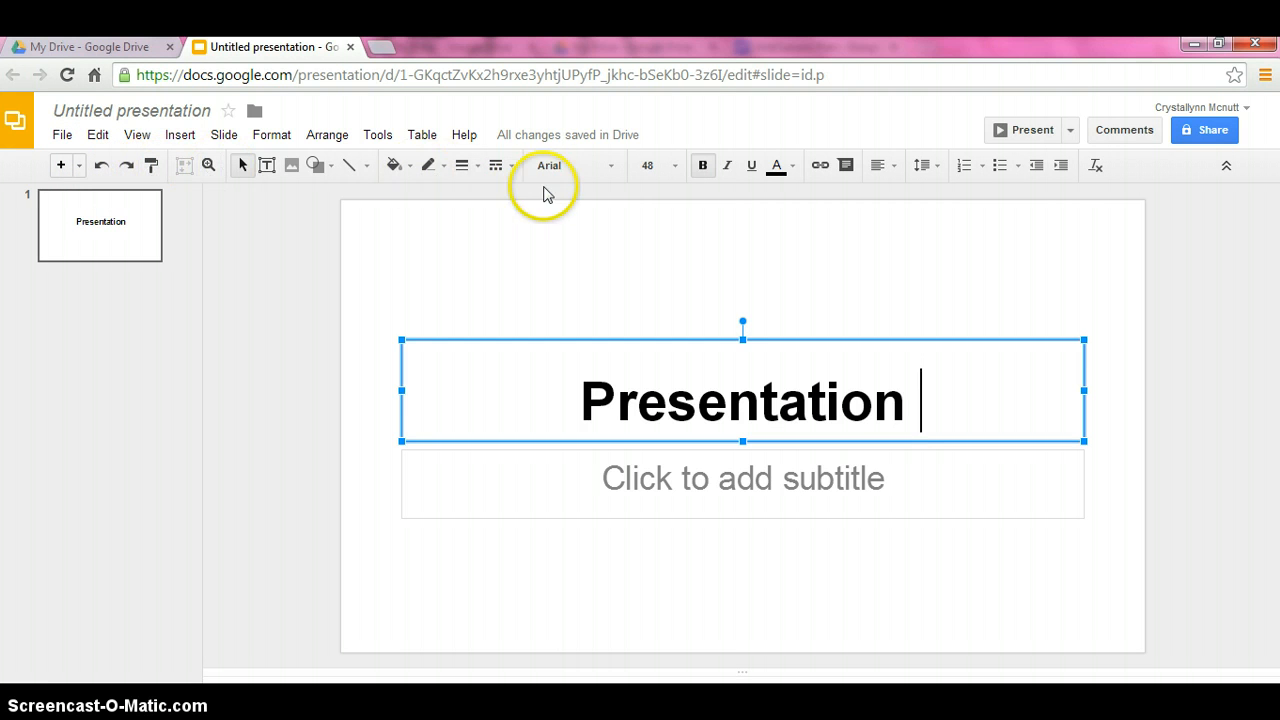
mouse_move(614, 166)
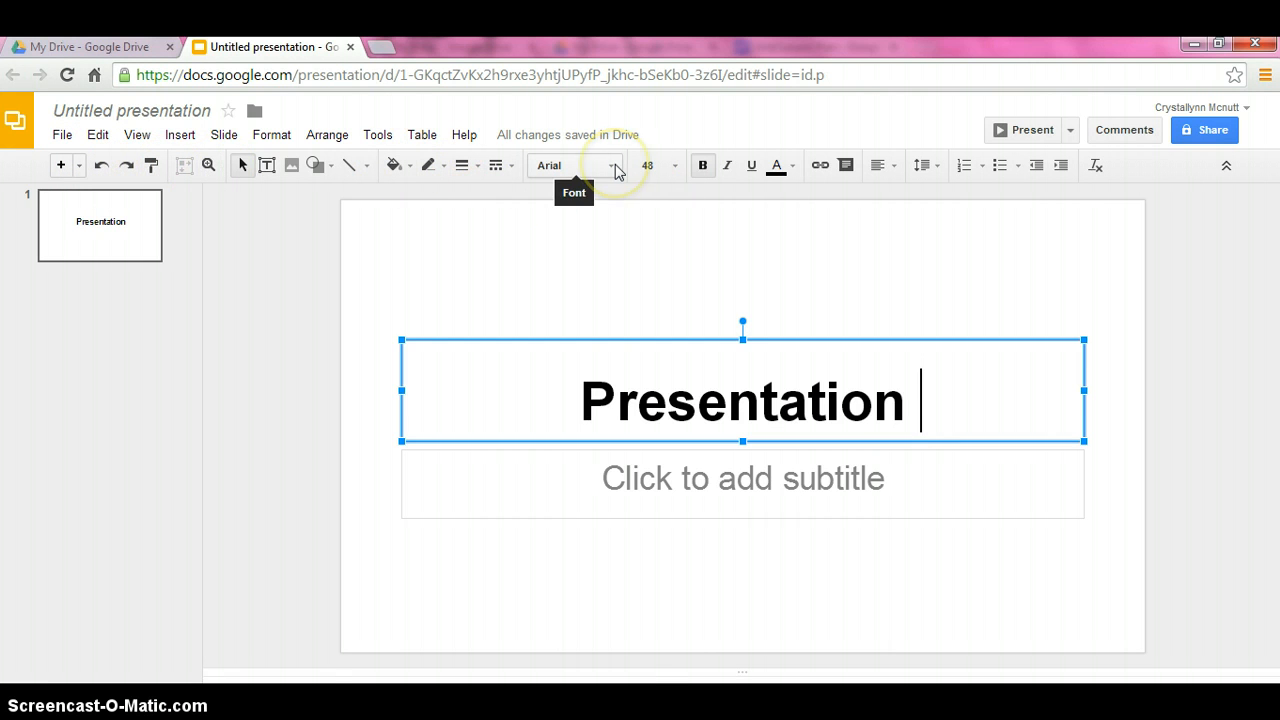
- Set the title text in the Georgia font
click(612, 164)
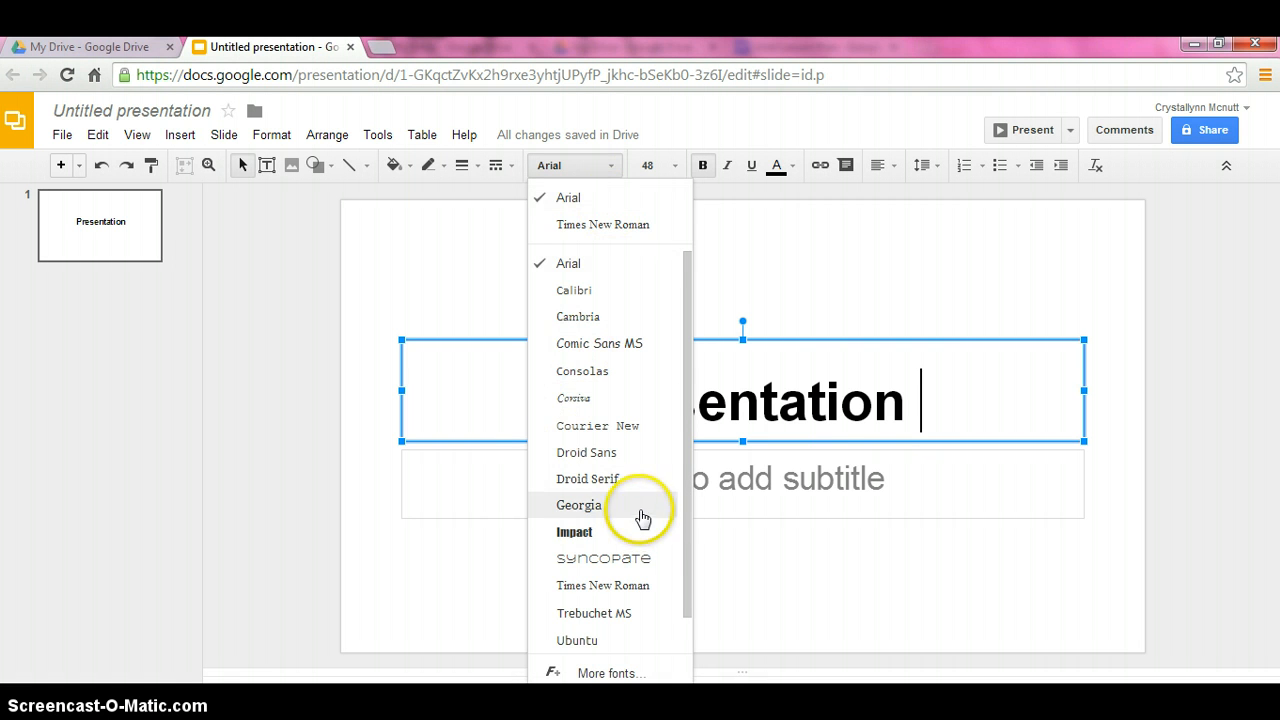
click(578, 504)
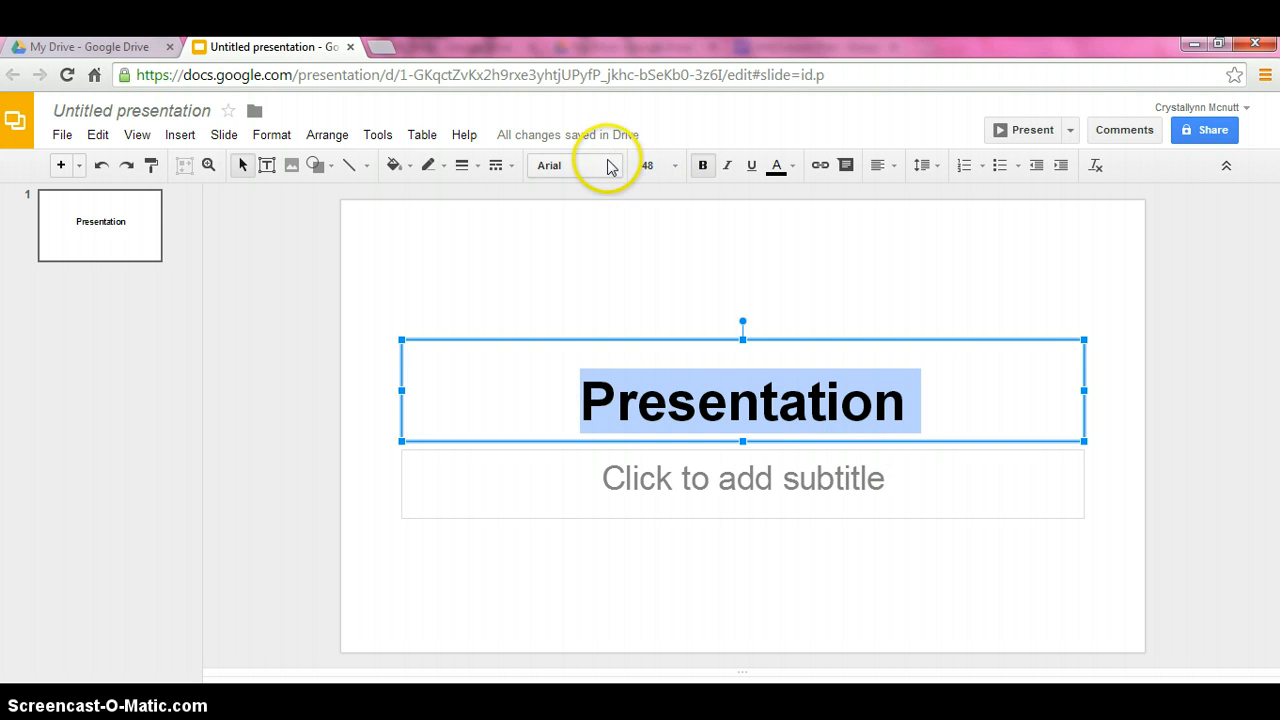
click(570, 164)
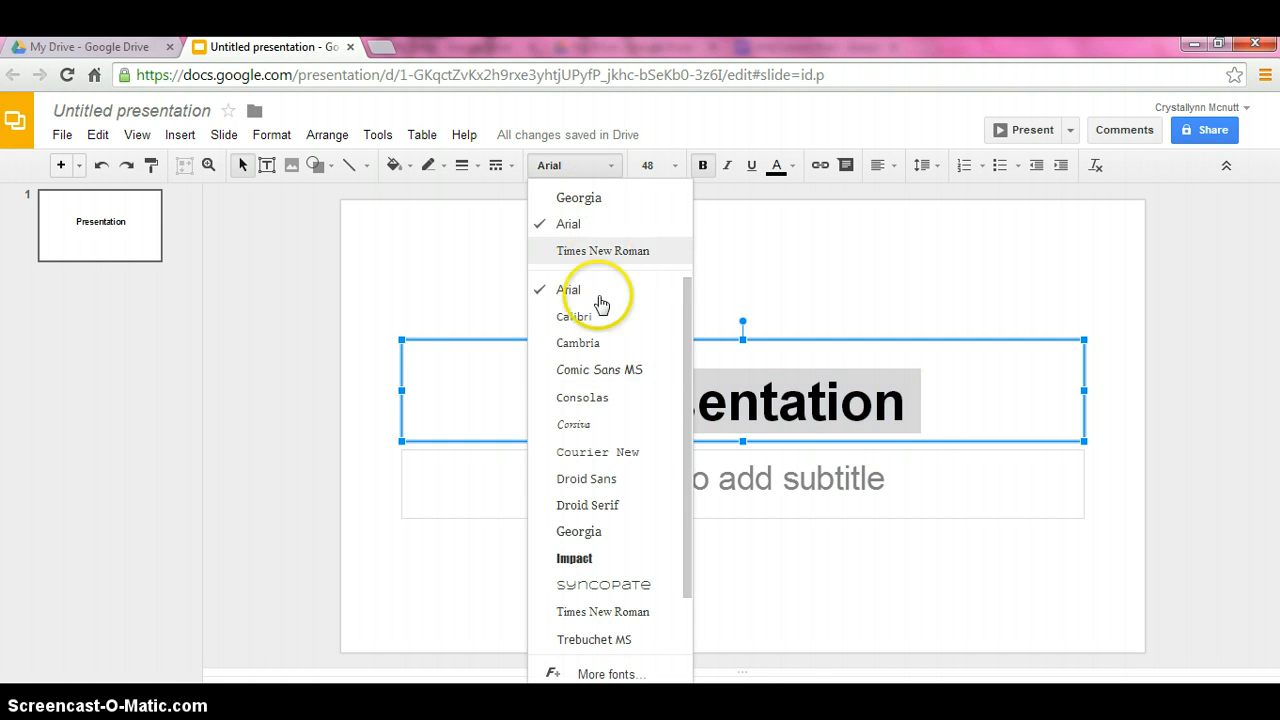
click(578, 532)
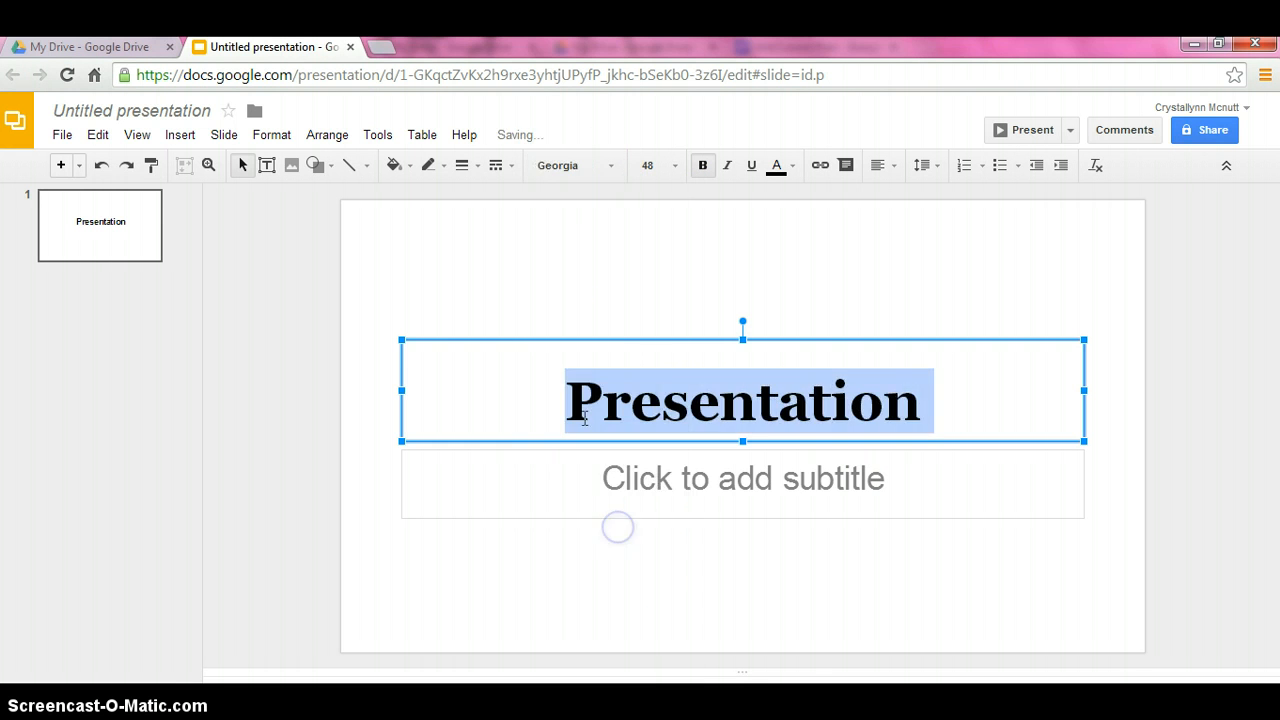
mouse_move(658, 164)
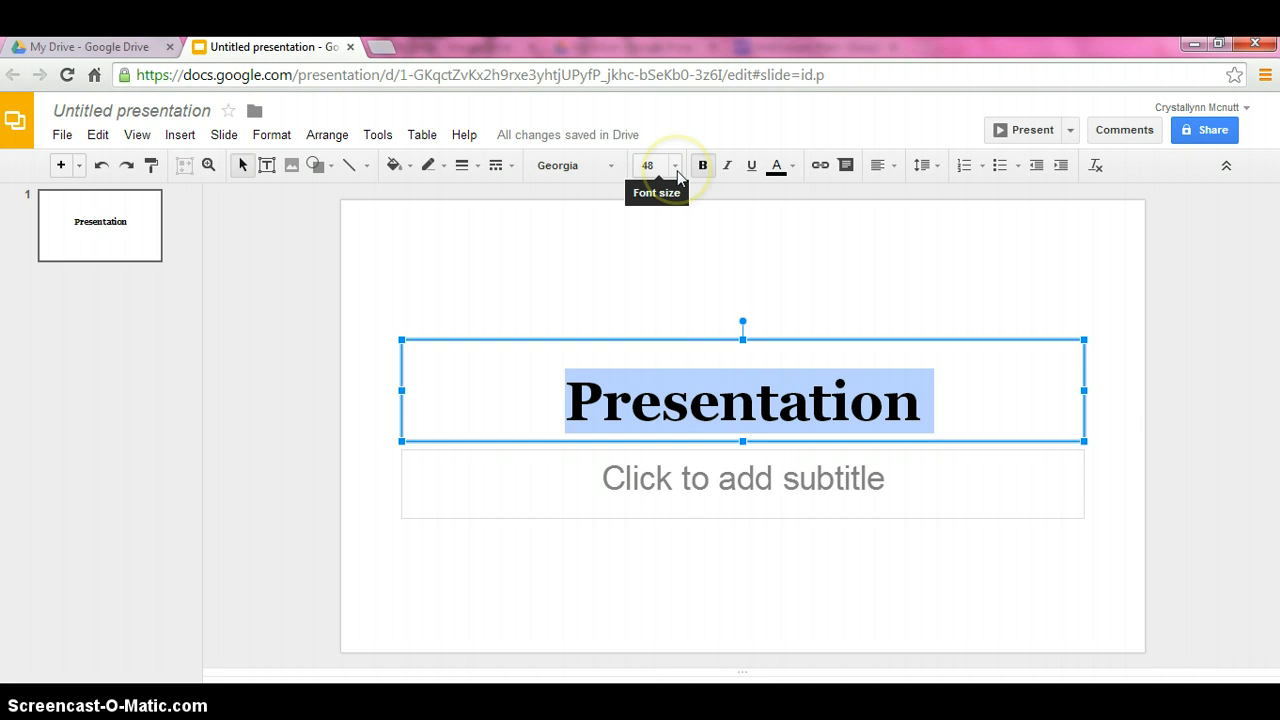
- Enlarge the title to size 60 and colour it pink
click(672, 164)
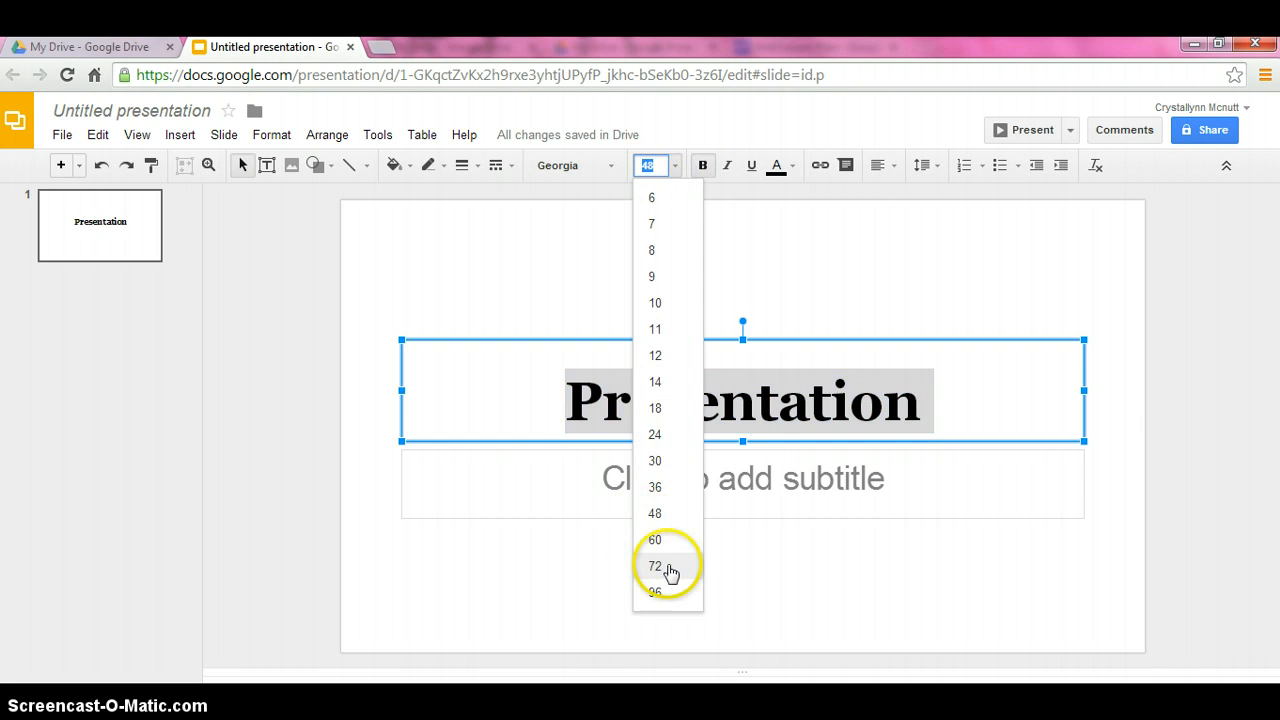
click(656, 540)
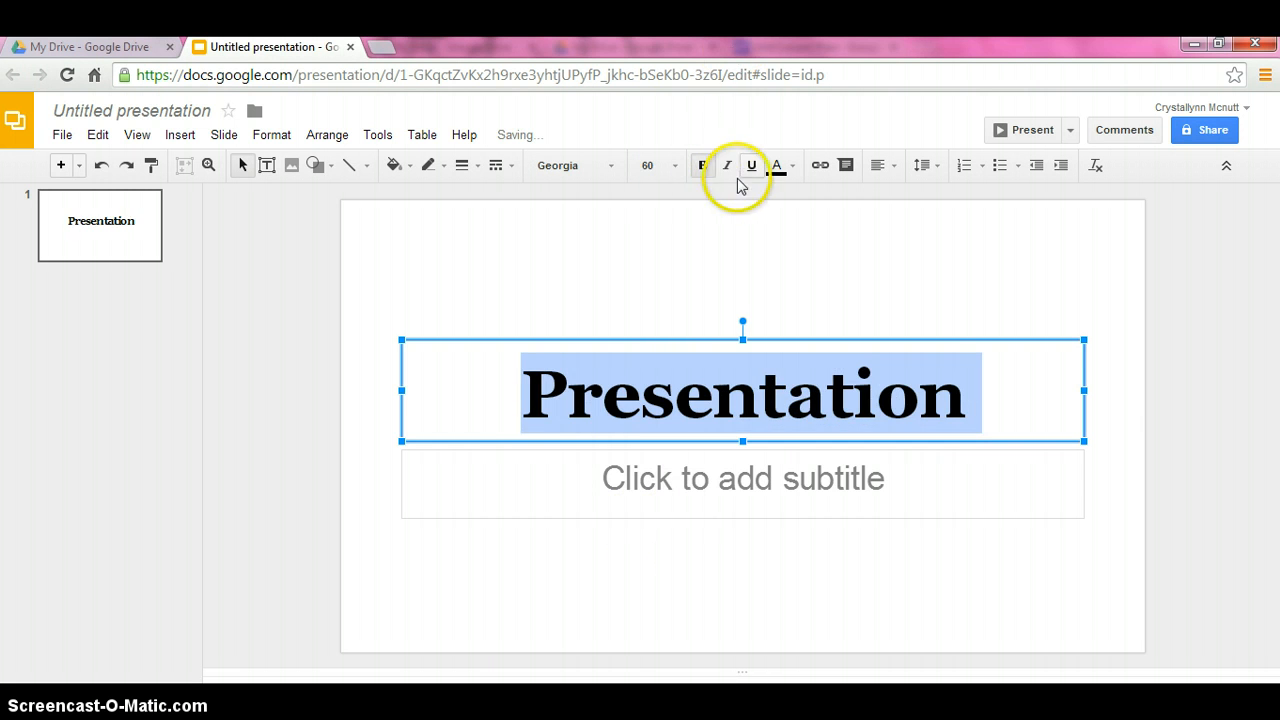
mouse_move(752, 164)
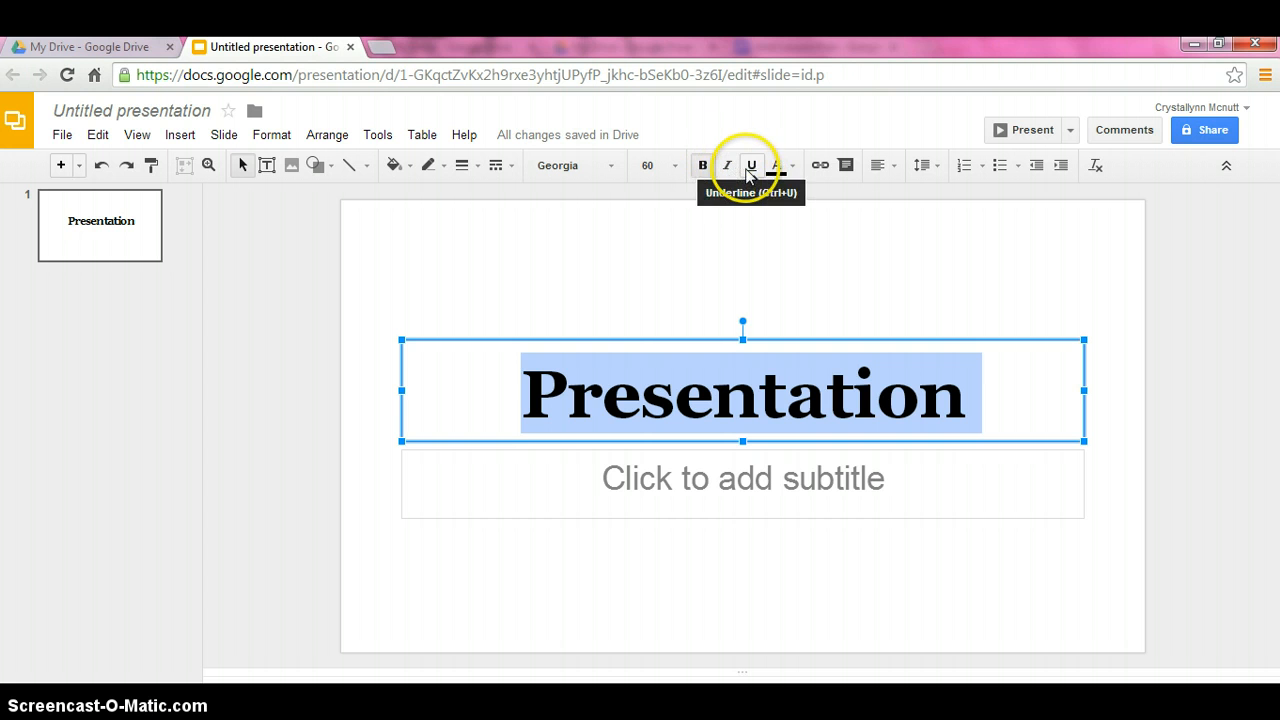
click(776, 164)
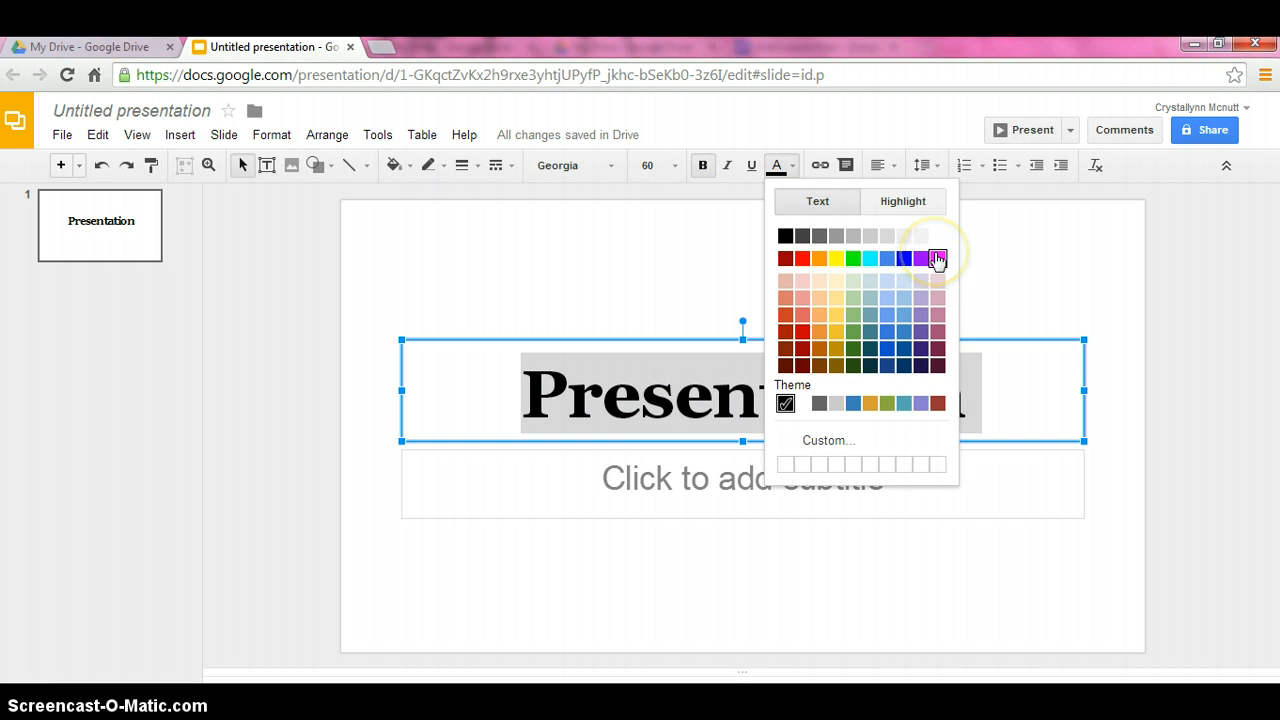
click(936, 258)
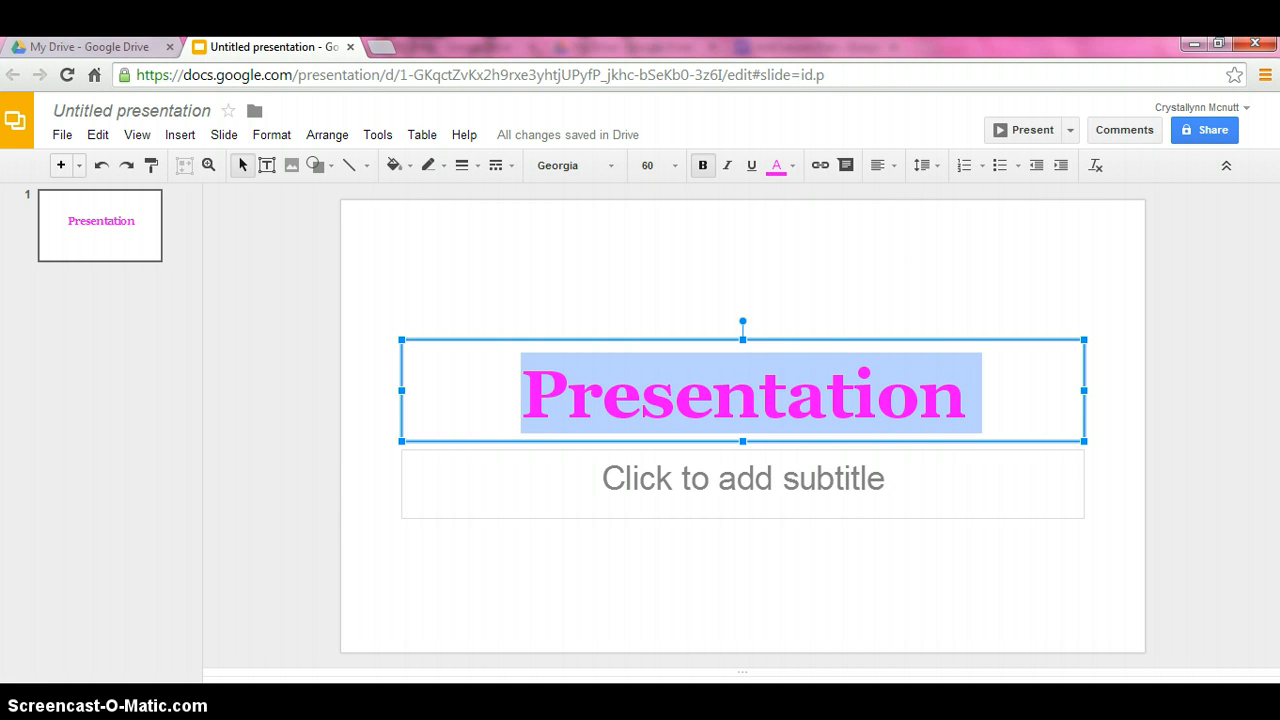
mouse_move(482, 310)
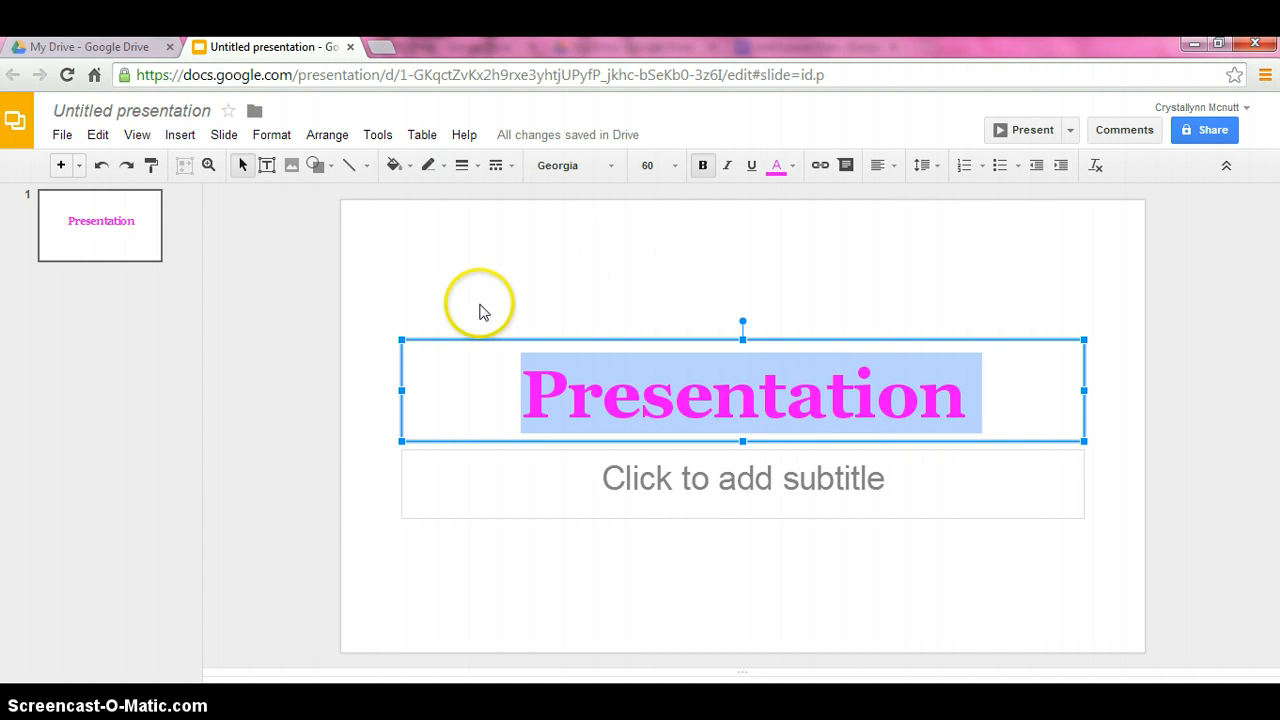
- Enter 'Crystallynn McNutt' as the subtitle beneath the title
click(482, 304)
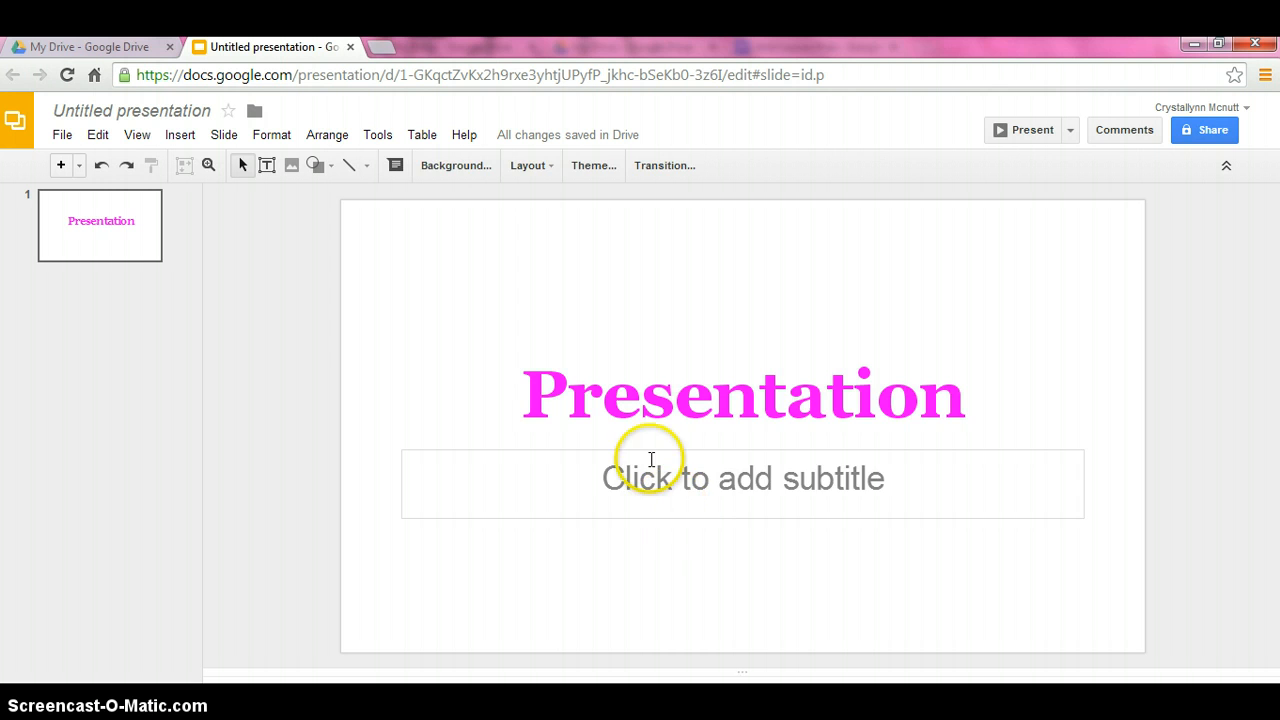
click(652, 478)
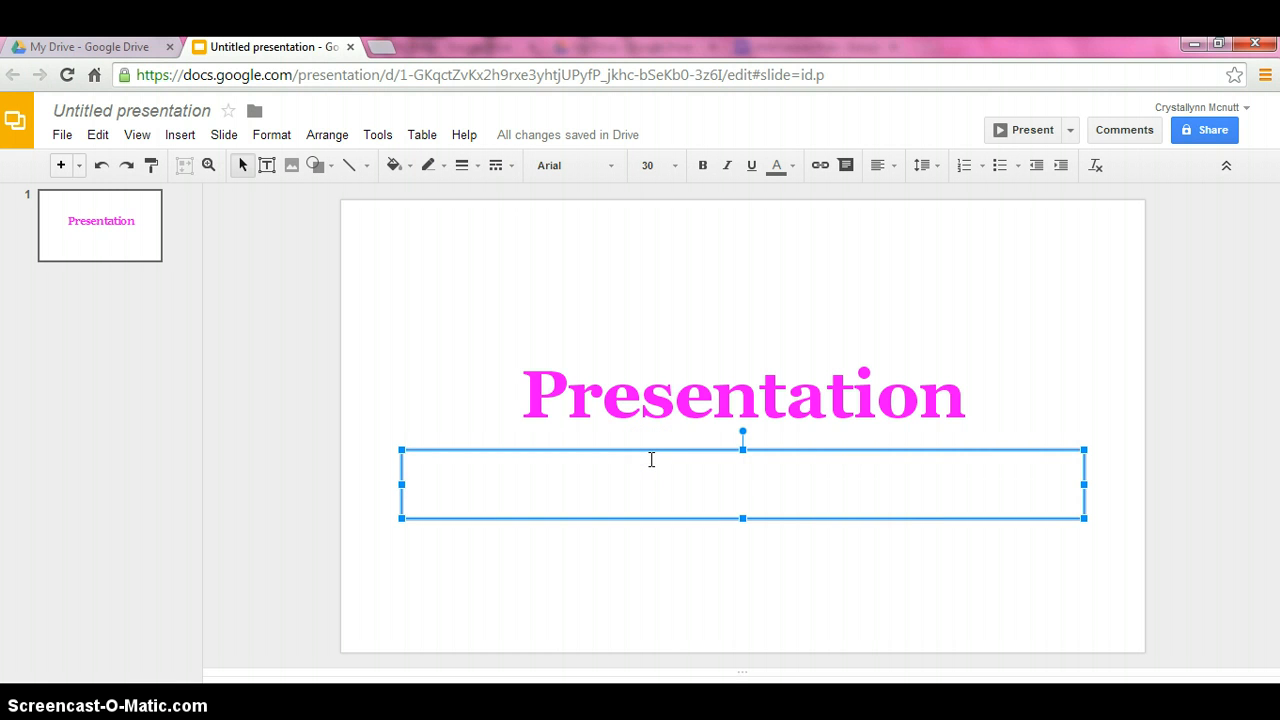
text(C)
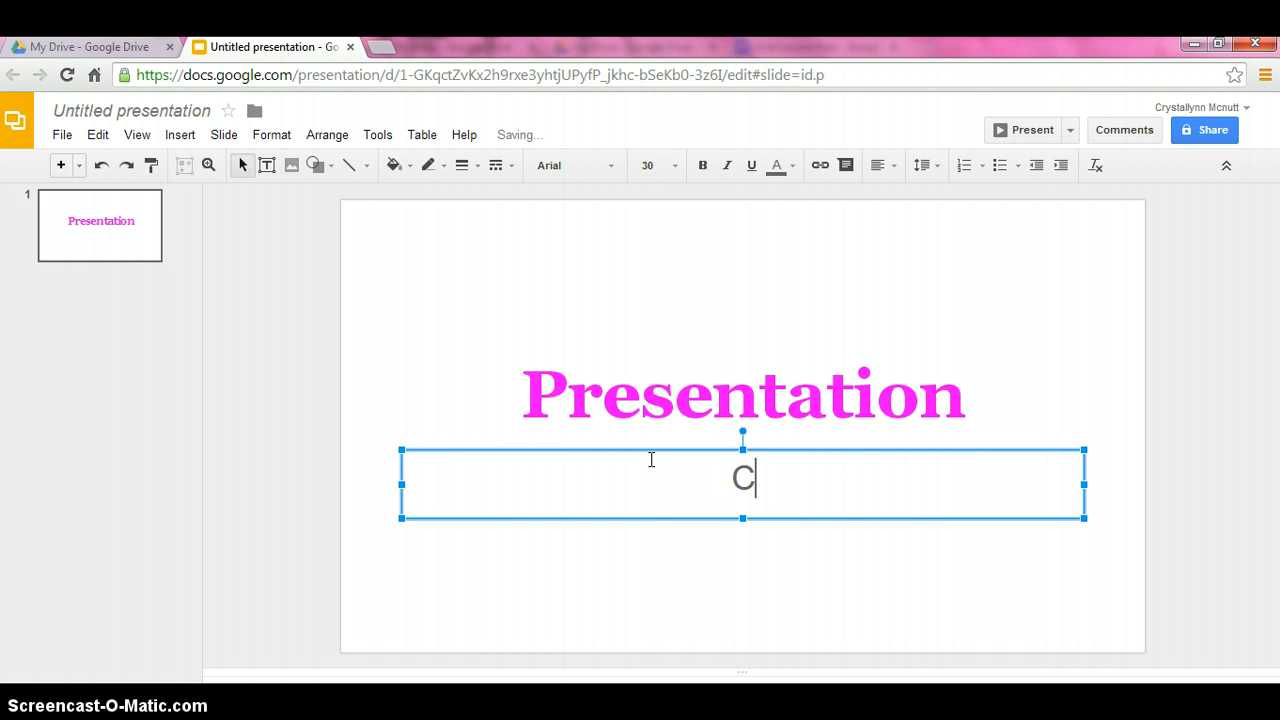
text(rystallynn)
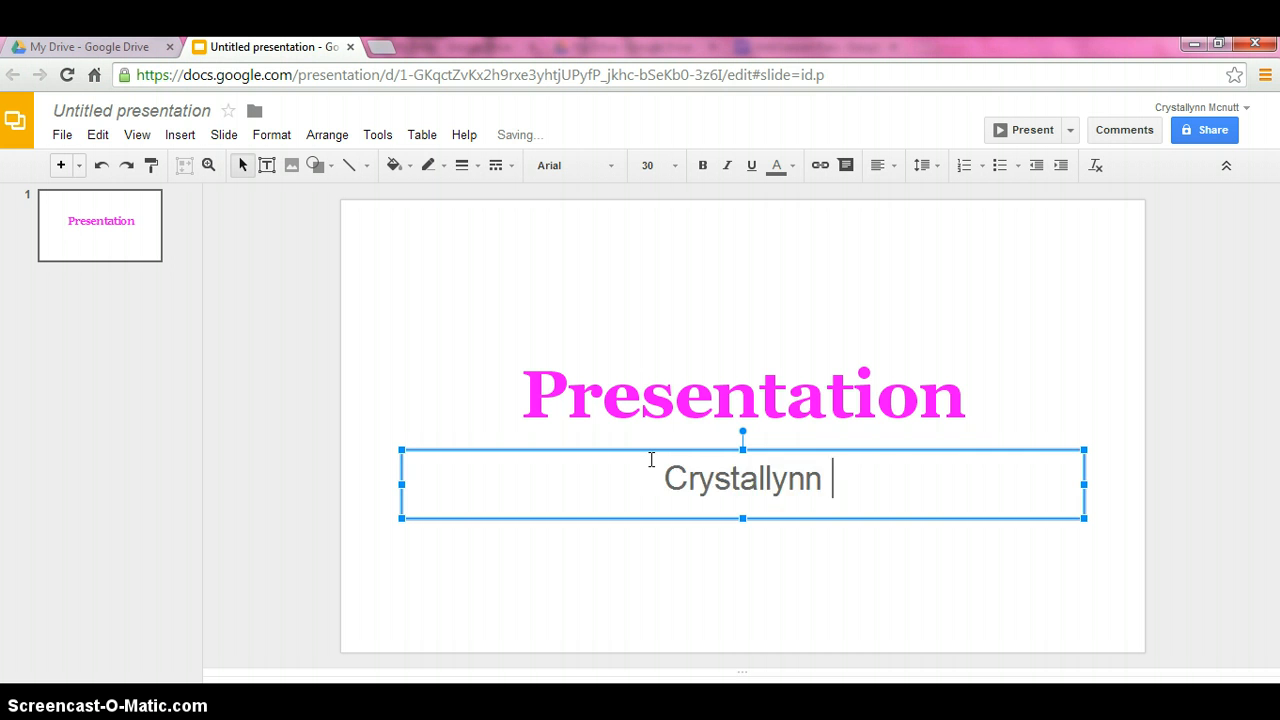
text(McNutt)
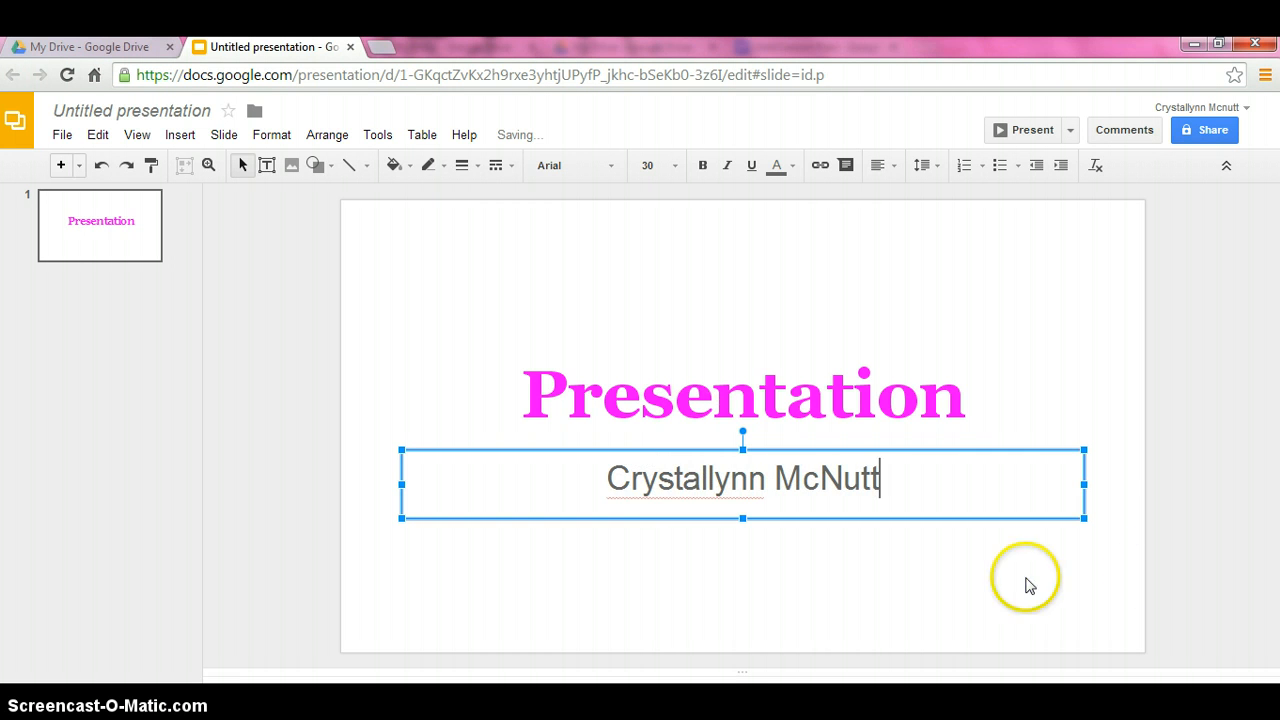
click(538, 356)
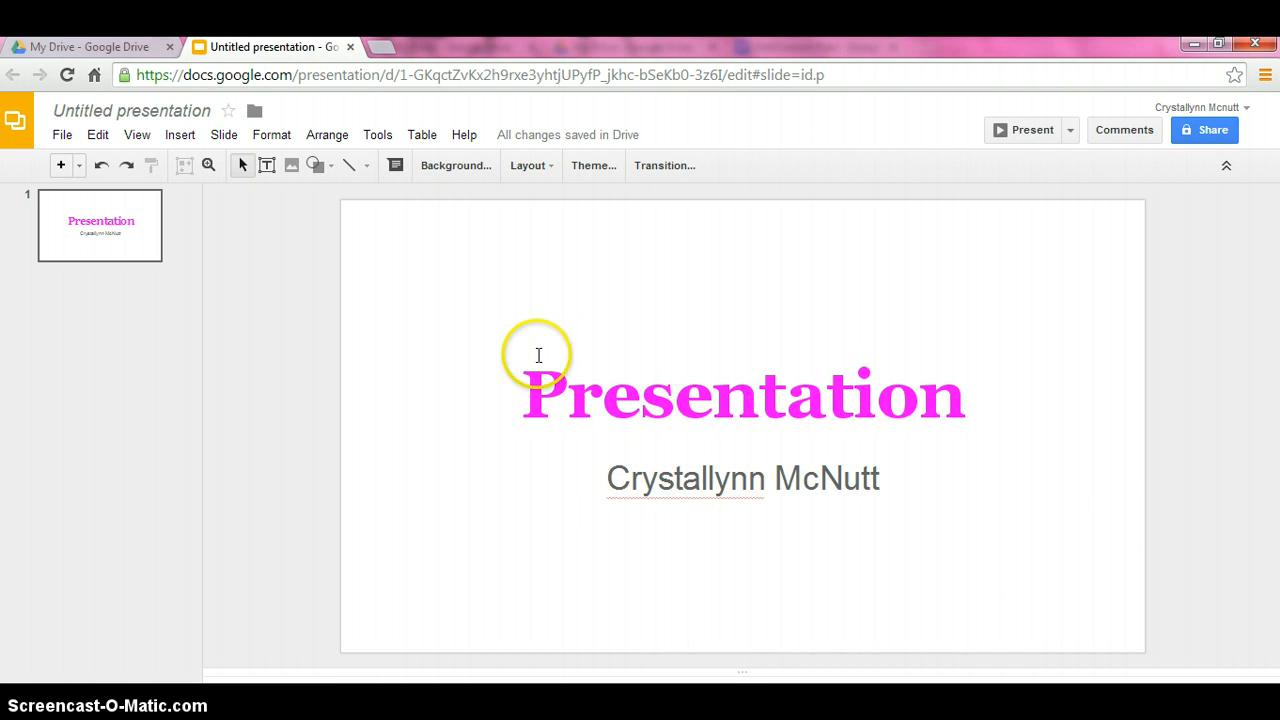
mouse_move(504, 216)
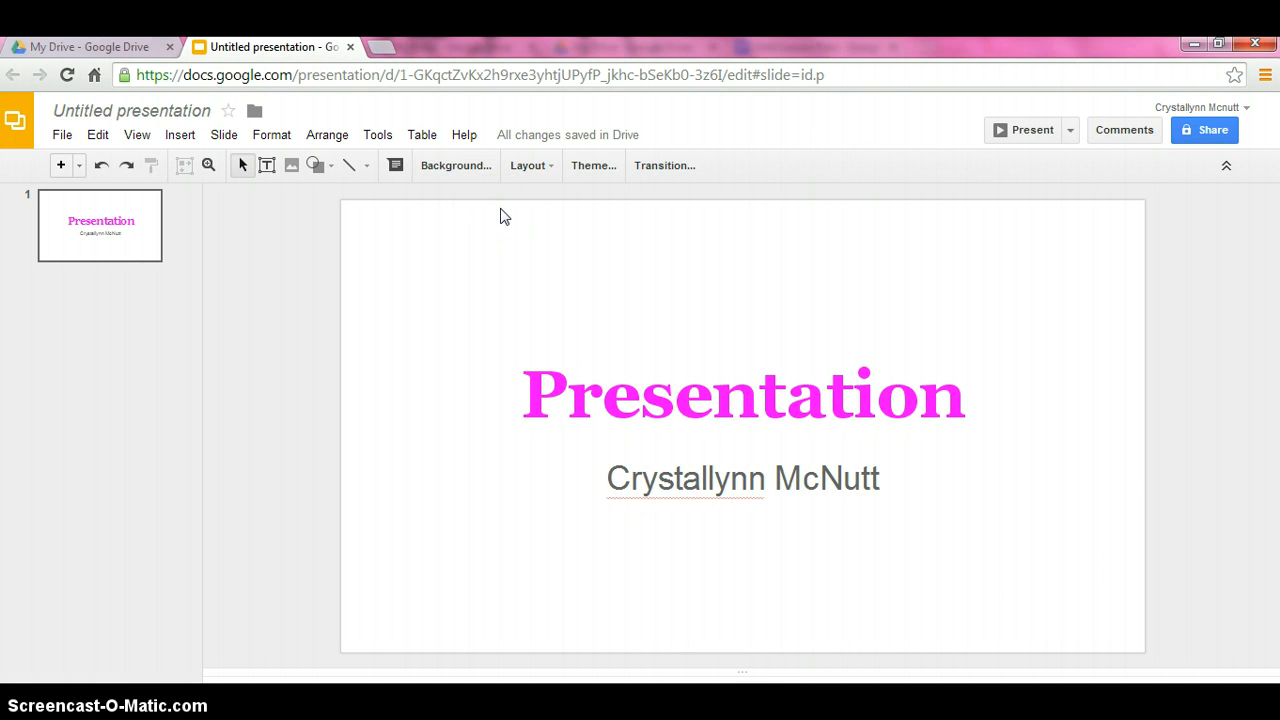
mouse_move(456, 164)
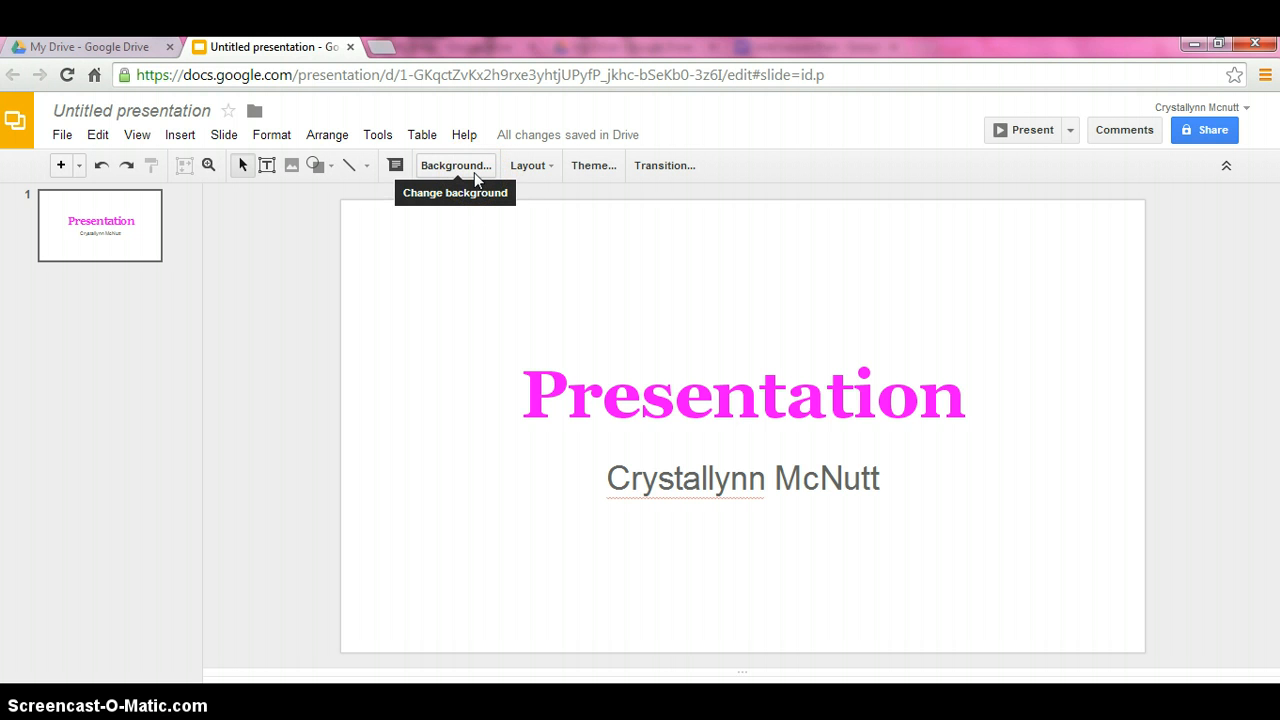
click(456, 164)
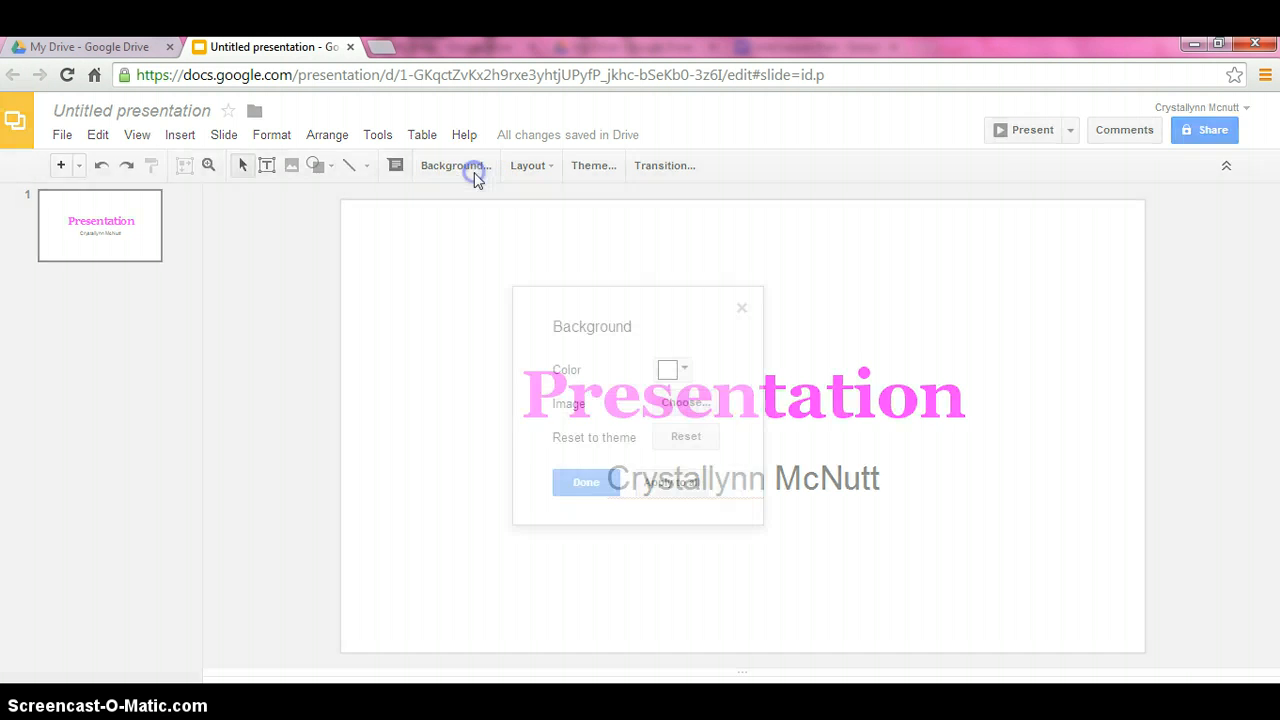
click(684, 368)
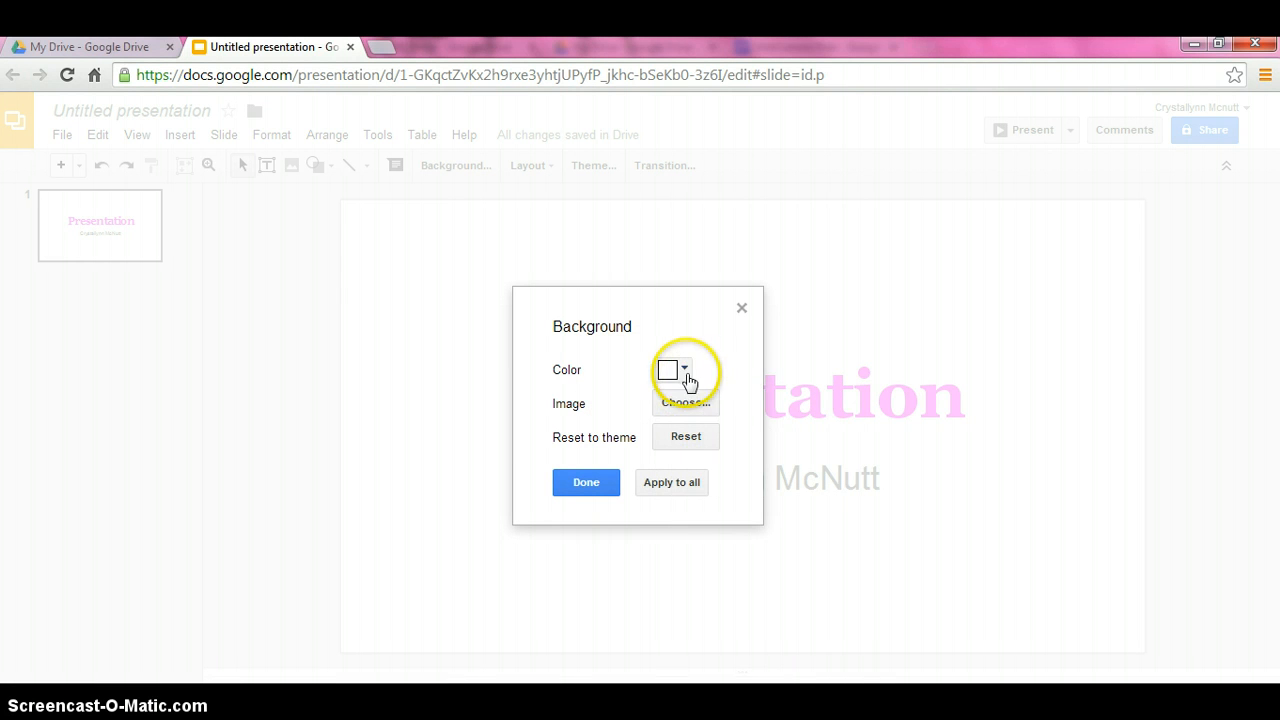
click(684, 368)
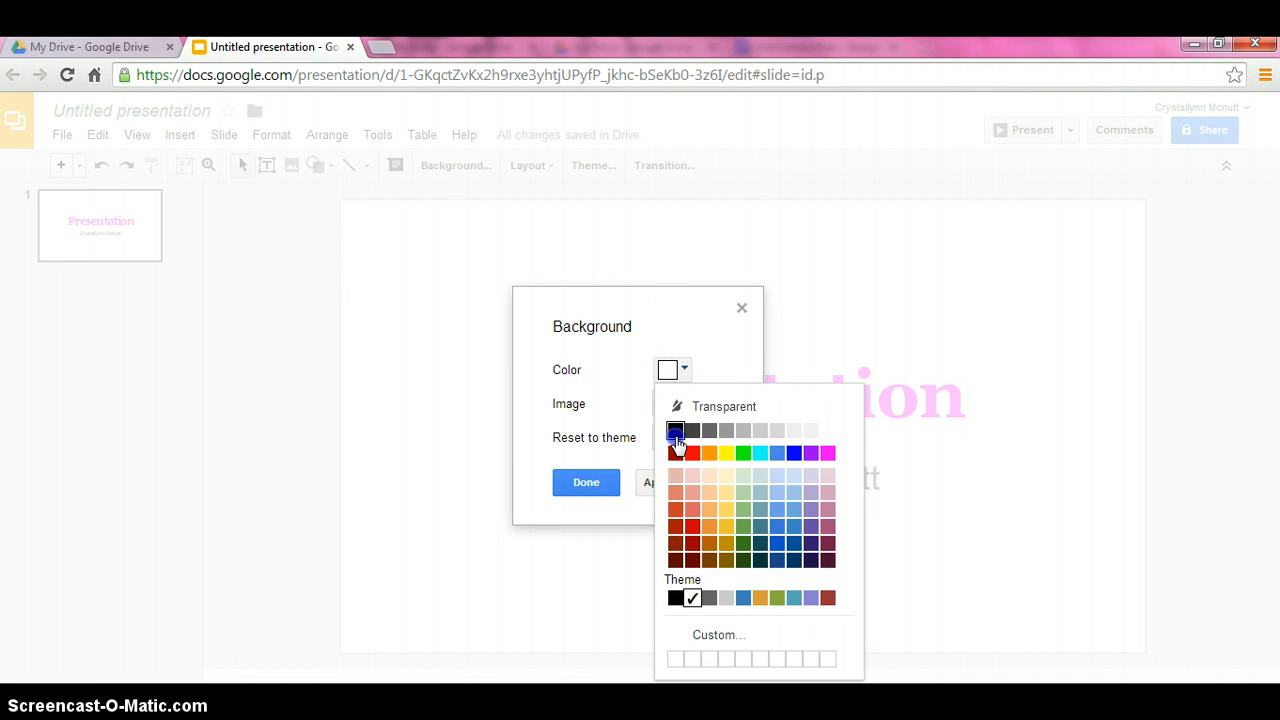
click(676, 430)
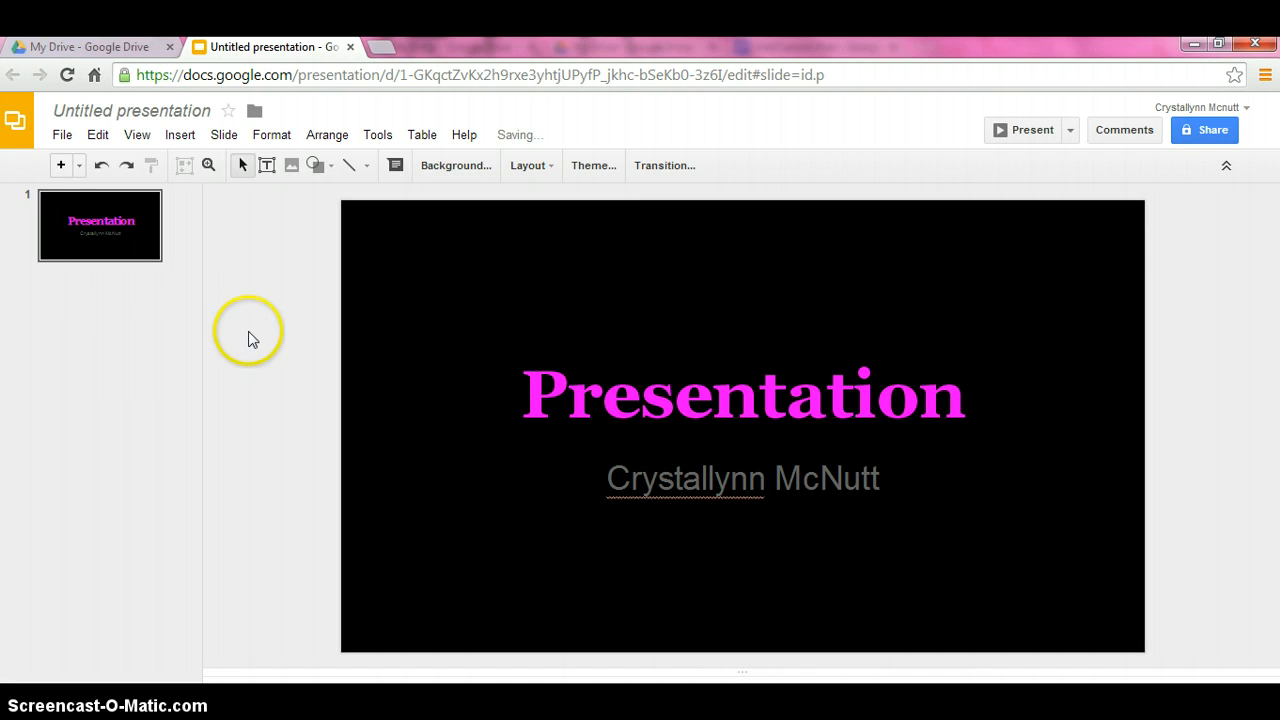
mouse_move(108, 288)
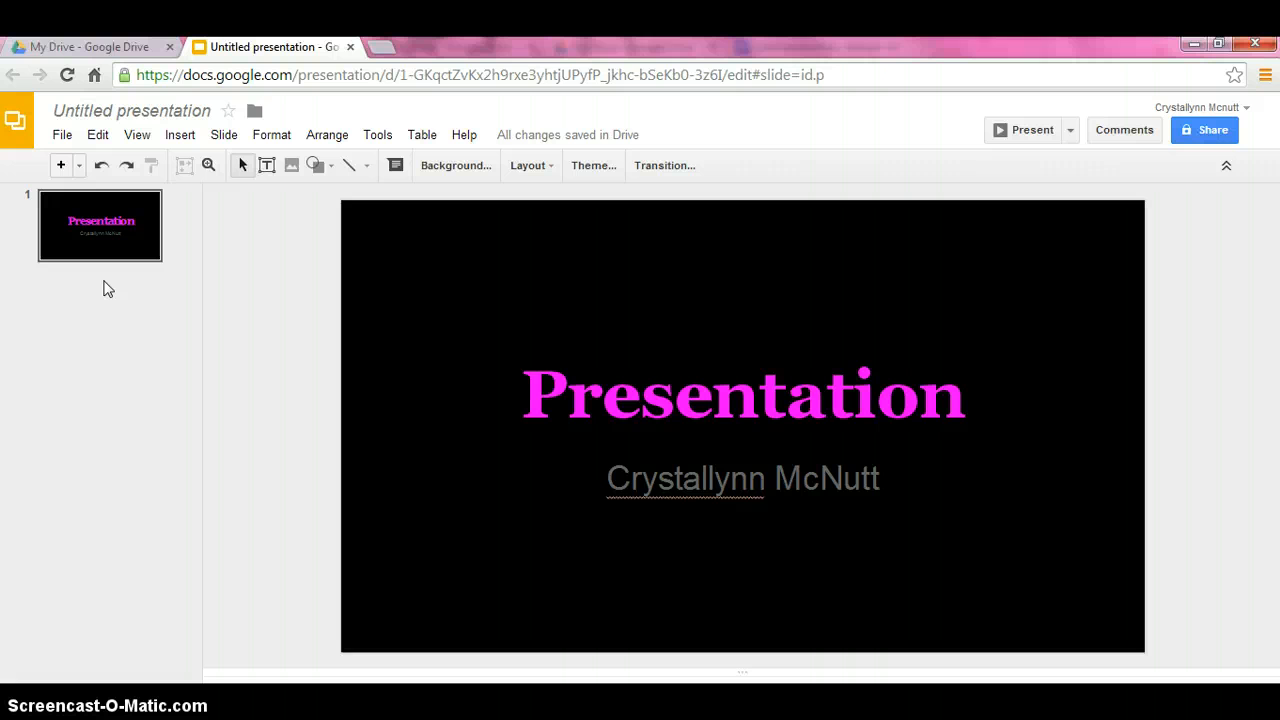
mouse_move(60, 164)
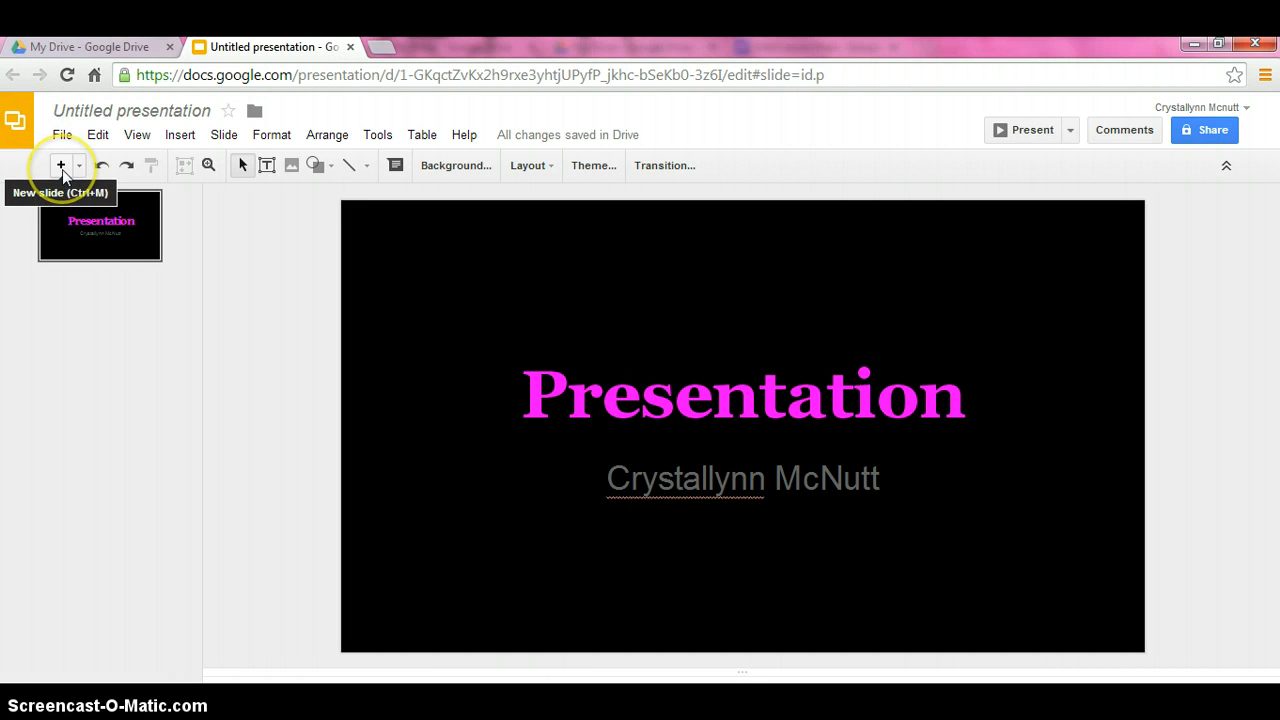
mouse_move(158, 148)
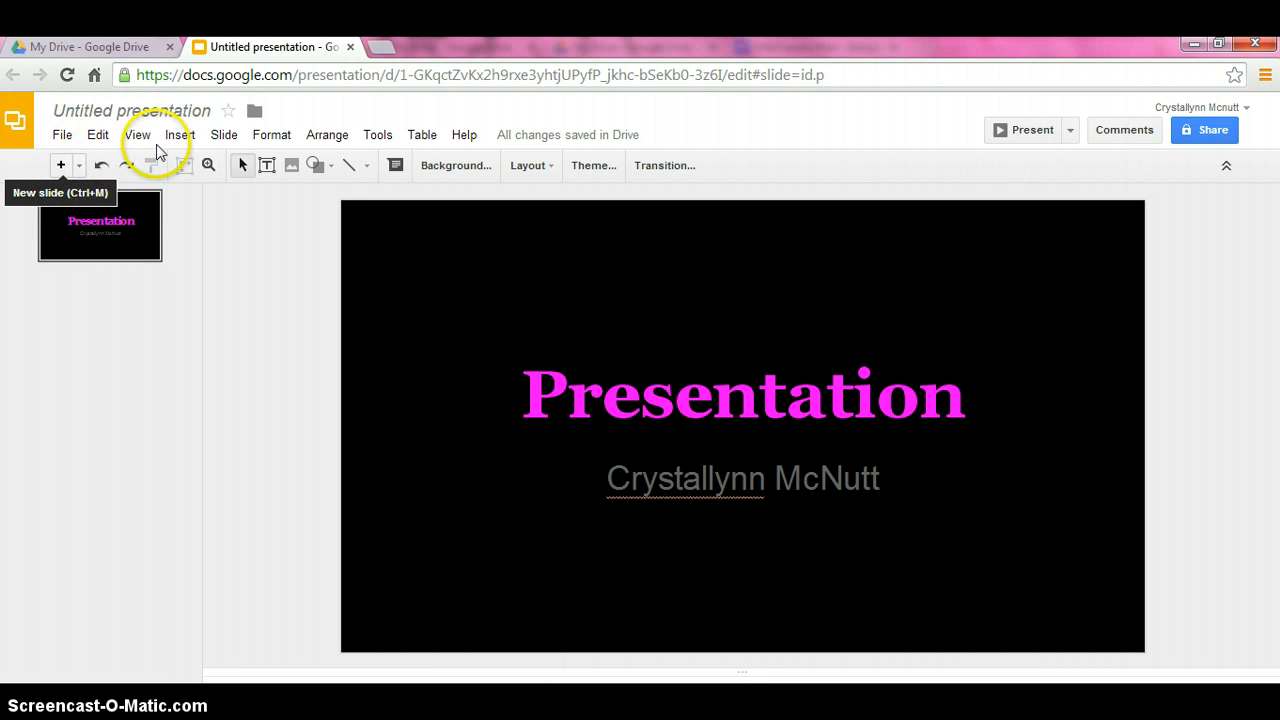
- Add a new slide after the title slide from the Slide menu
click(180, 134)
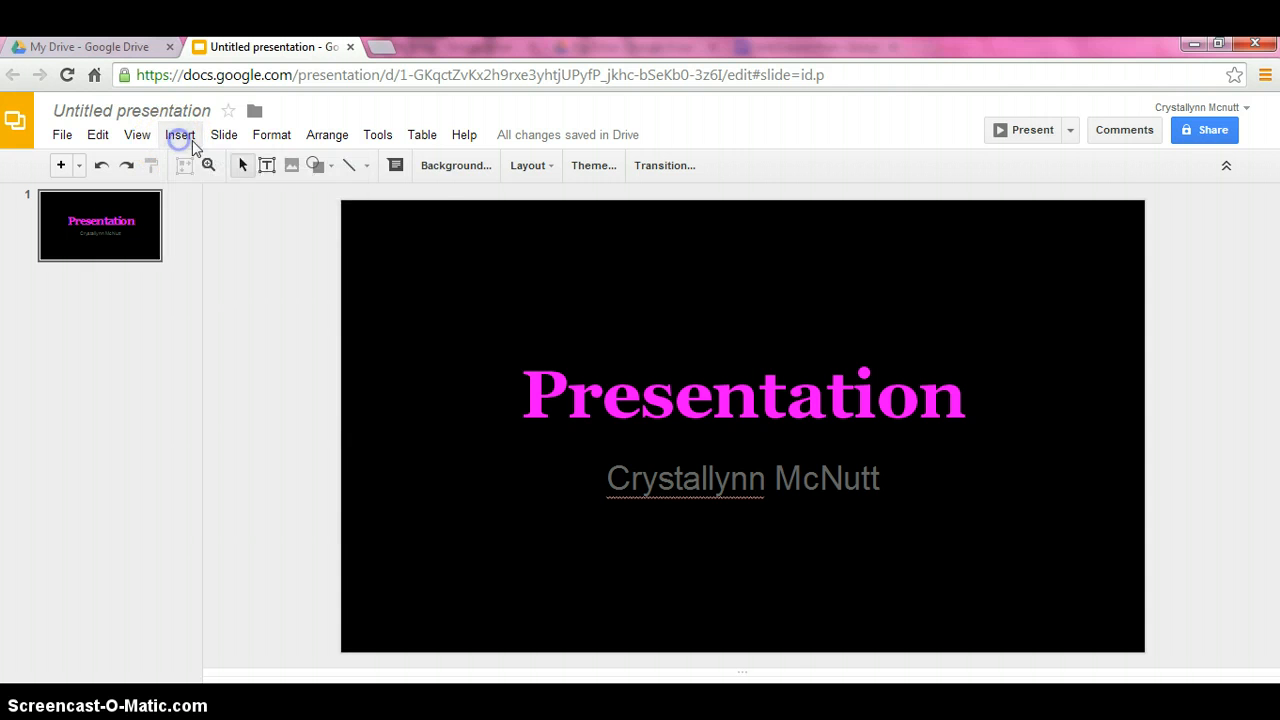
click(224, 134)
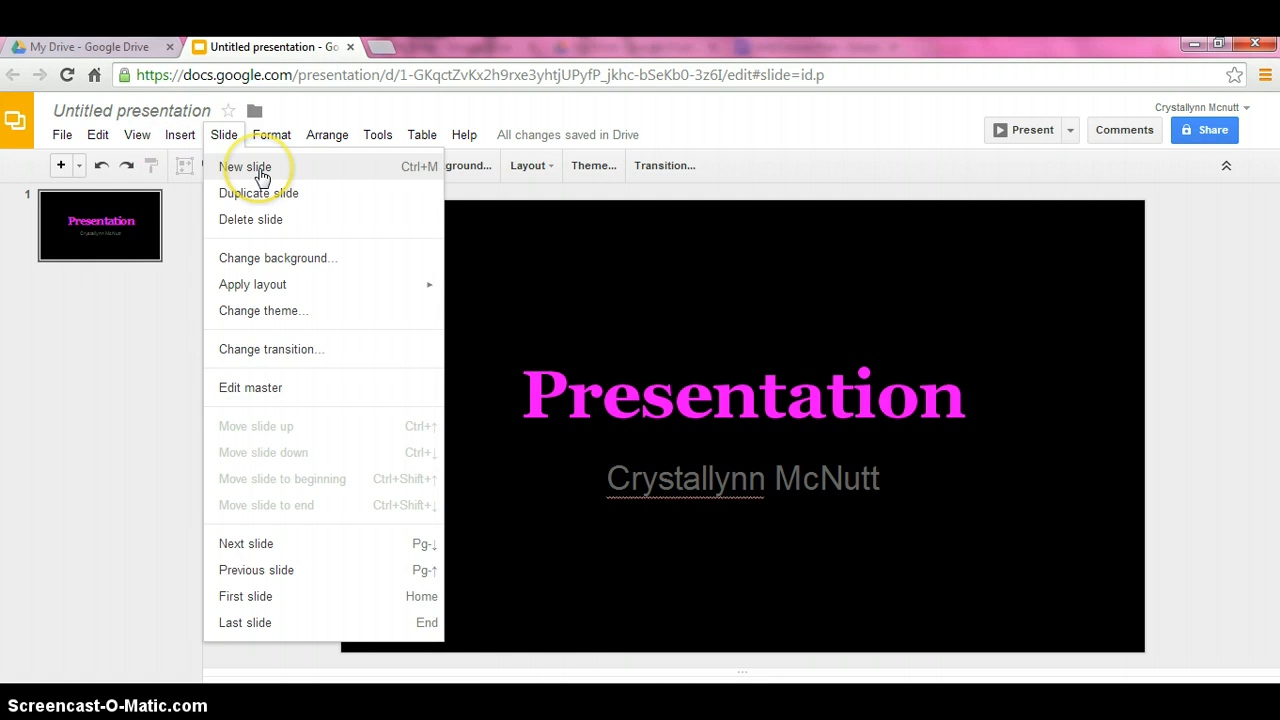
click(246, 166)
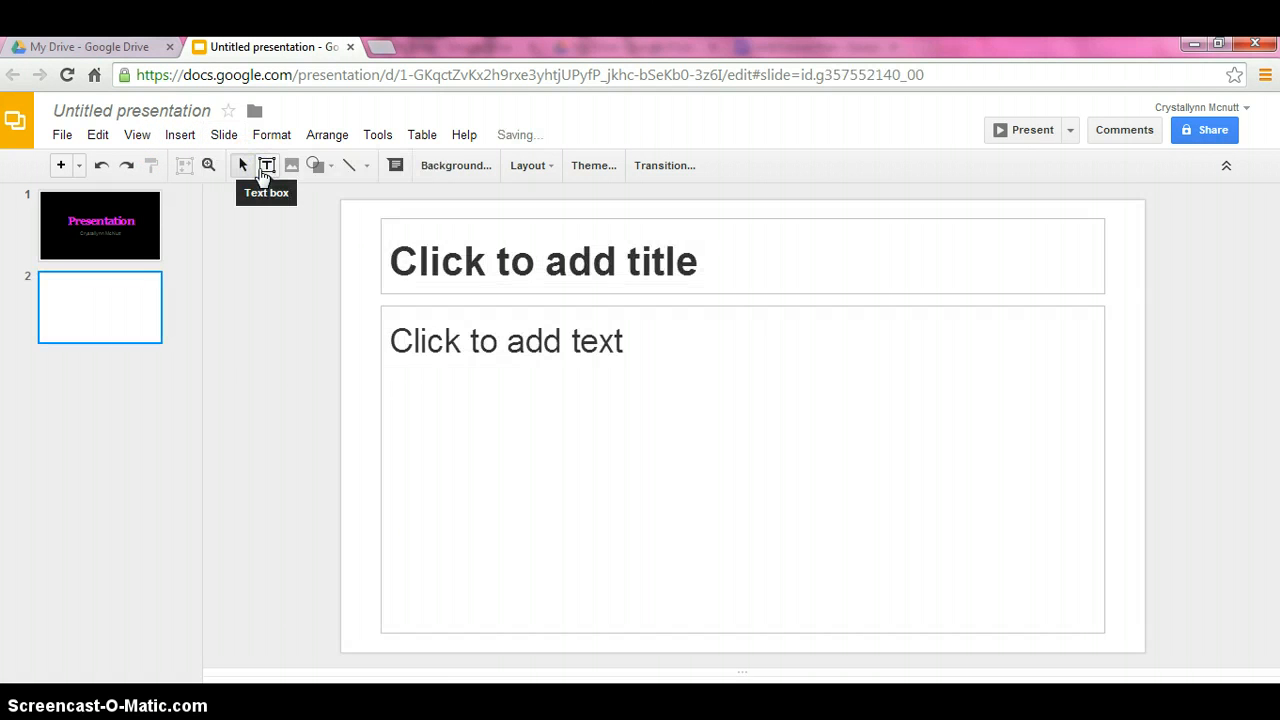
mouse_move(588, 384)
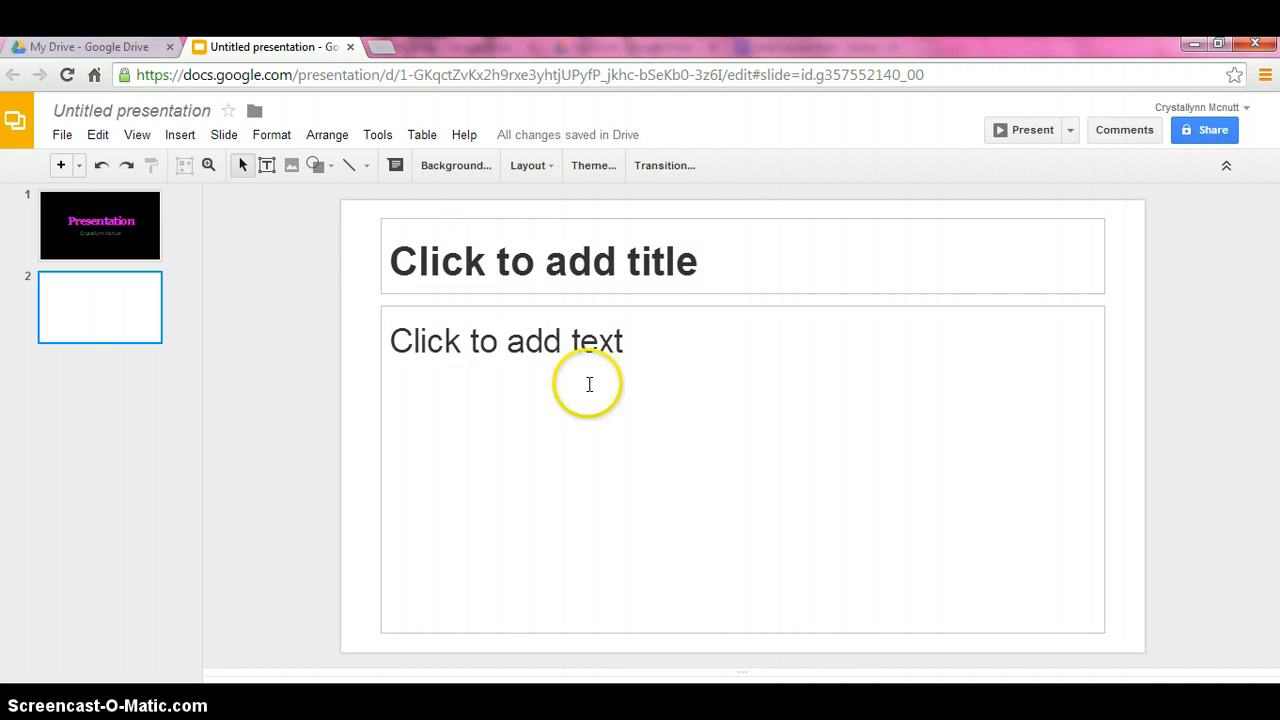
mouse_move(440, 388)
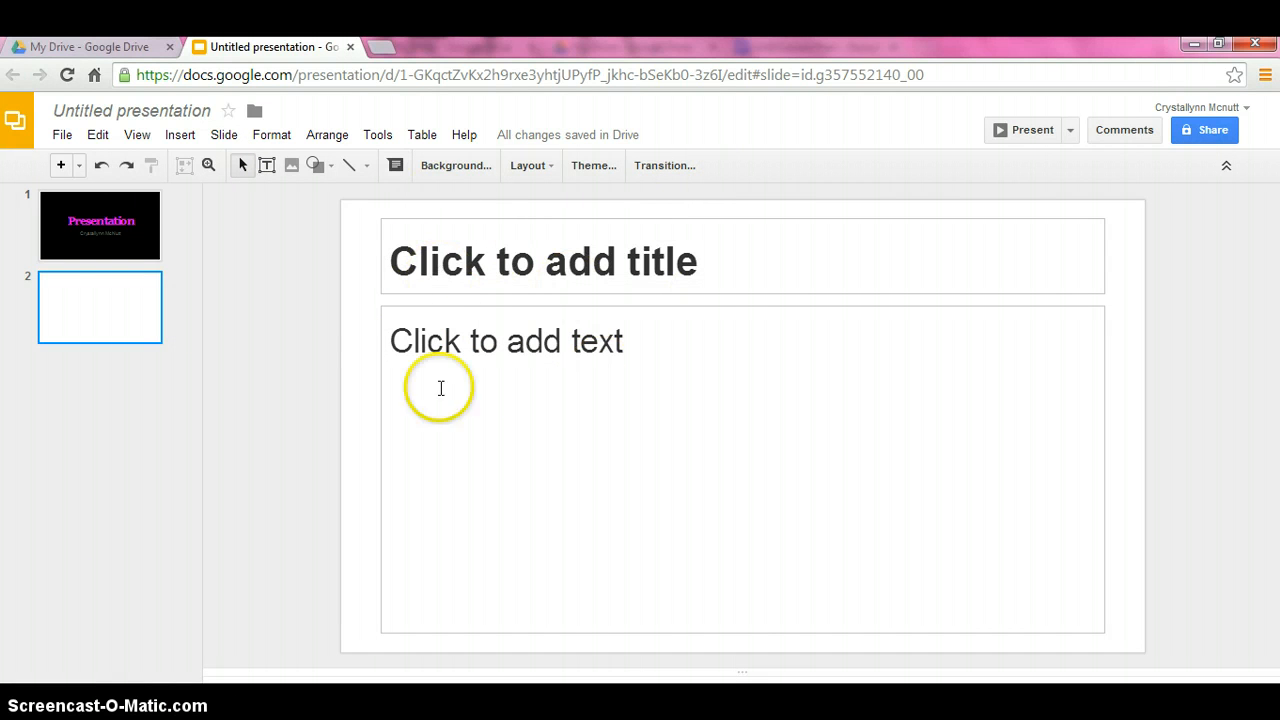
mouse_move(506, 224)
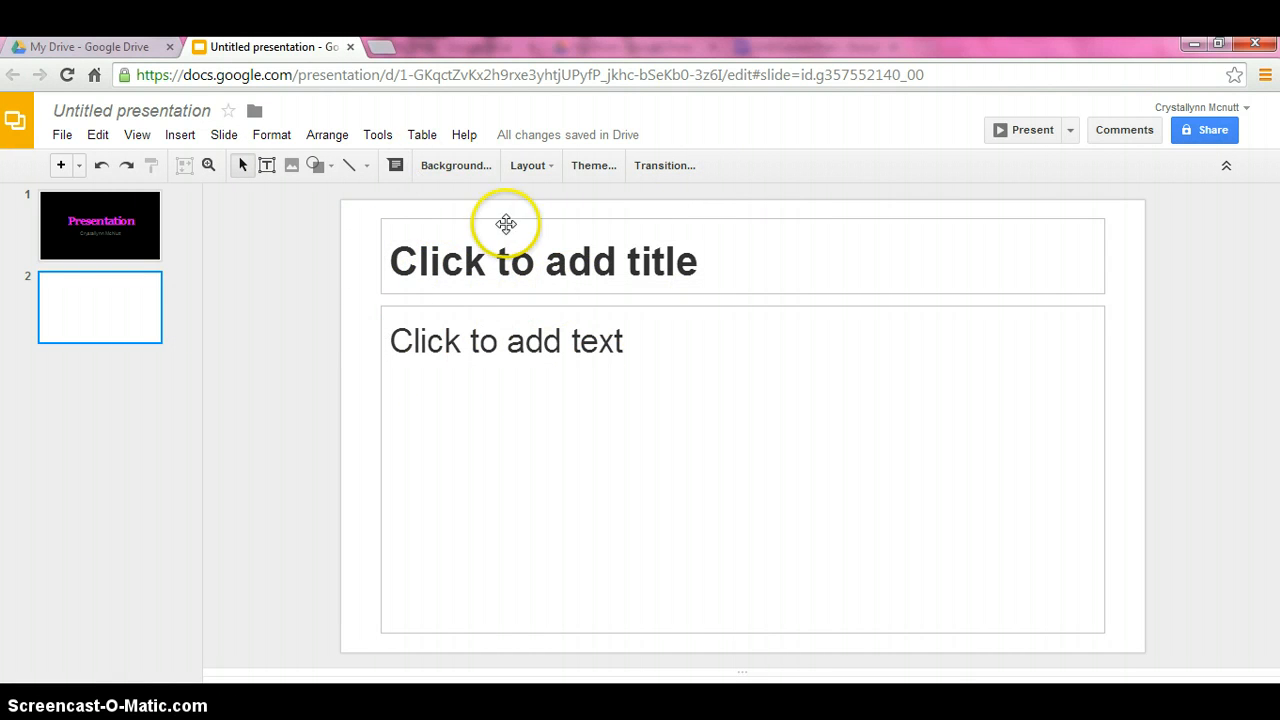
- Give the new slide the Title Only layout
click(272, 134)
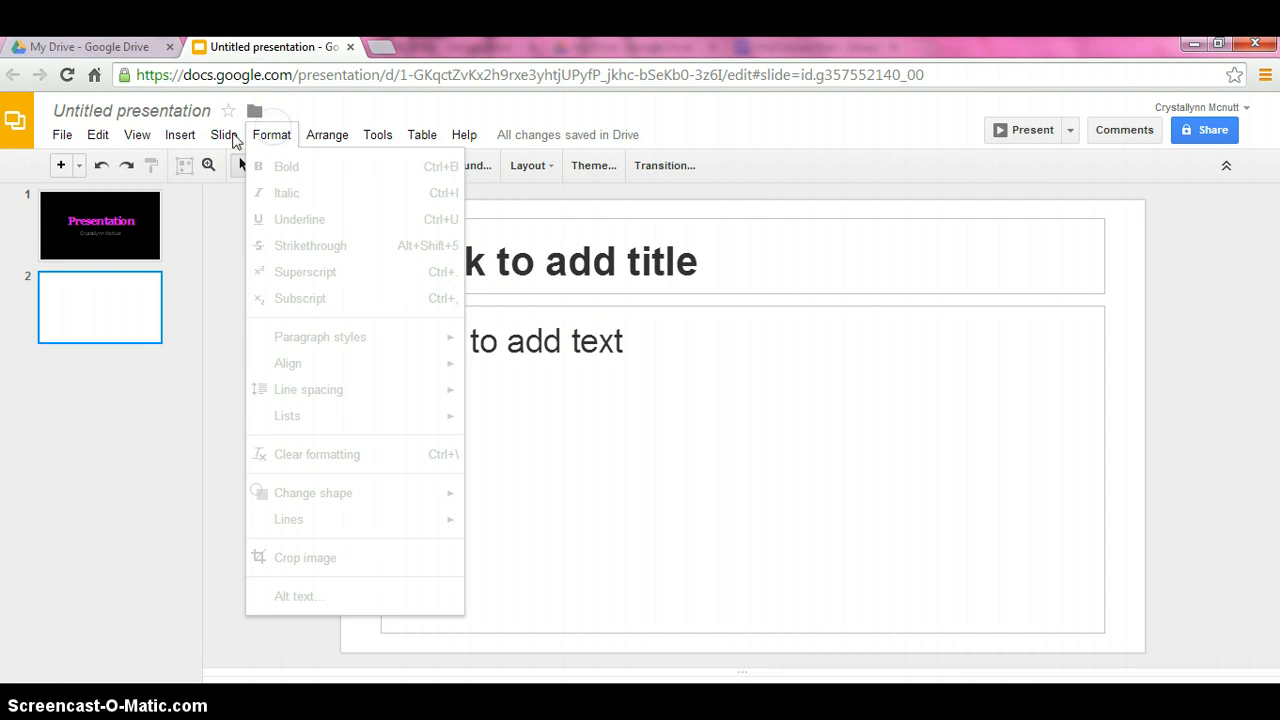
click(224, 134)
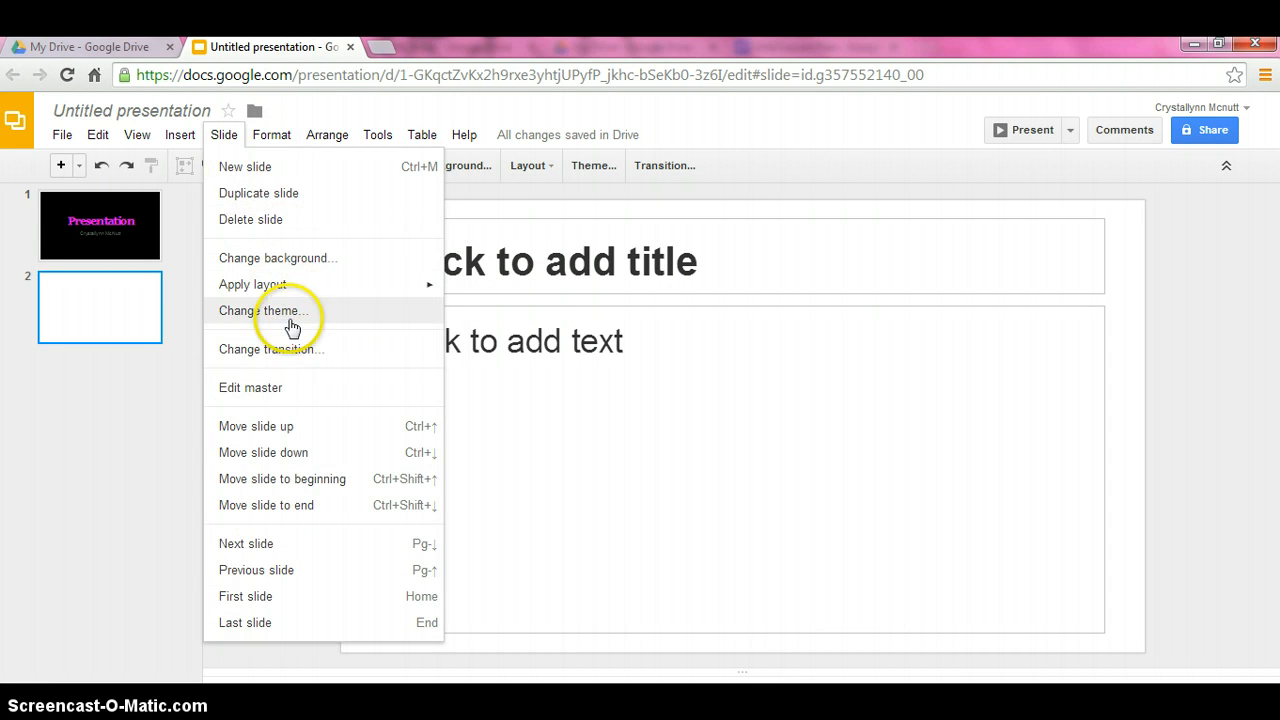
click(96, 134)
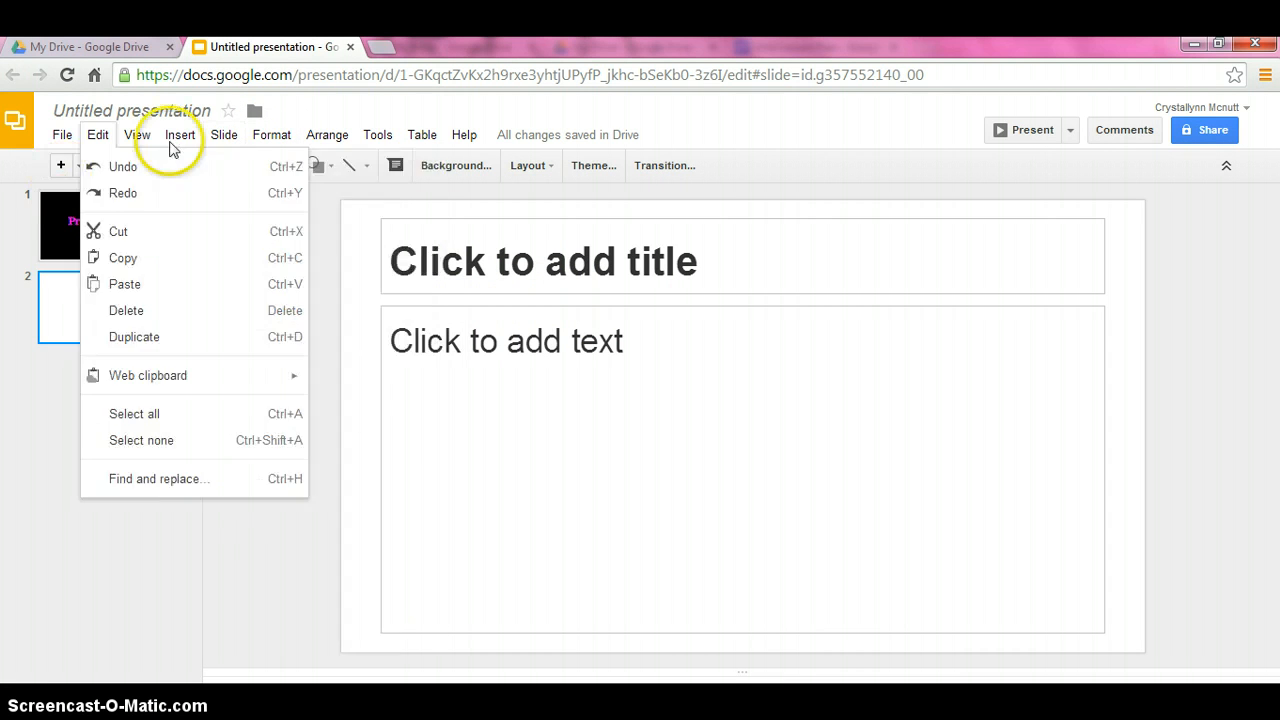
click(224, 134)
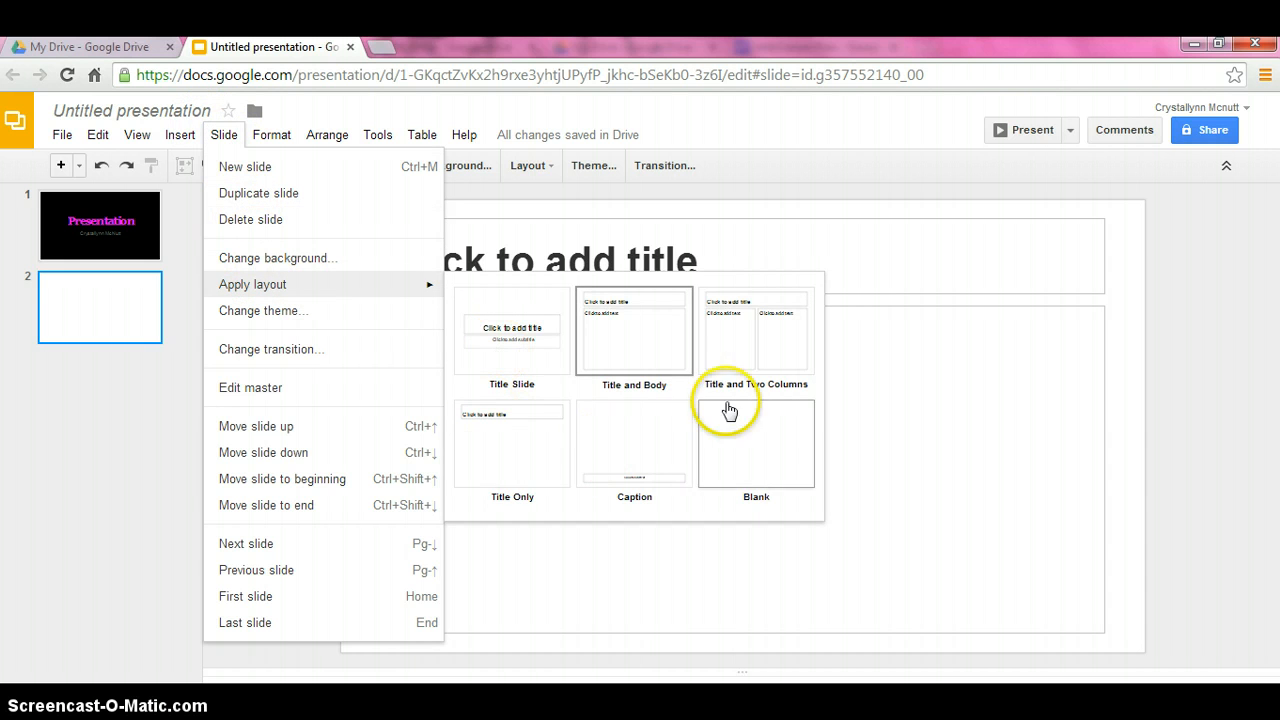
click(512, 444)
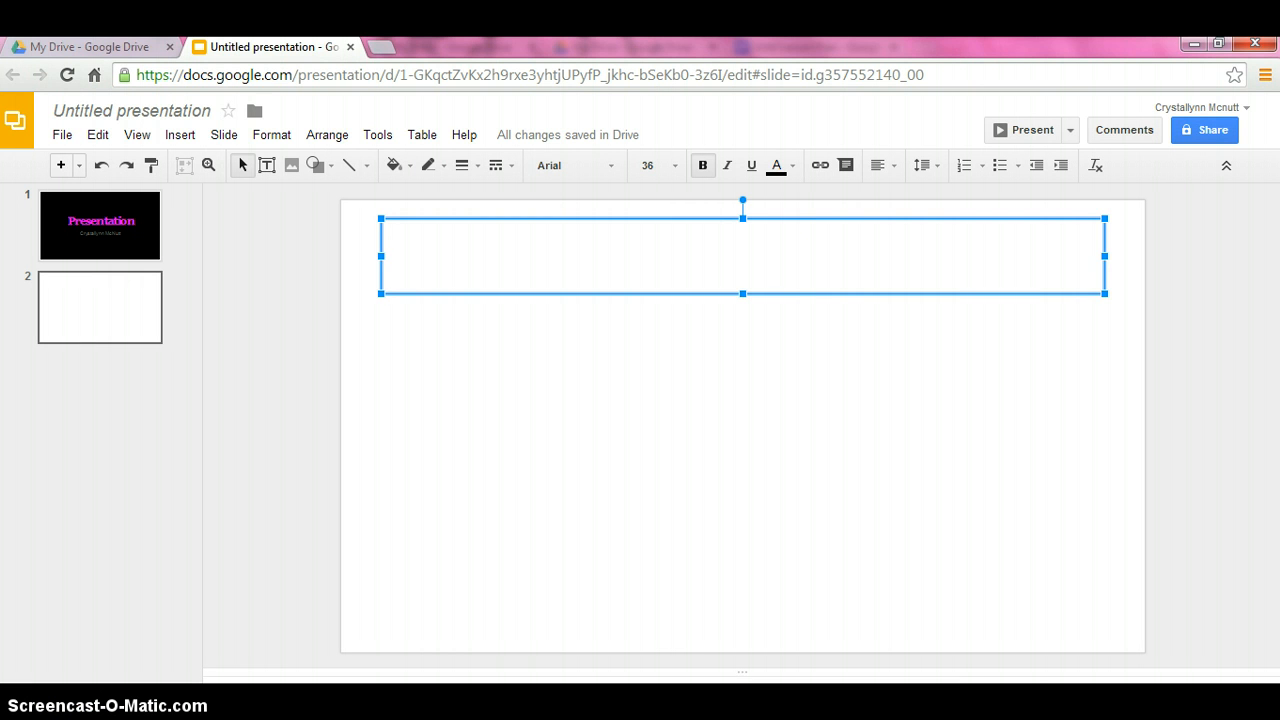
- Make the second slide's title 'Hello my name is....' and bring up the Insert list
text(Hello)
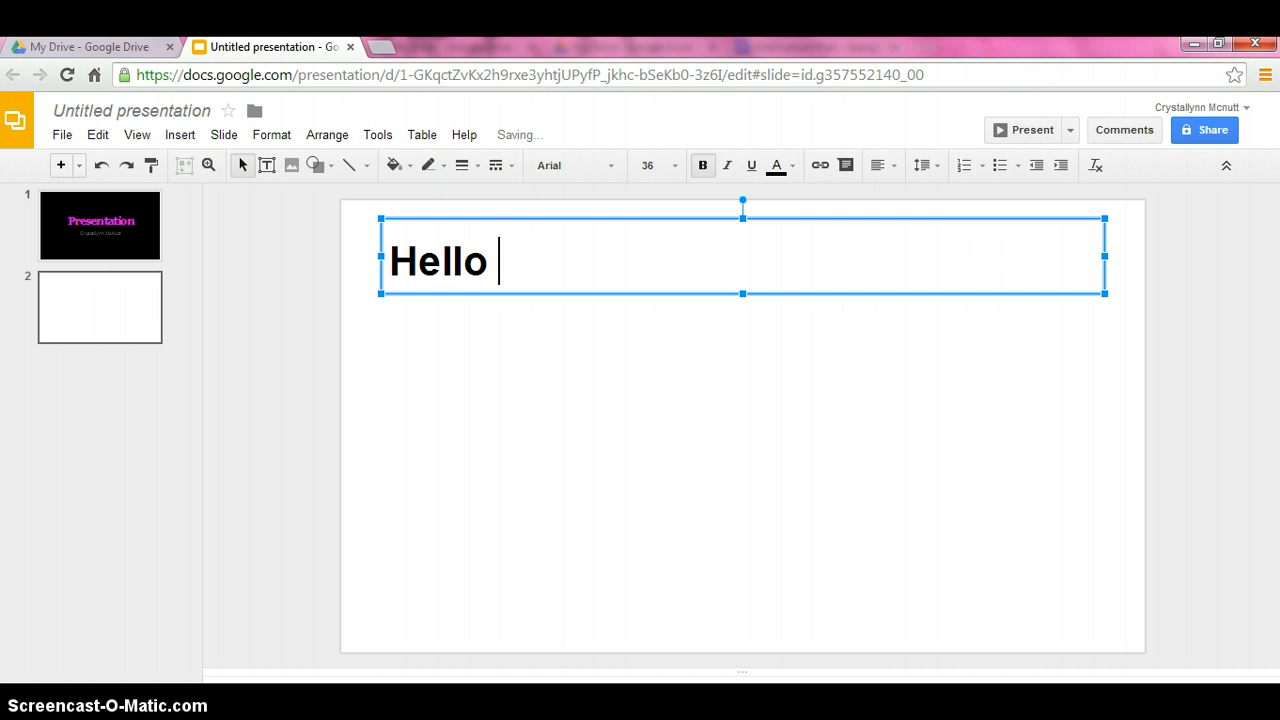
text(my name is….)
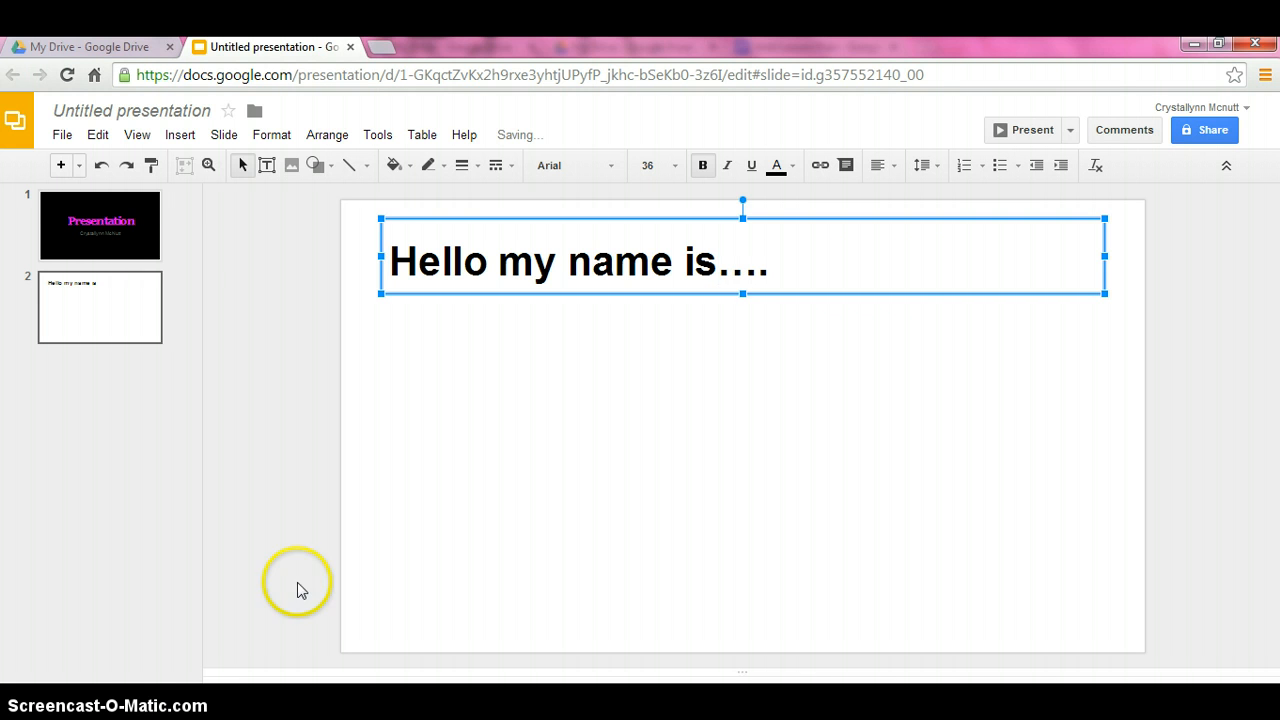
click(180, 134)
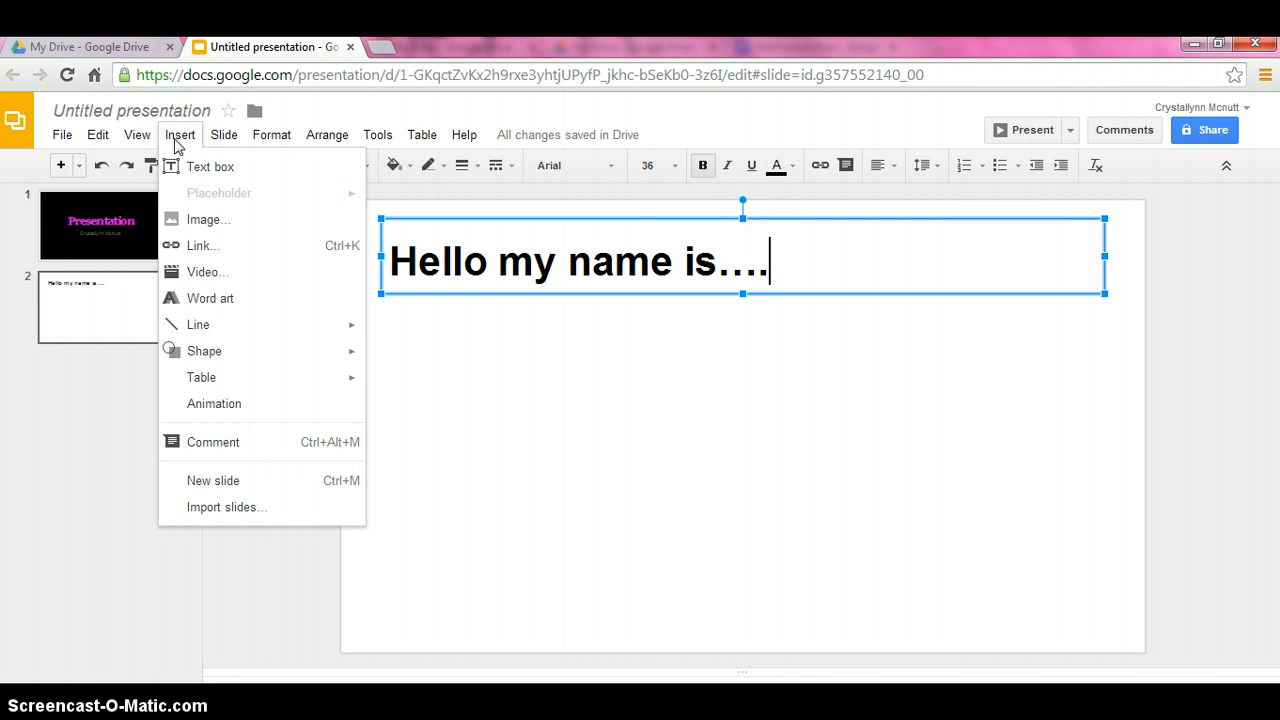
mouse_move(208, 218)
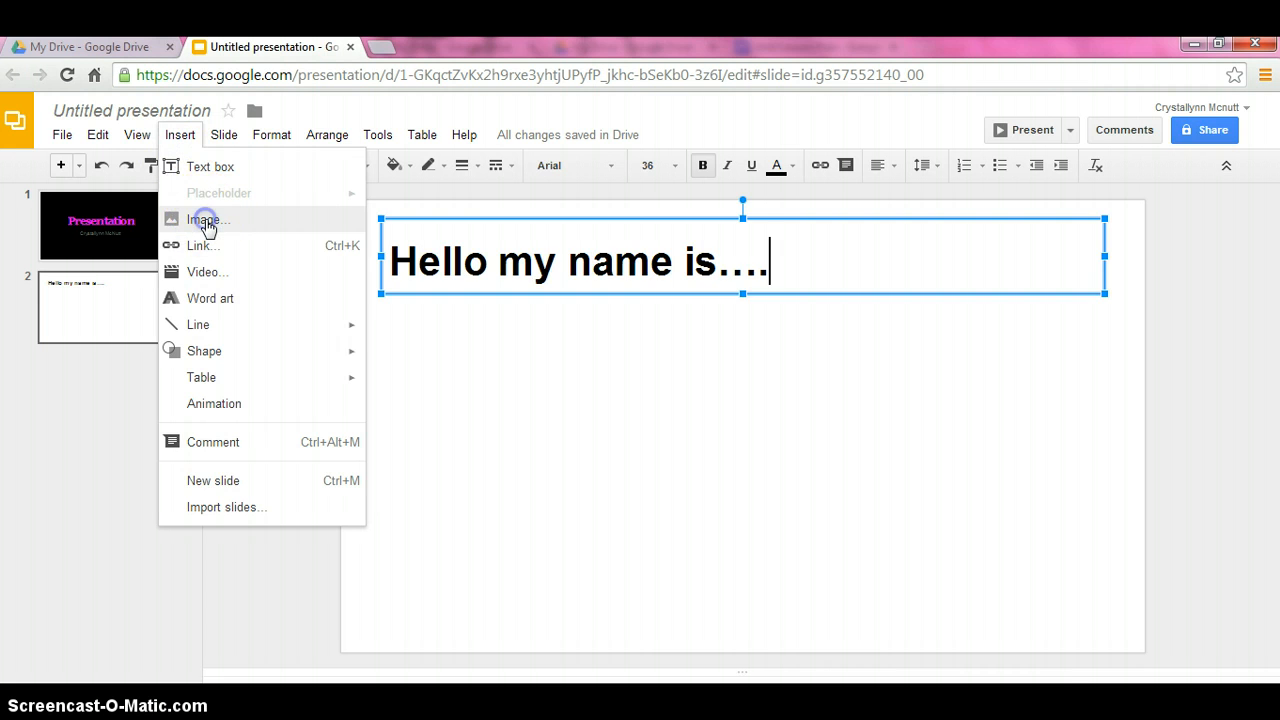
click(204, 218)
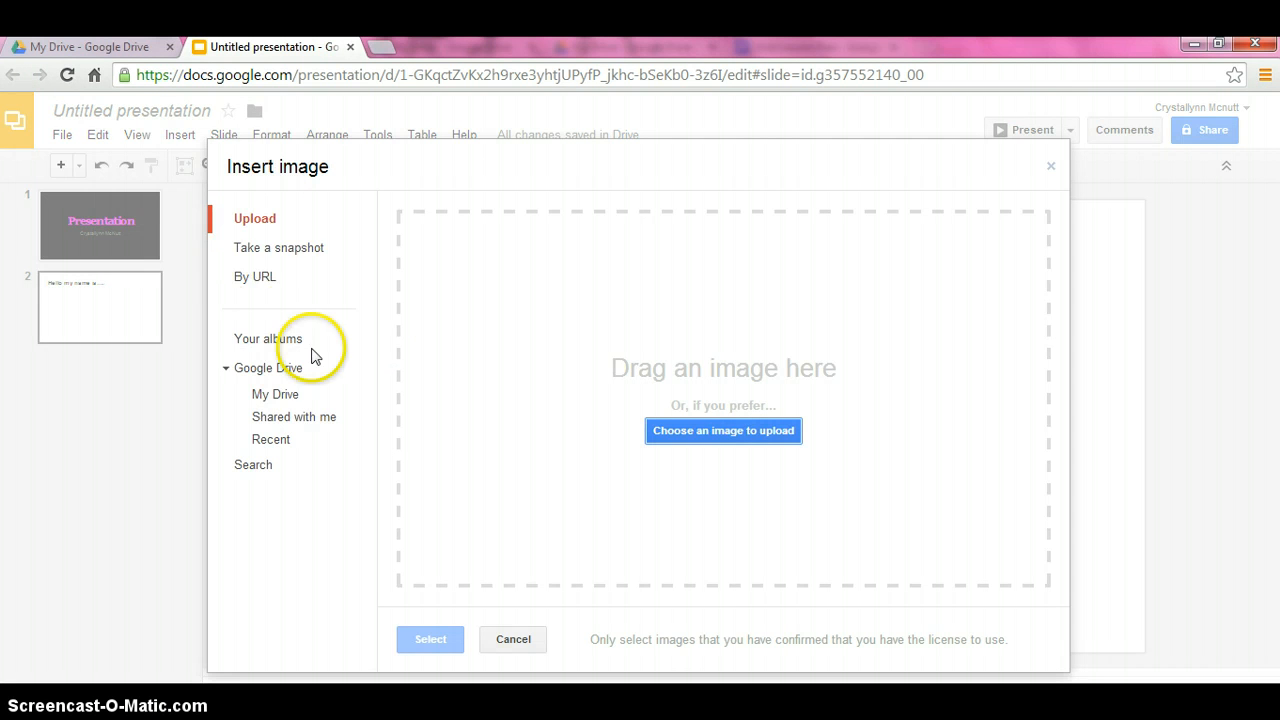
mouse_move(300, 240)
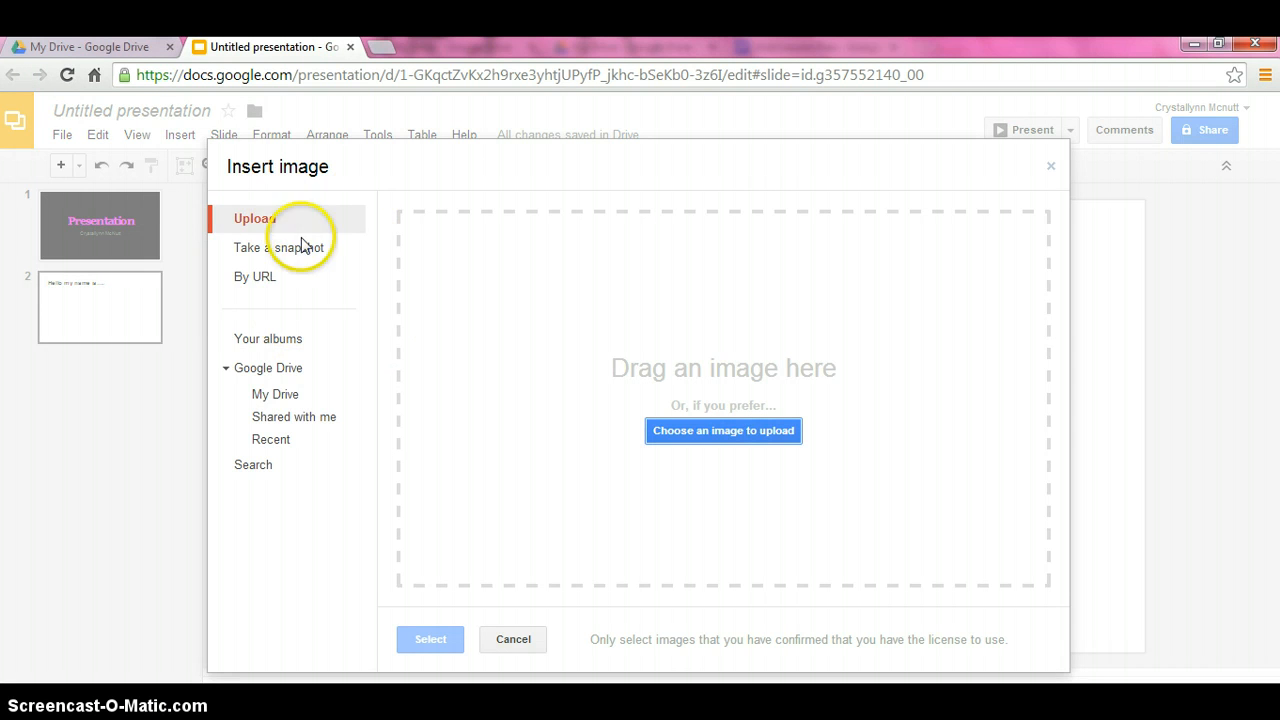
mouse_move(290, 248)
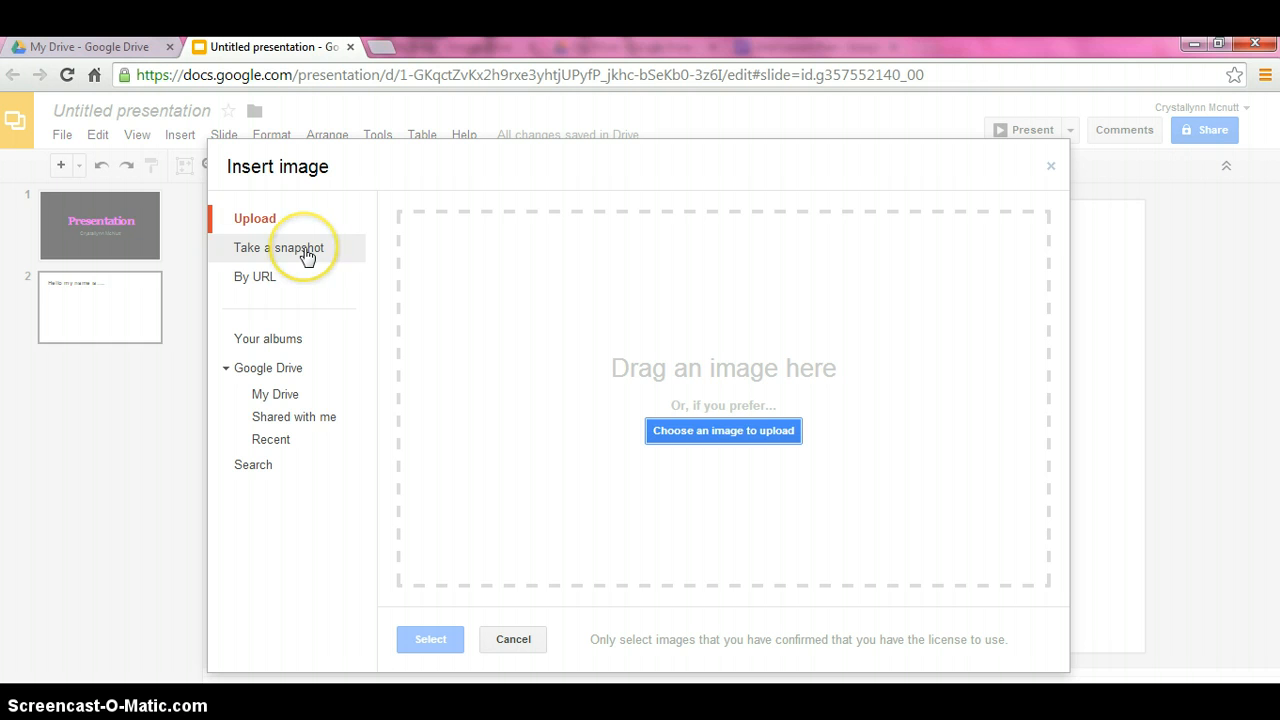
mouse_move(300, 284)
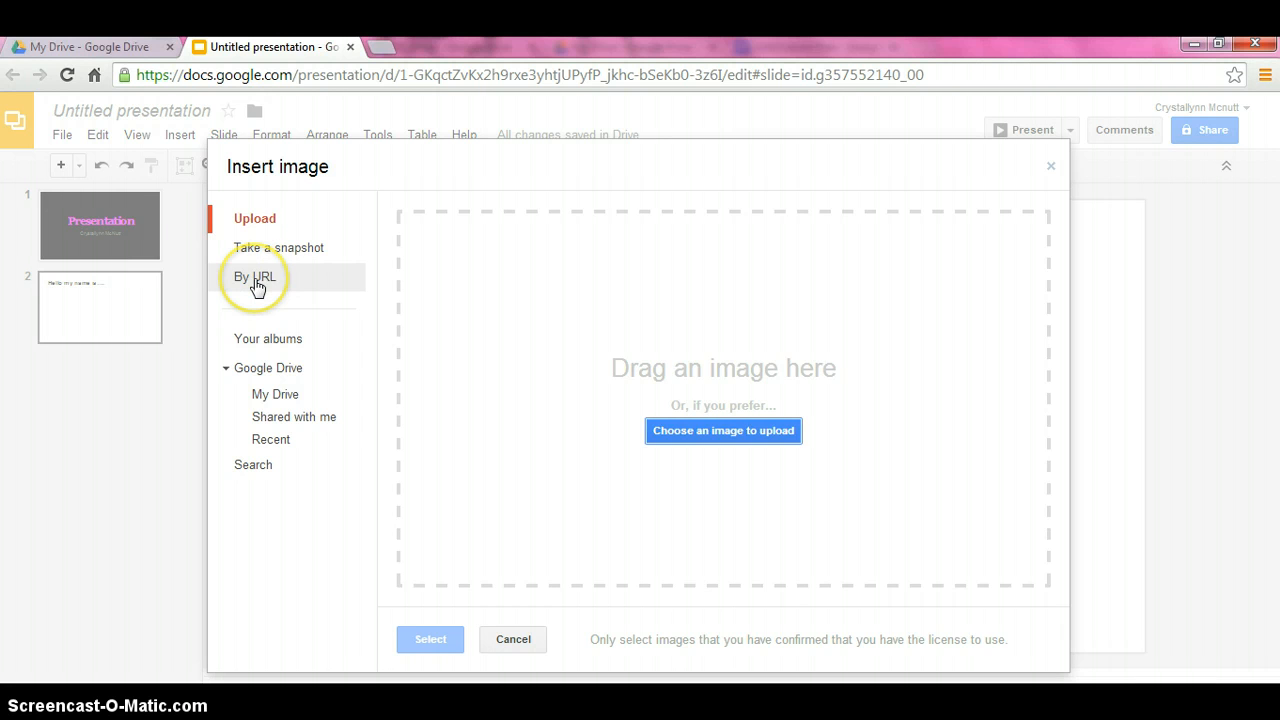
click(256, 276)
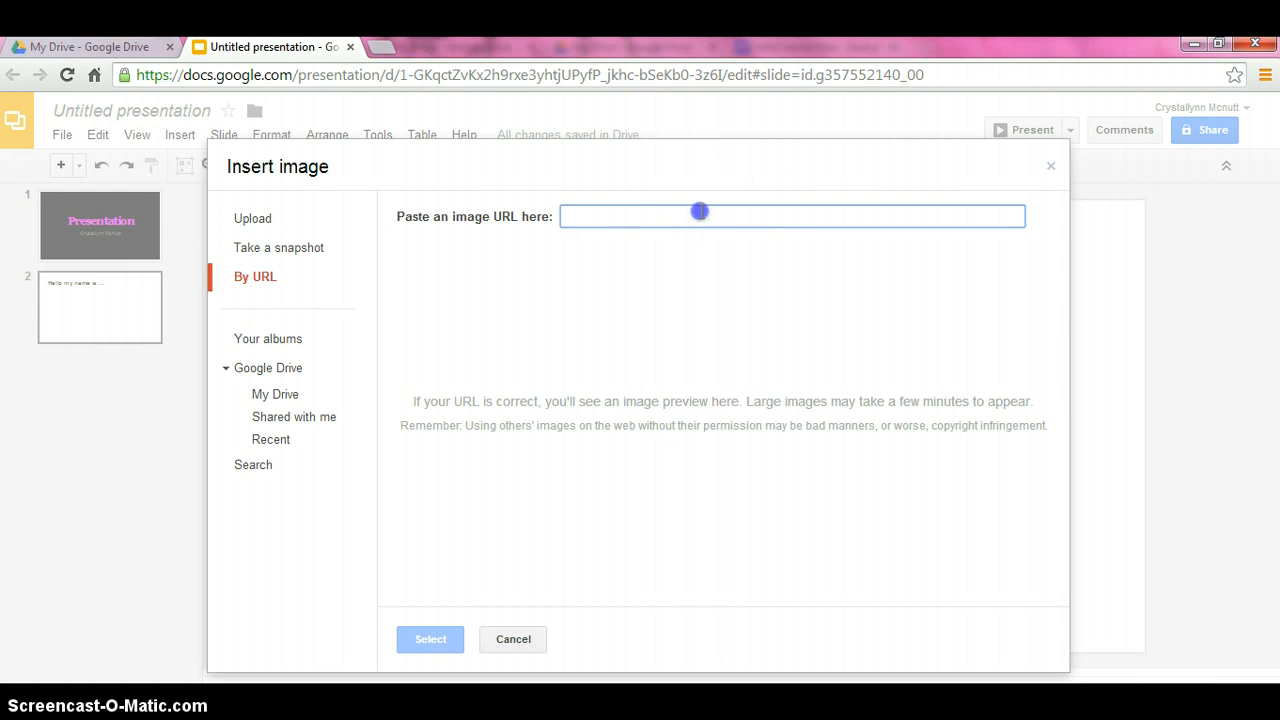
text(flower)
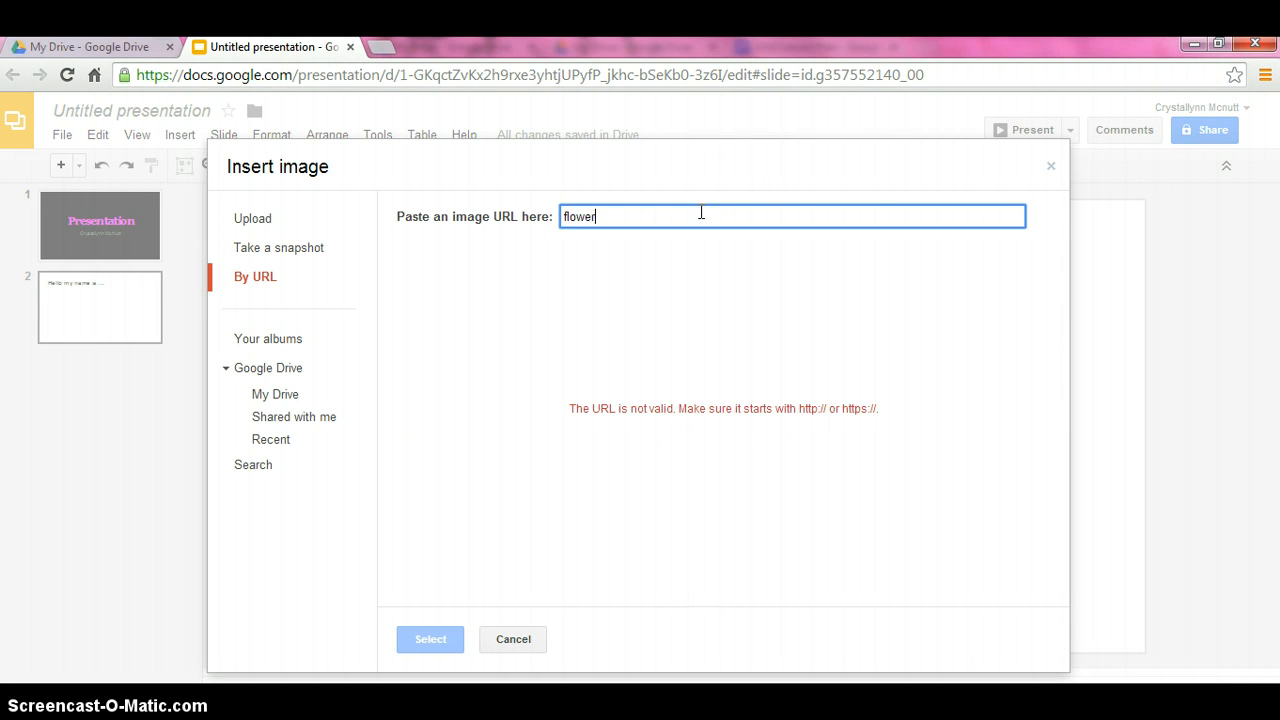
text(s)
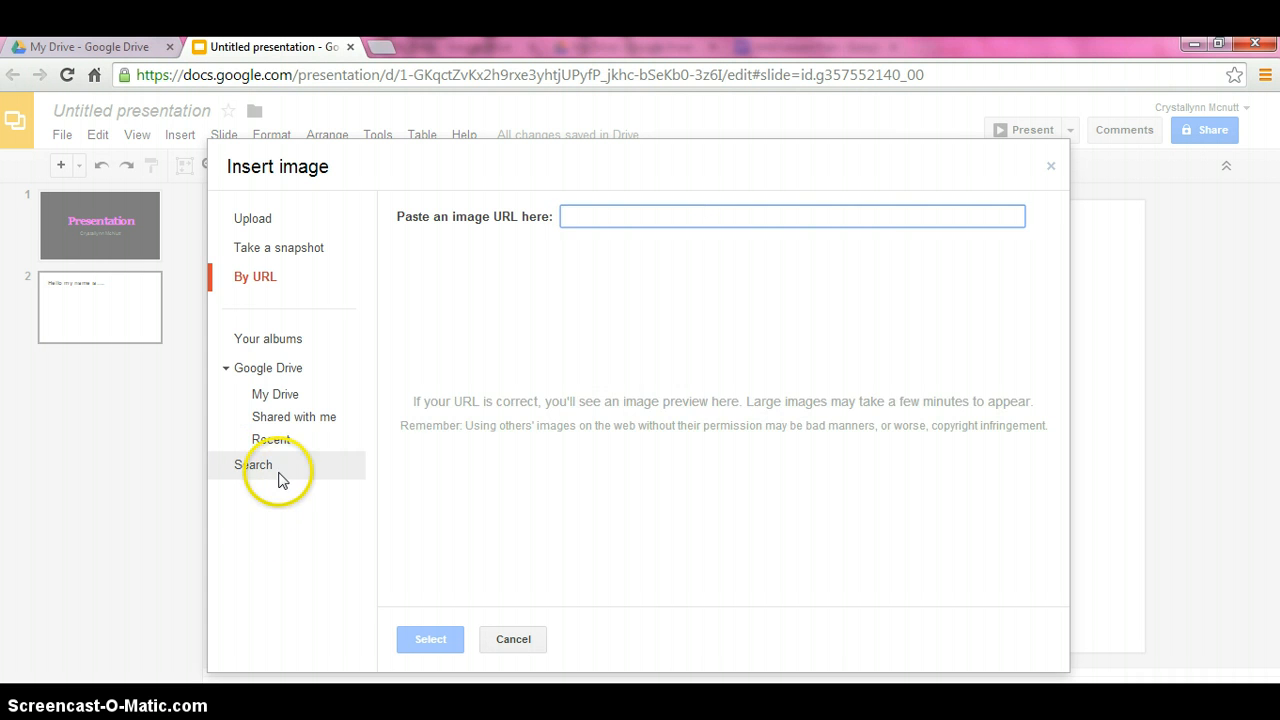
click(254, 464)
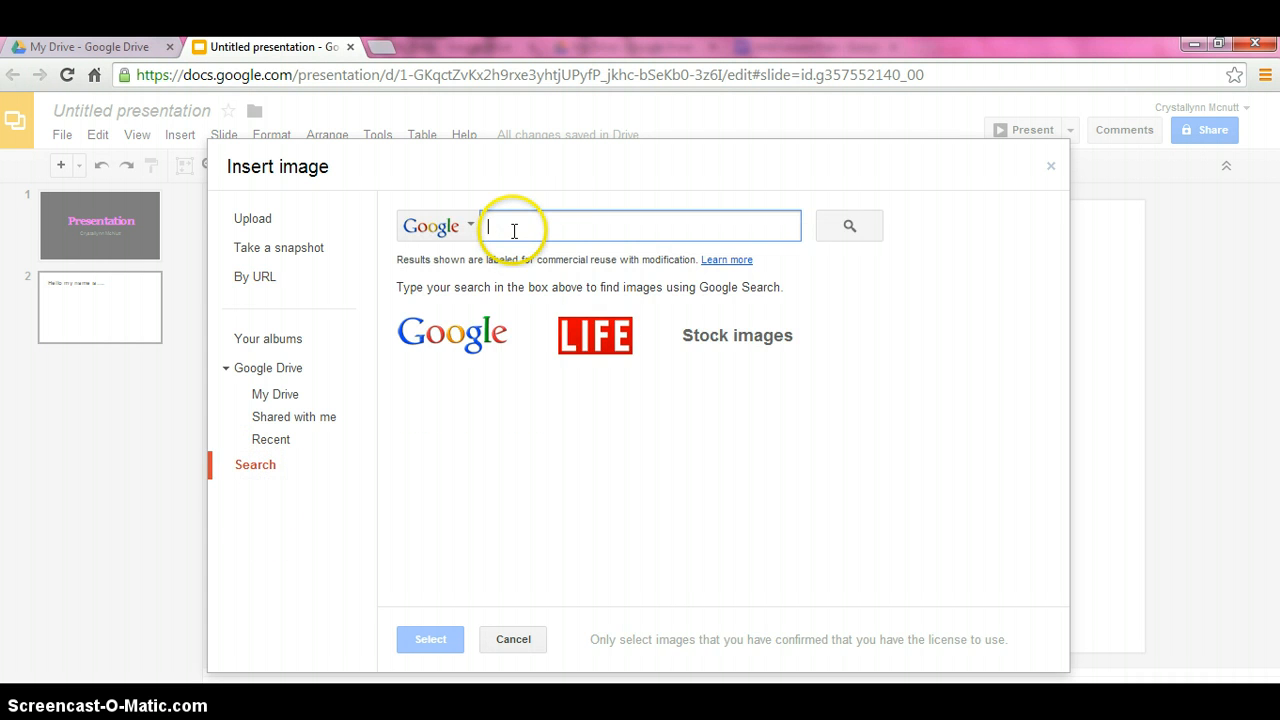
text(flowers)
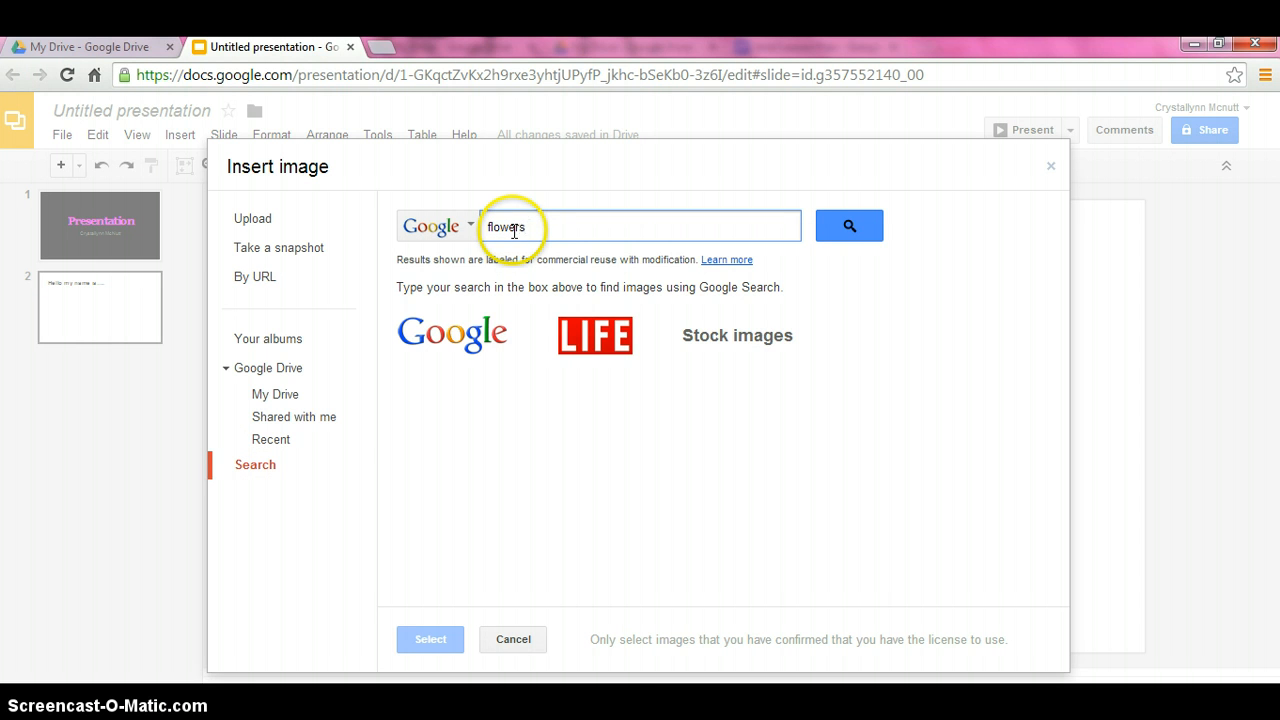
click(848, 224)
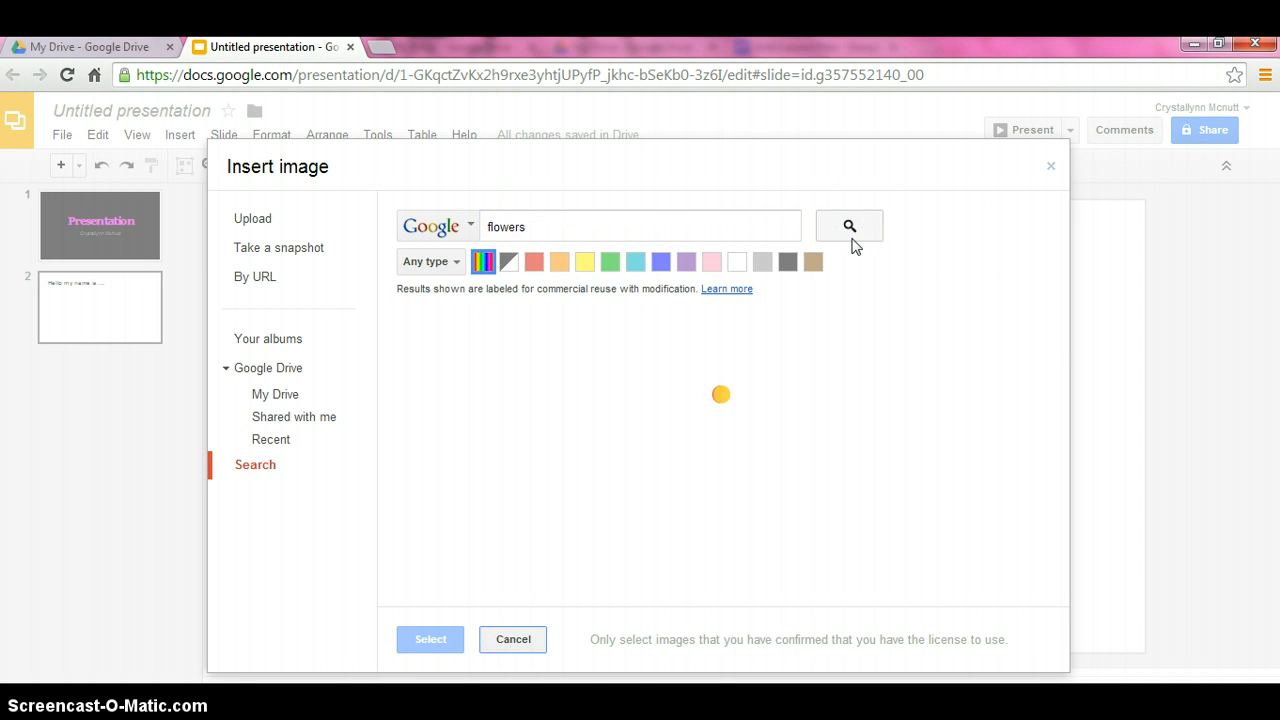
click(848, 224)
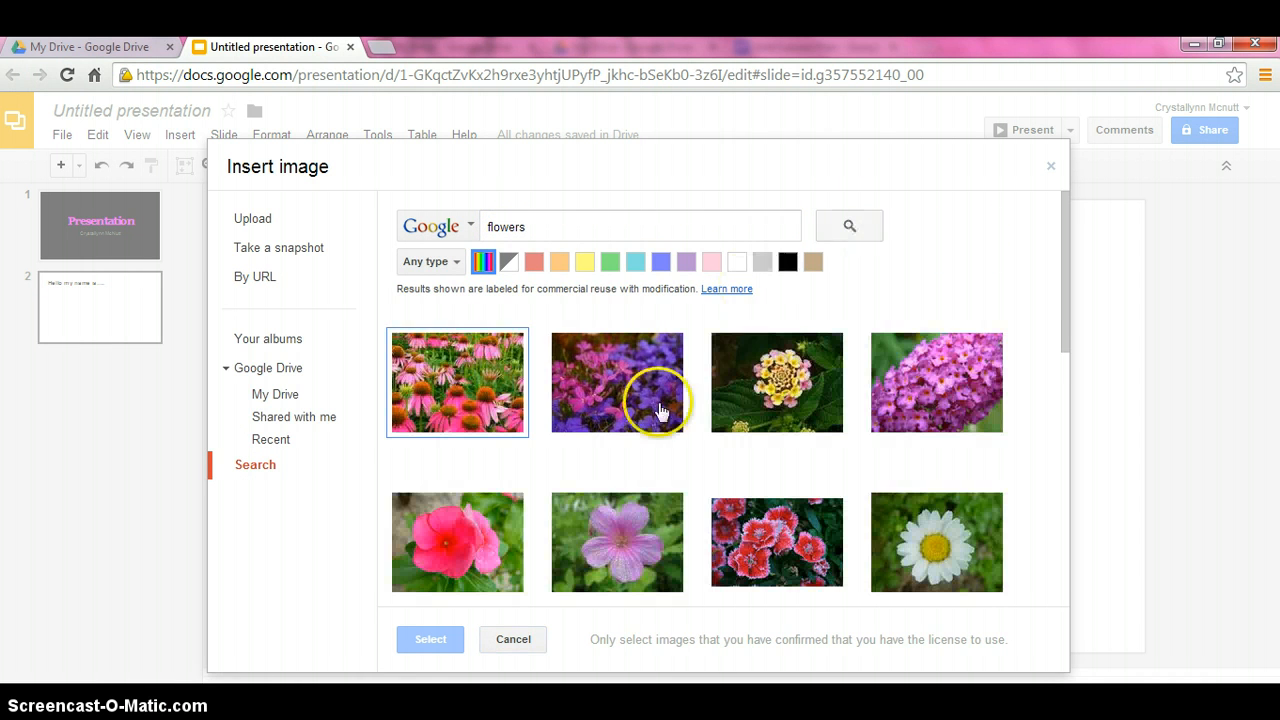
scroll(down, 3)
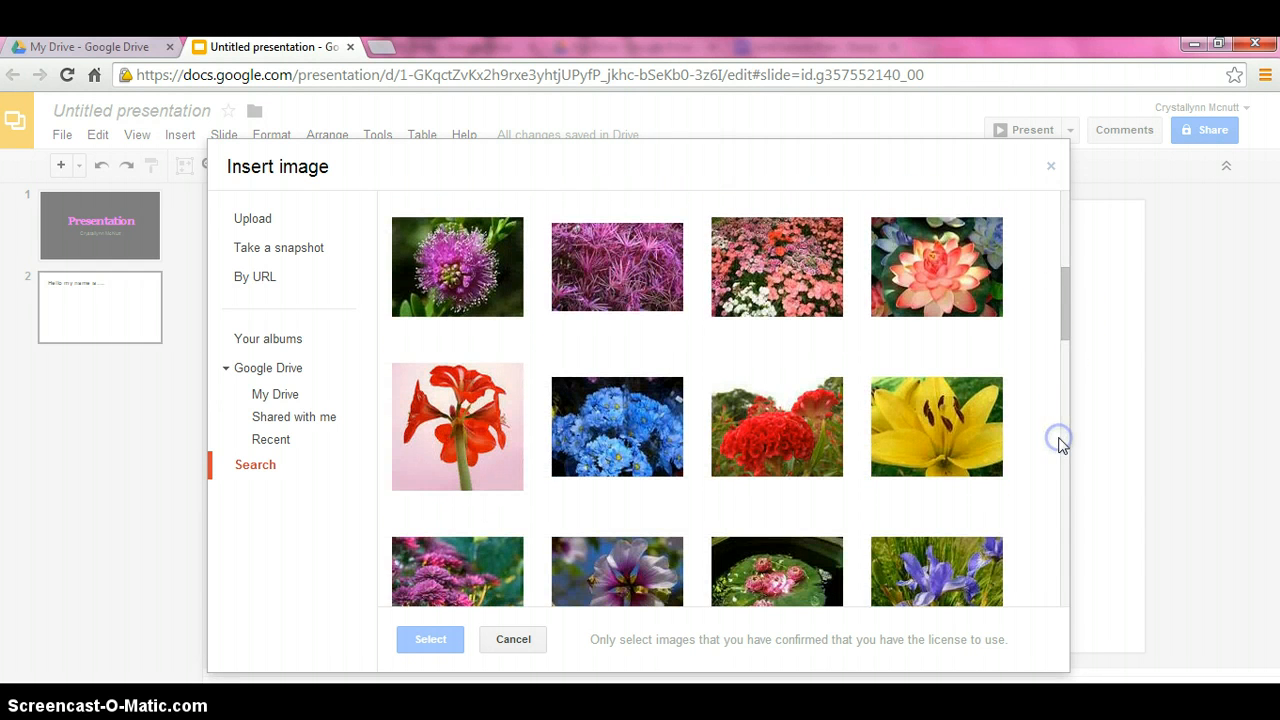
scroll(down, 3)
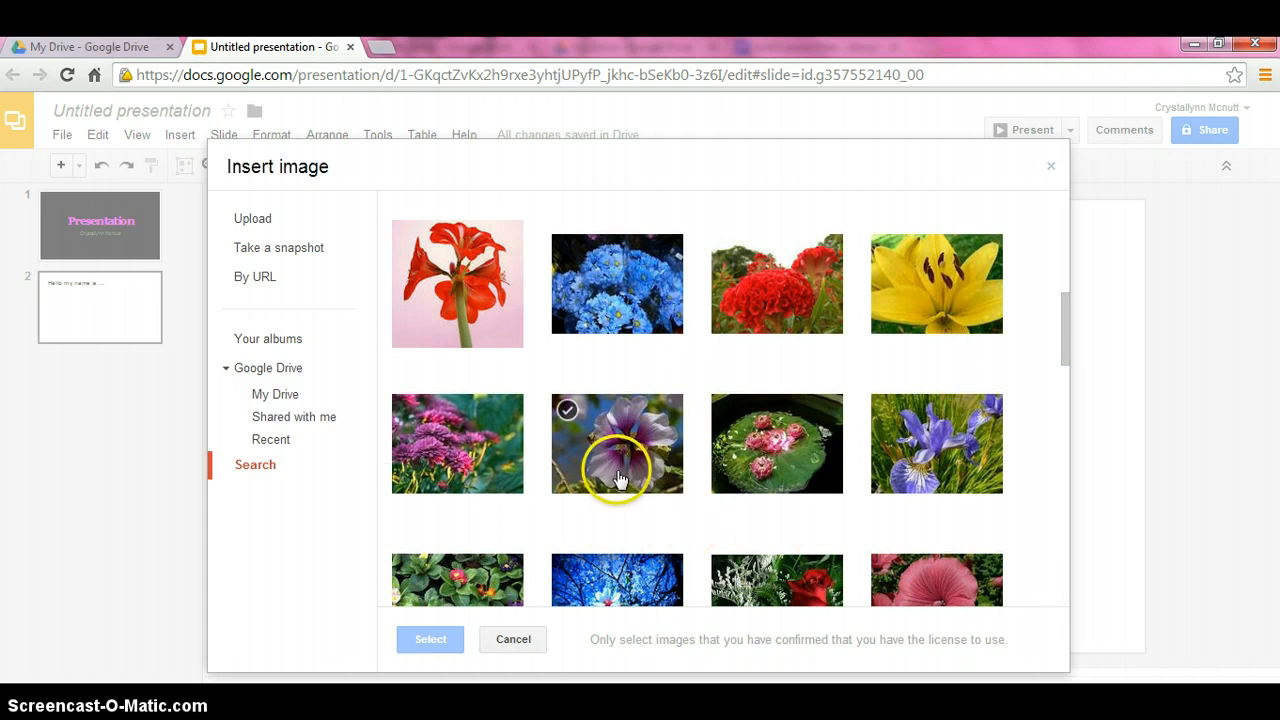
click(616, 444)
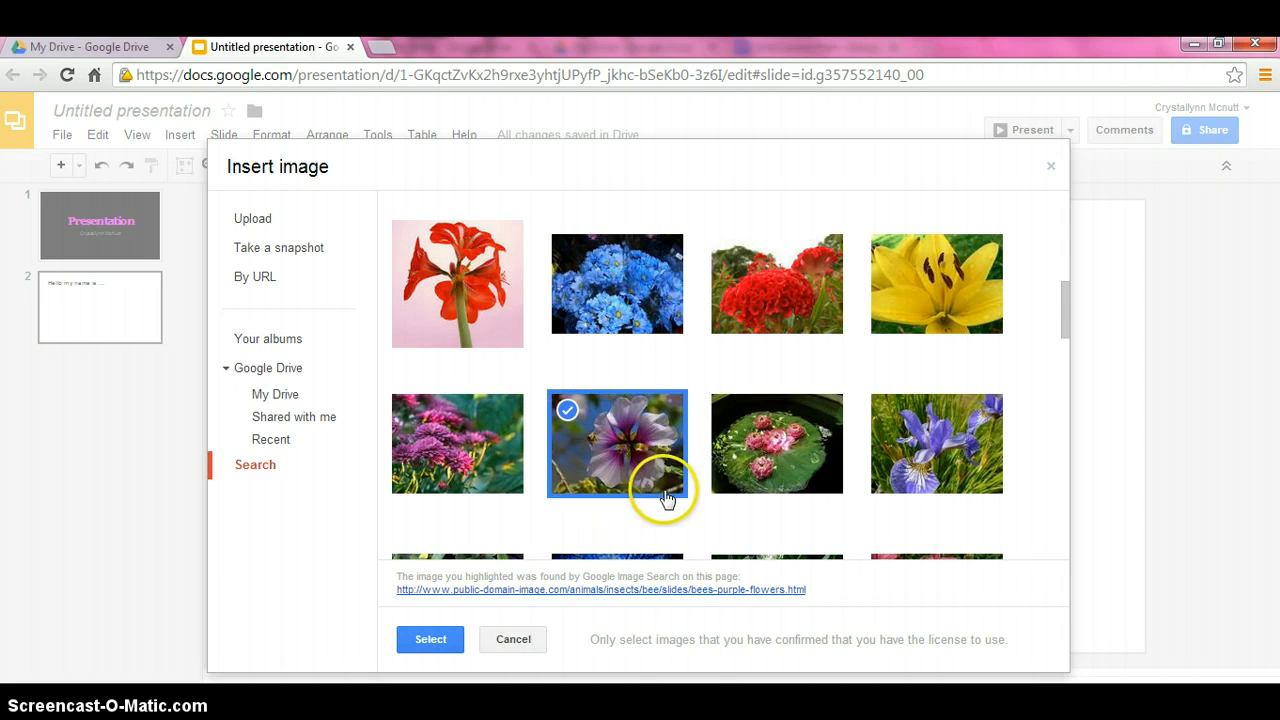
mouse_move(684, 488)
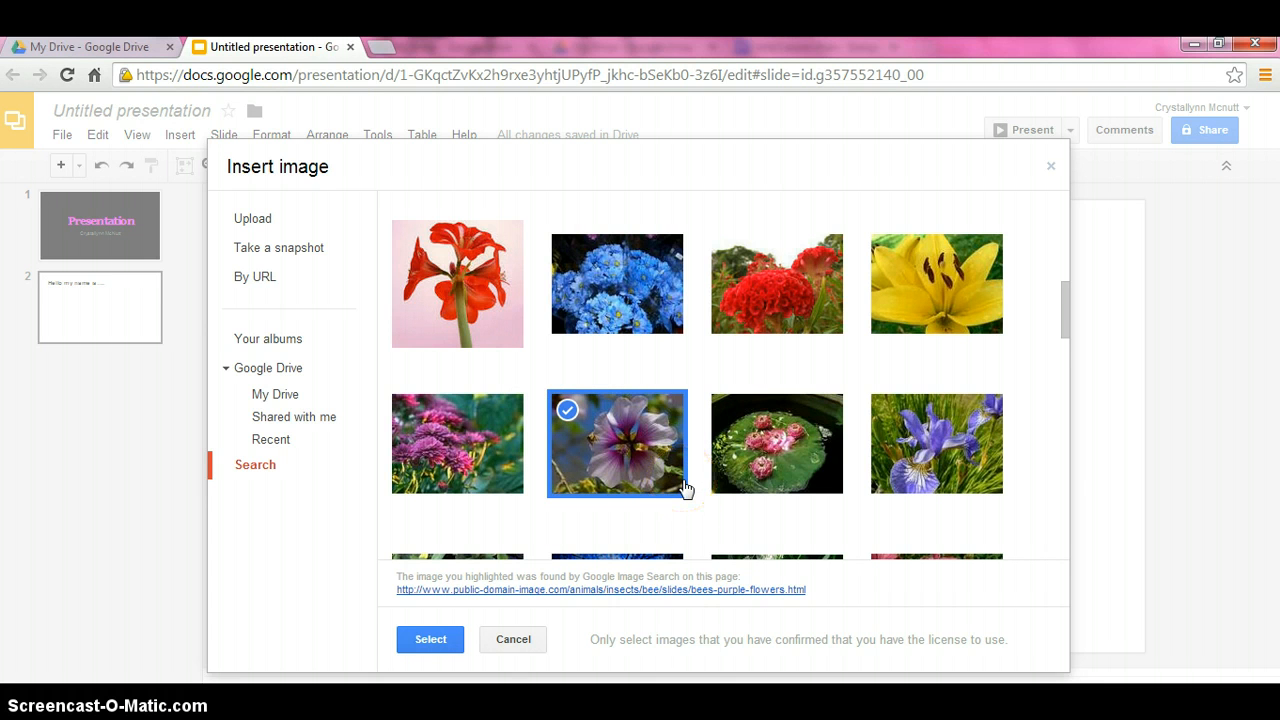
mouse_move(430, 640)
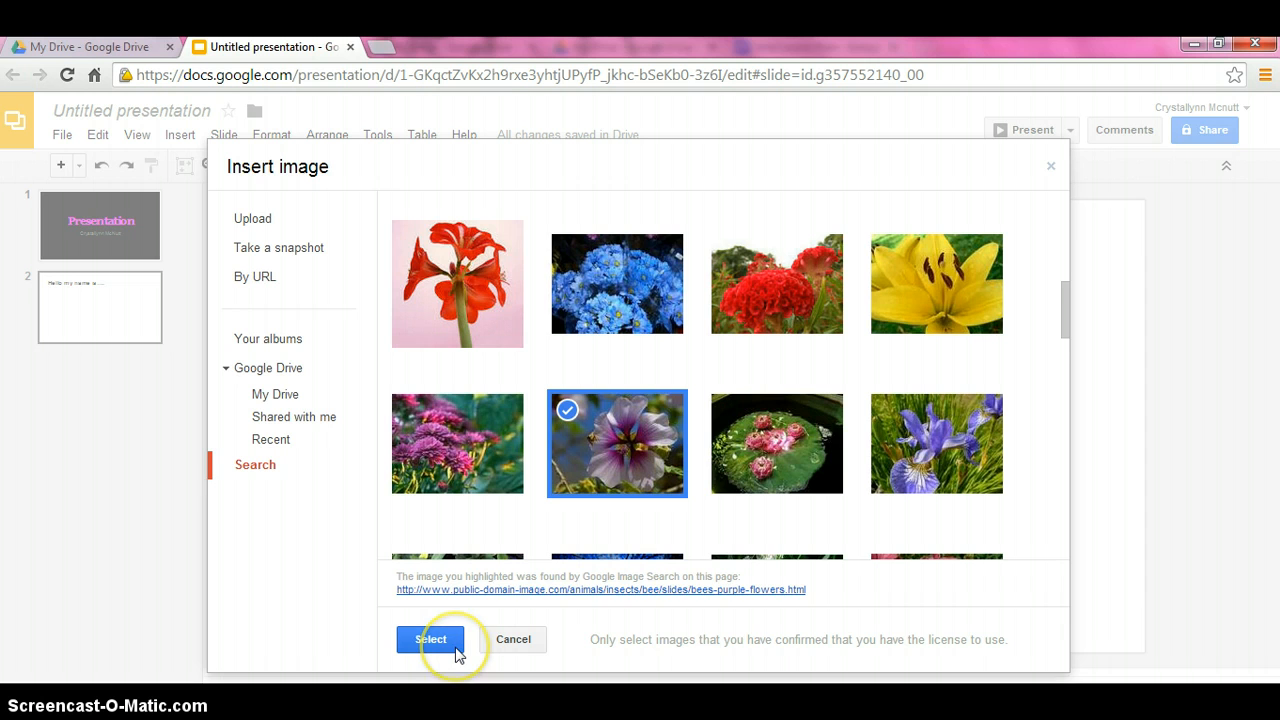
click(430, 640)
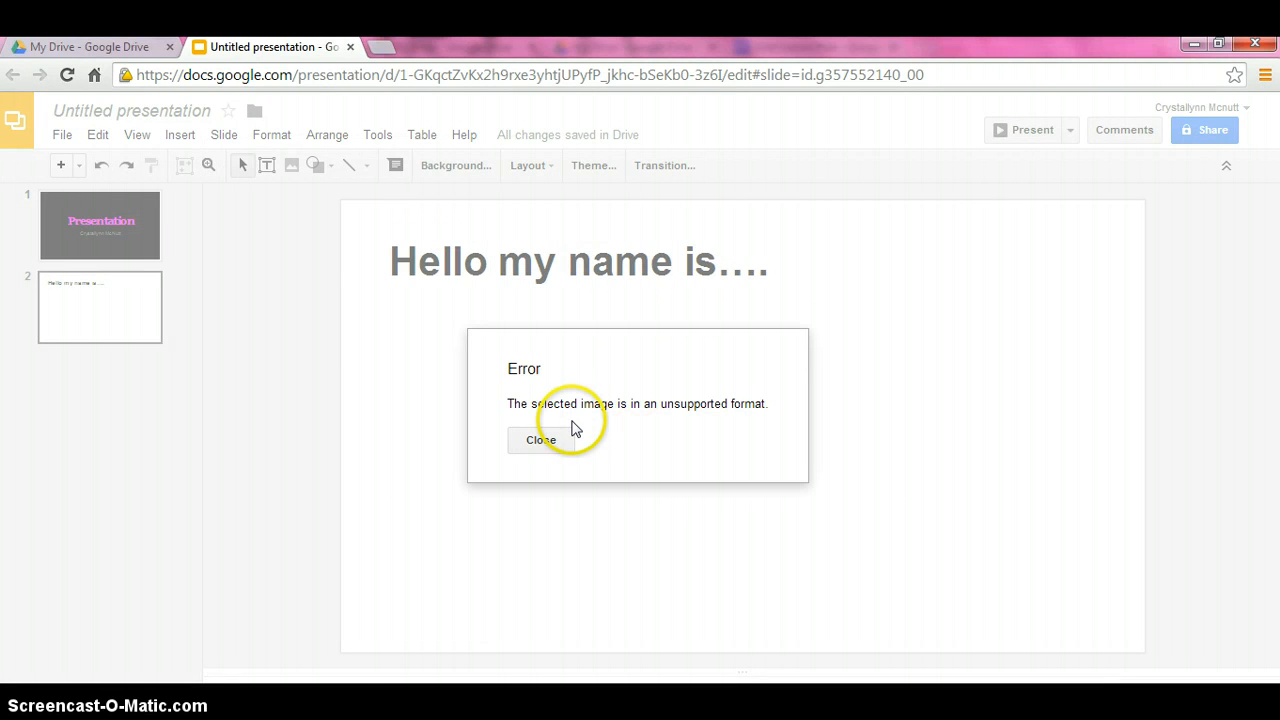
mouse_move(516, 370)
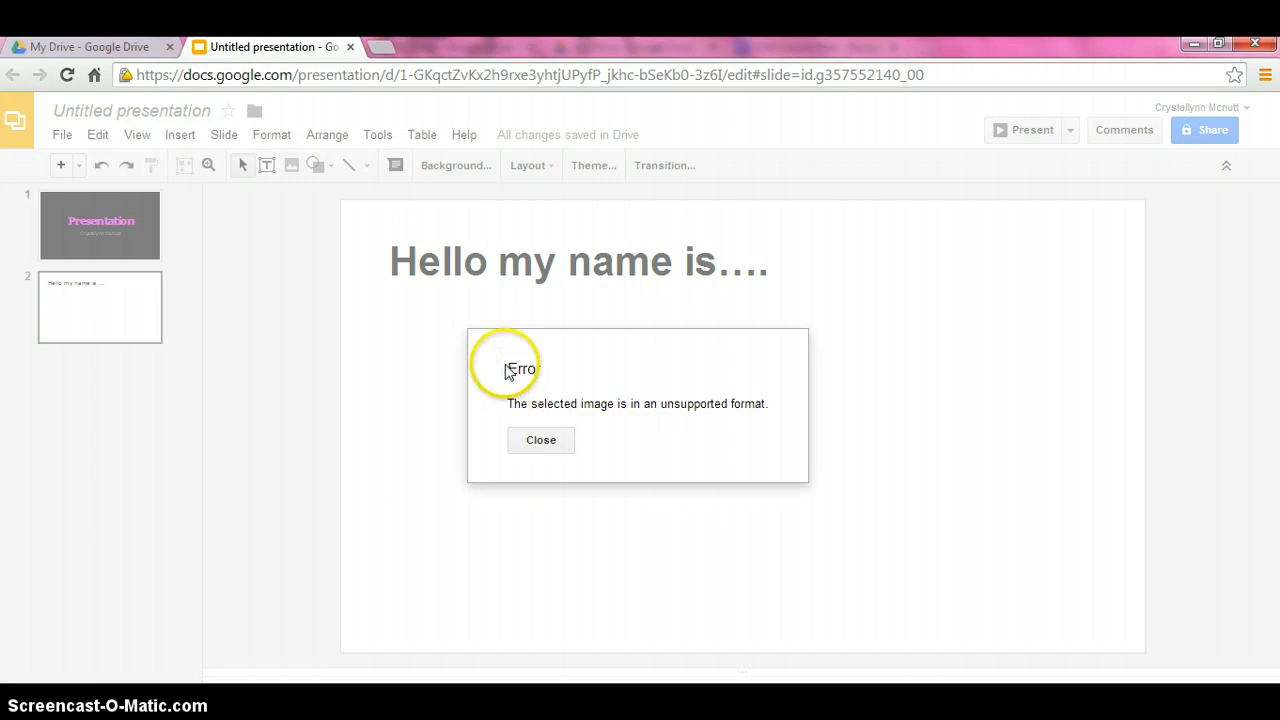
double_click(524, 368)
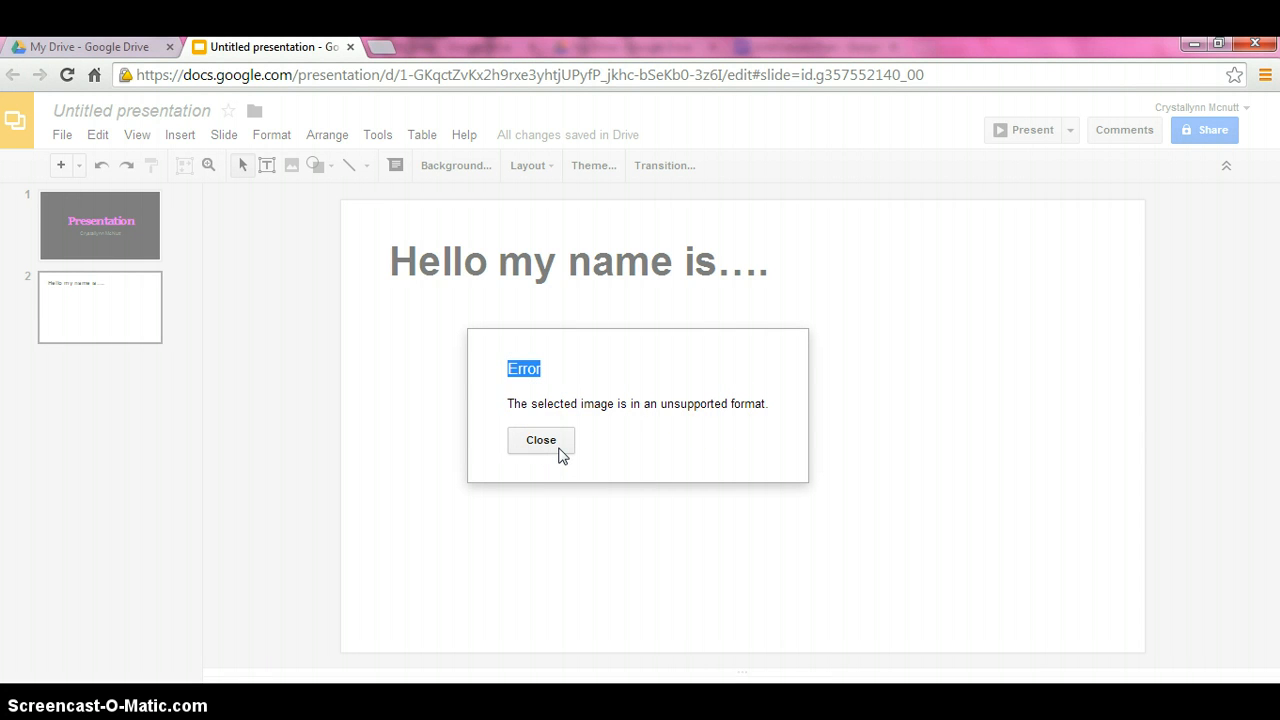
click(540, 440)
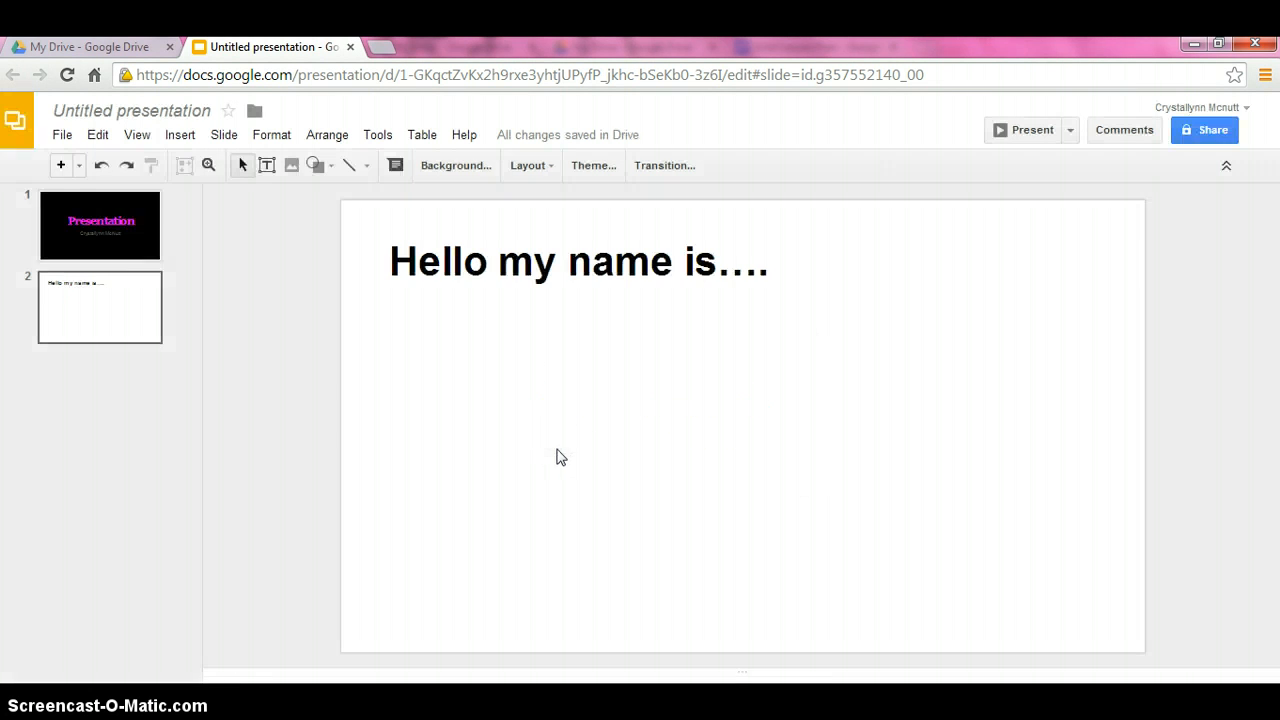
mouse_move(180, 136)
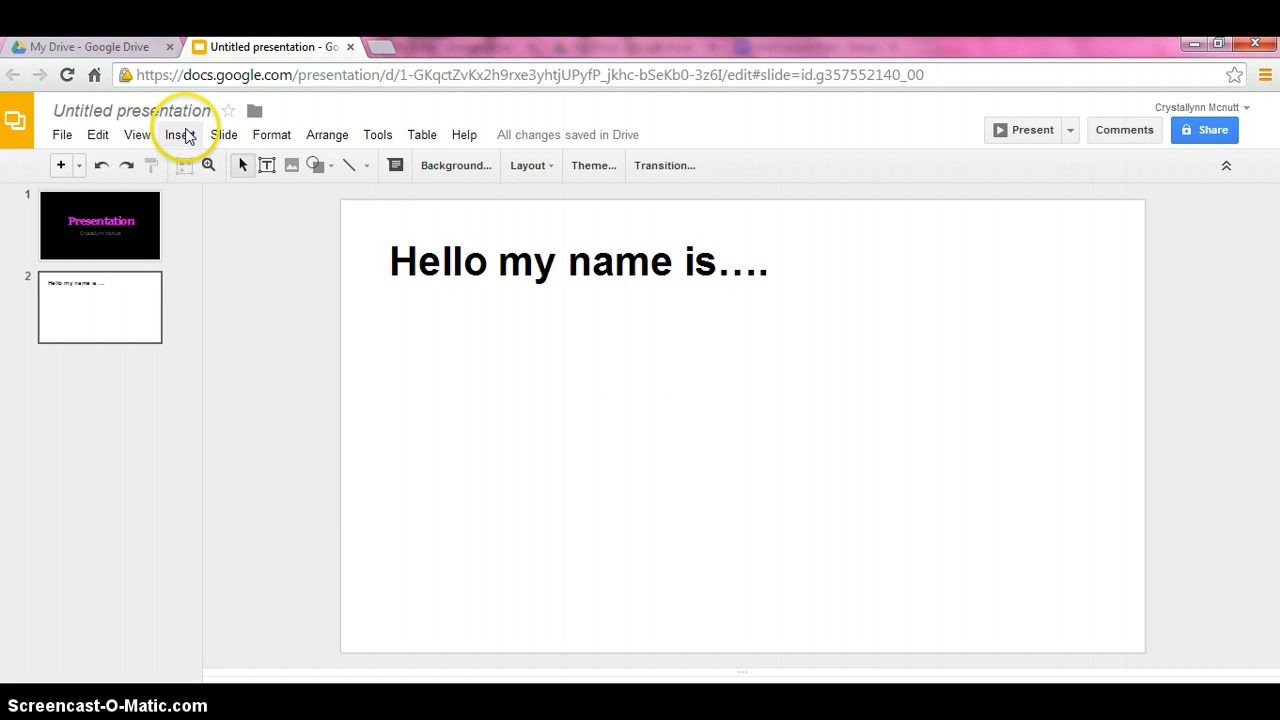
- Attempt twice to insert the pink flower photo, dismissing the unsupported-format error each time
click(180, 134)
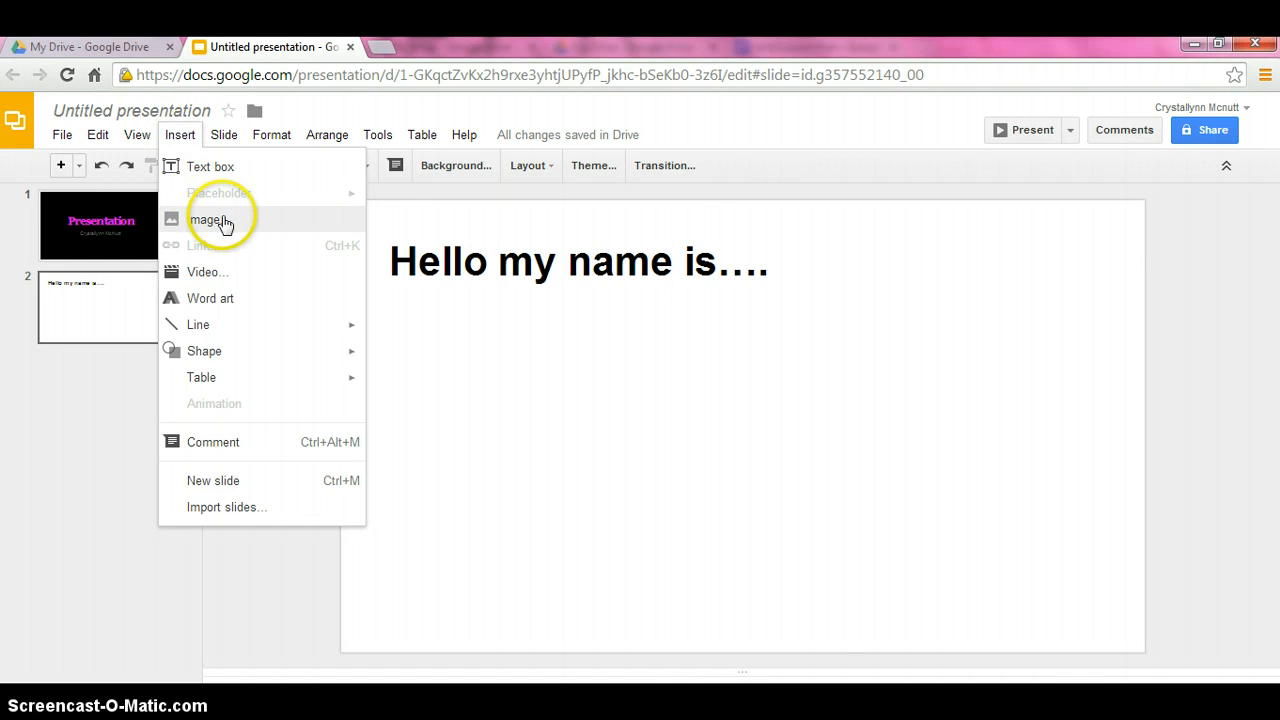
click(208, 218)
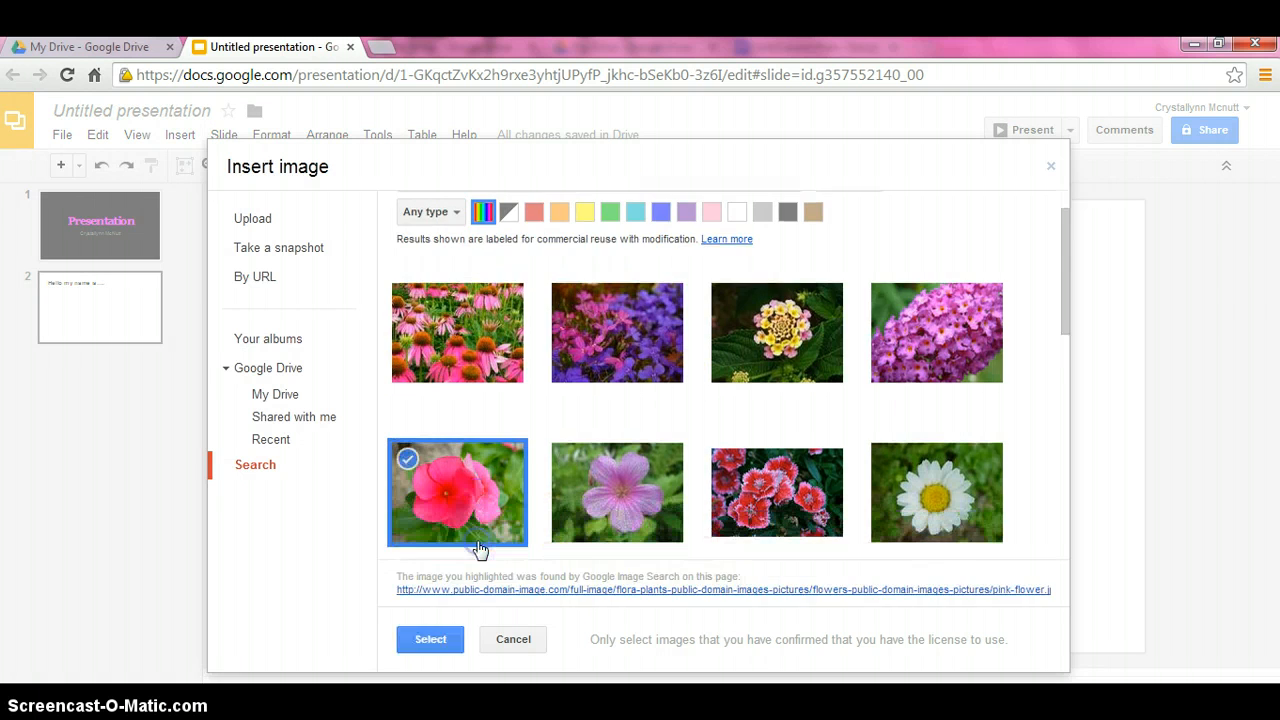
click(430, 640)
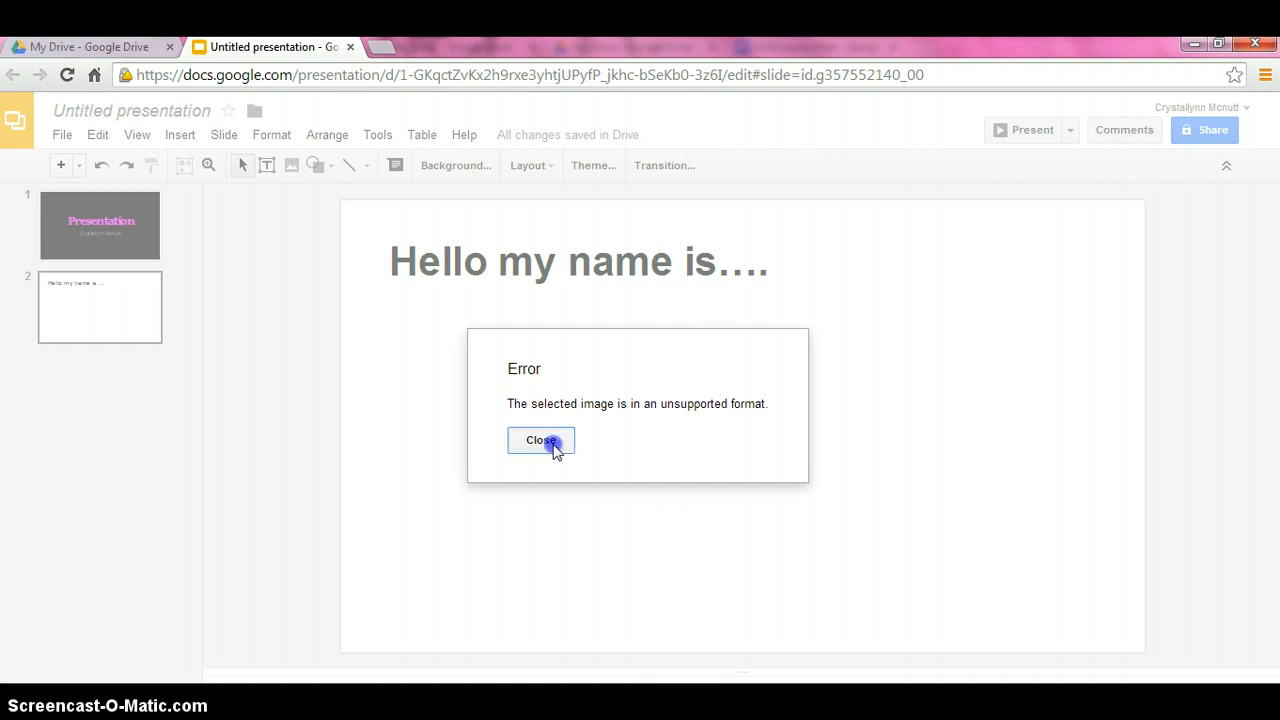
click(540, 440)
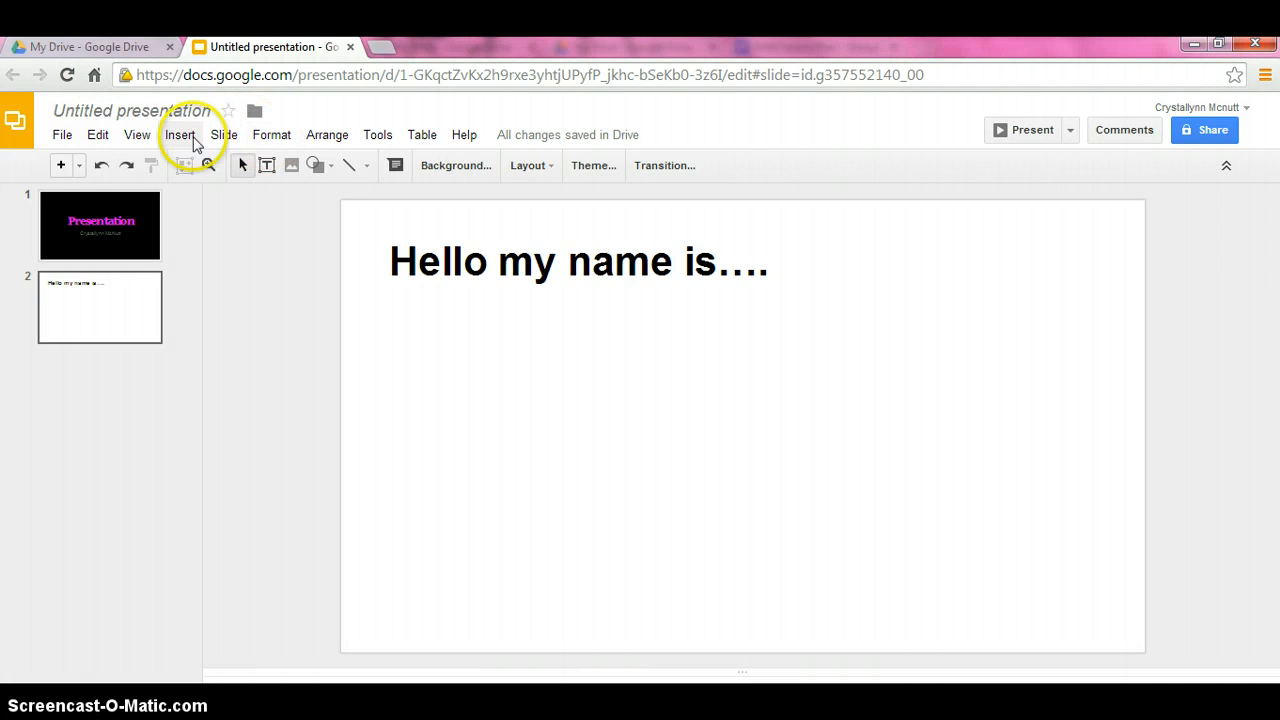
click(180, 136)
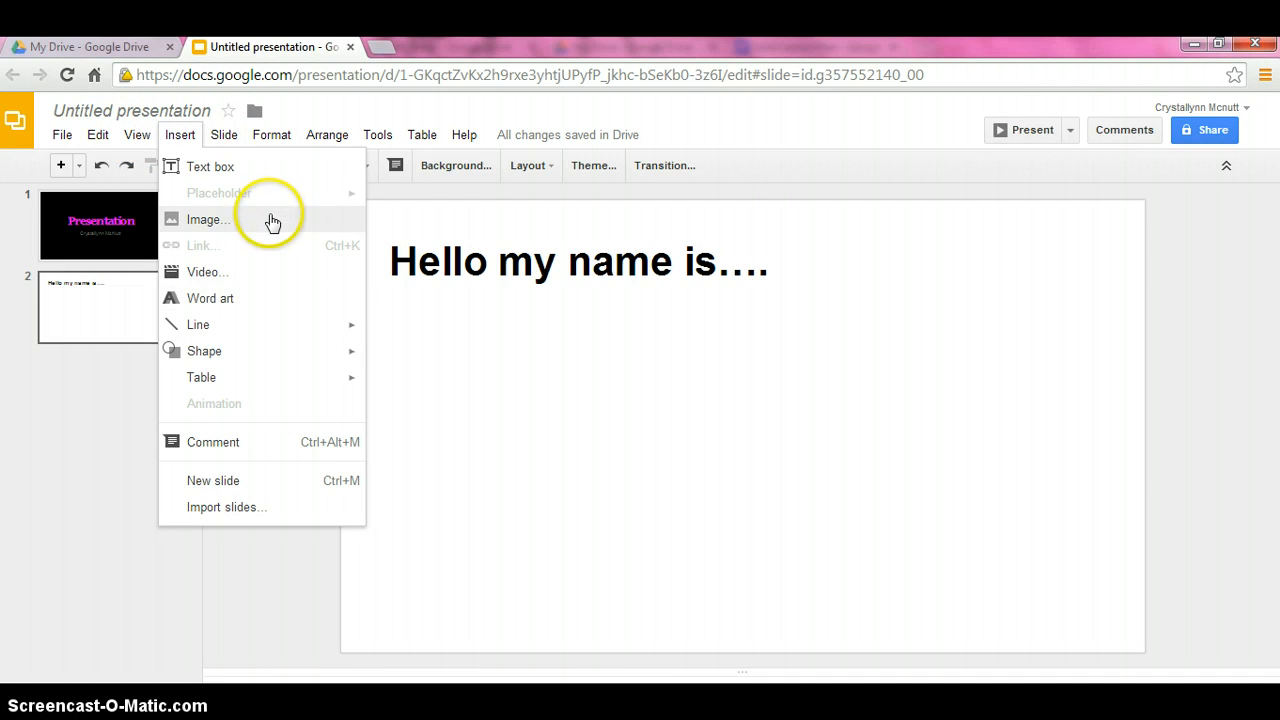
click(208, 218)
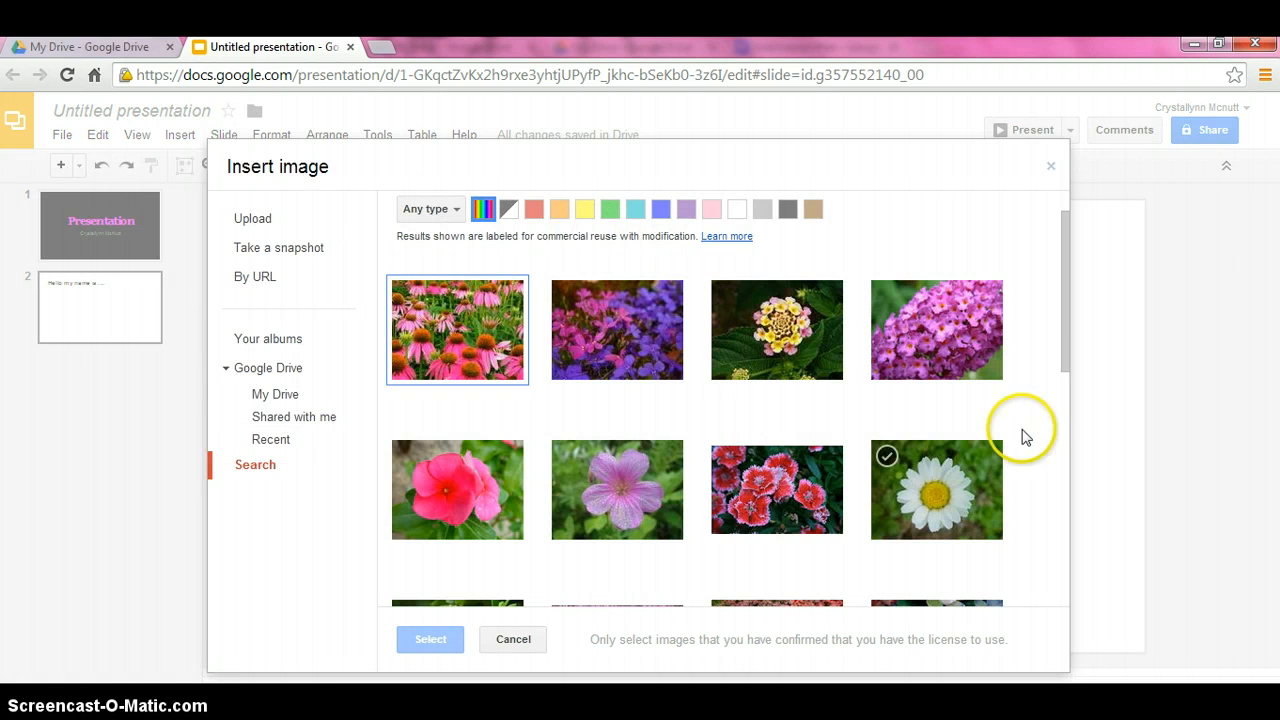
scroll(down, 3)
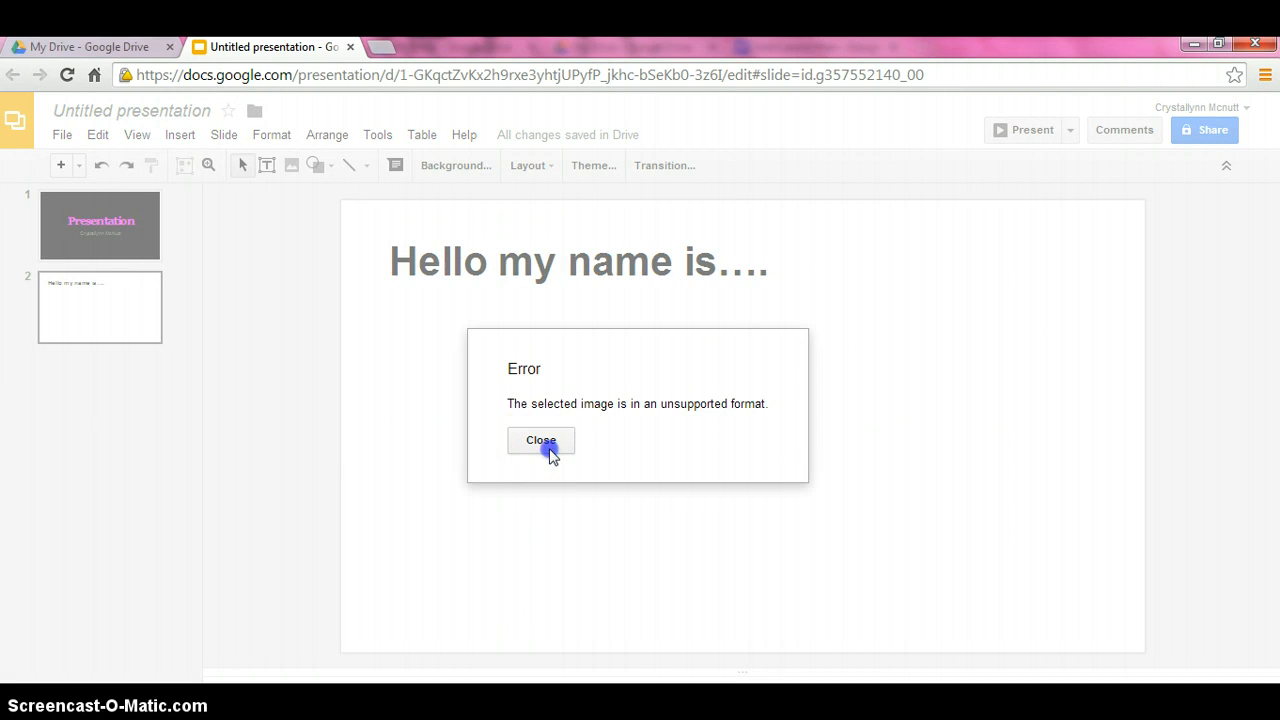
click(540, 442)
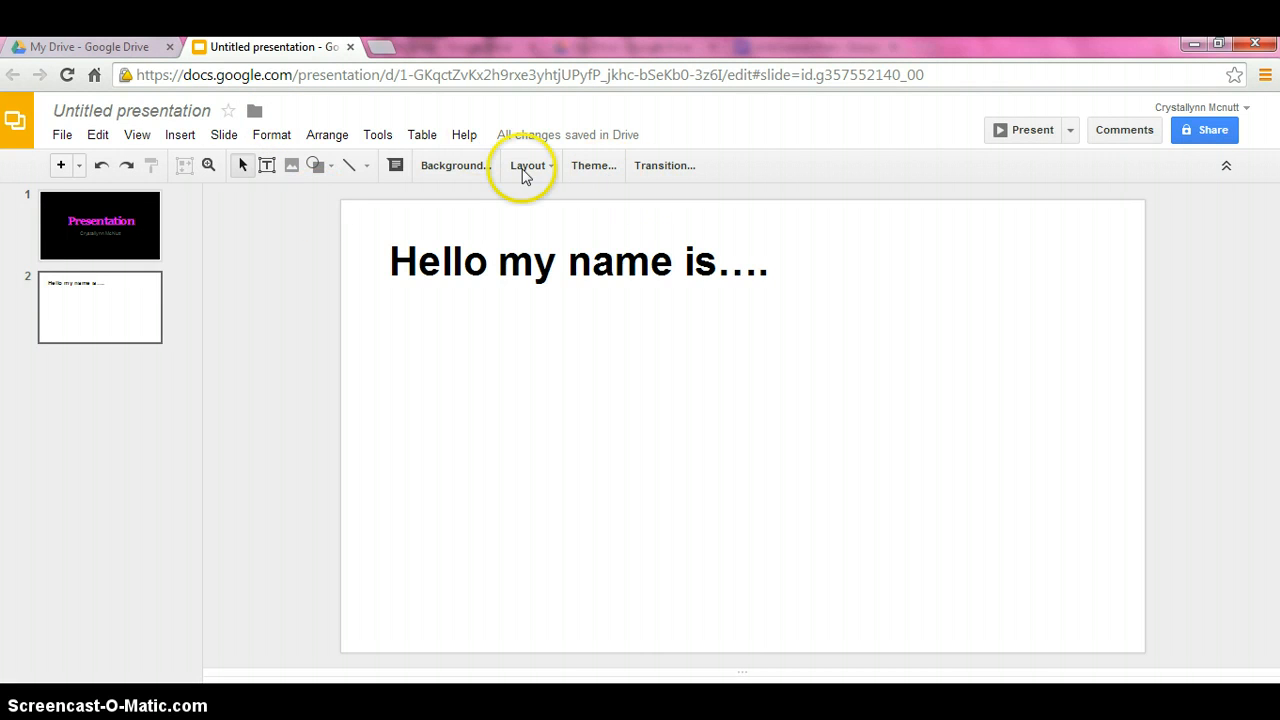
- Switch the slide to a Title and Body layout and start another image insert from the body box
click(528, 164)
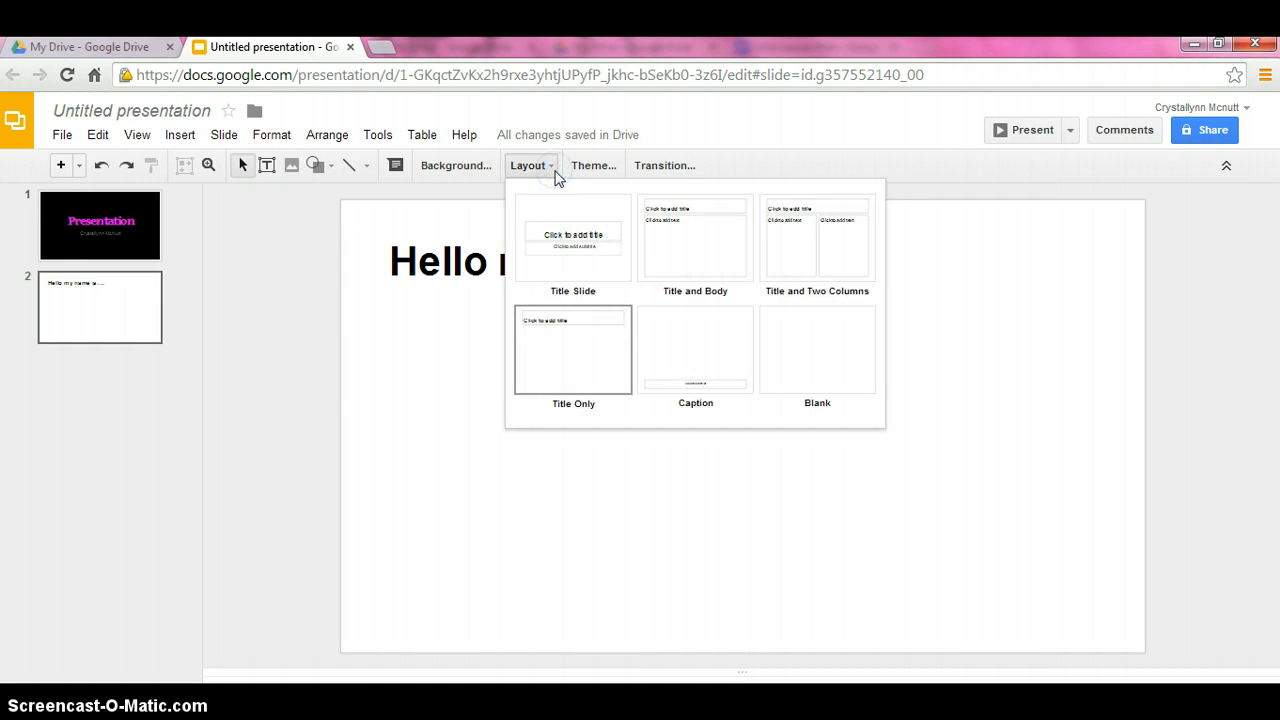
click(696, 240)
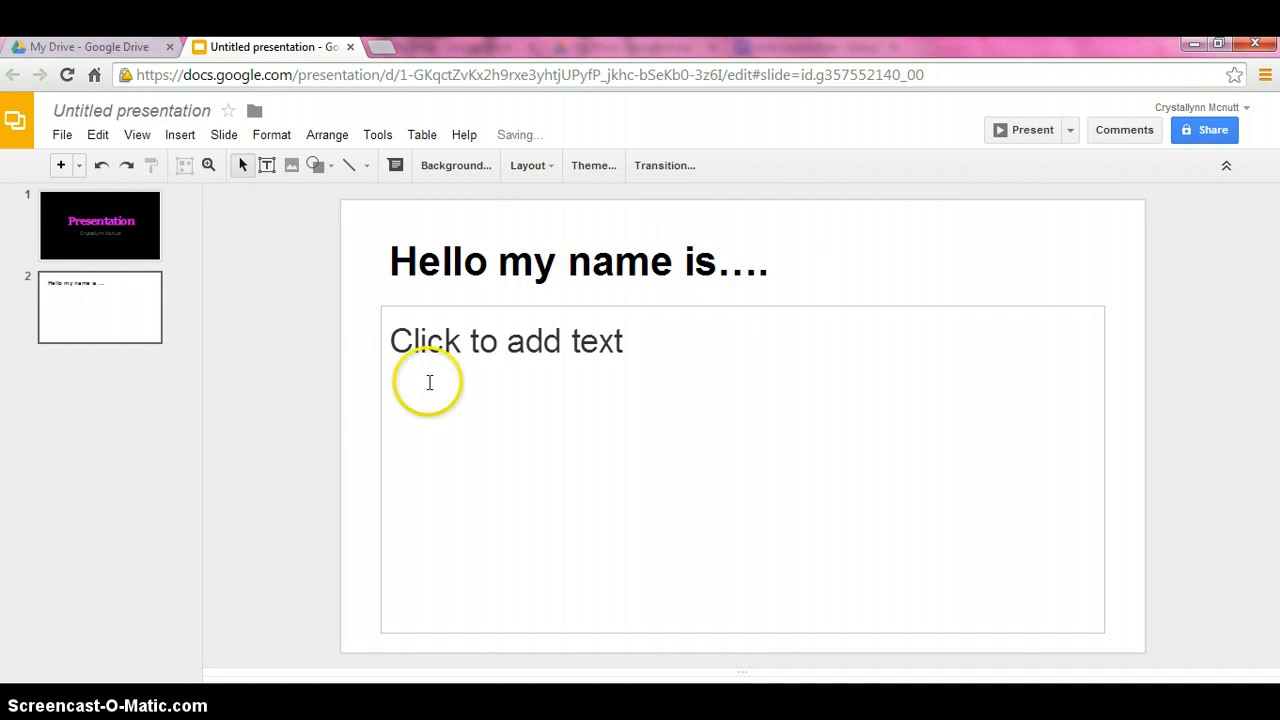
click(428, 382)
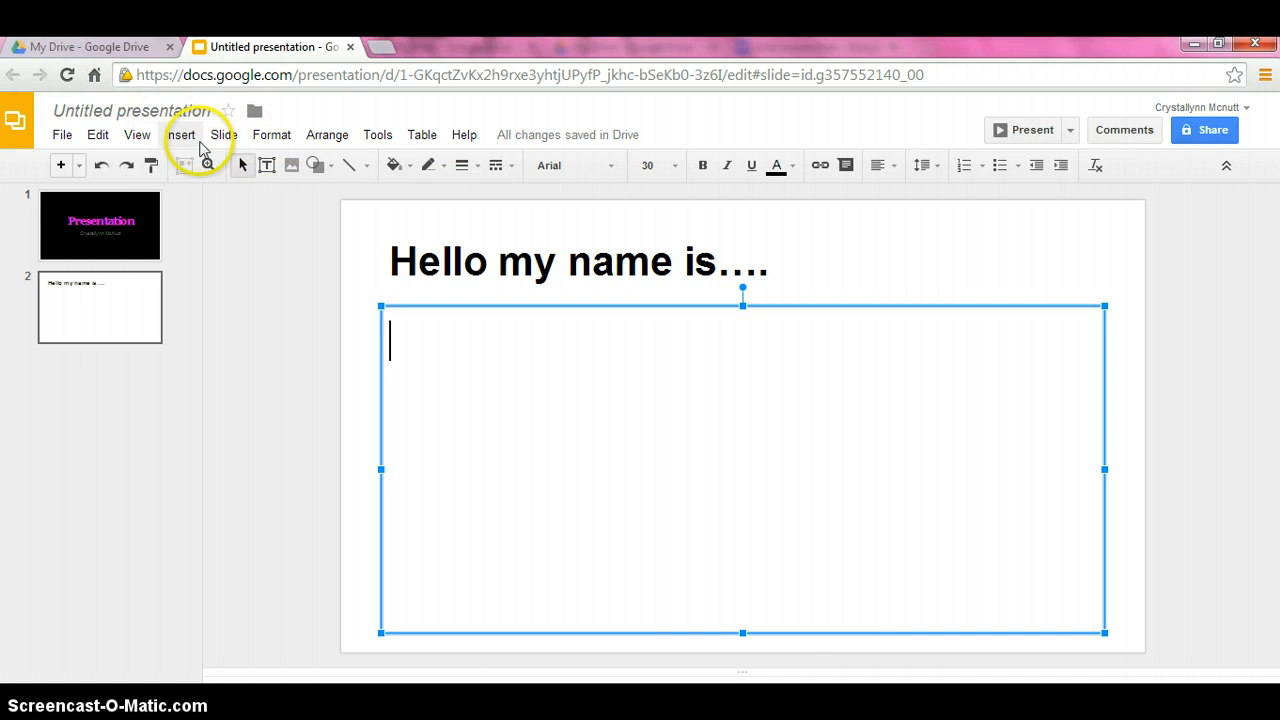
click(180, 134)
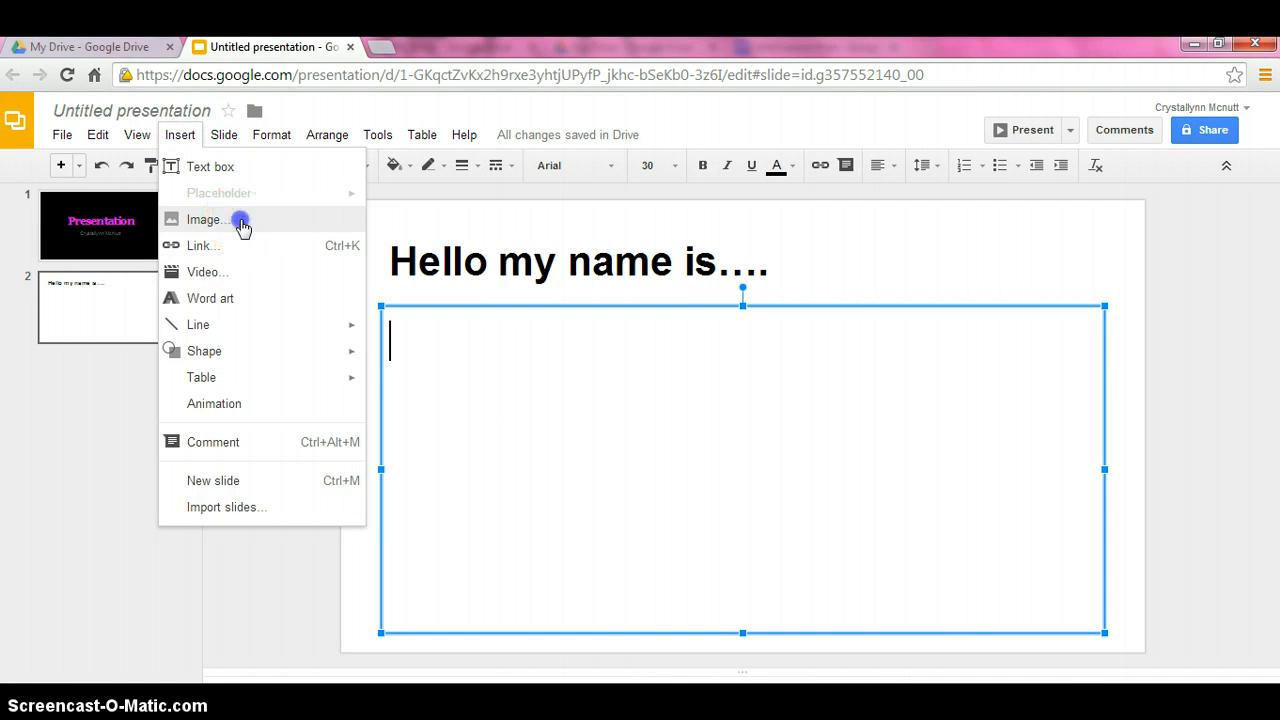
click(204, 218)
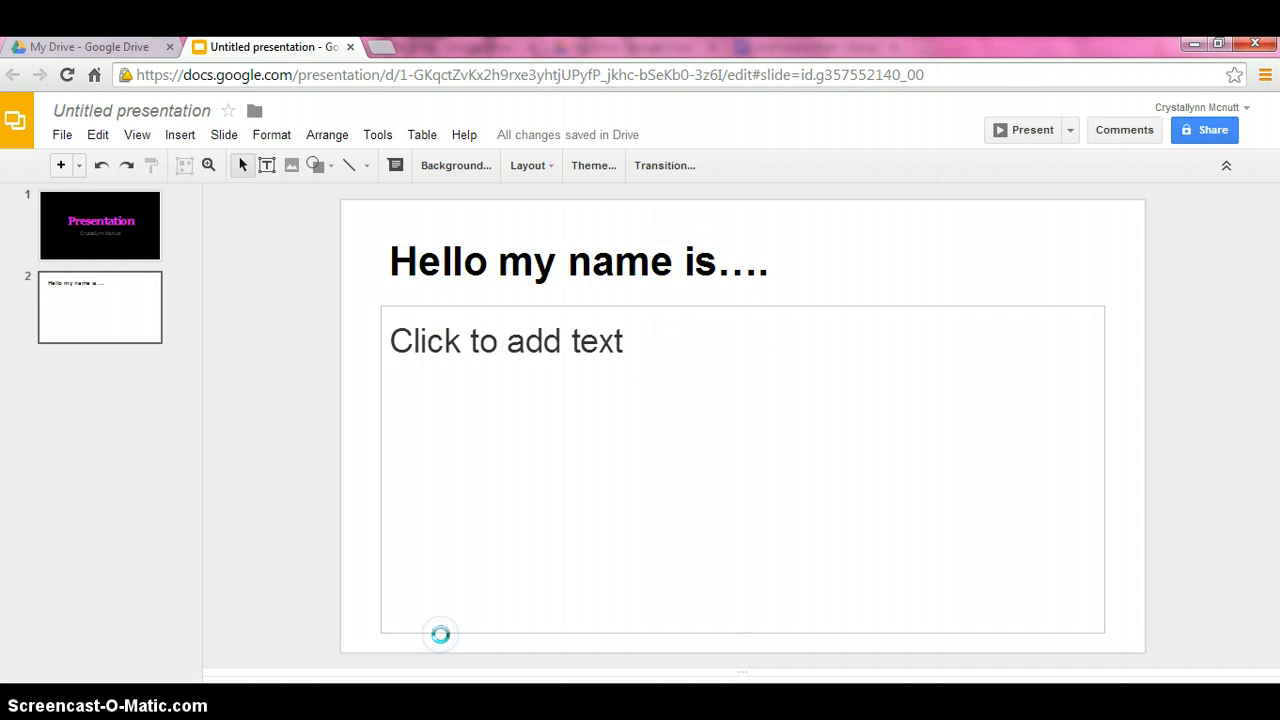
mouse_move(464, 536)
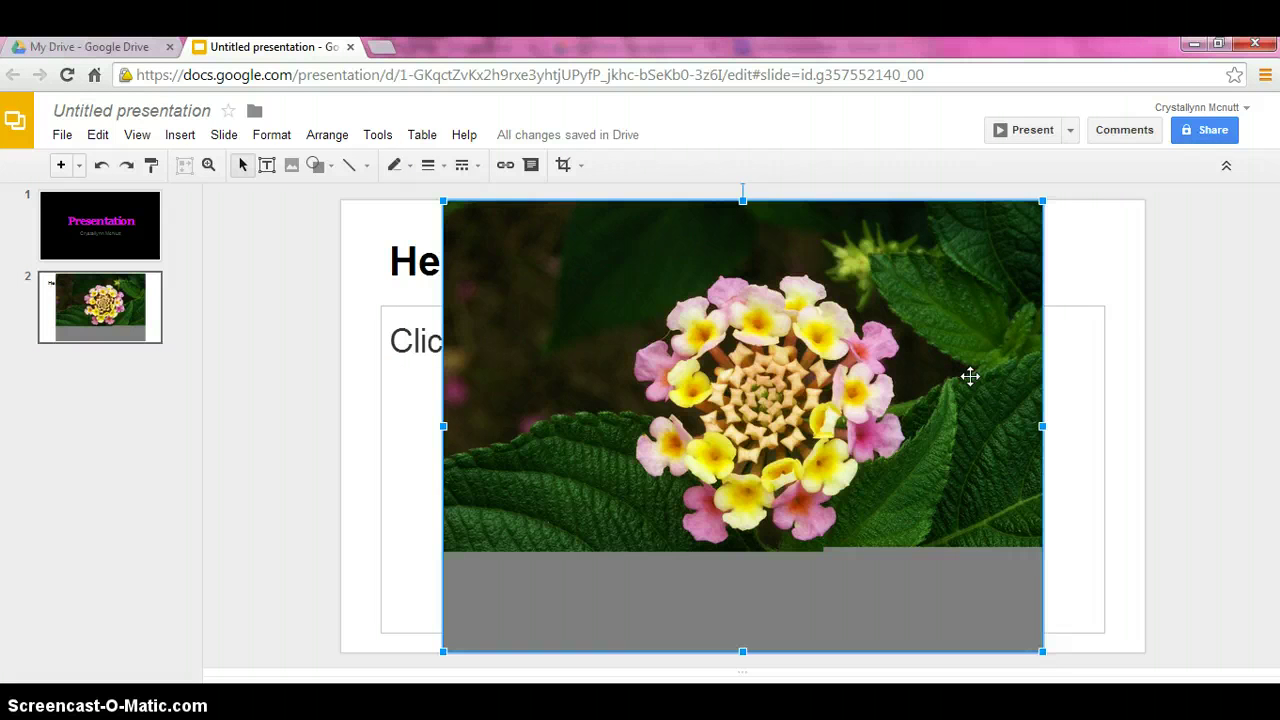
mouse_move(1000, 198)
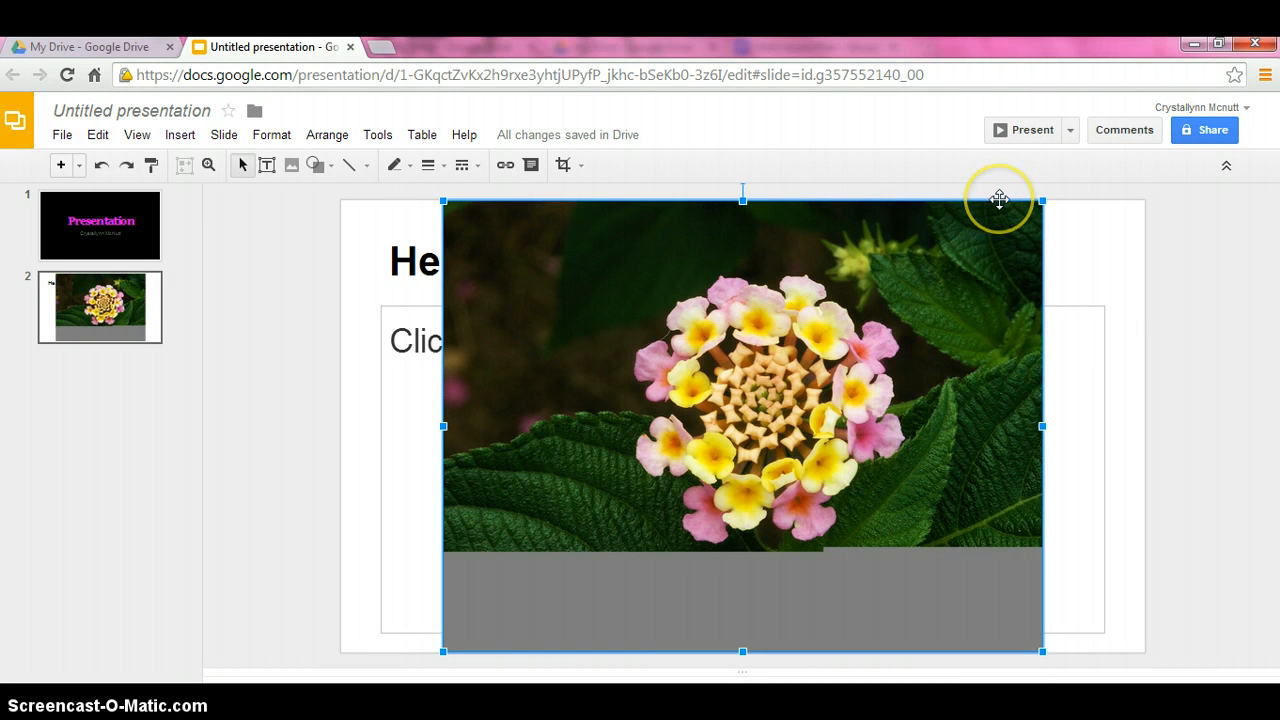
mouse_move(998, 200)
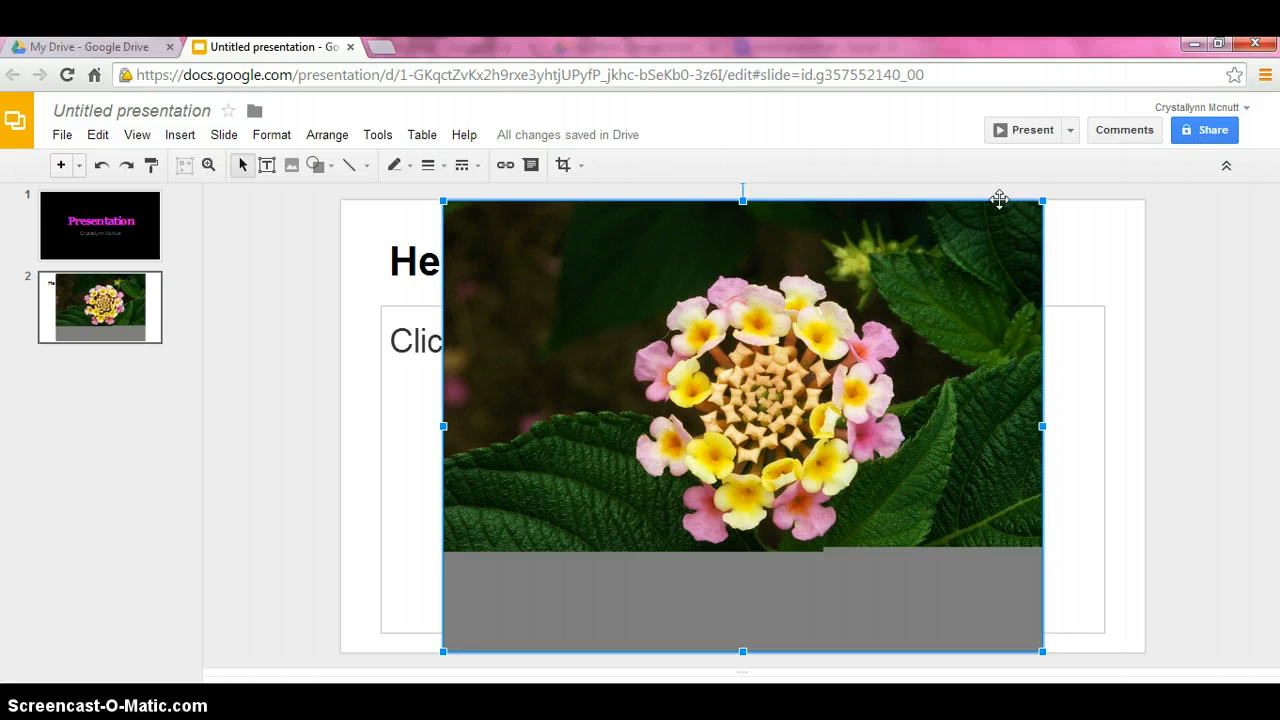
mouse_move(454, 204)
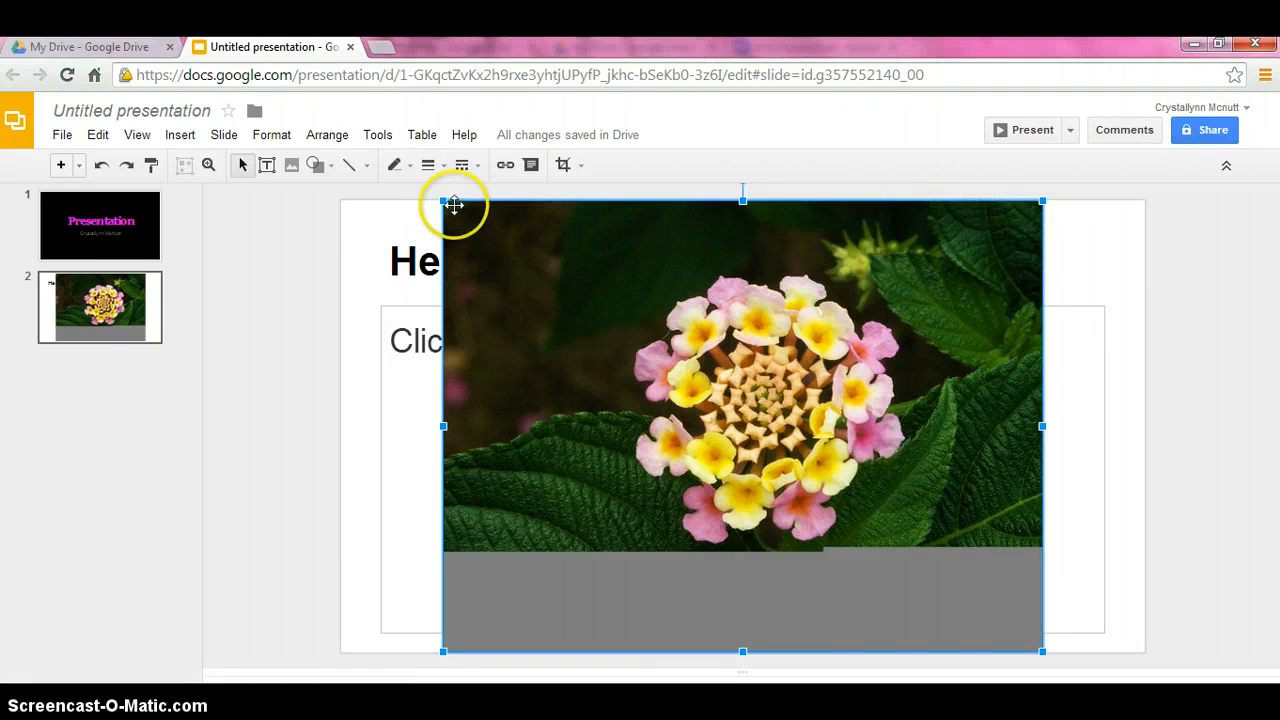
mouse_move(444, 196)
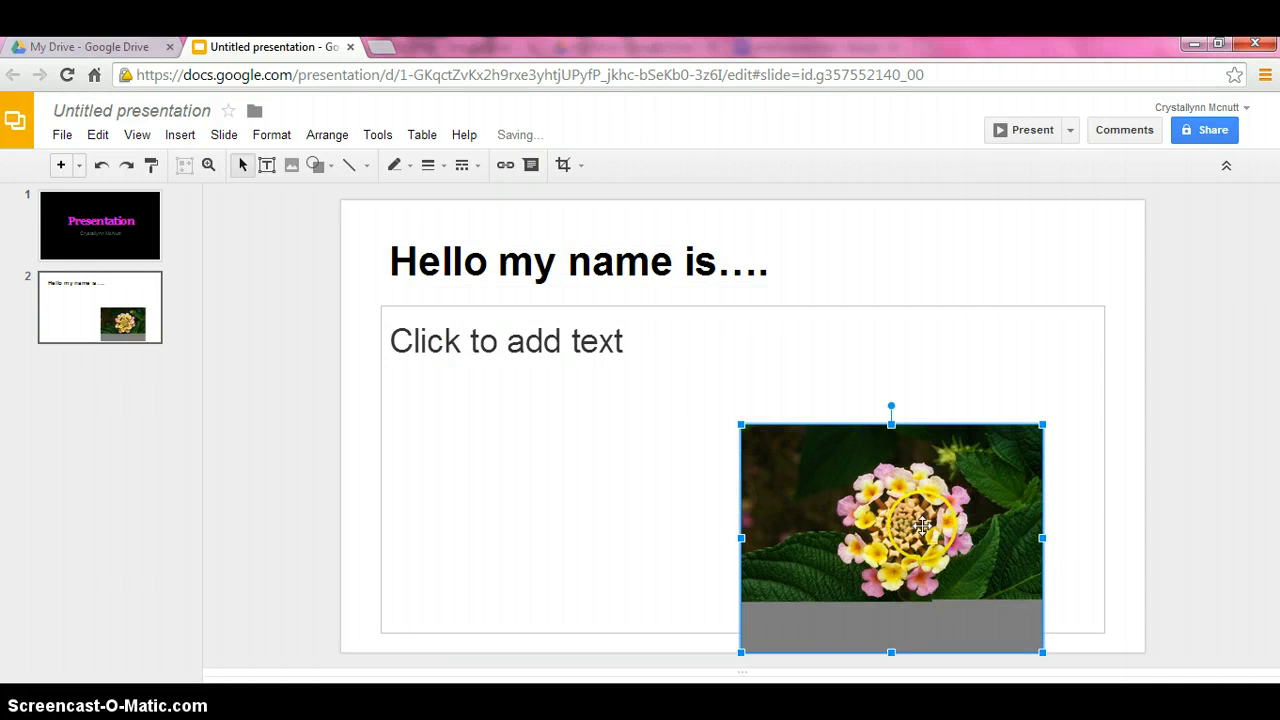
- Settle the shrunken flower photo inside the second slide's body text area
click(696, 492)
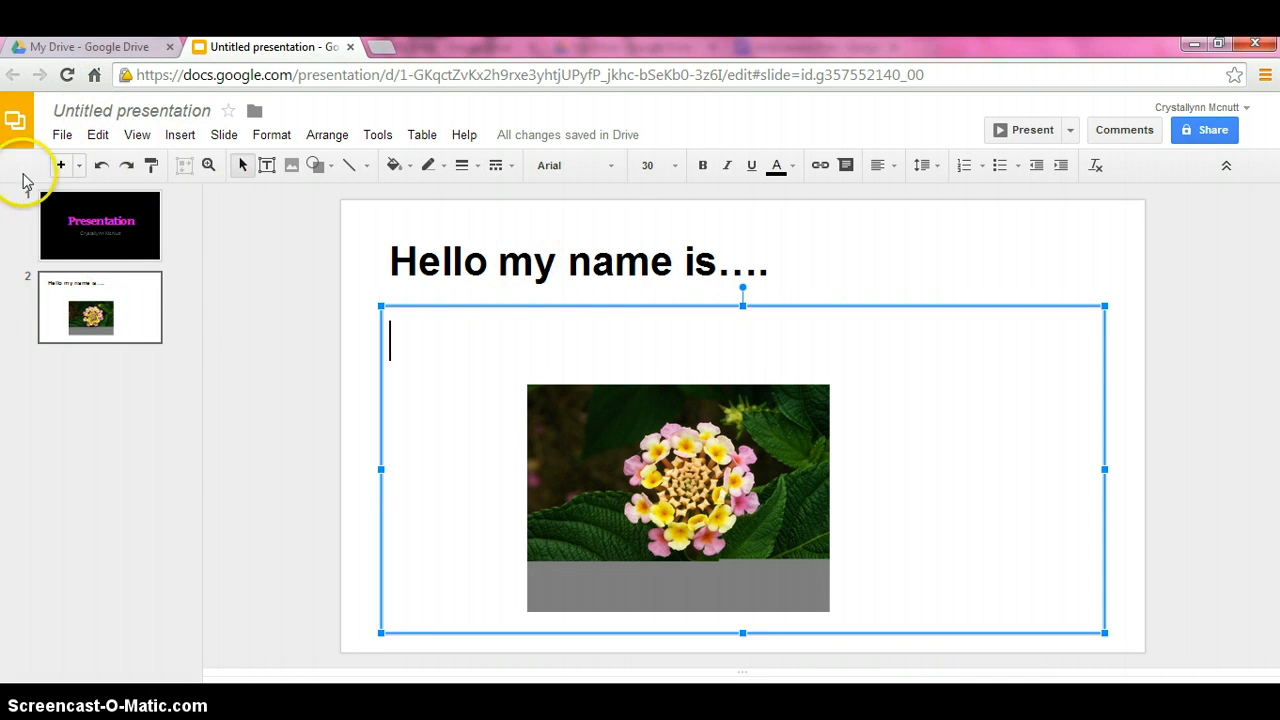
mouse_move(60, 164)
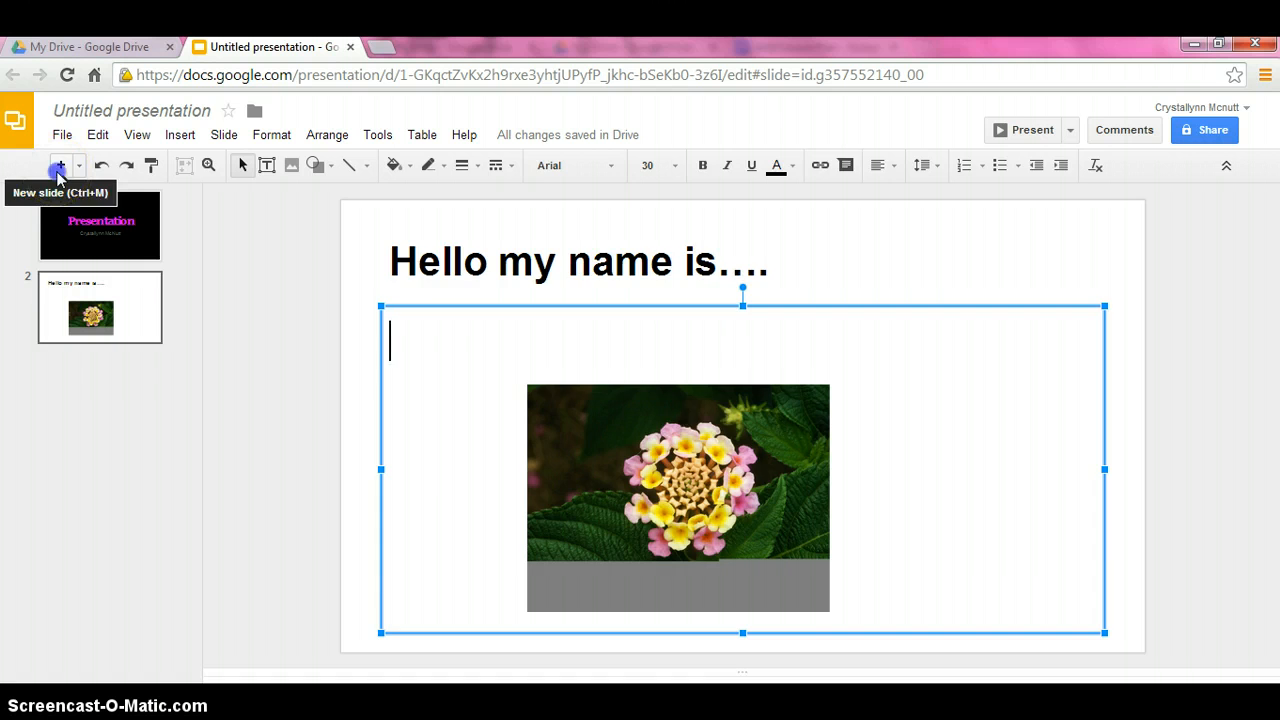
- Add slide 3 with the Title and Two Columns layout and a centred 'Colors' title
click(60, 164)
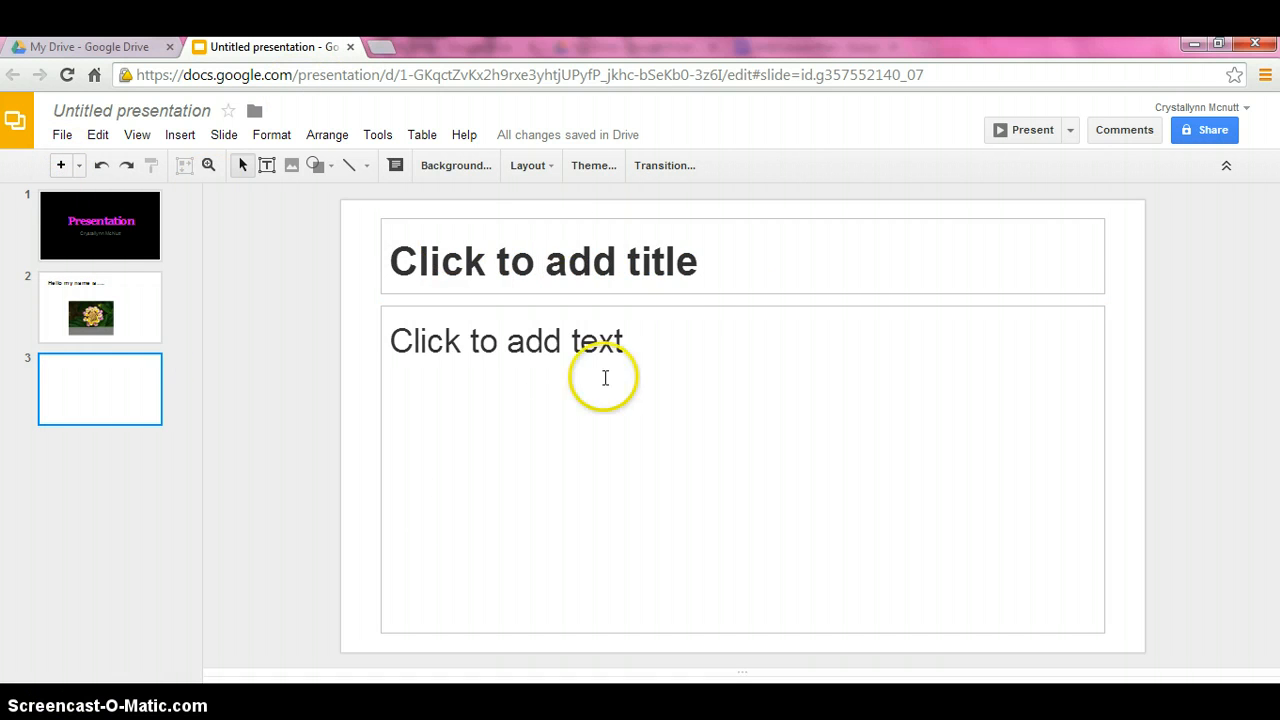
mouse_move(544, 164)
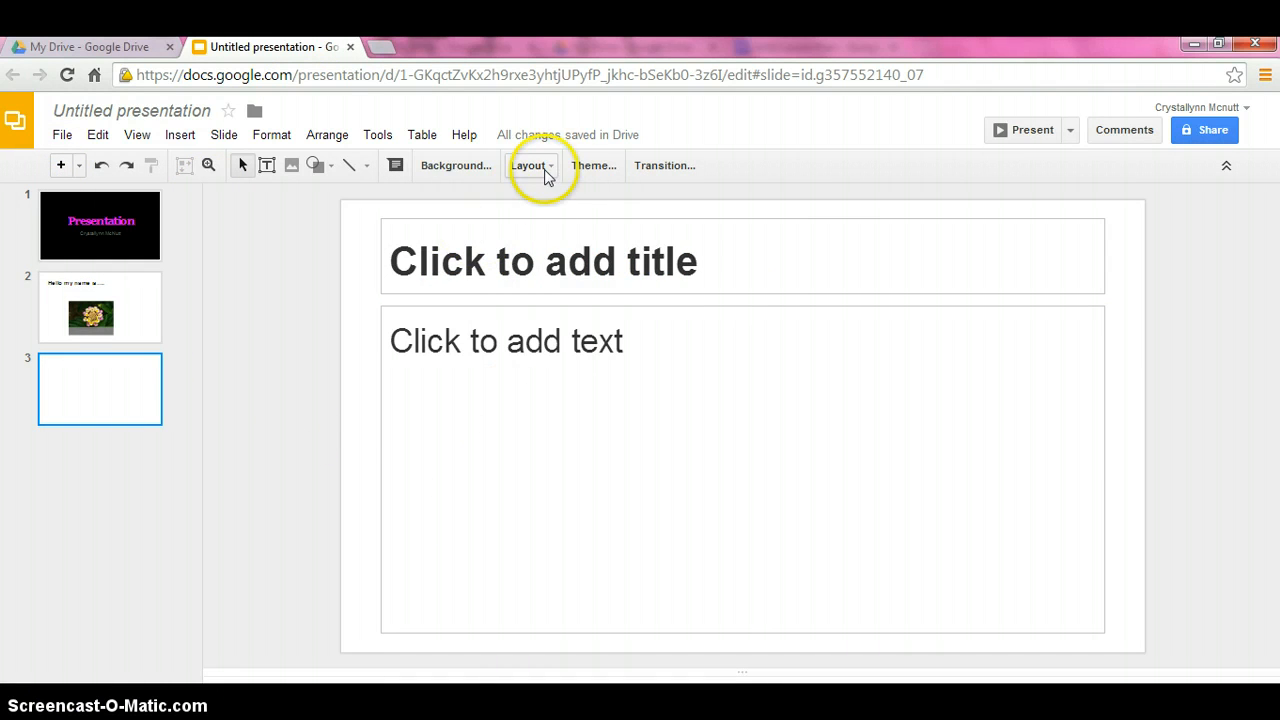
click(530, 164)
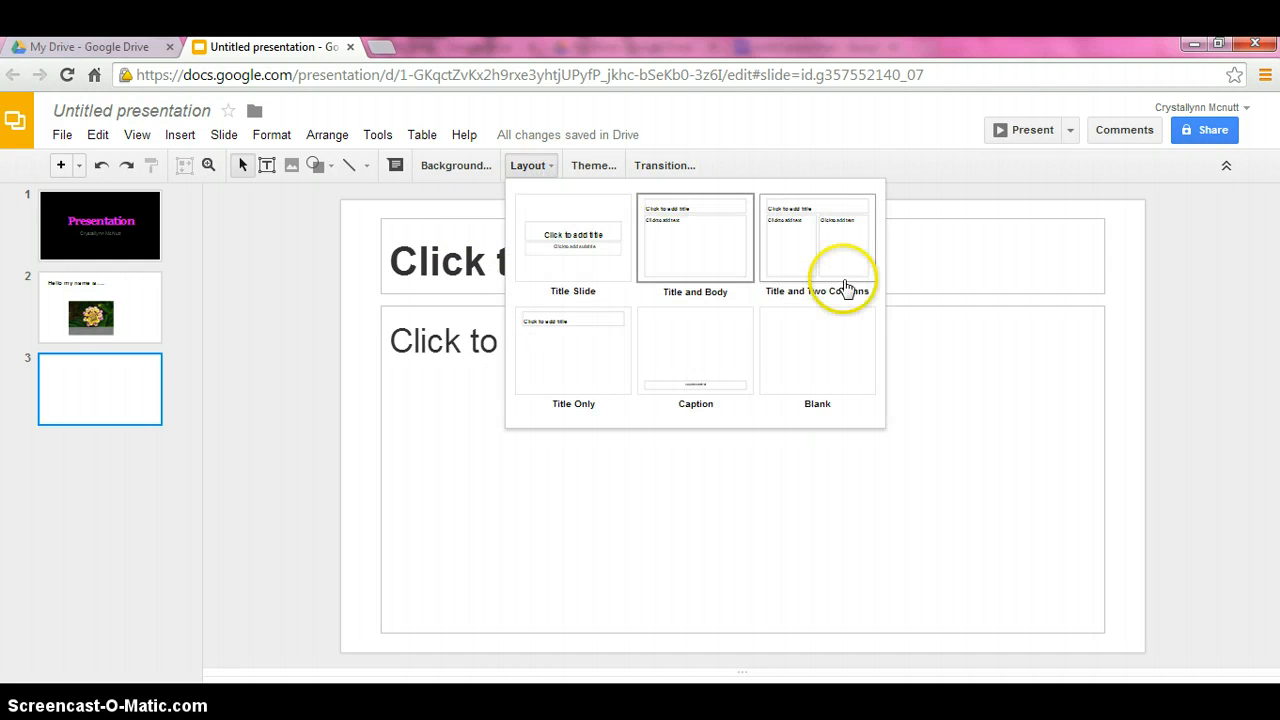
mouse_move(836, 244)
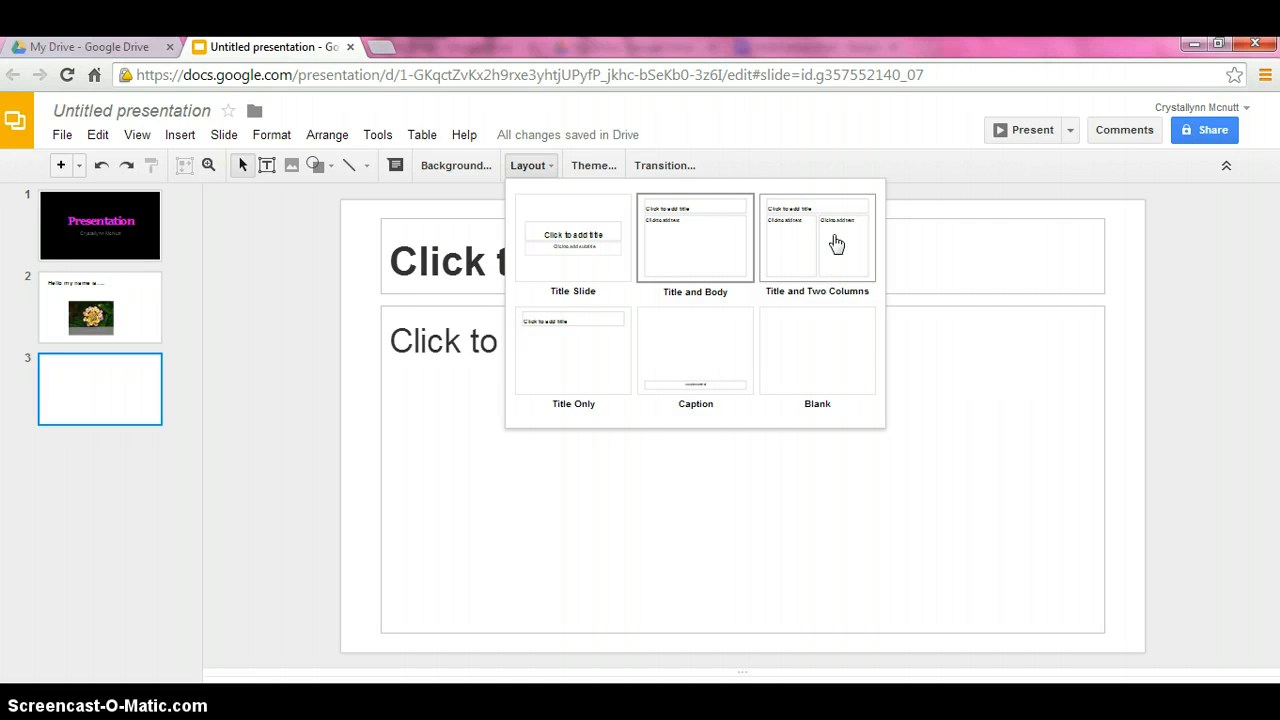
click(816, 240)
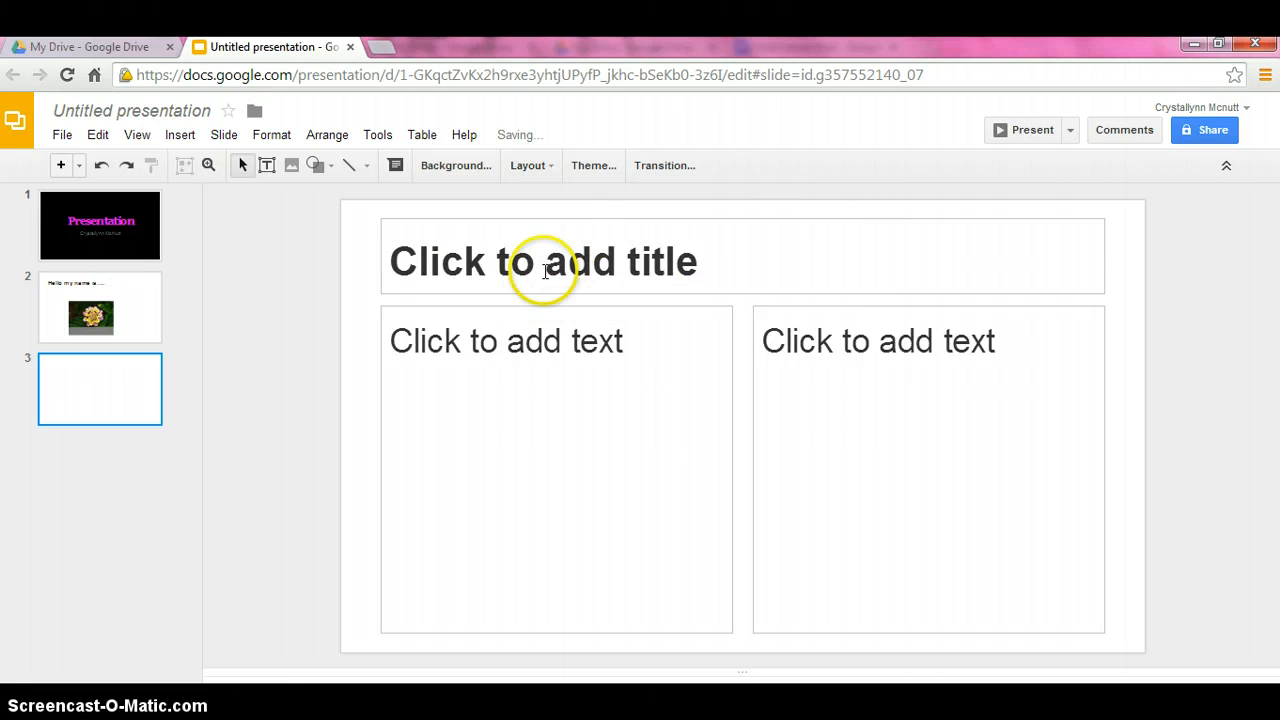
click(544, 260)
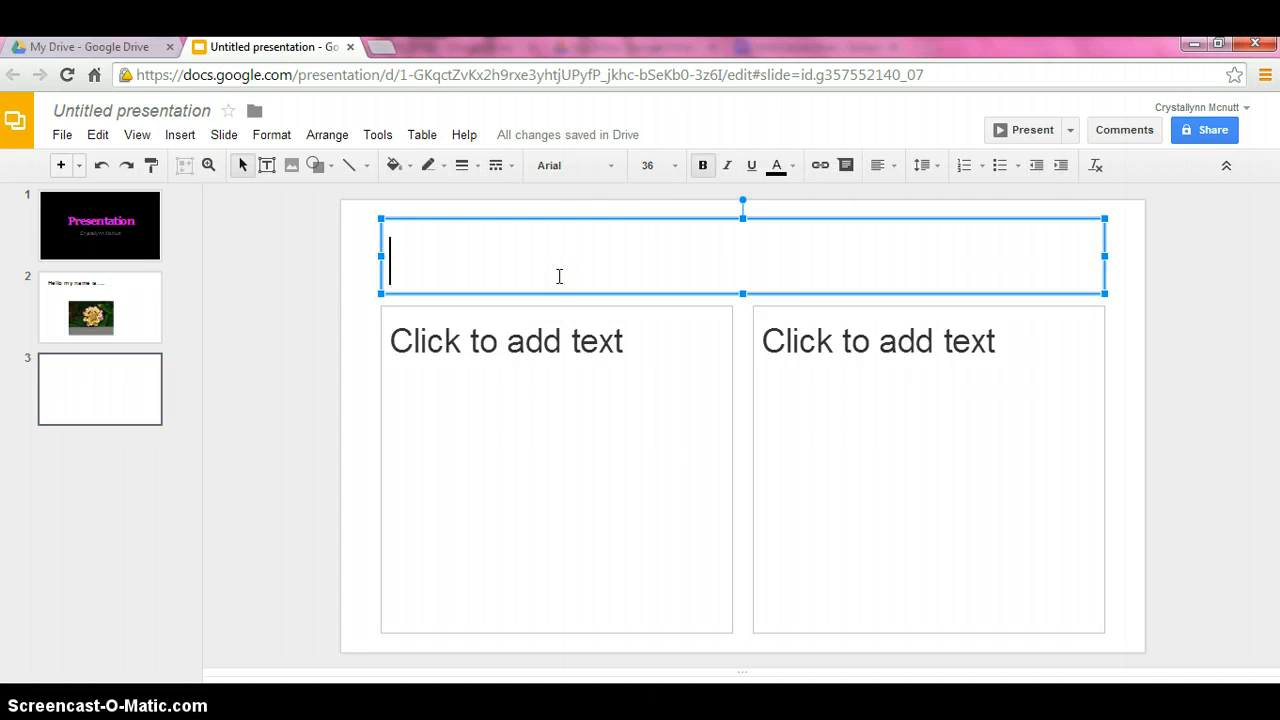
text(C)
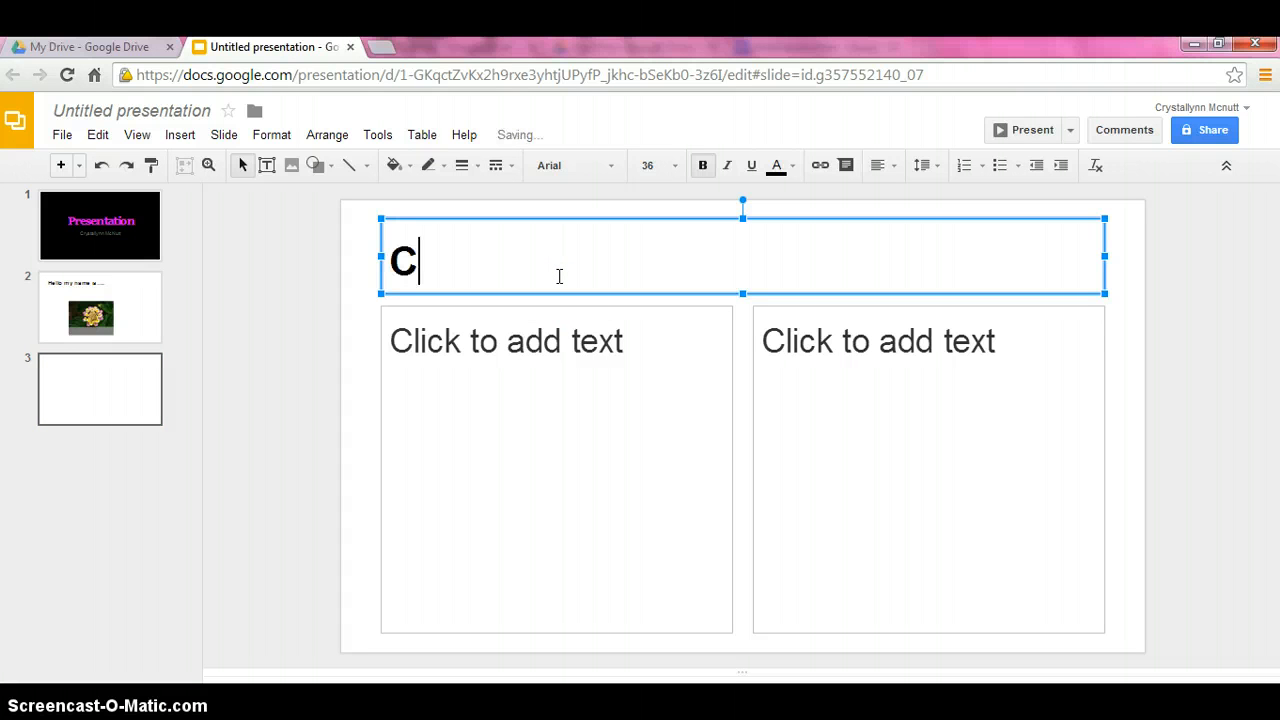
text(olors)
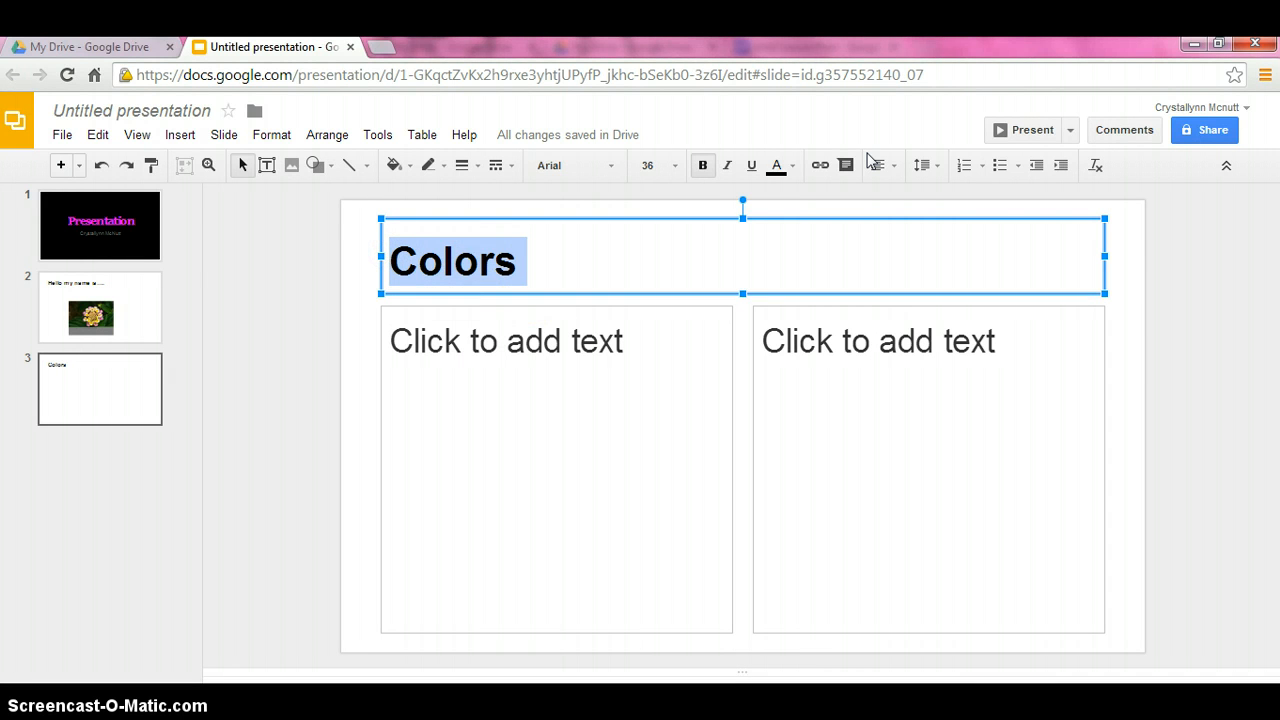
mouse_move(902, 178)
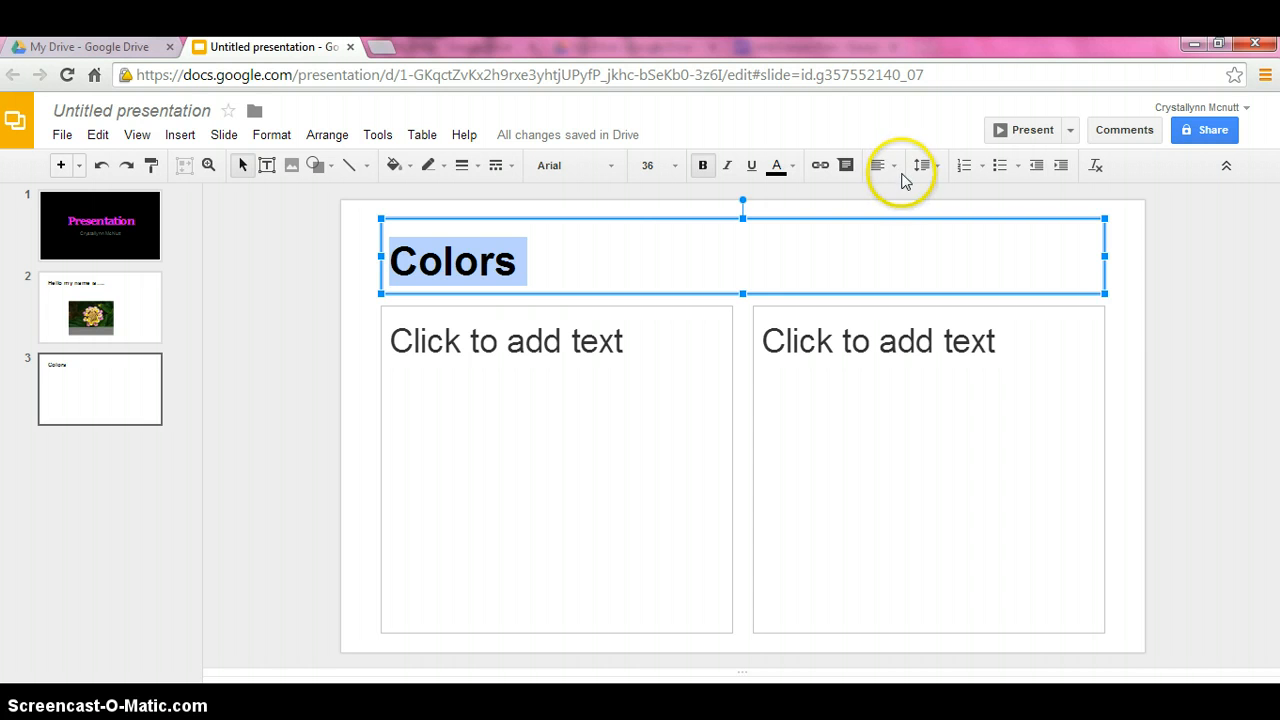
mouse_move(878, 164)
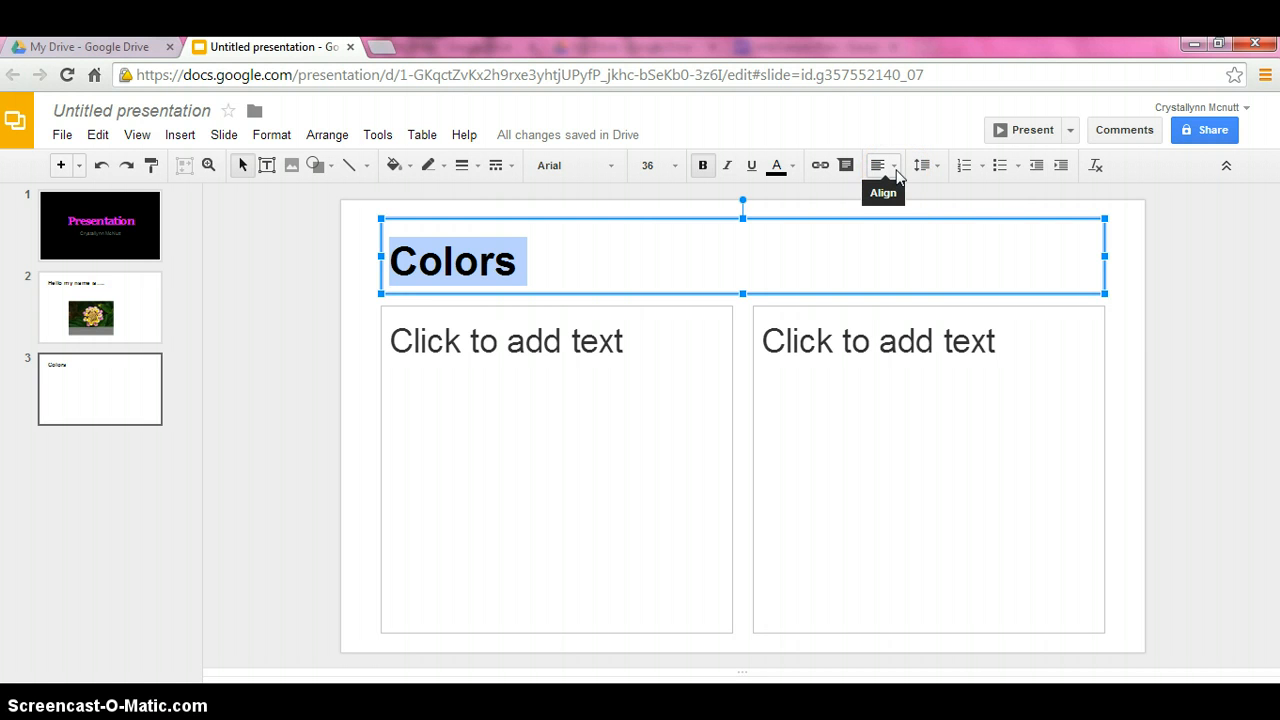
click(876, 164)
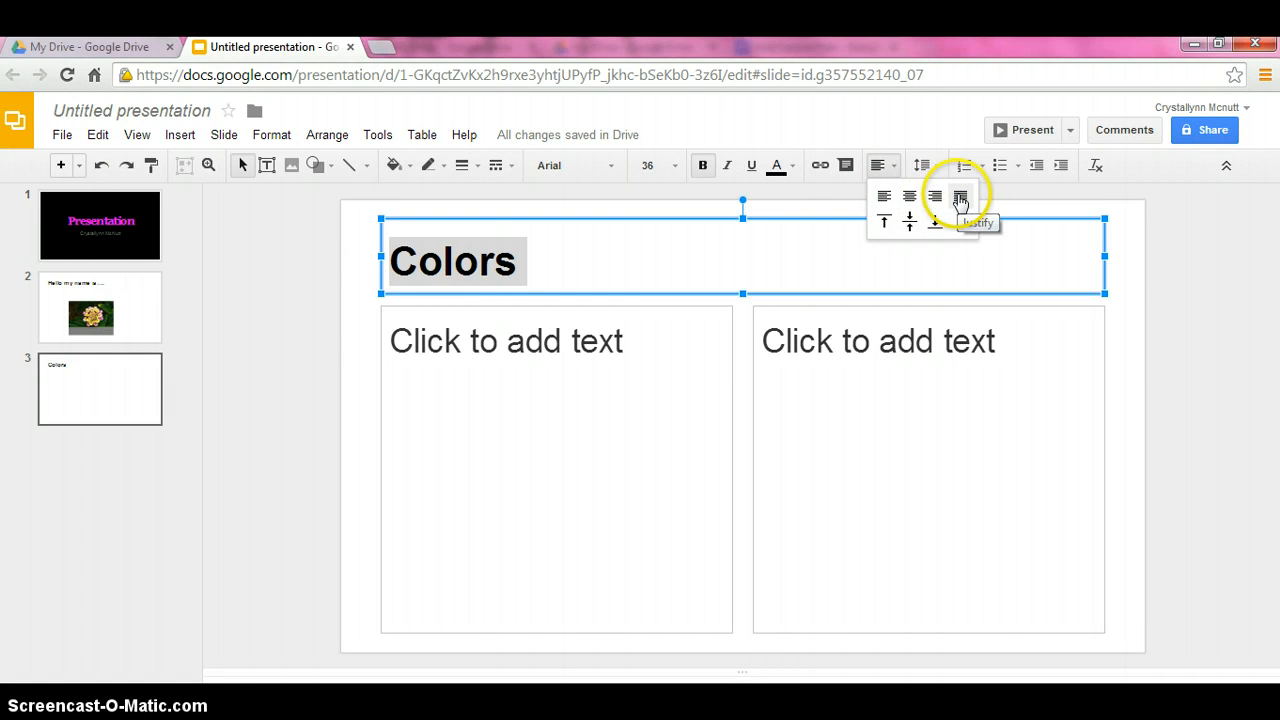
mouse_move(960, 196)
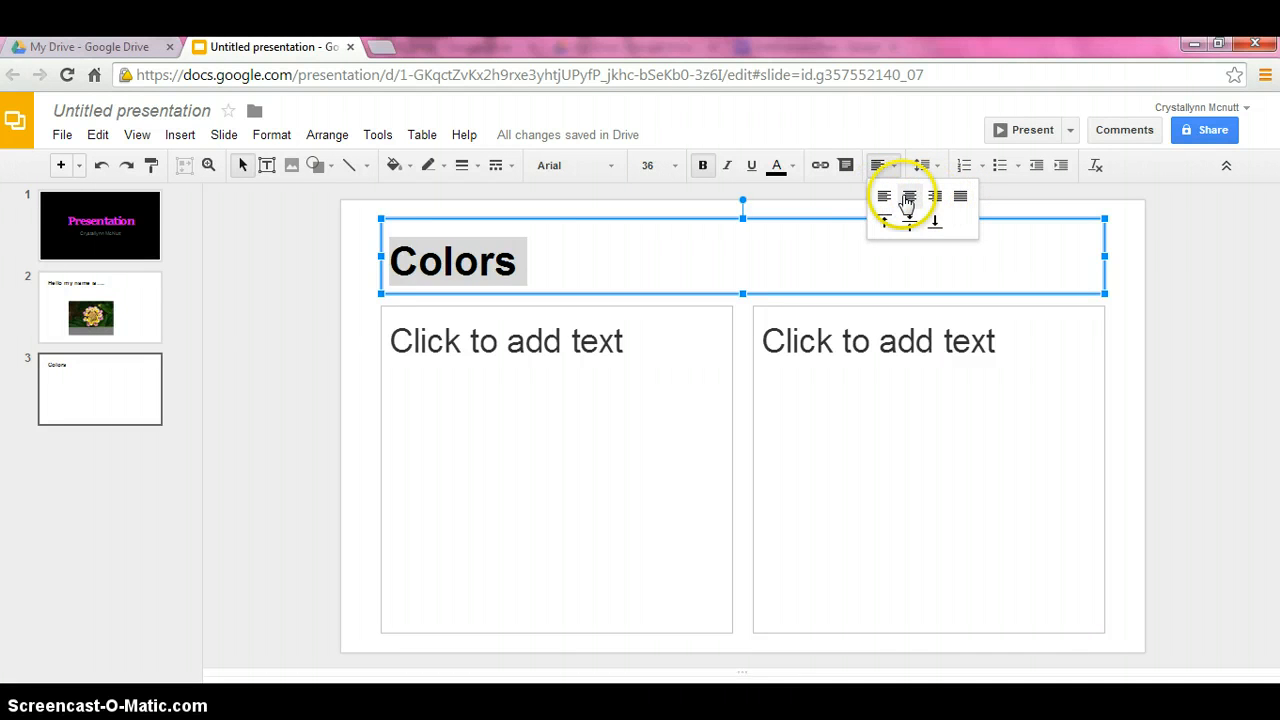
click(908, 196)
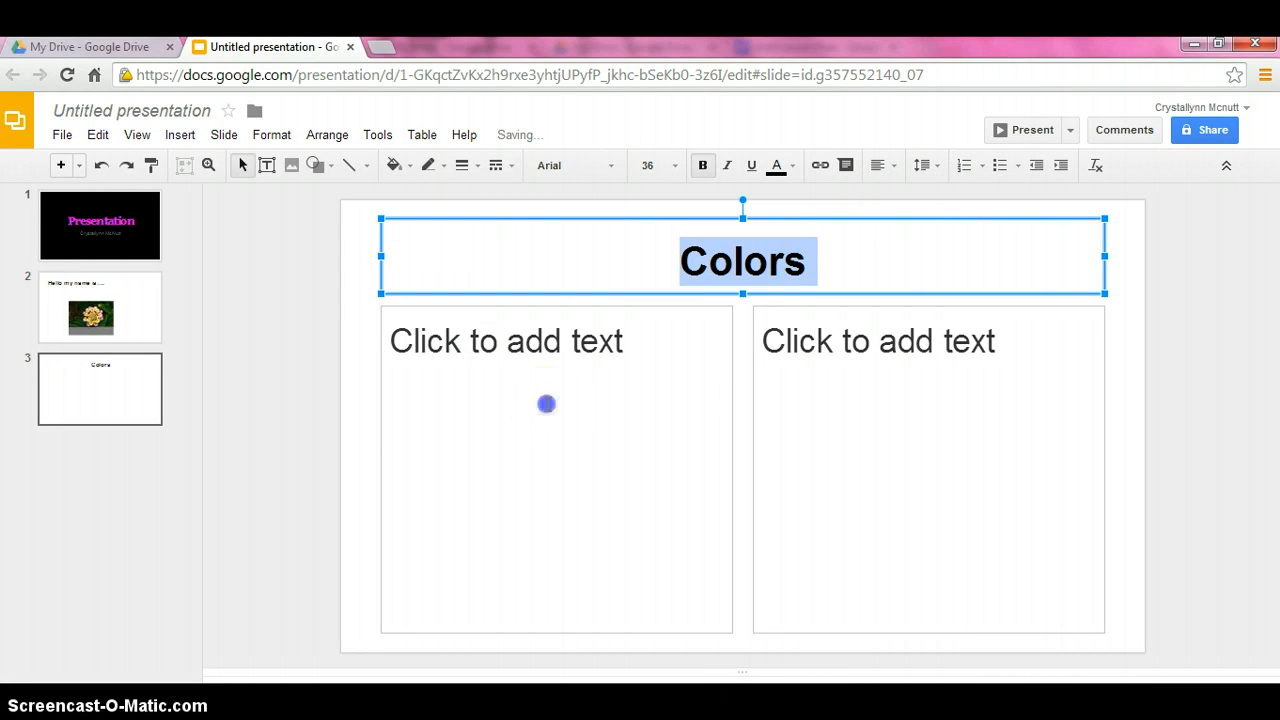
- List Pink, Orange, Blue, Green in the left column and Purple, Yellow, Black, White in the right
click(548, 404)
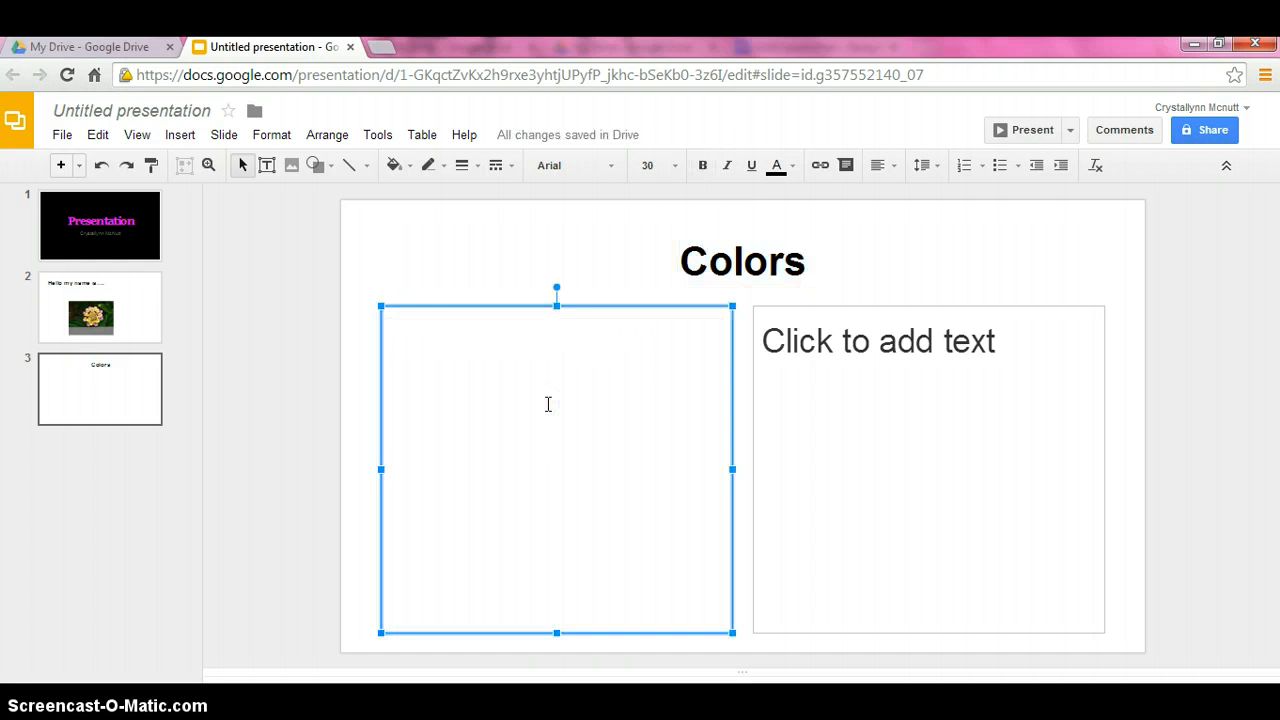
text(Pink)
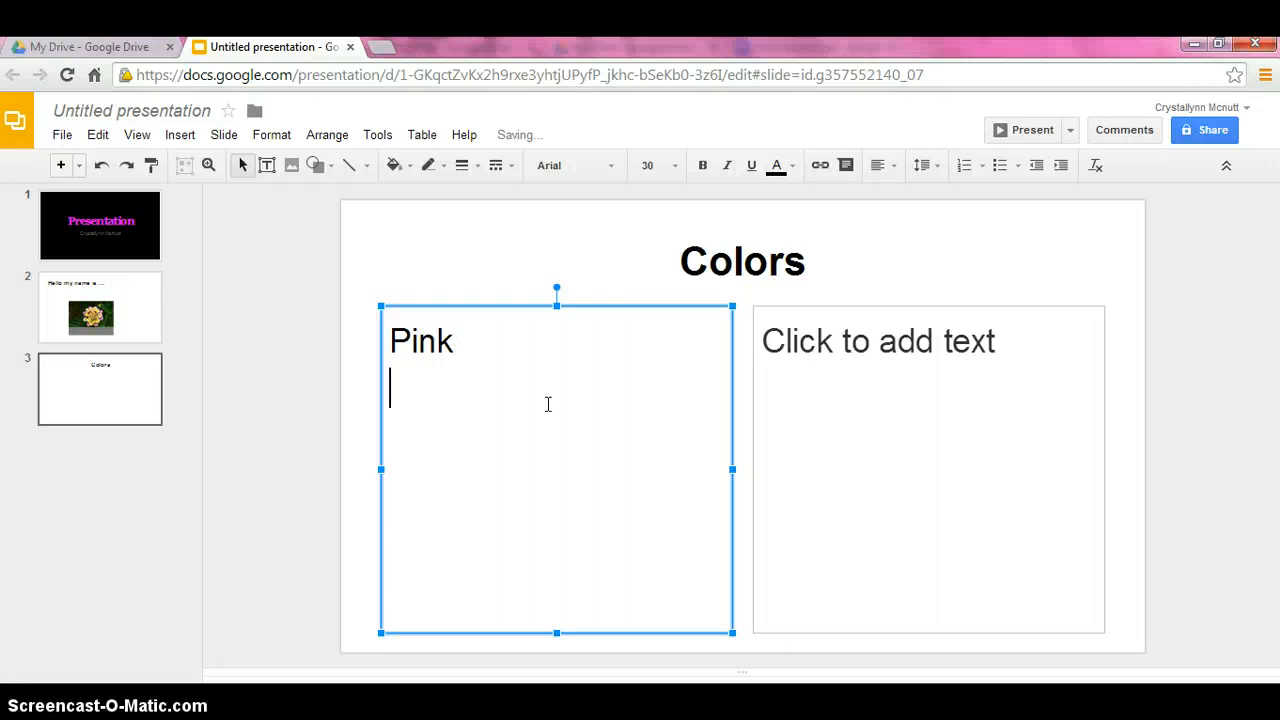
text(Oran)
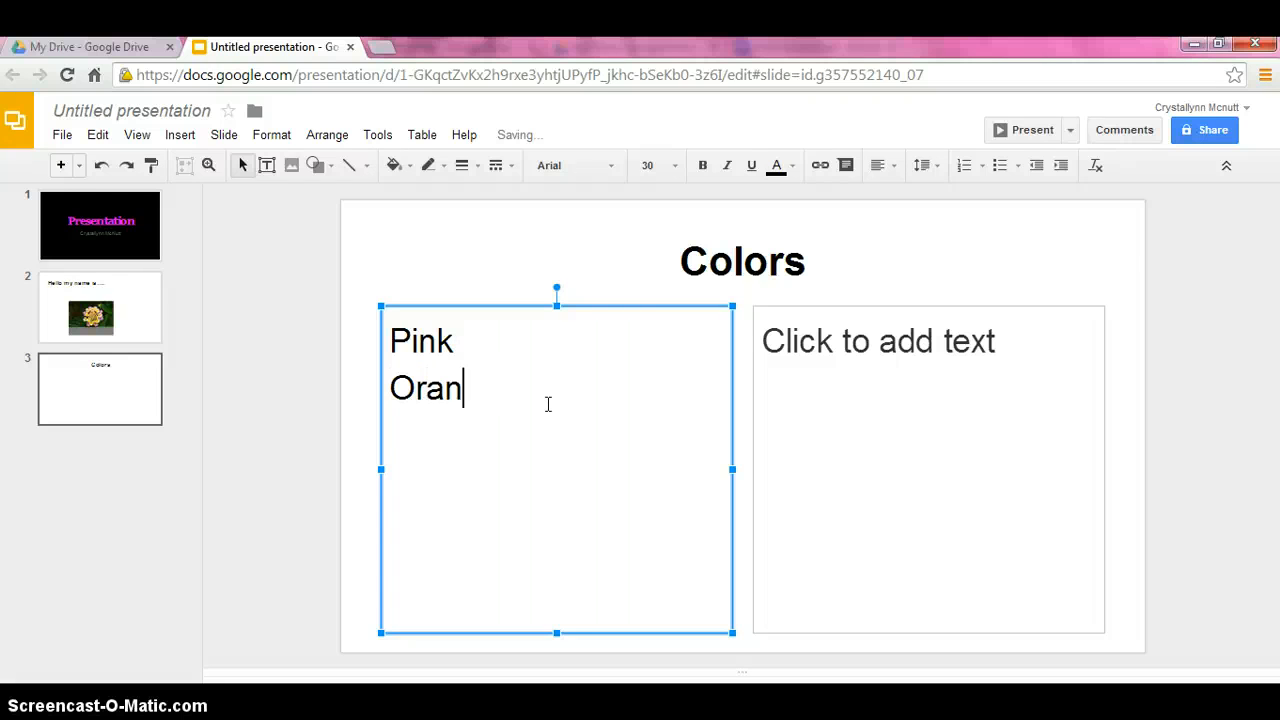
text(ge)
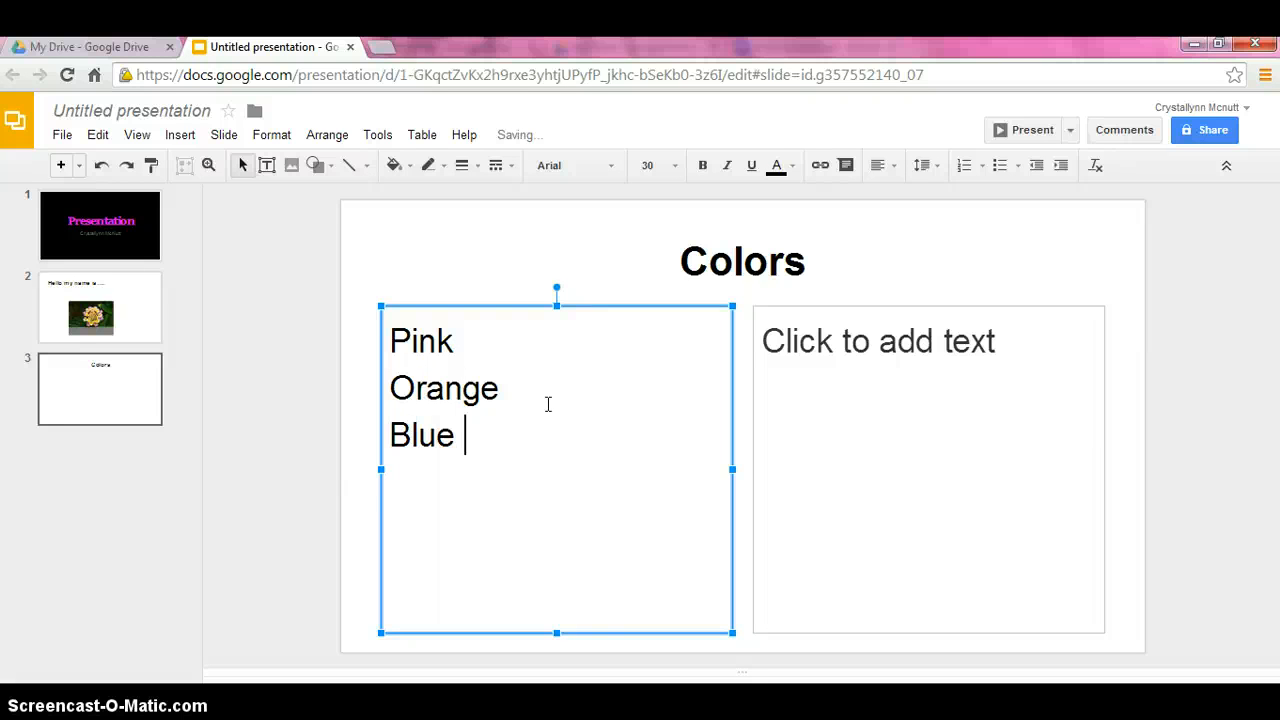
text(Green)
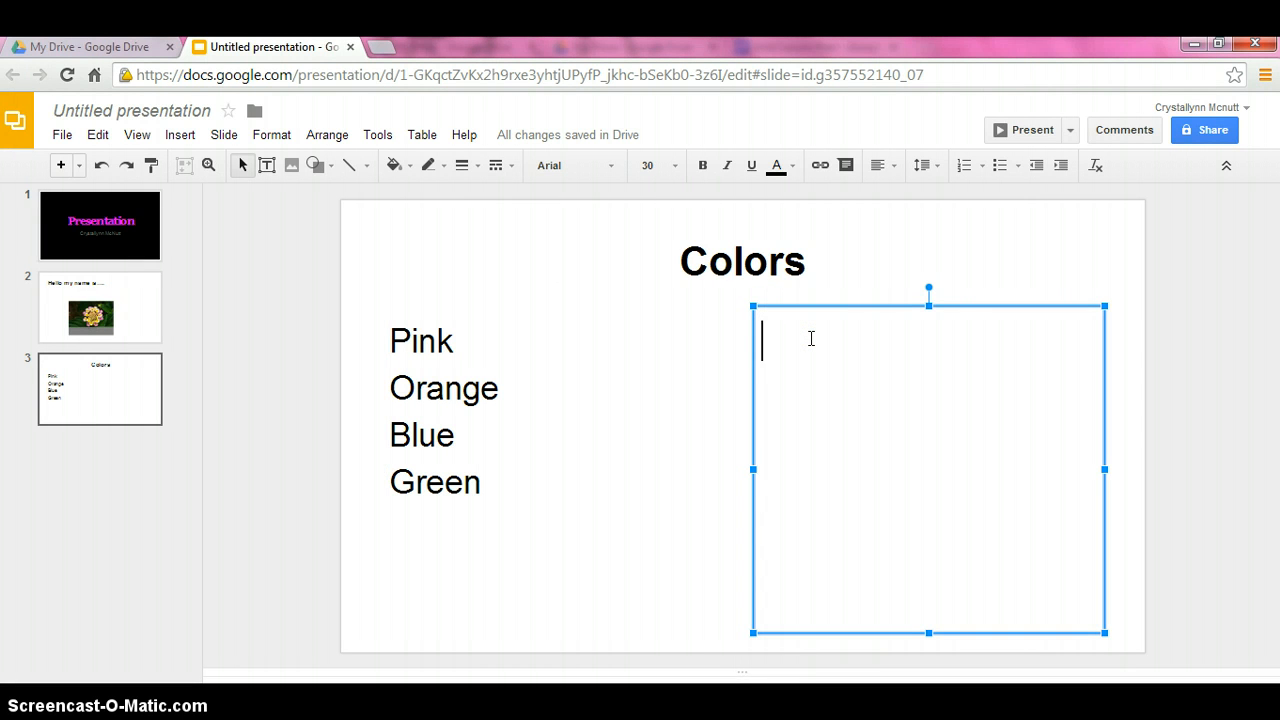
text(P)
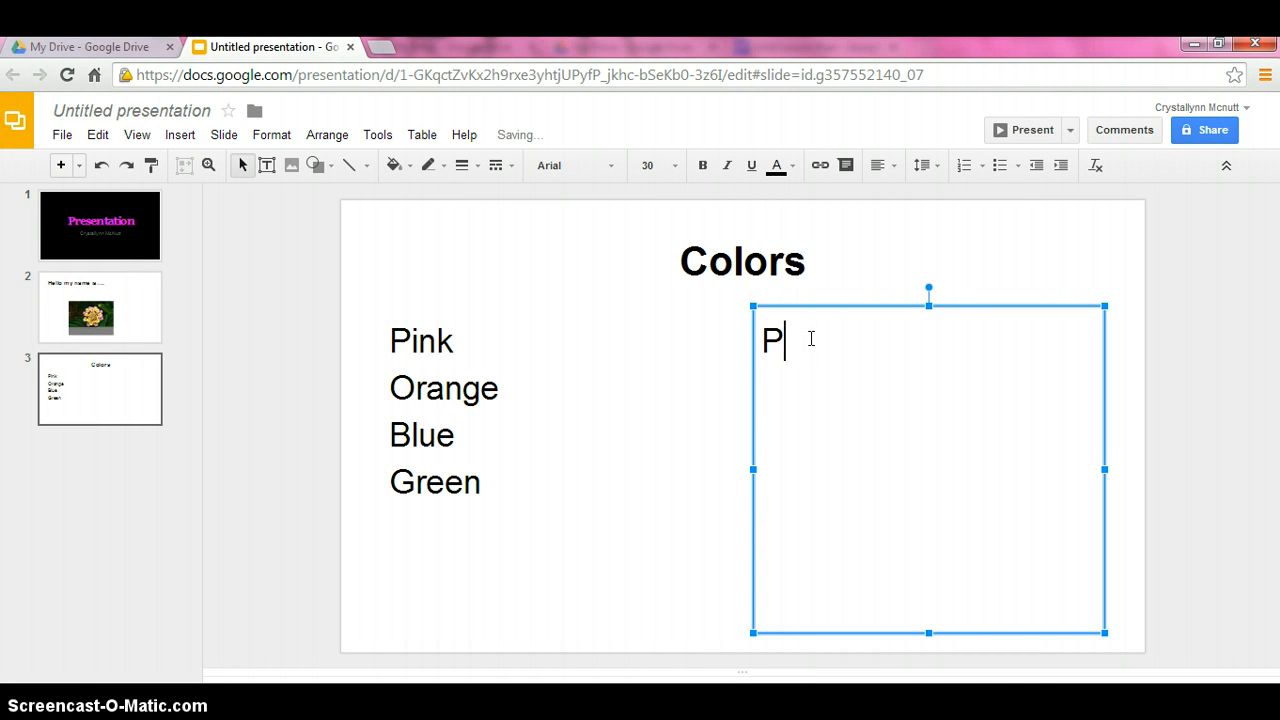
text(urple)
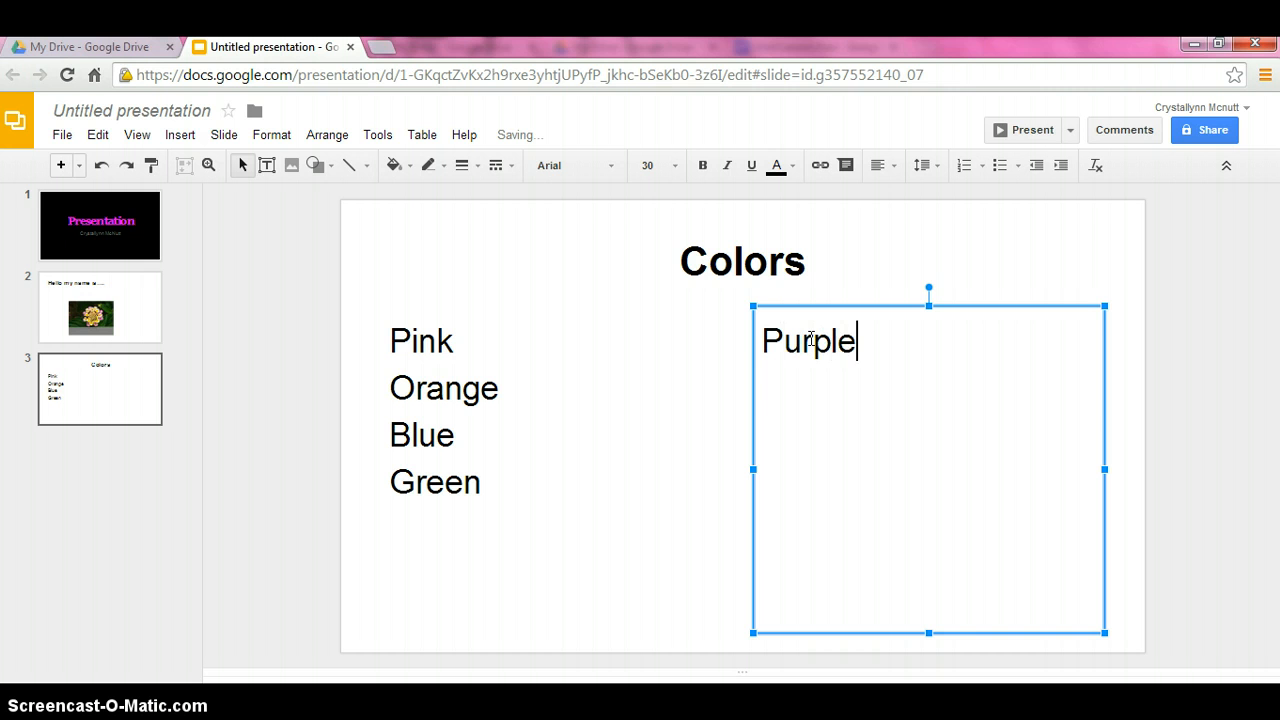
text(Yellow)
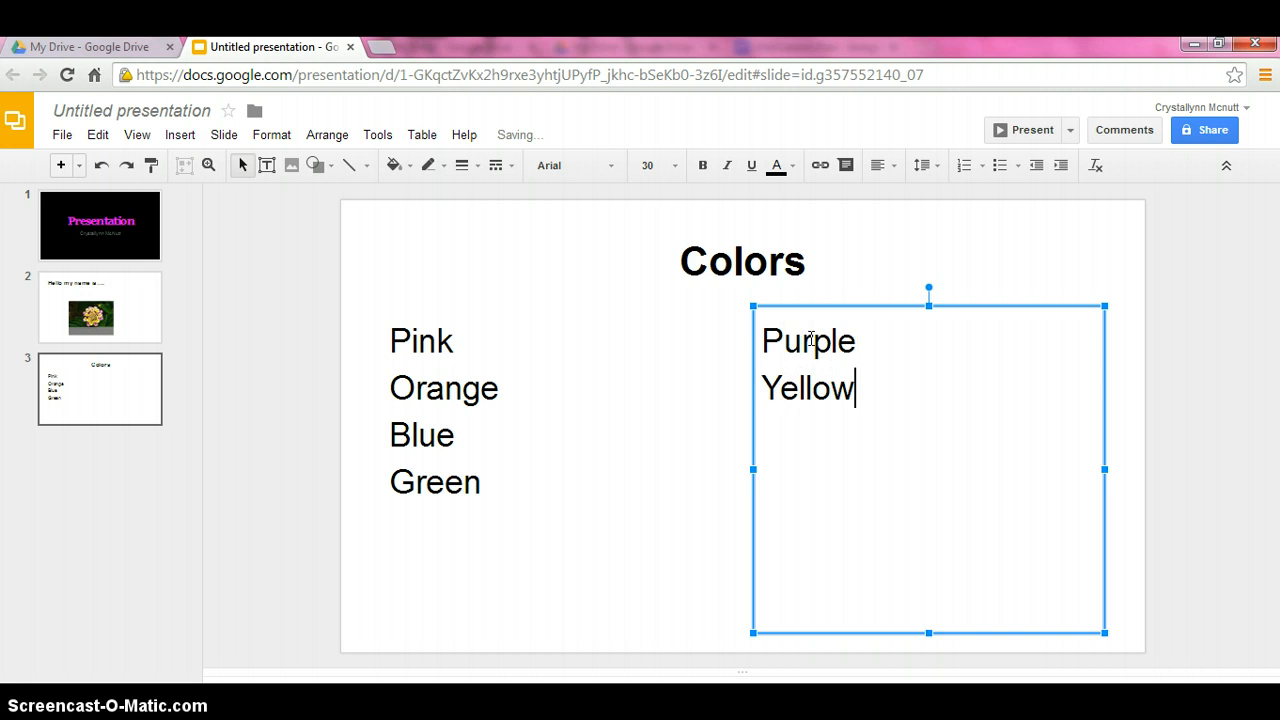
text(Black)
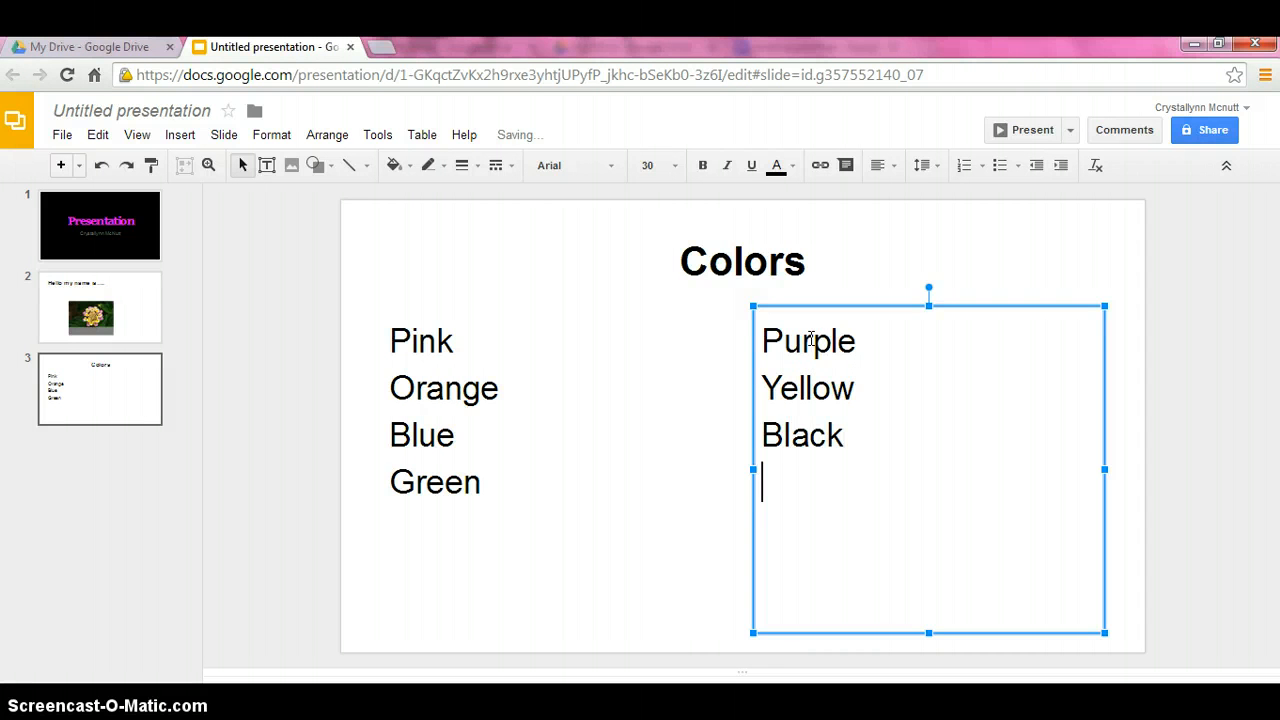
text(White)
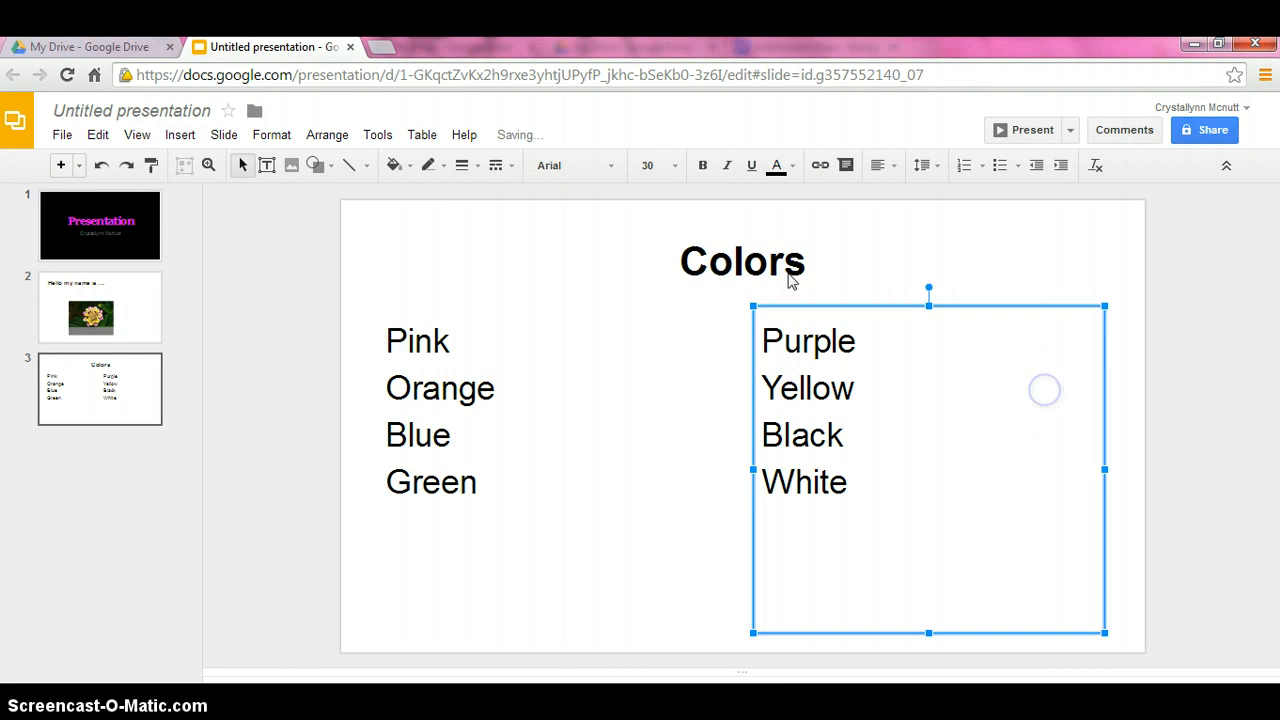
click(742, 260)
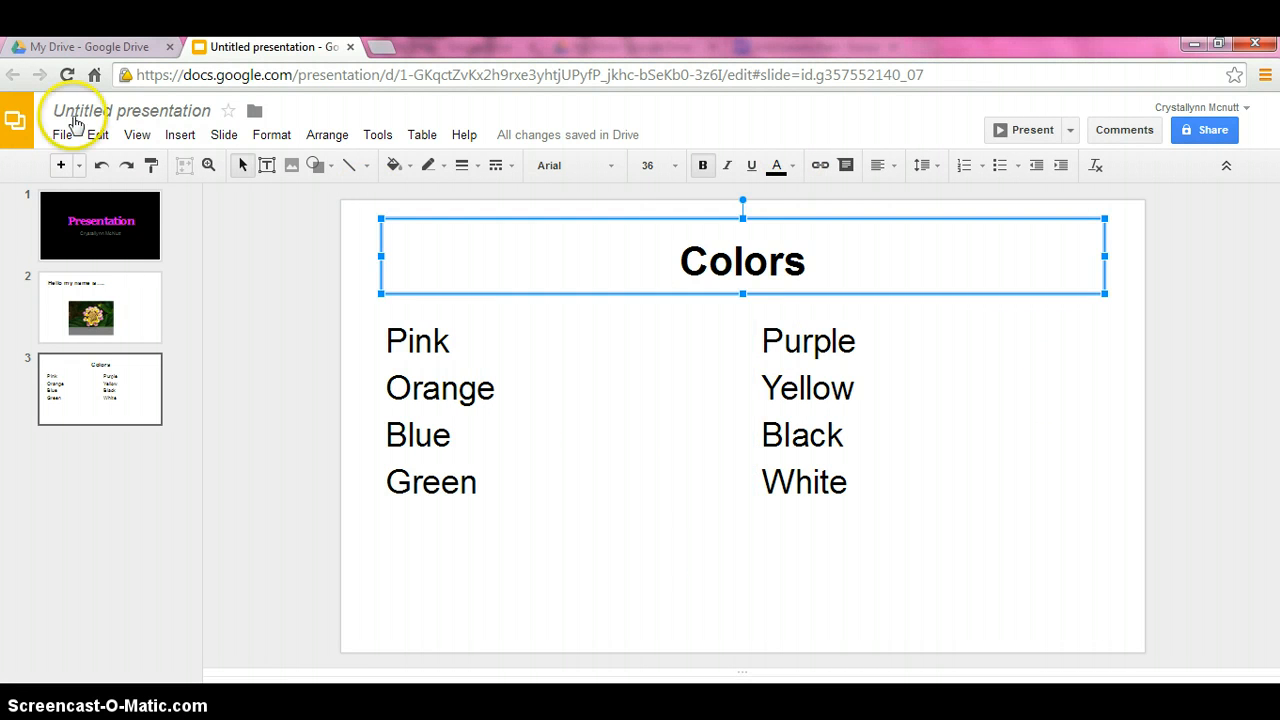
mouse_move(318, 204)
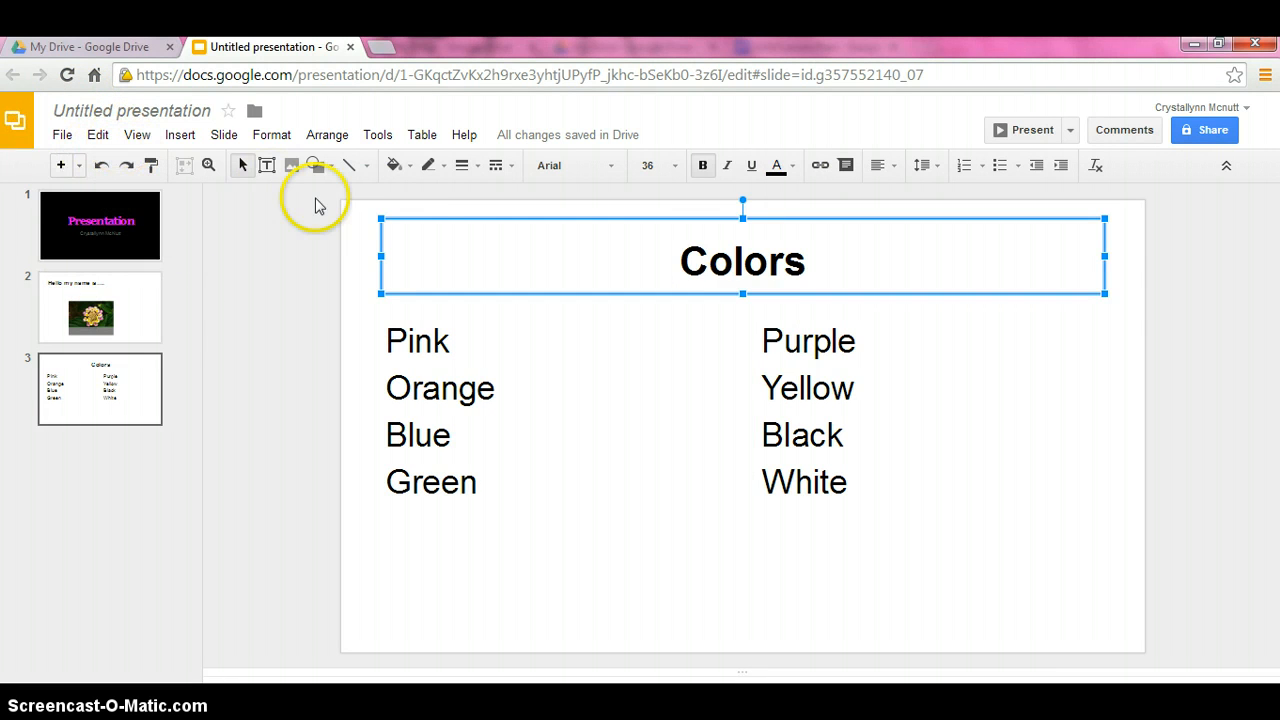
mouse_move(480, 200)
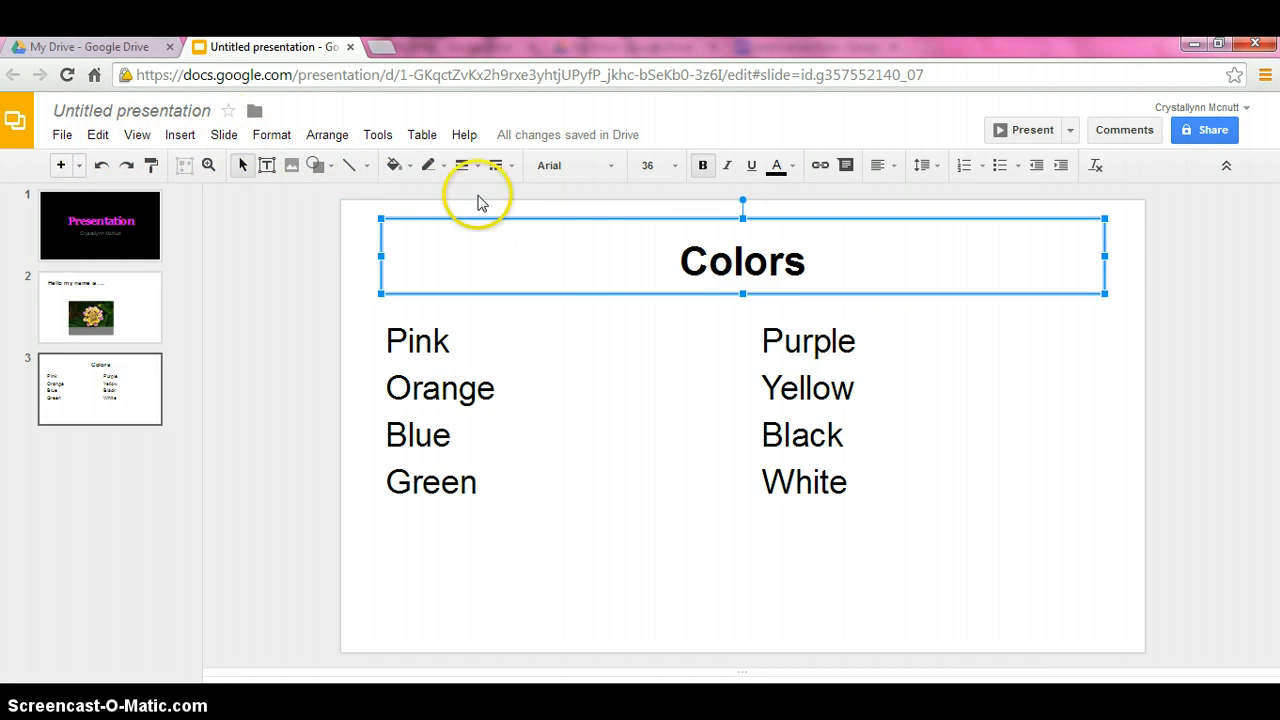
mouse_move(60, 164)
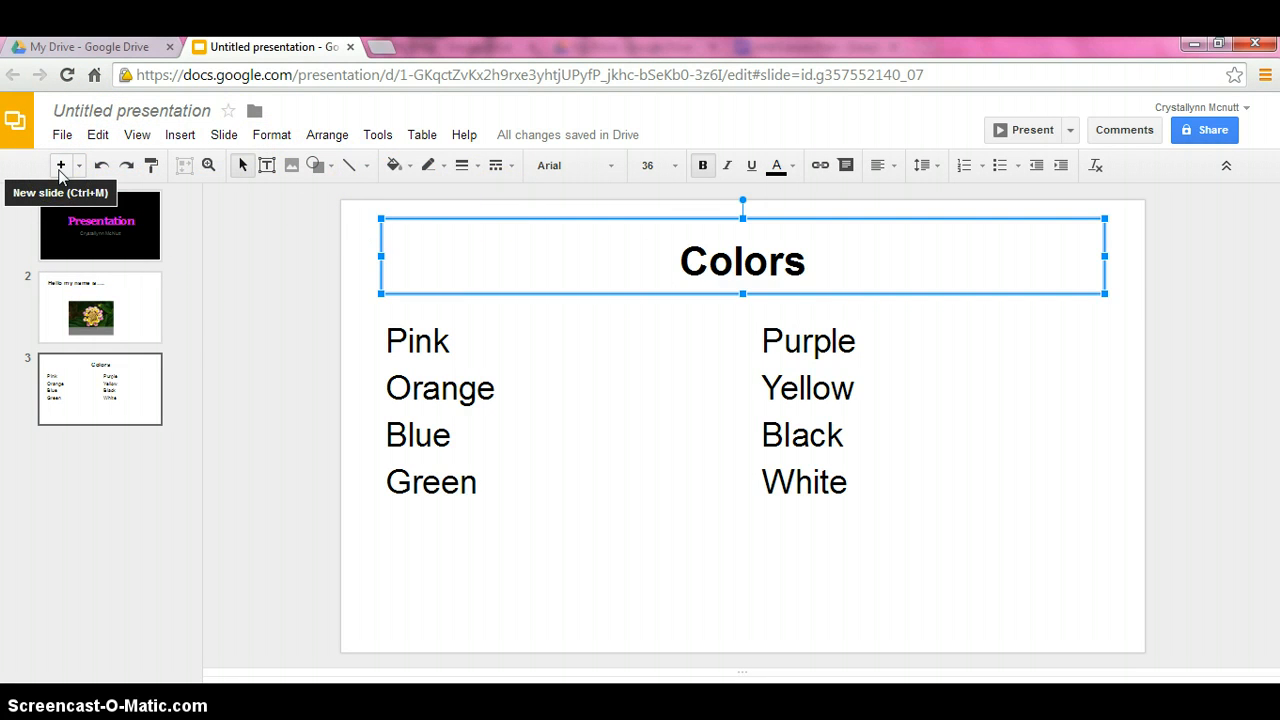
- Add a fourth slide and give it the Blank layout
click(60, 164)
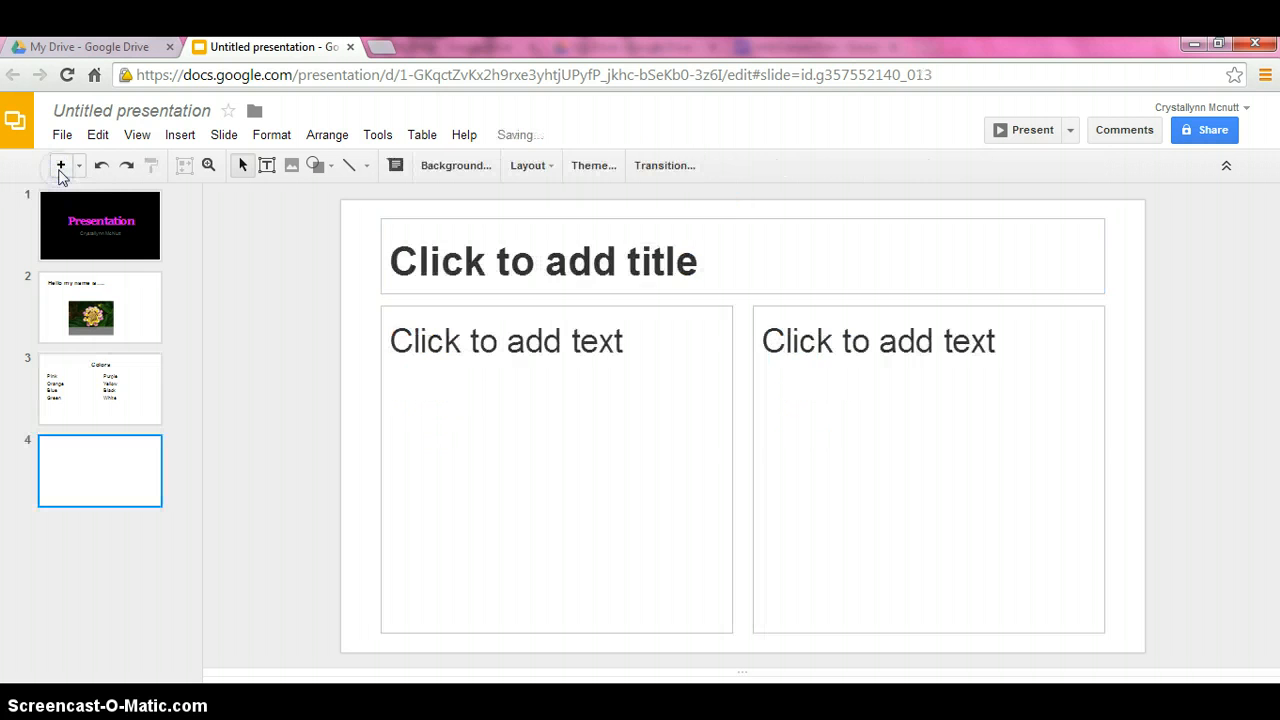
mouse_move(530, 164)
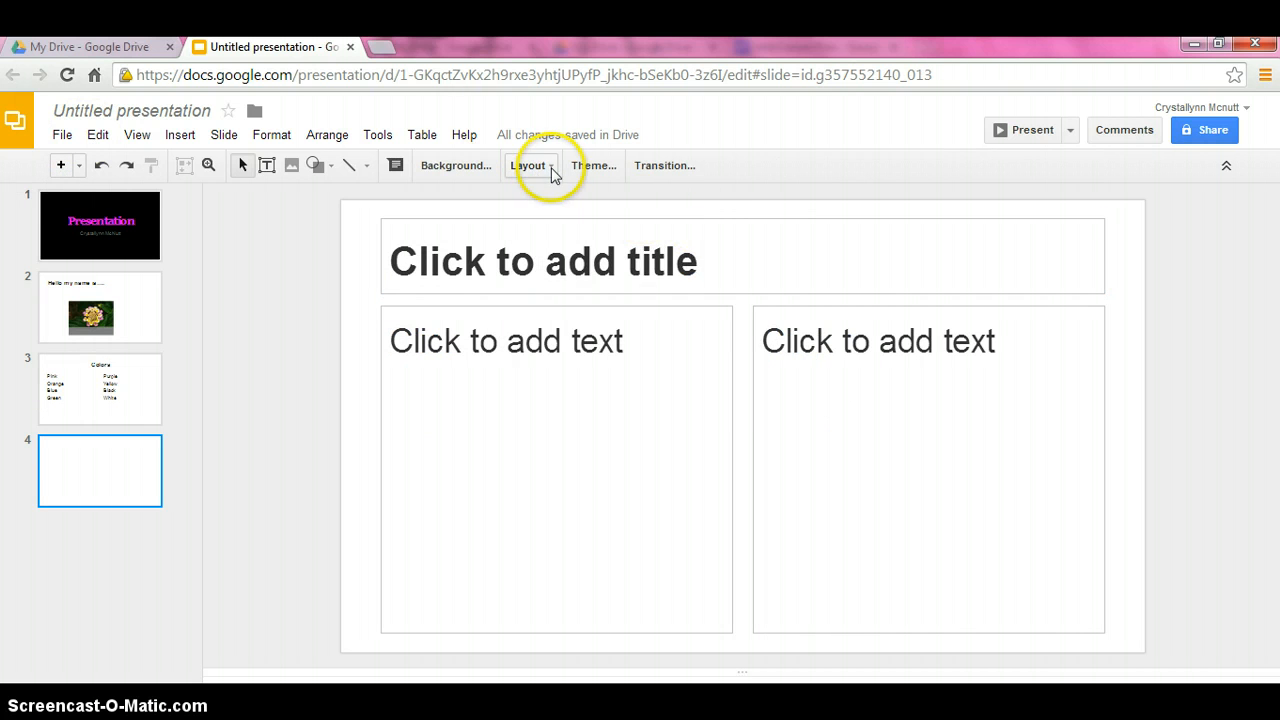
click(528, 164)
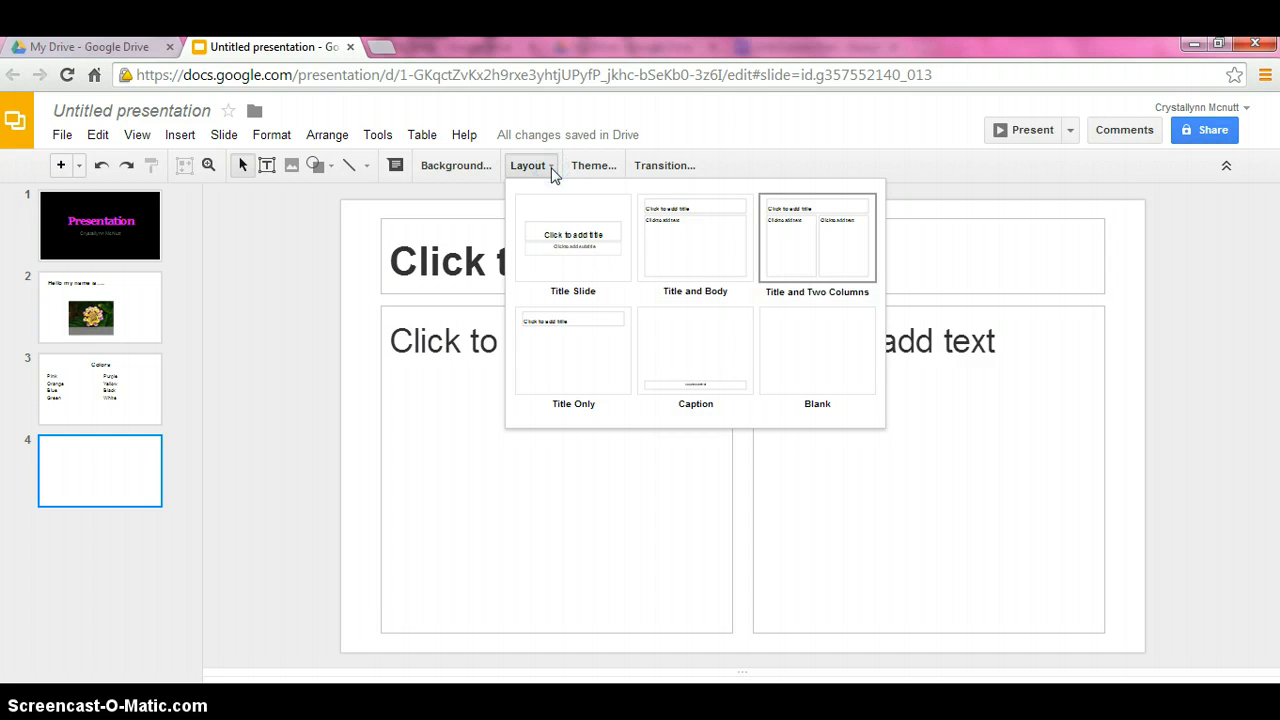
click(816, 350)
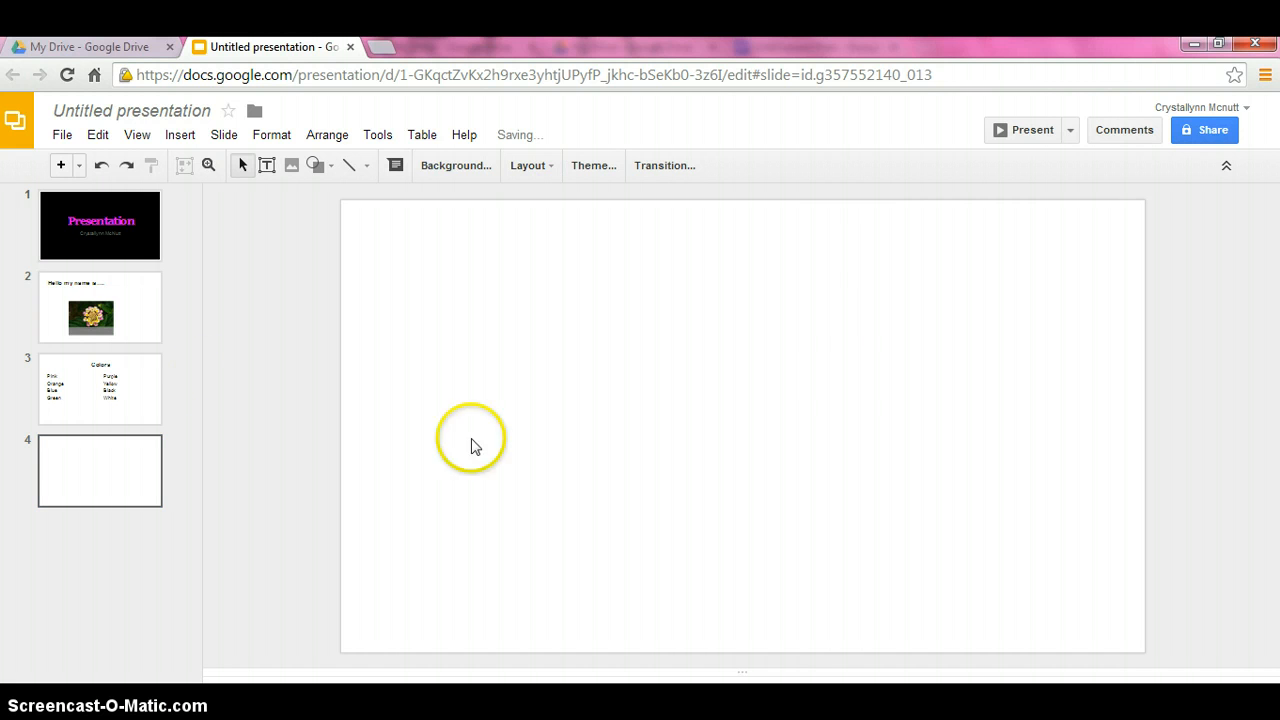
mouse_move(358, 300)
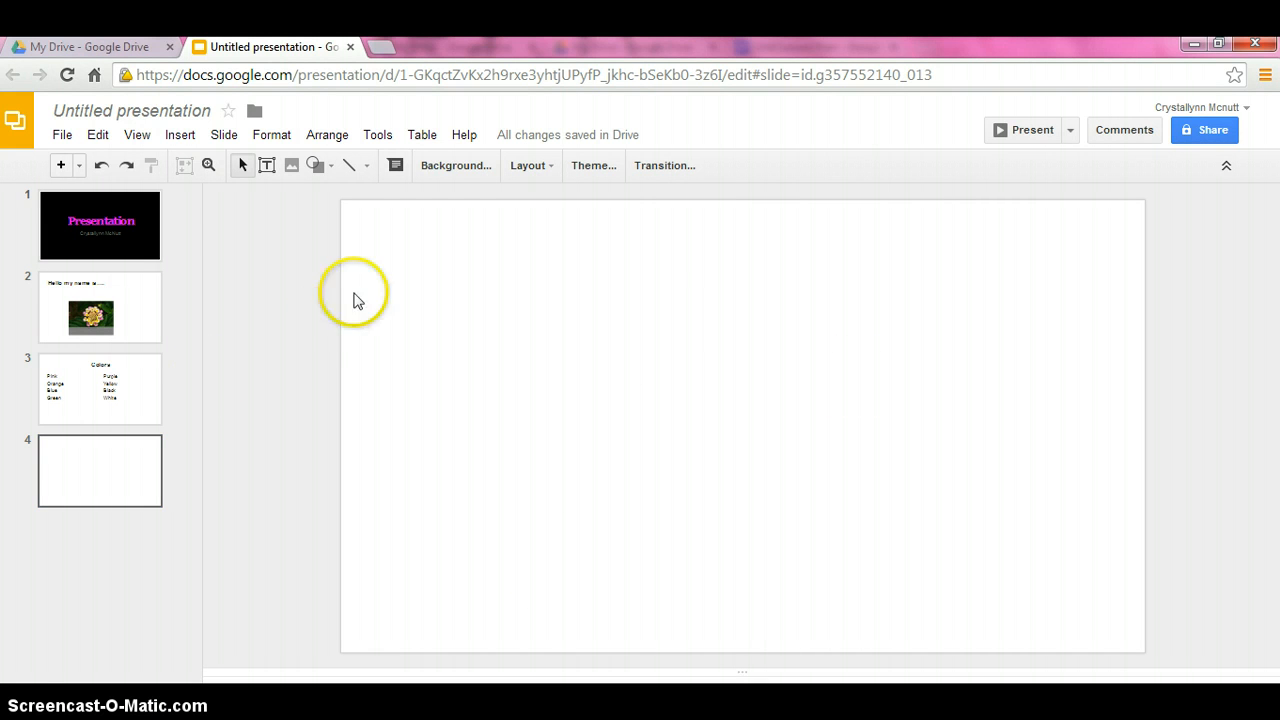
mouse_move(184, 156)
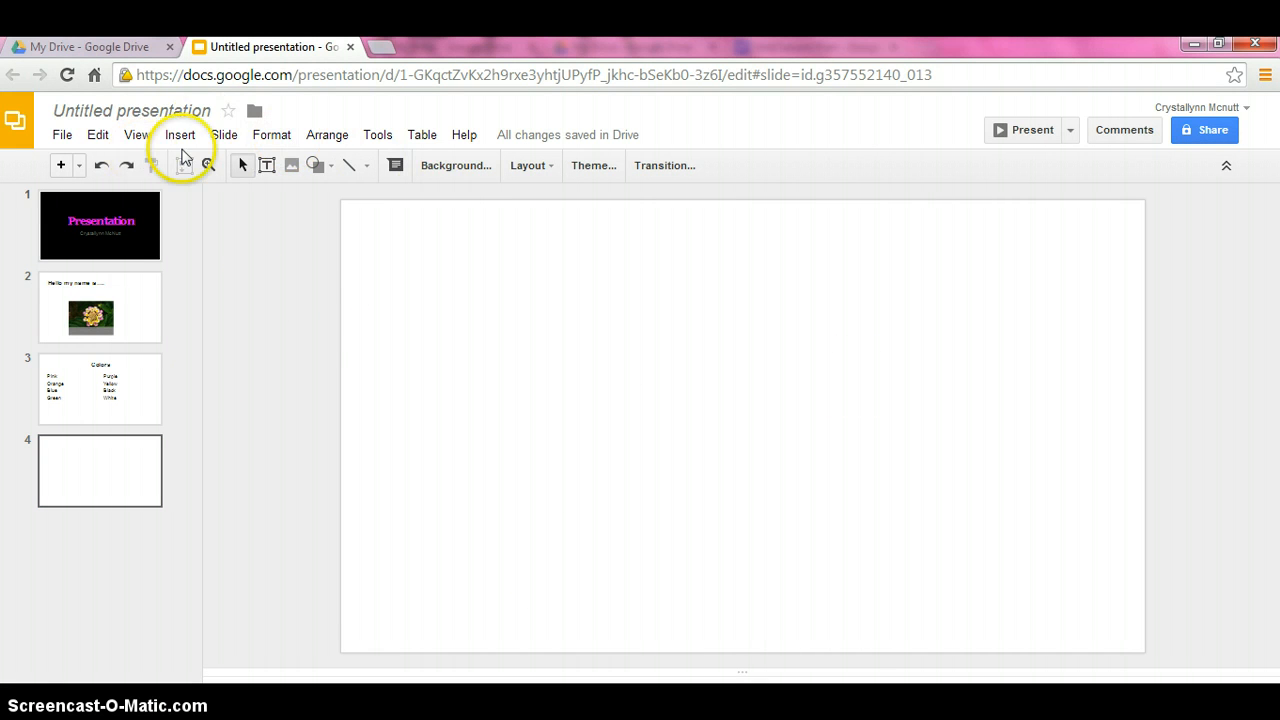
- Draw a text box on slide 4 reading 'Text box', then add a fifth blank slide
click(180, 136)
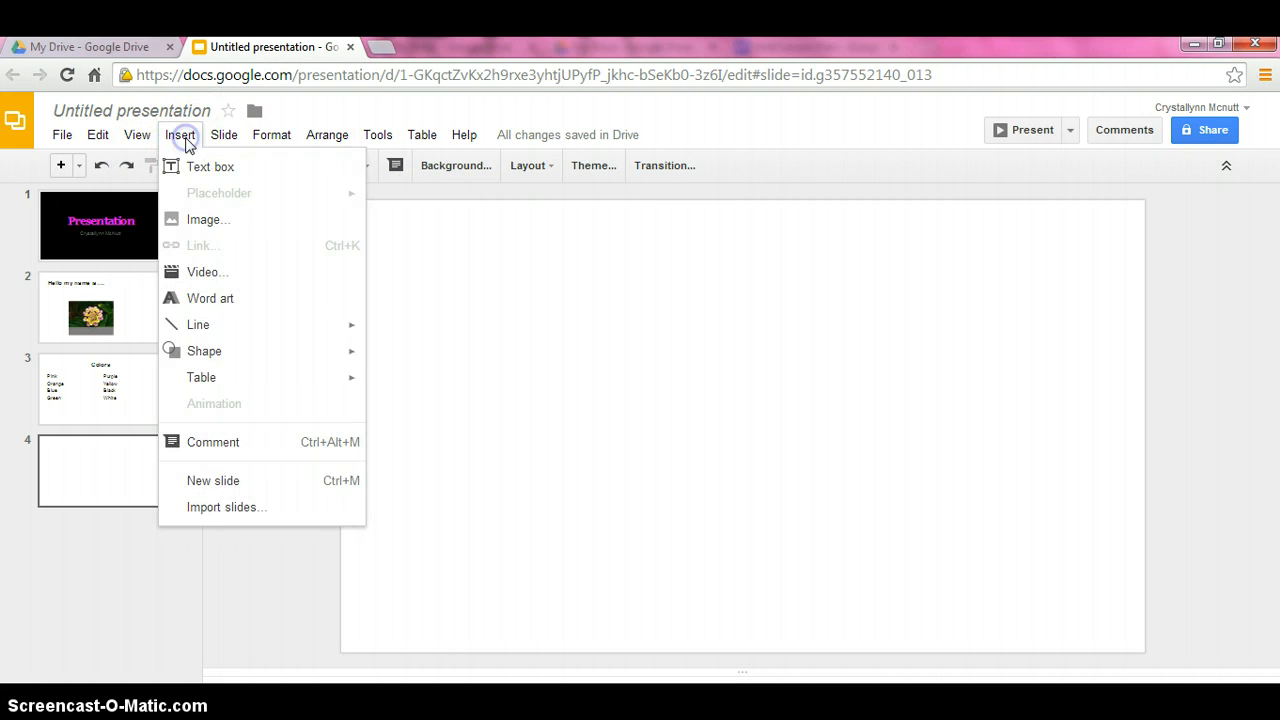
mouse_move(208, 164)
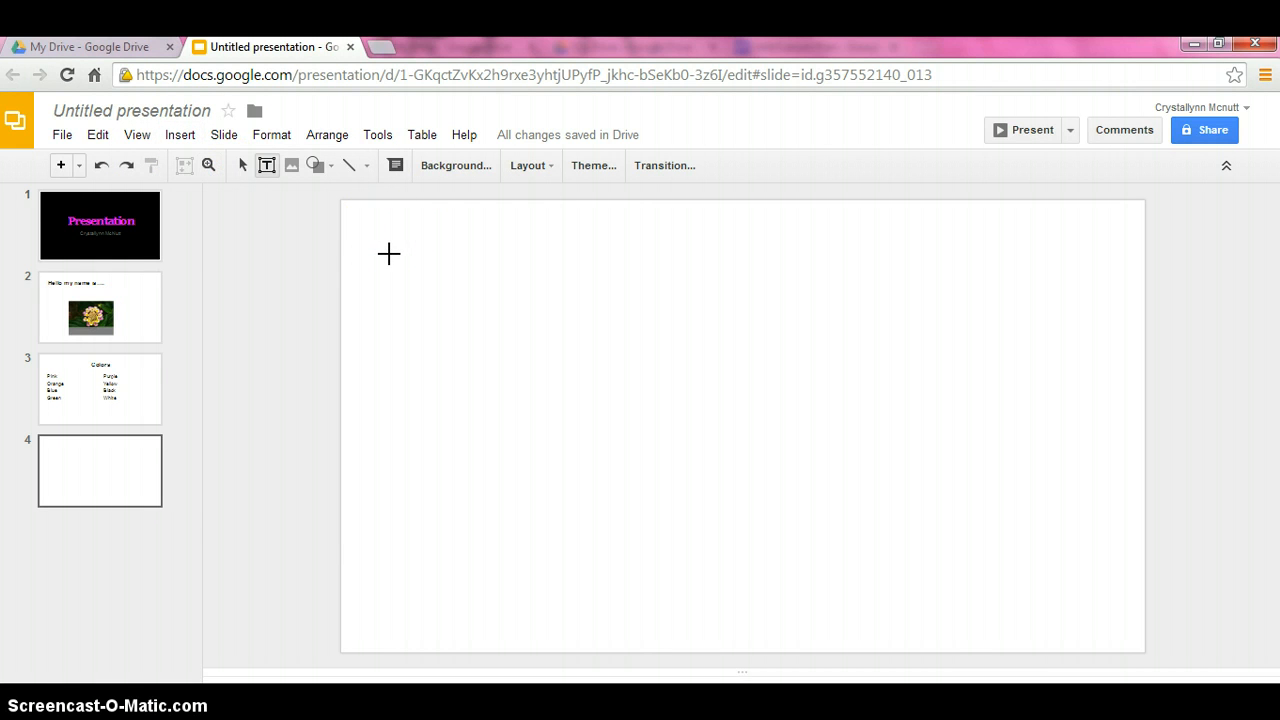
drag(388, 252, 456, 284)
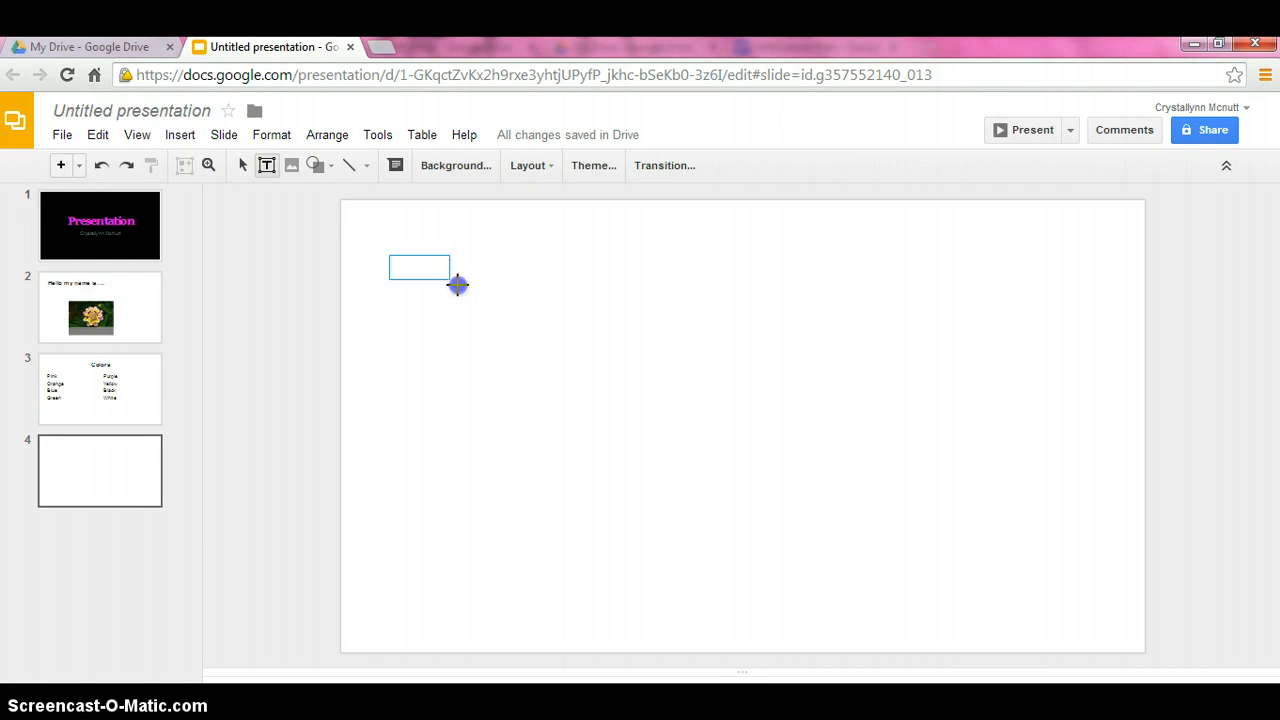
drag(458, 284, 652, 388)
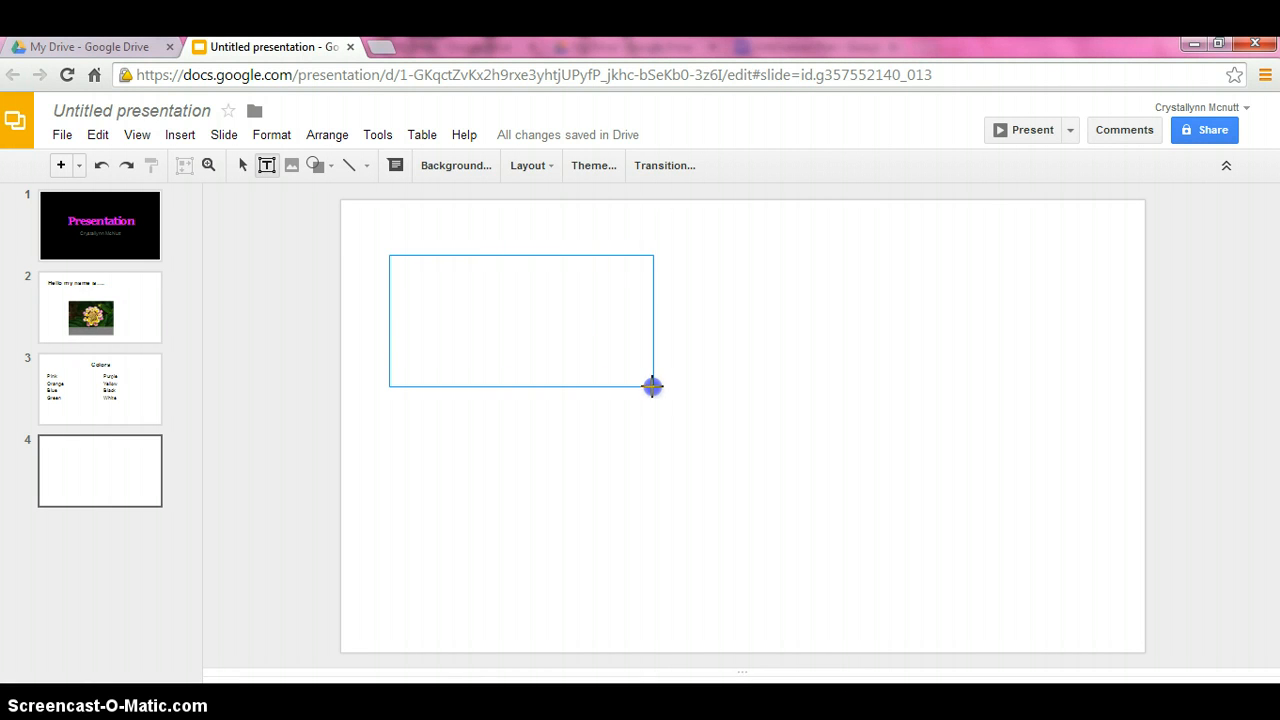
click(520, 320)
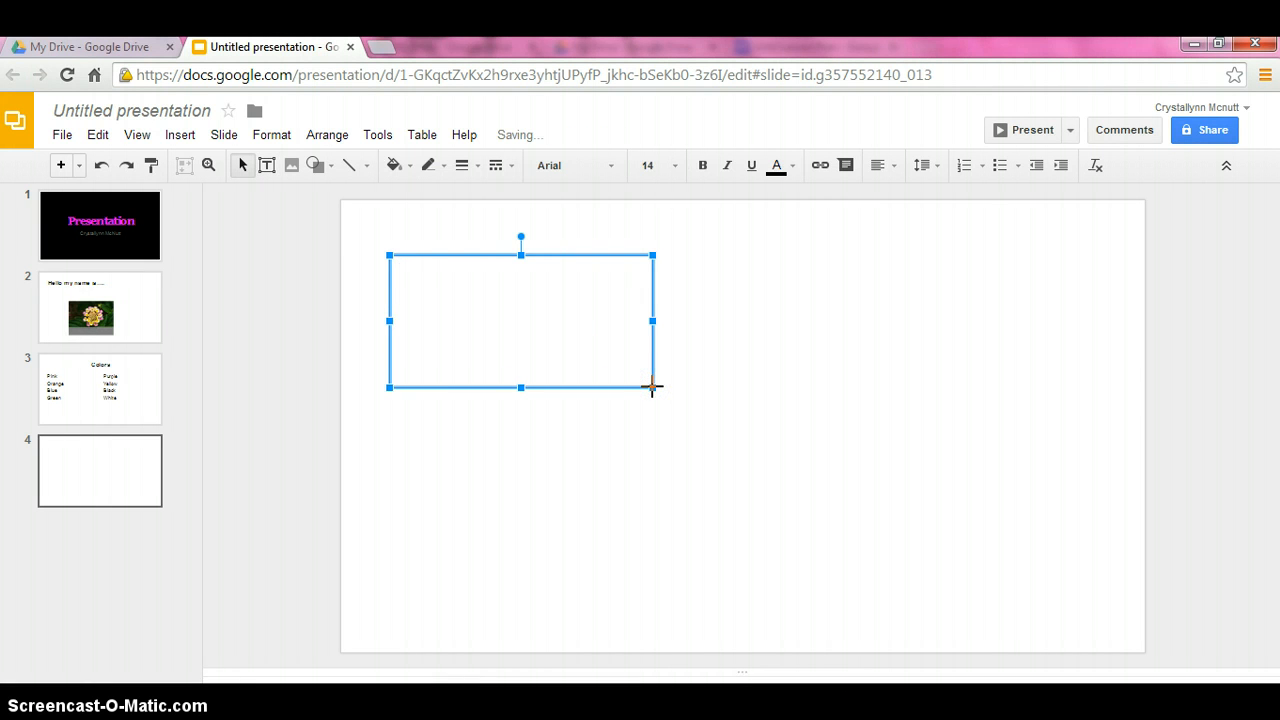
text(Text box)
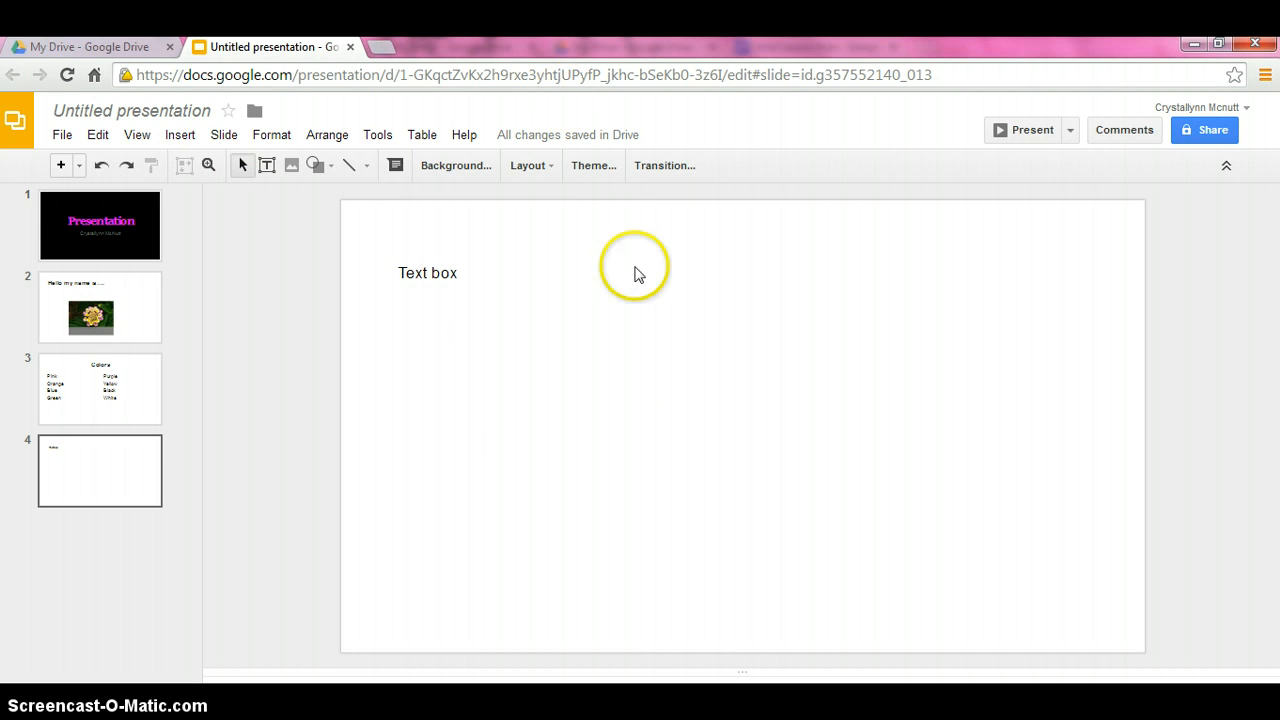
mouse_move(76, 548)
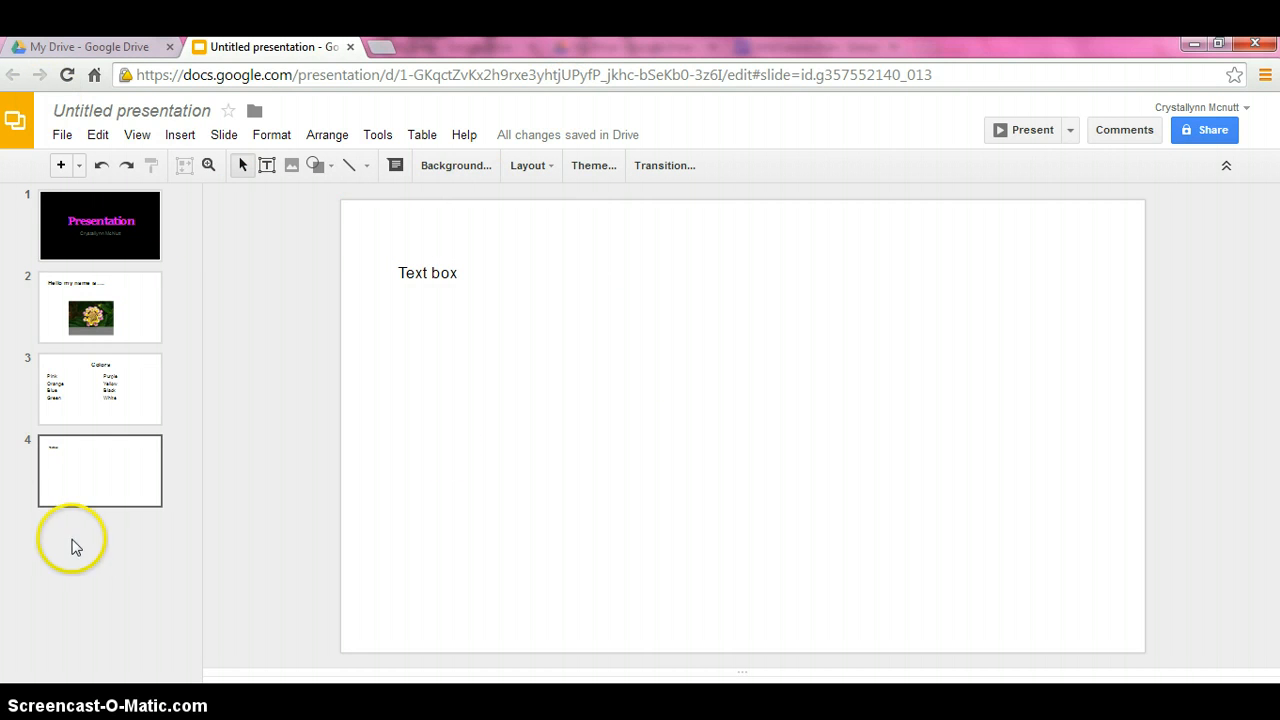
mouse_move(62, 164)
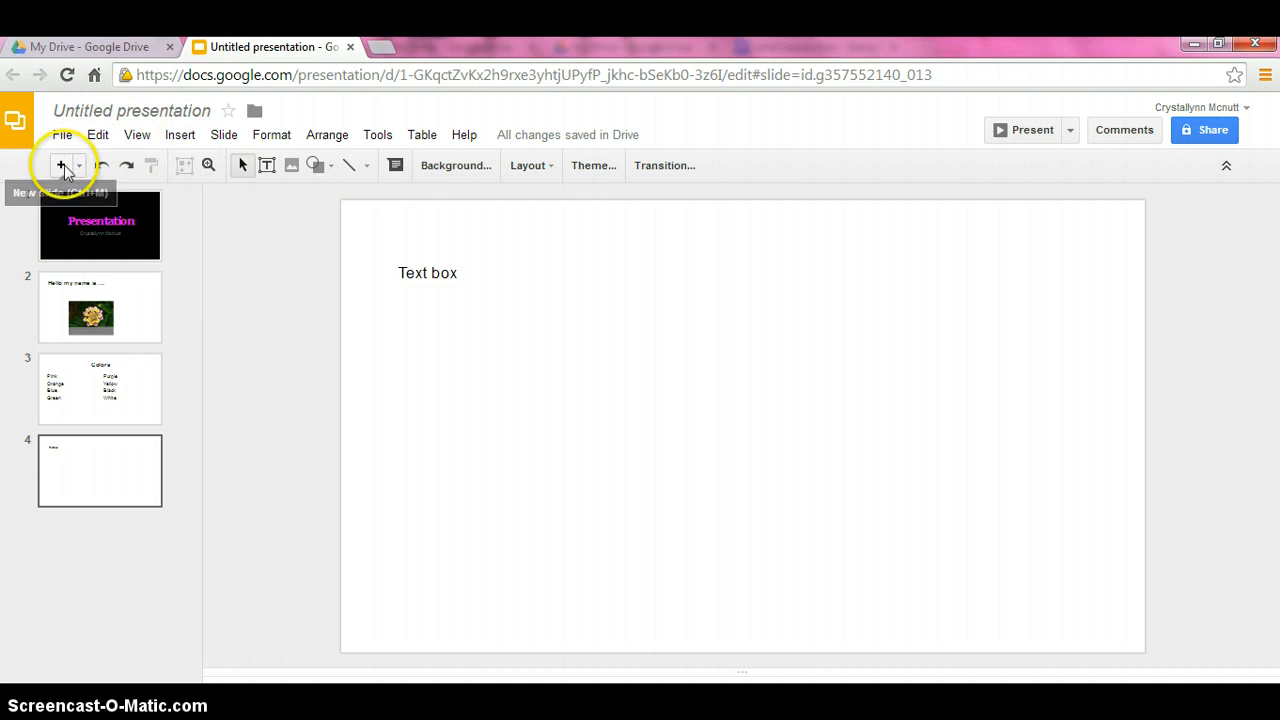
mouse_move(60, 164)
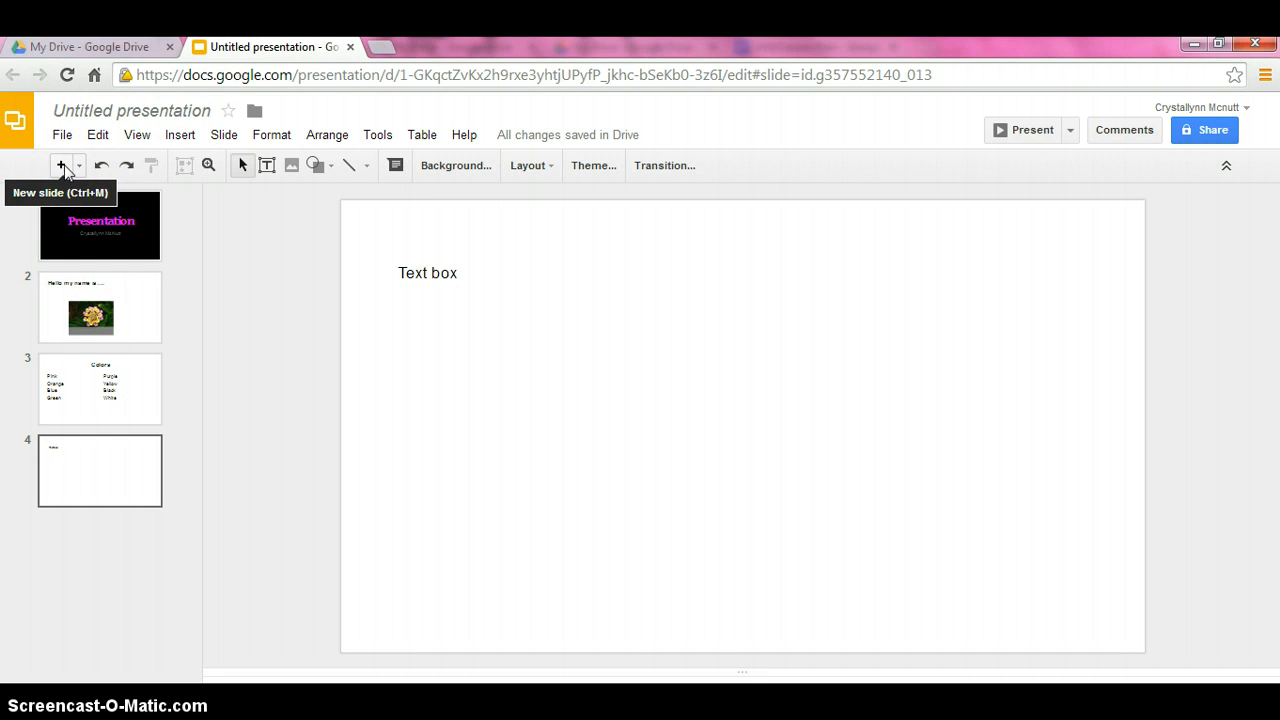
click(60, 164)
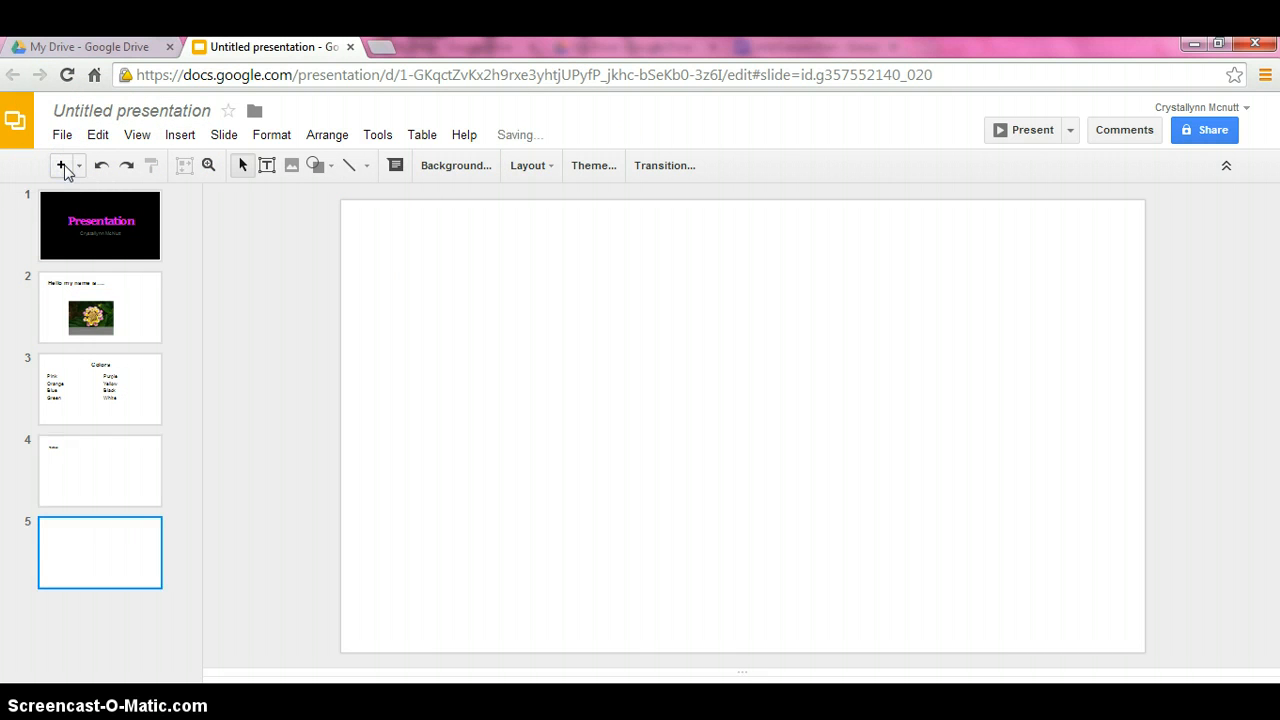
mouse_move(592, 184)
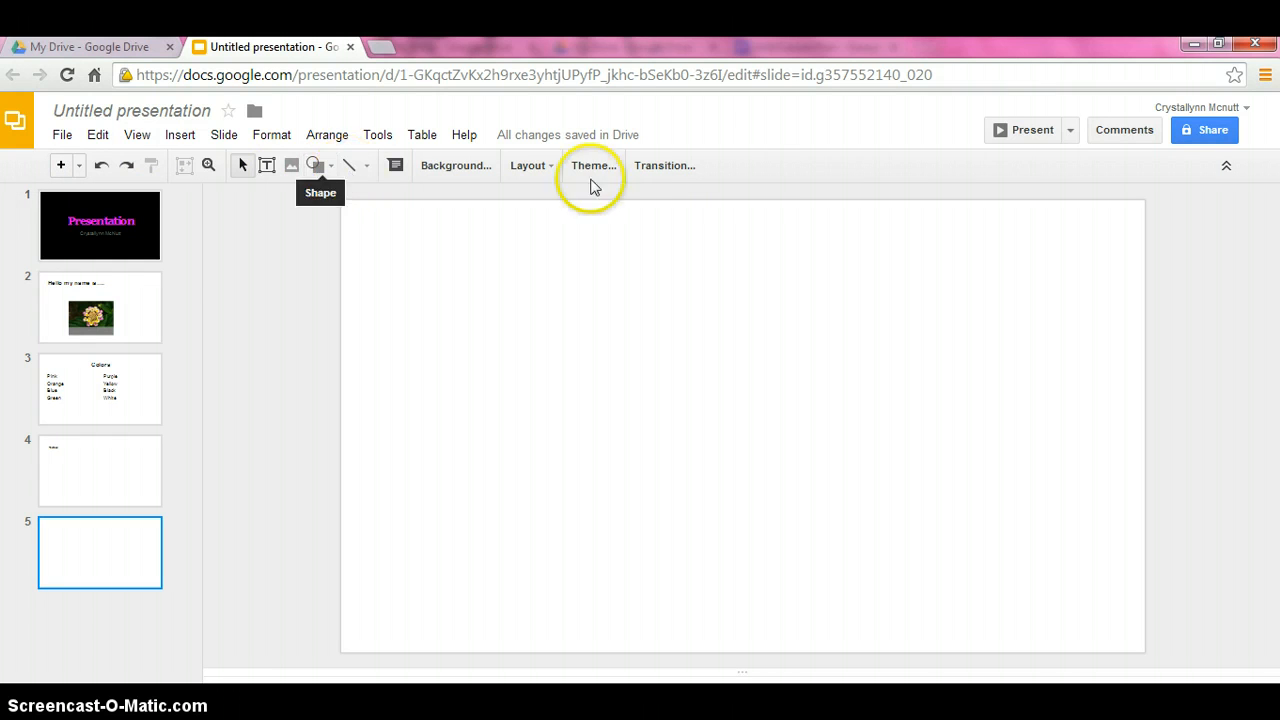
mouse_move(530, 164)
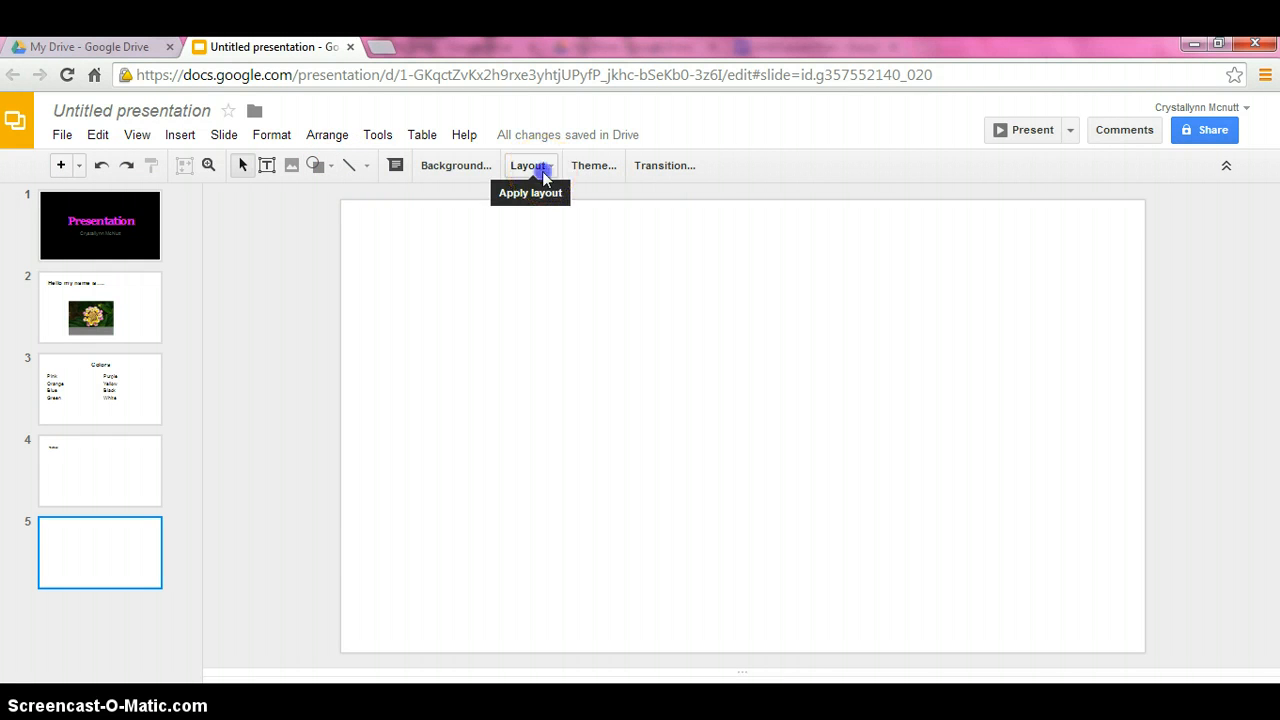
- Give slide 5 the Caption layout with the caption 'Having fun in the Sun'
click(530, 164)
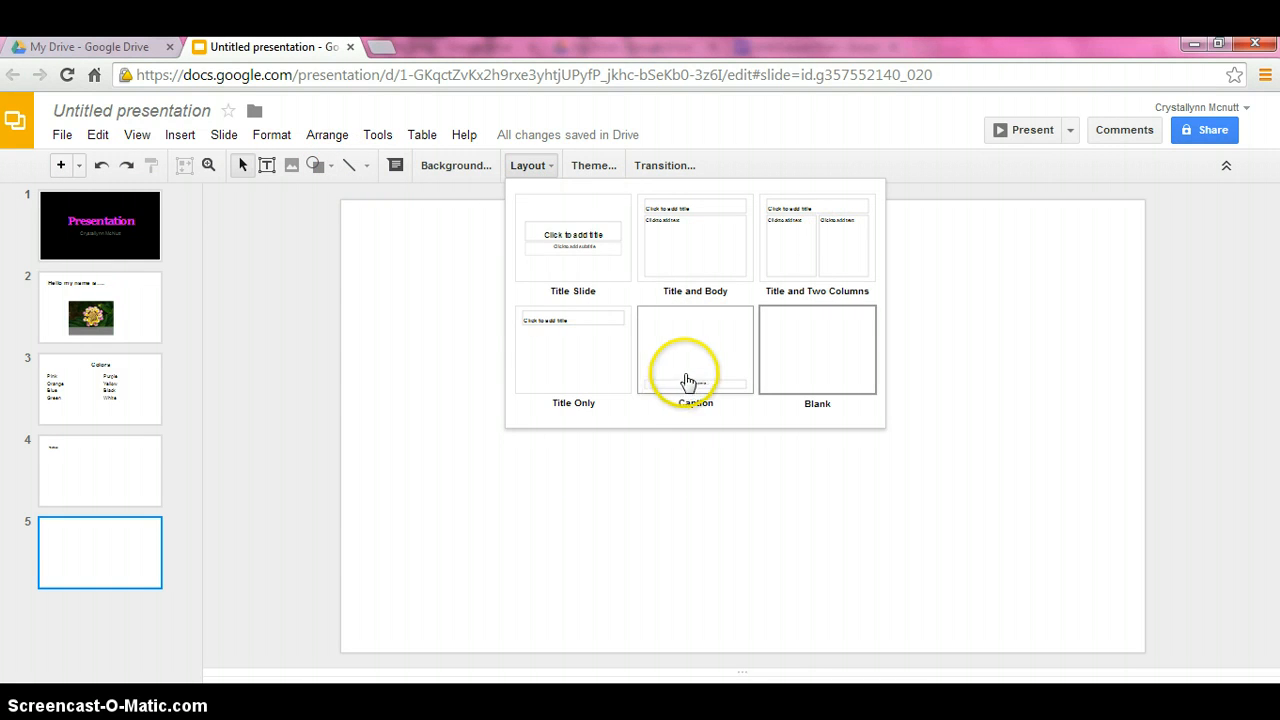
click(696, 348)
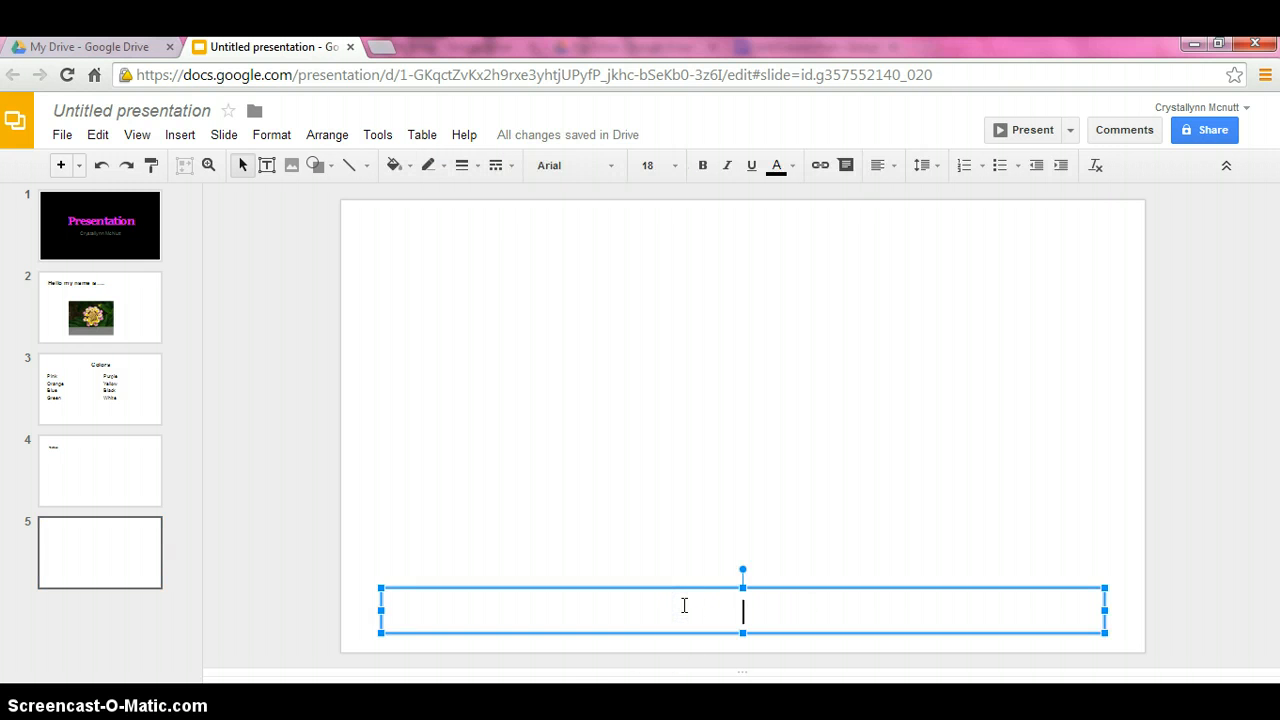
text(Hav)
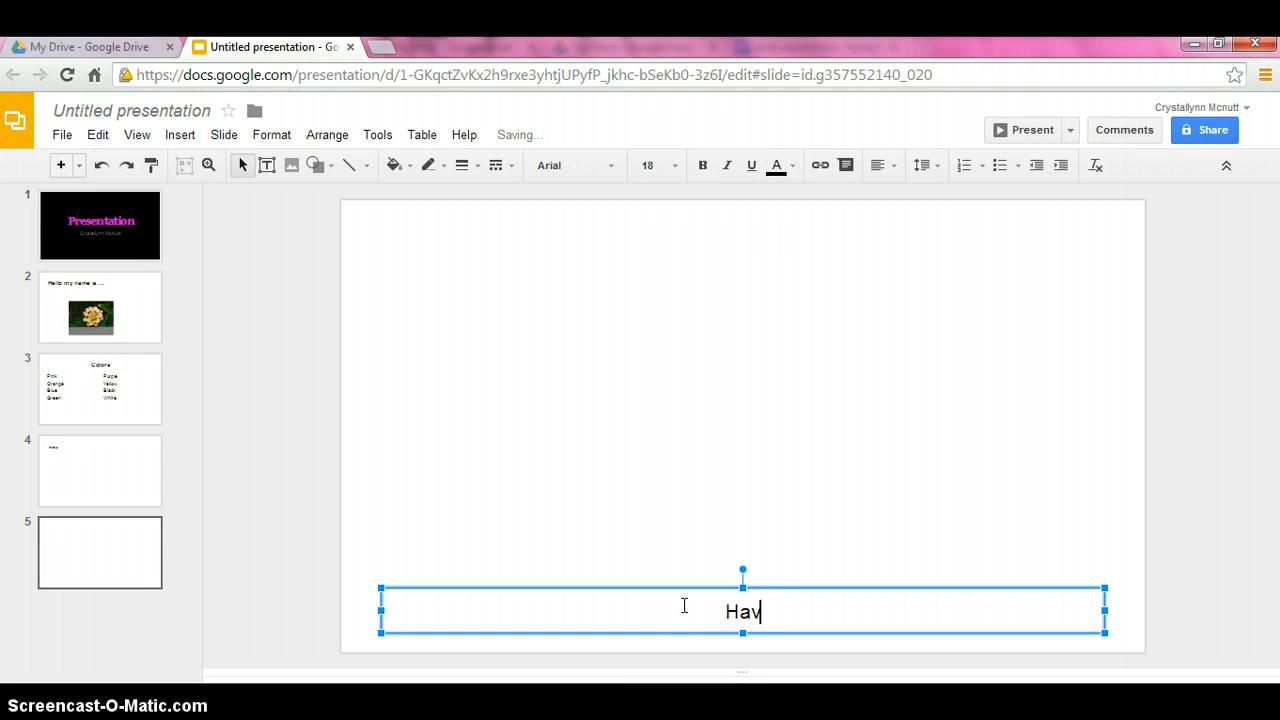
text(ing f)
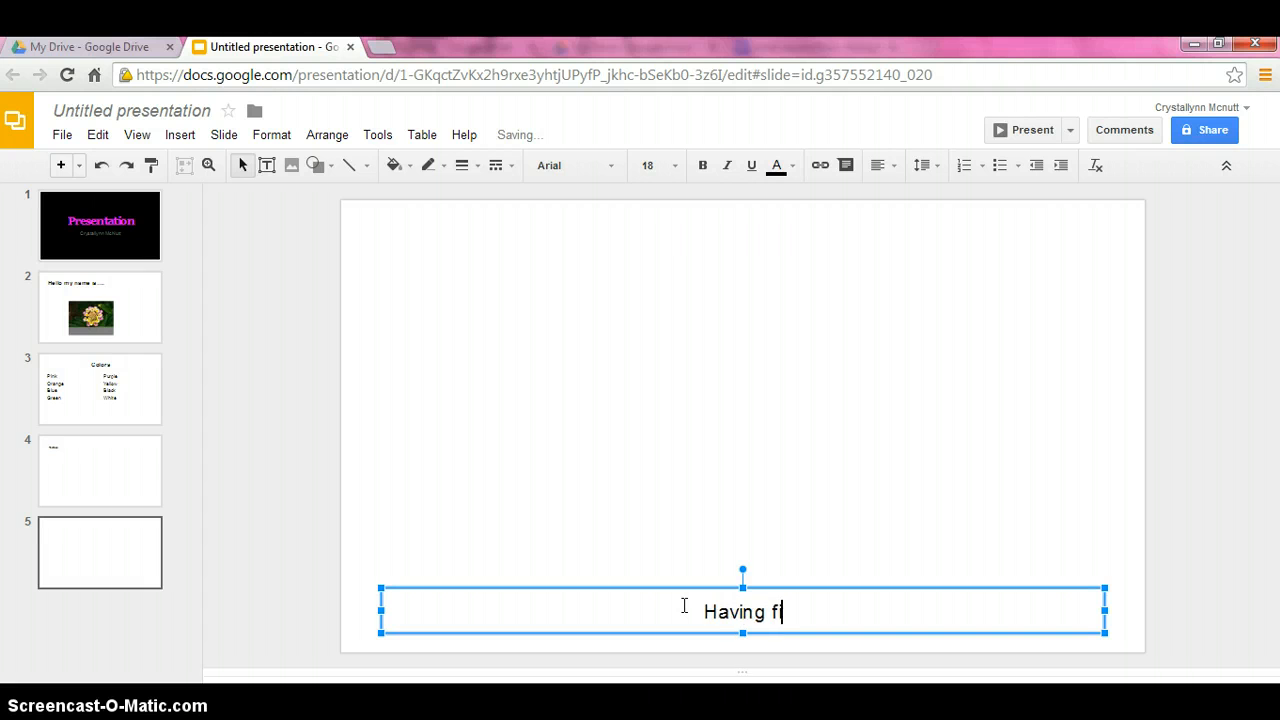
text(un in)
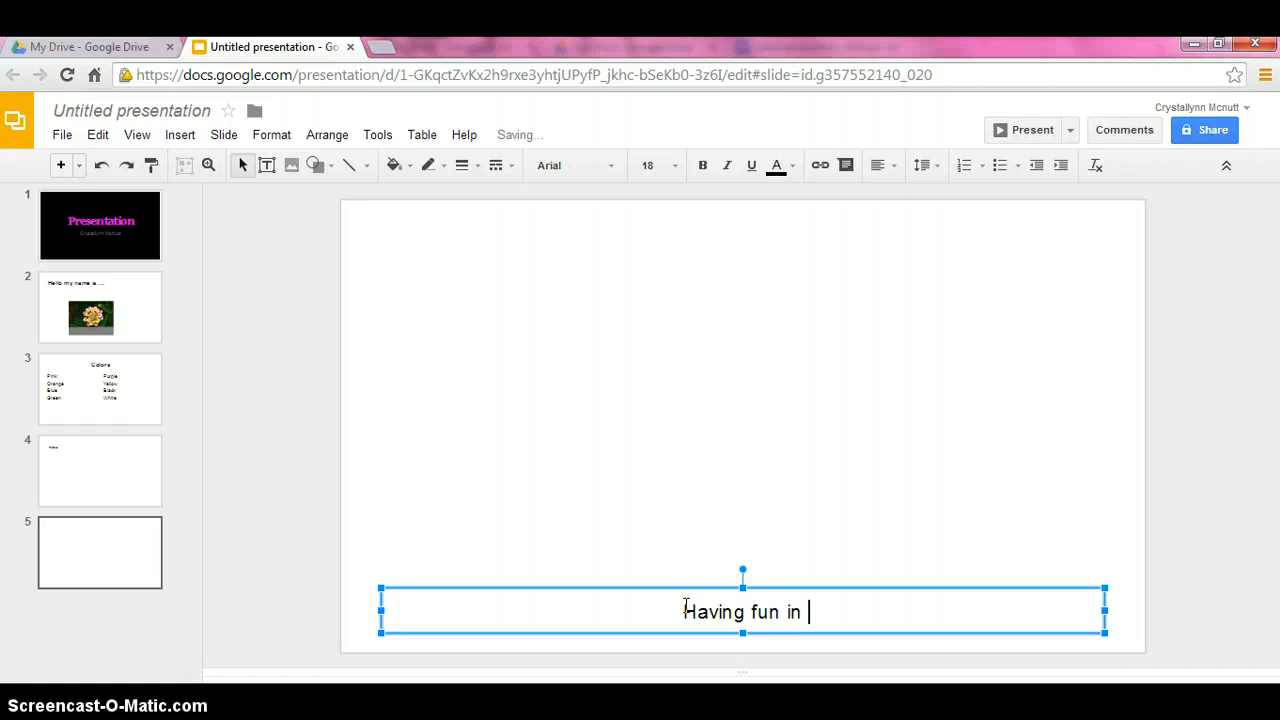
text(the Sun)
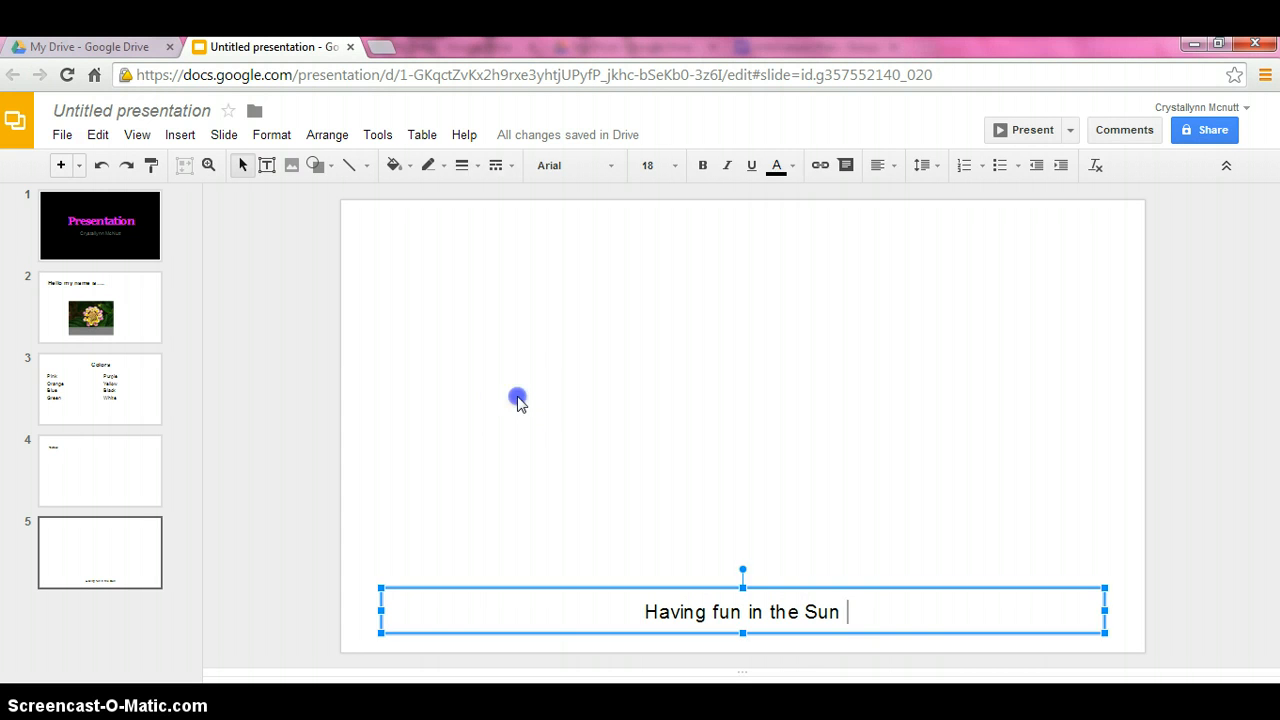
click(516, 400)
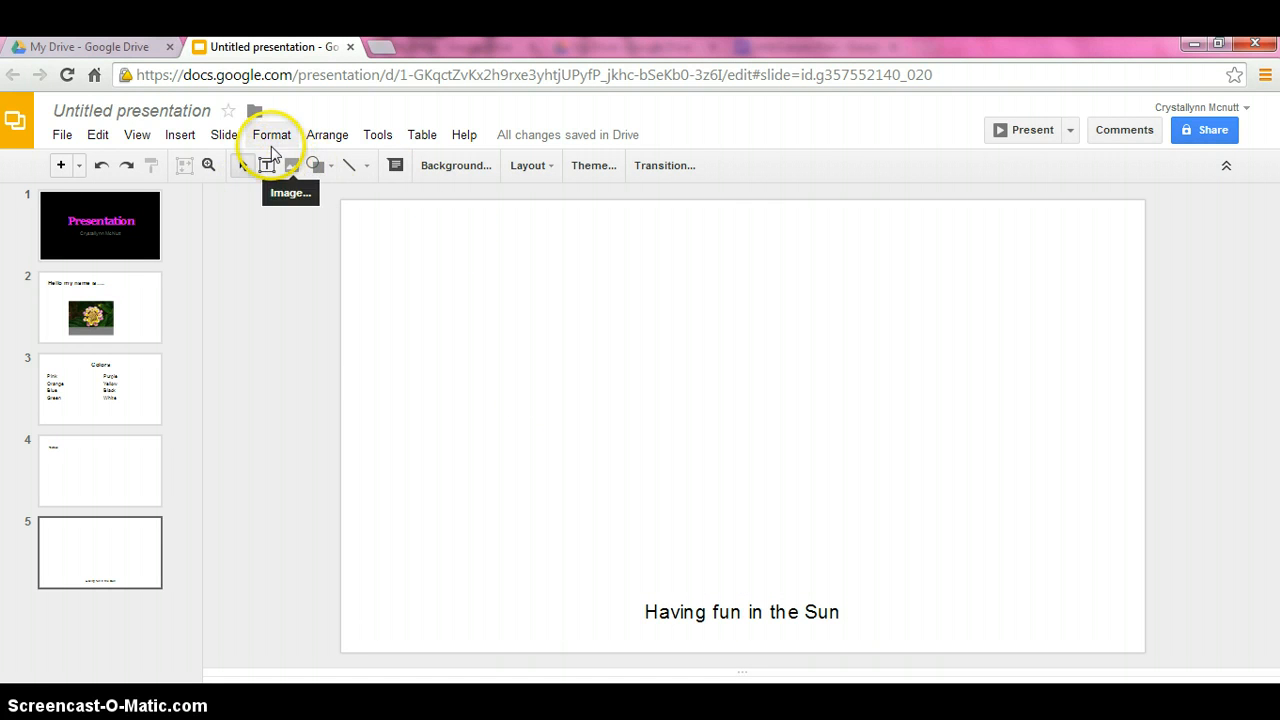
- Search images for 'Sun' and insert the cartoon sun picture above the caption
click(224, 136)
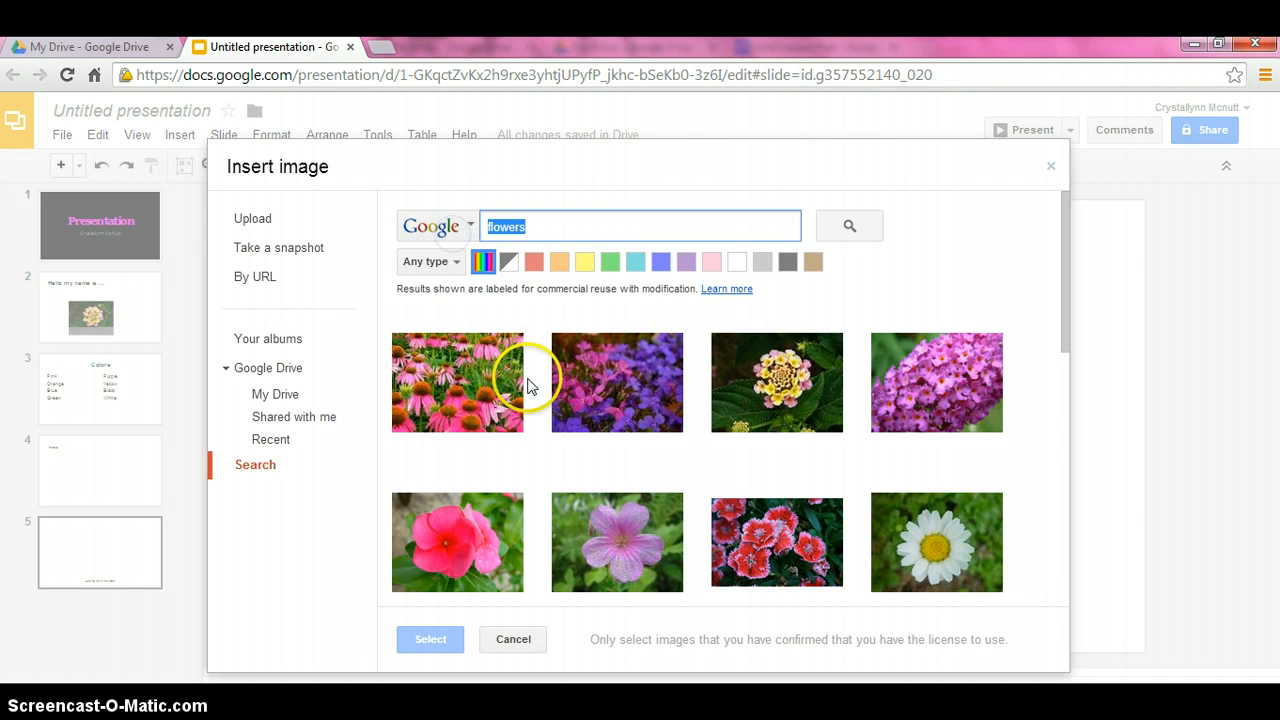
text(Sun)
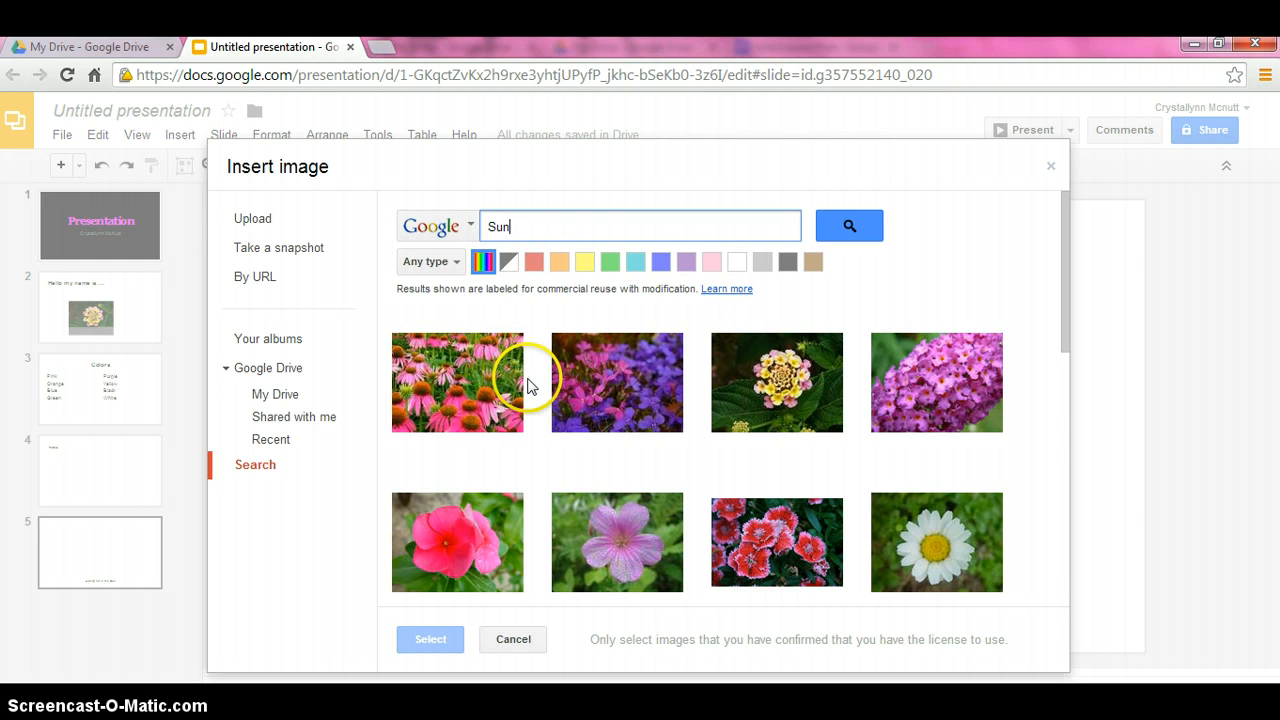
click(848, 224)
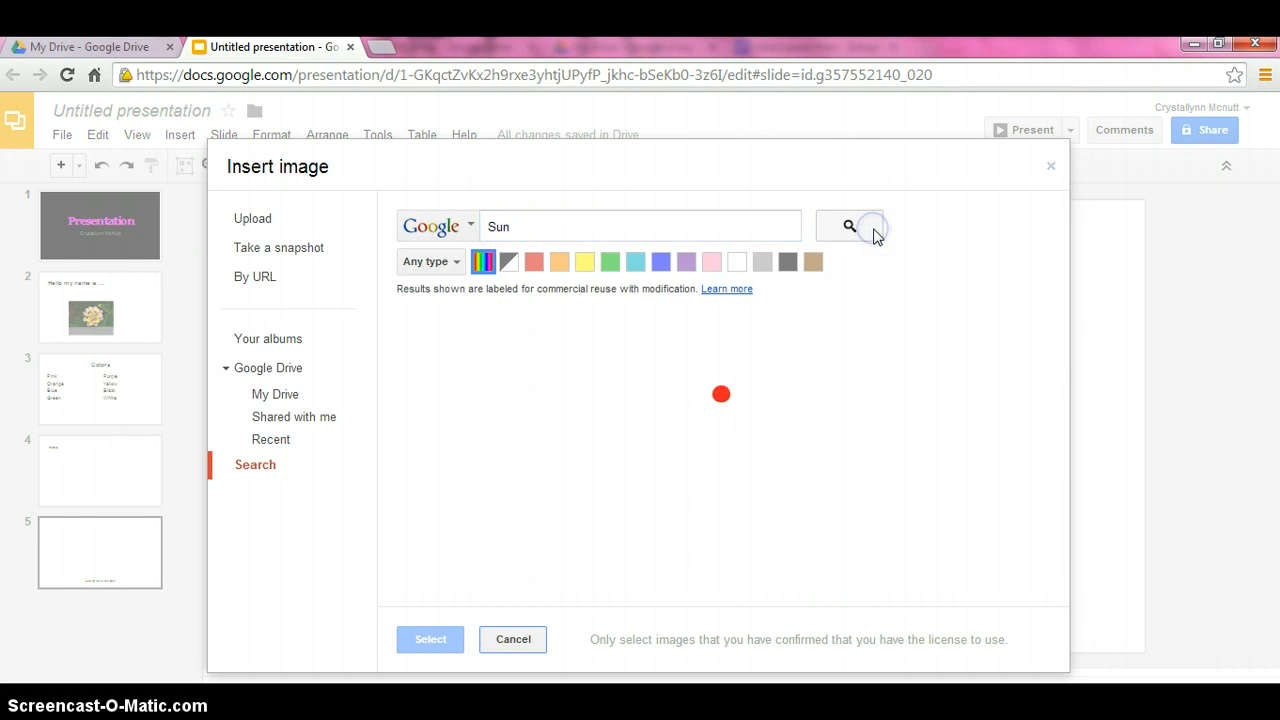
click(848, 224)
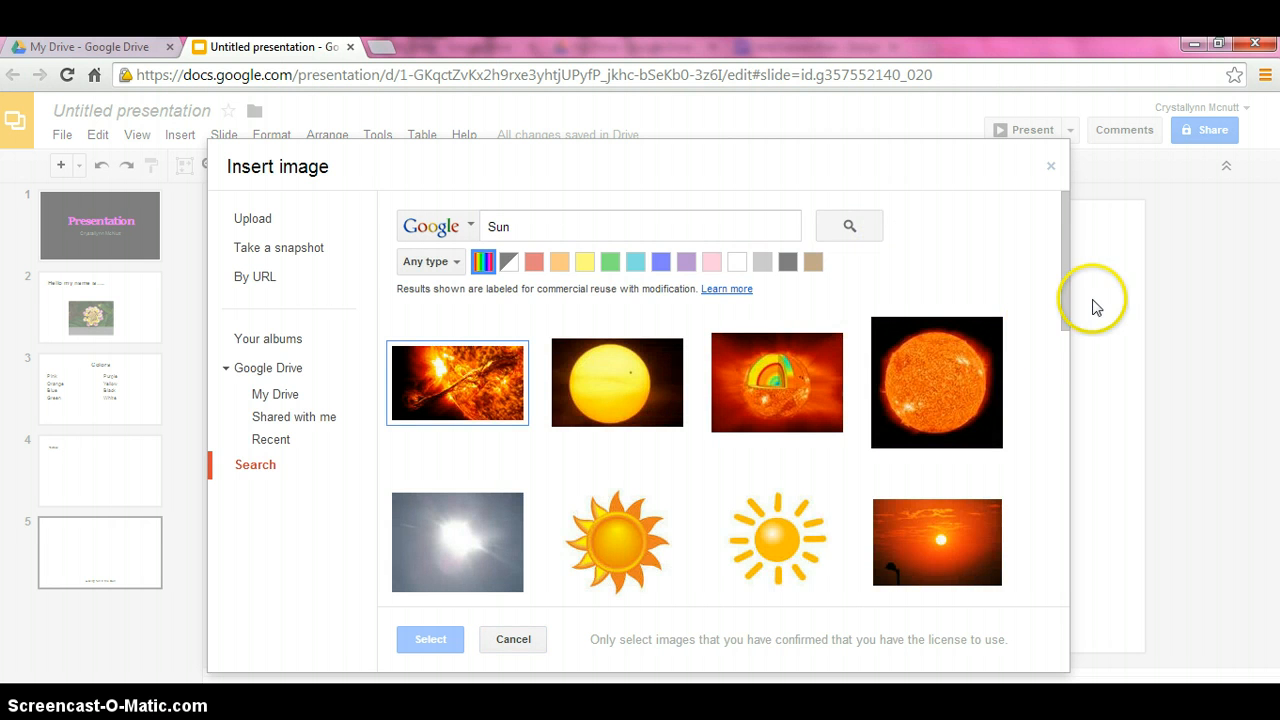
scroll(down, 3)
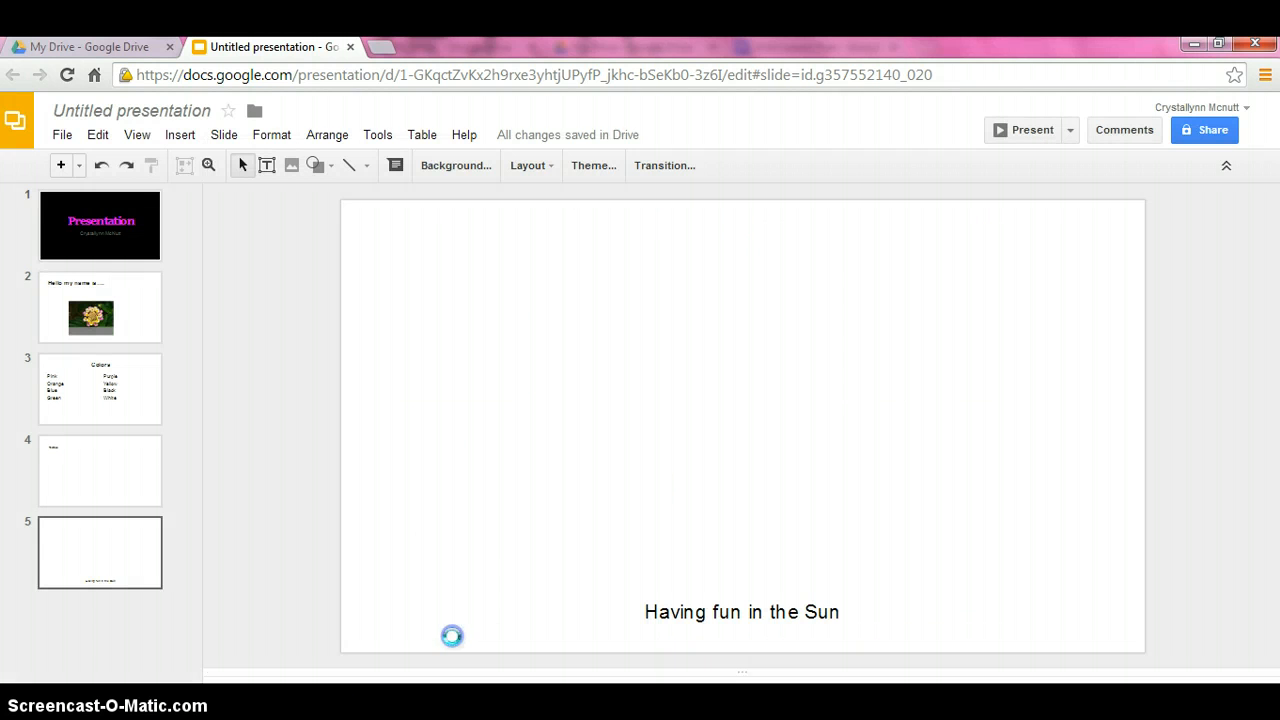
click(742, 490)
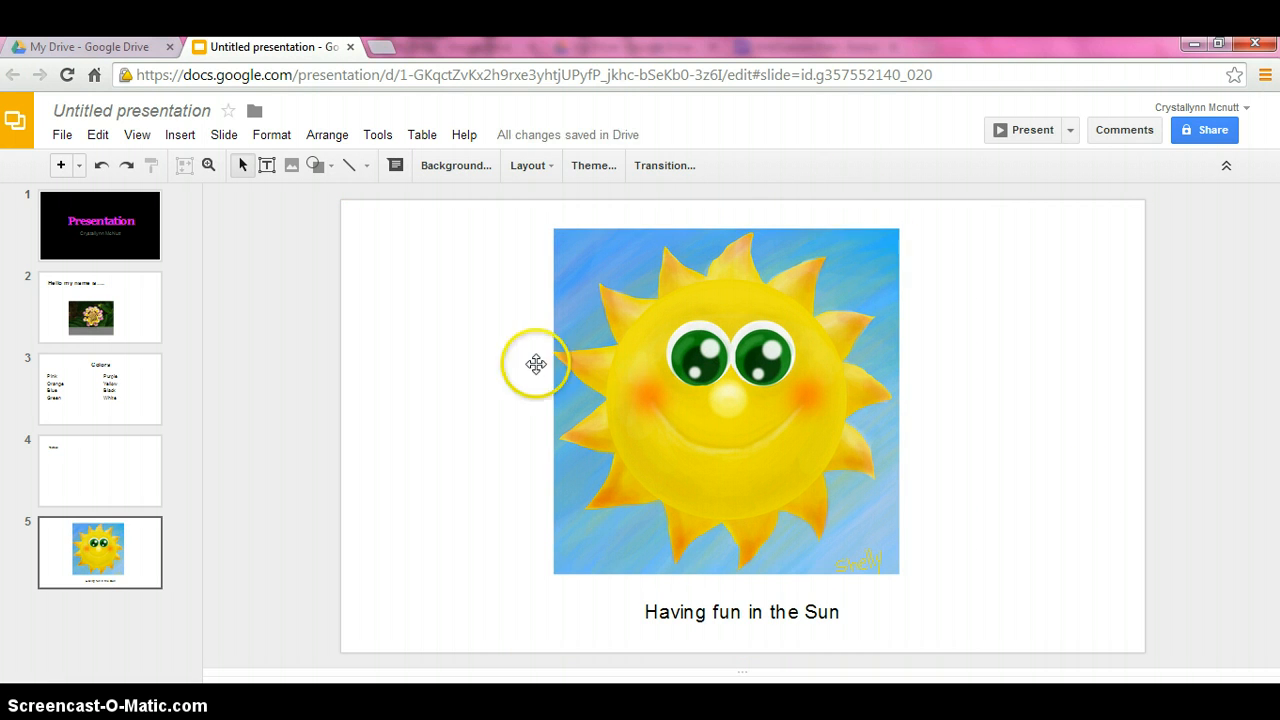
mouse_move(984, 180)
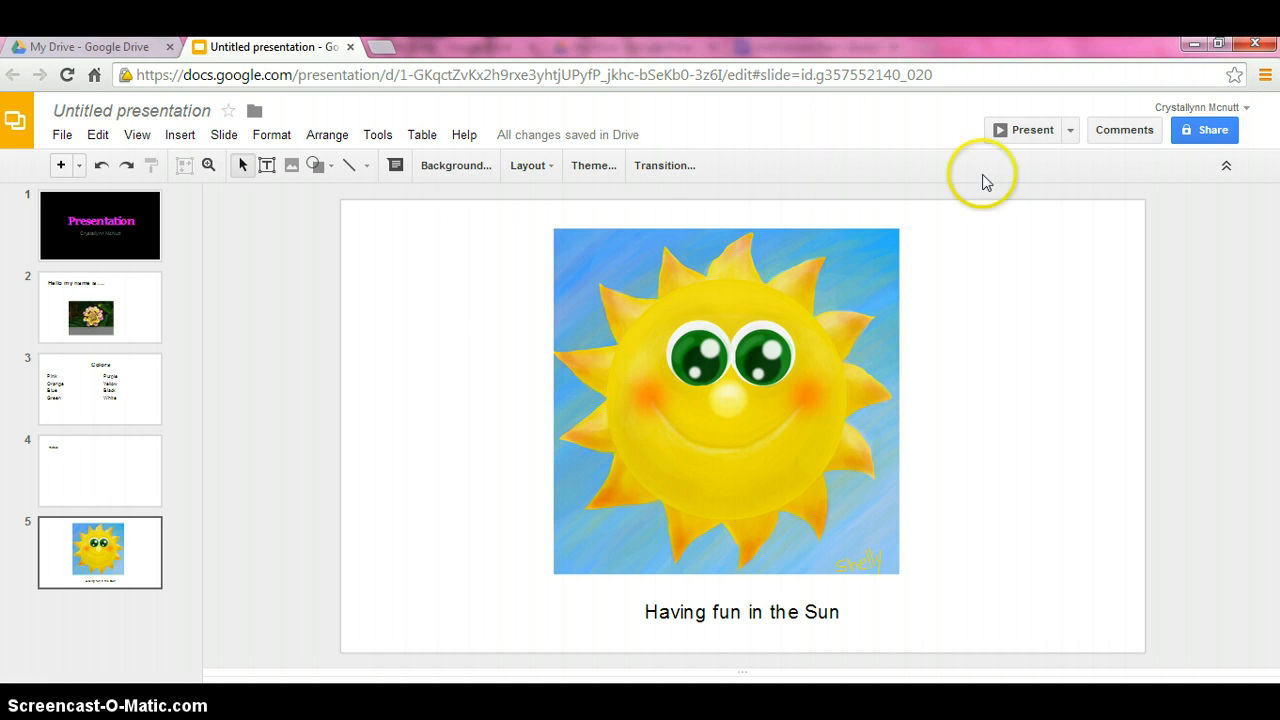
mouse_move(532, 352)
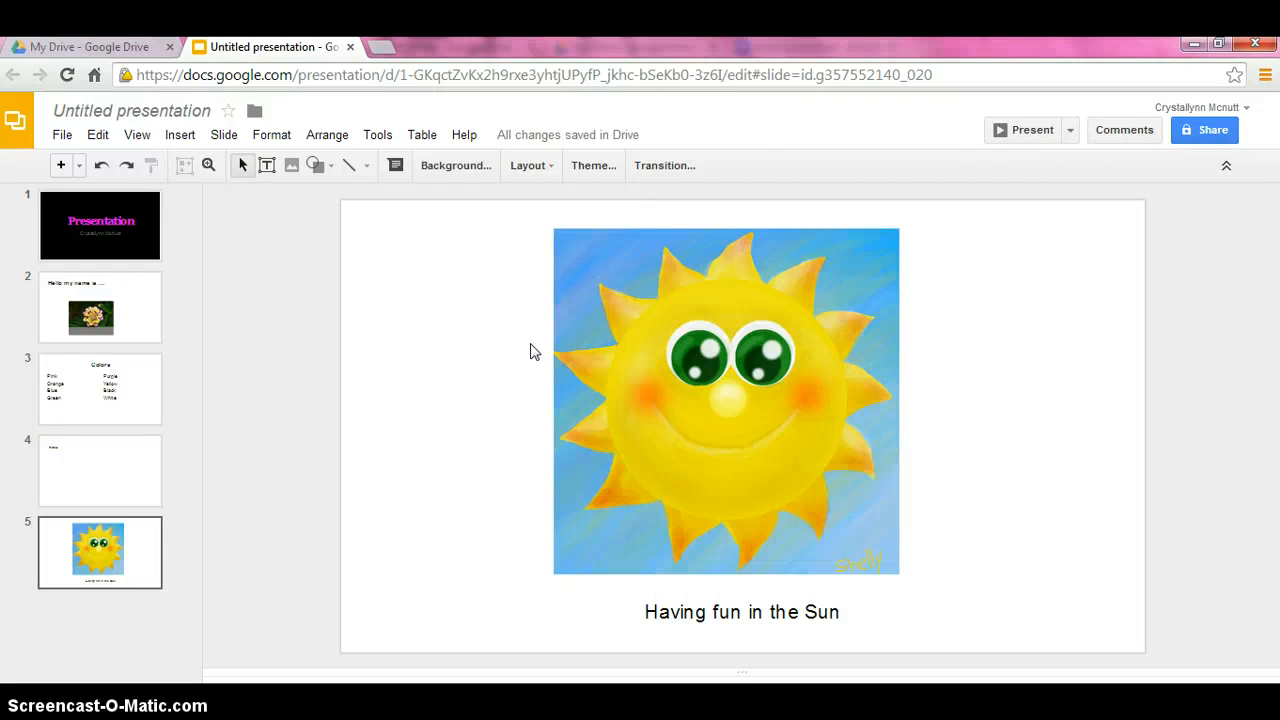
mouse_move(684, 178)
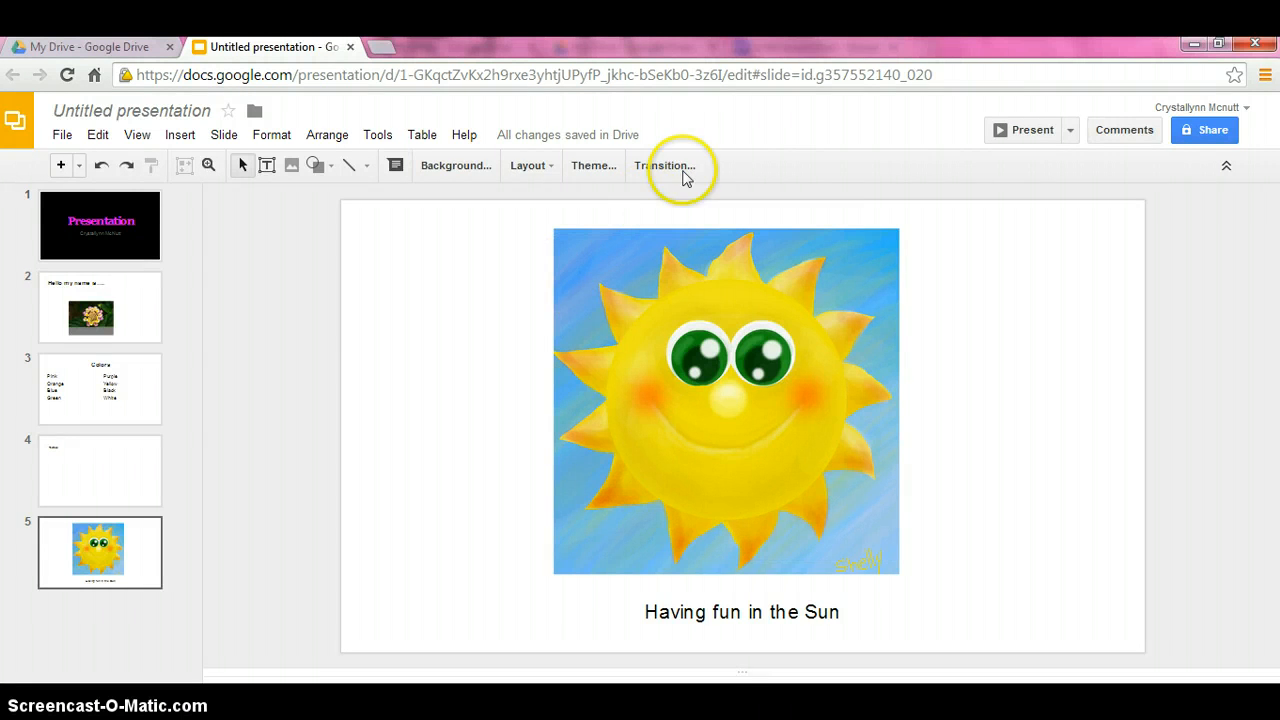
mouse_move(664, 164)
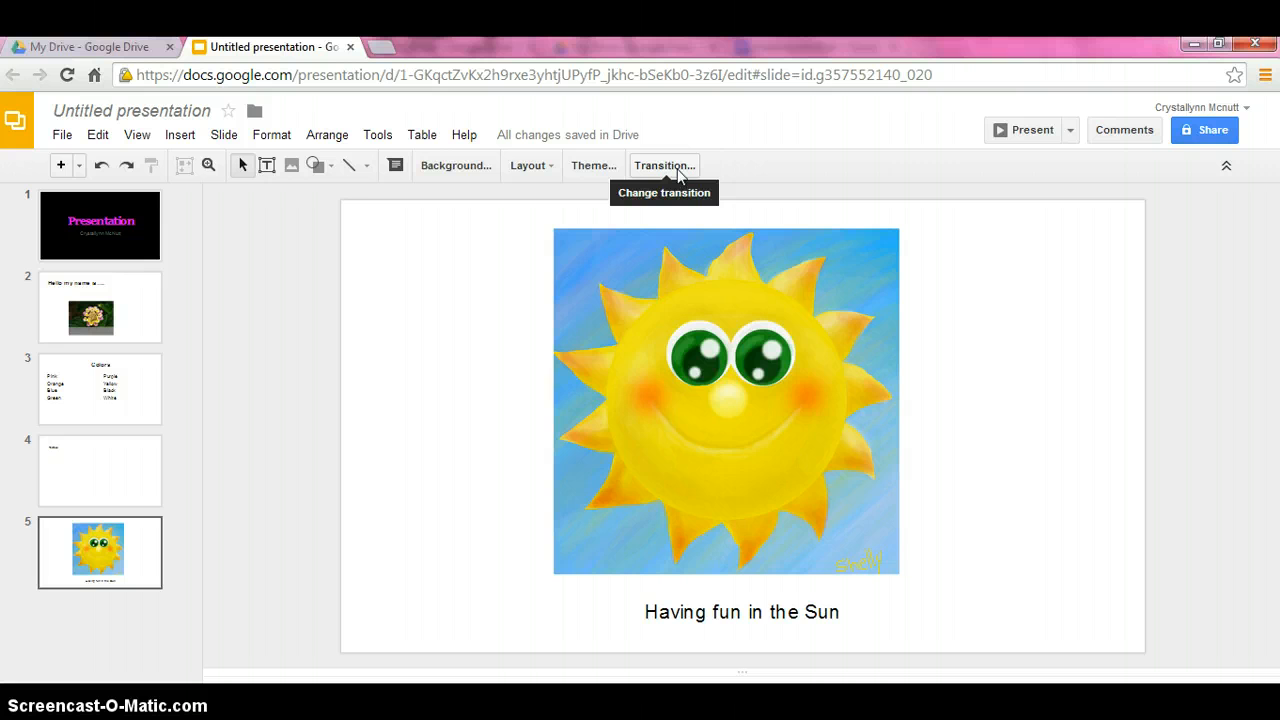
- Choose the Cube transition in the Animations pane, apply it to all slides, and close the pane
click(664, 164)
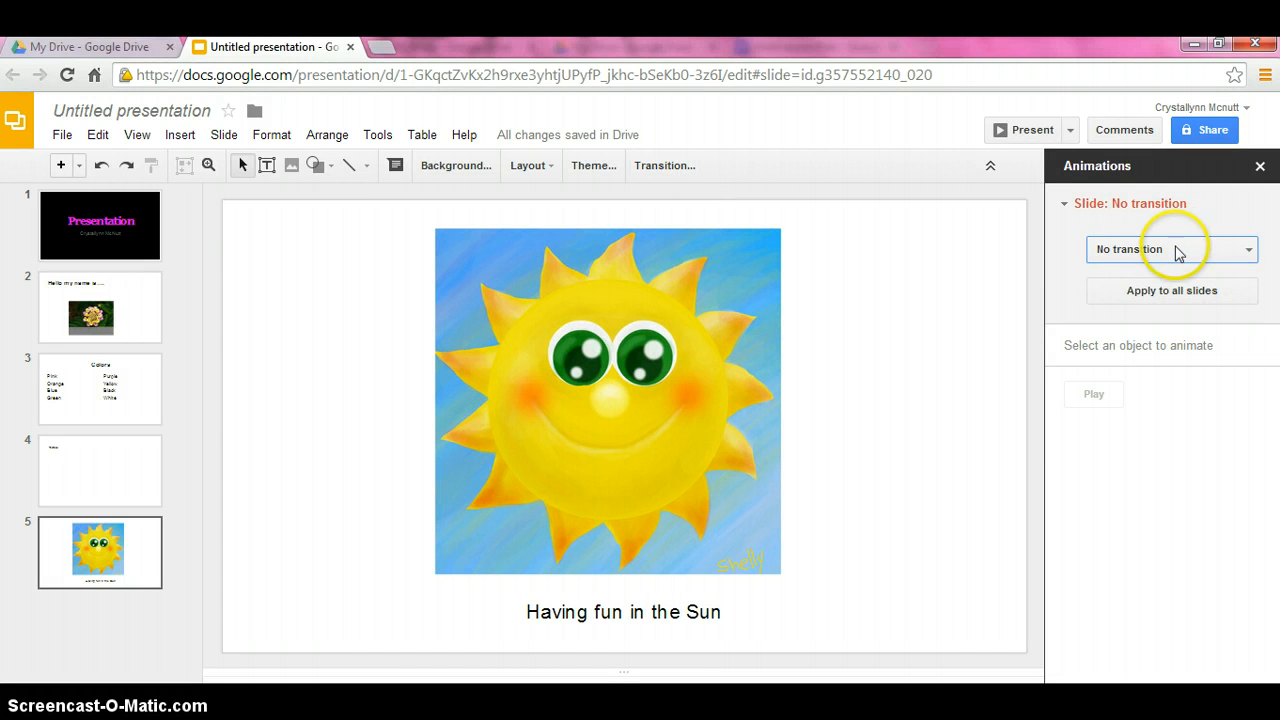
mouse_move(1200, 264)
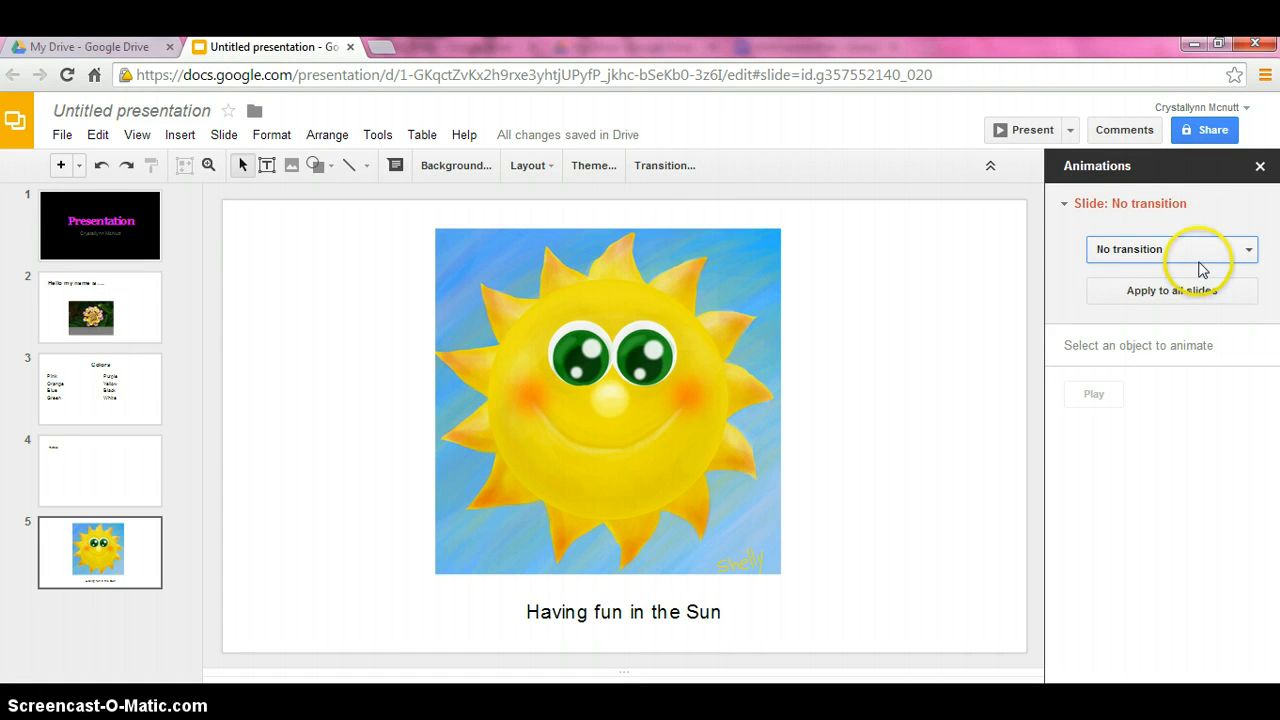
click(1248, 248)
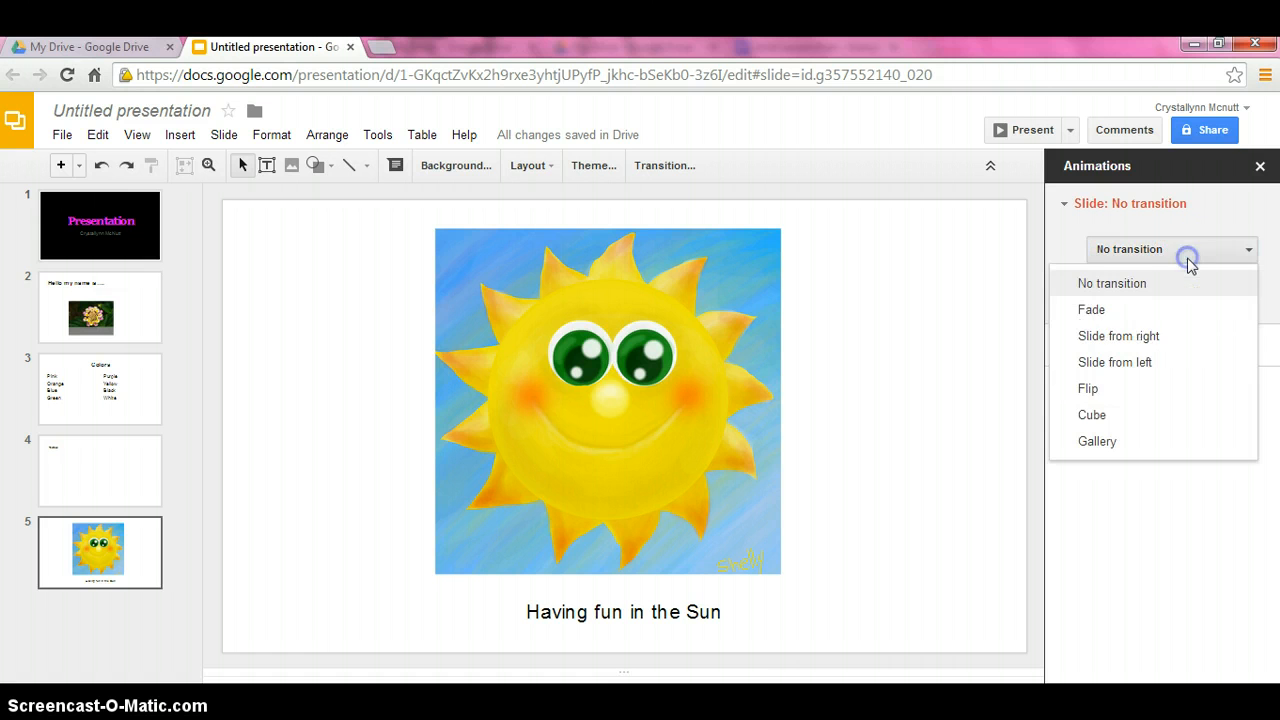
mouse_move(1176, 388)
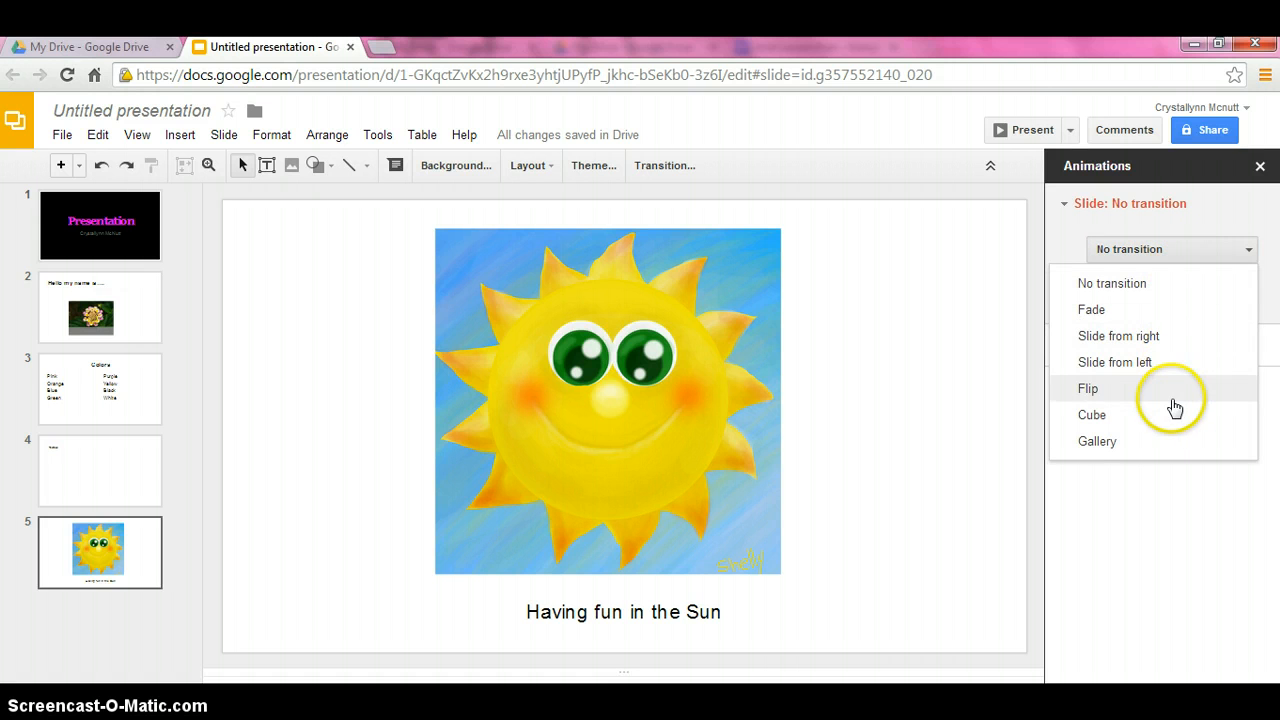
mouse_move(1156, 420)
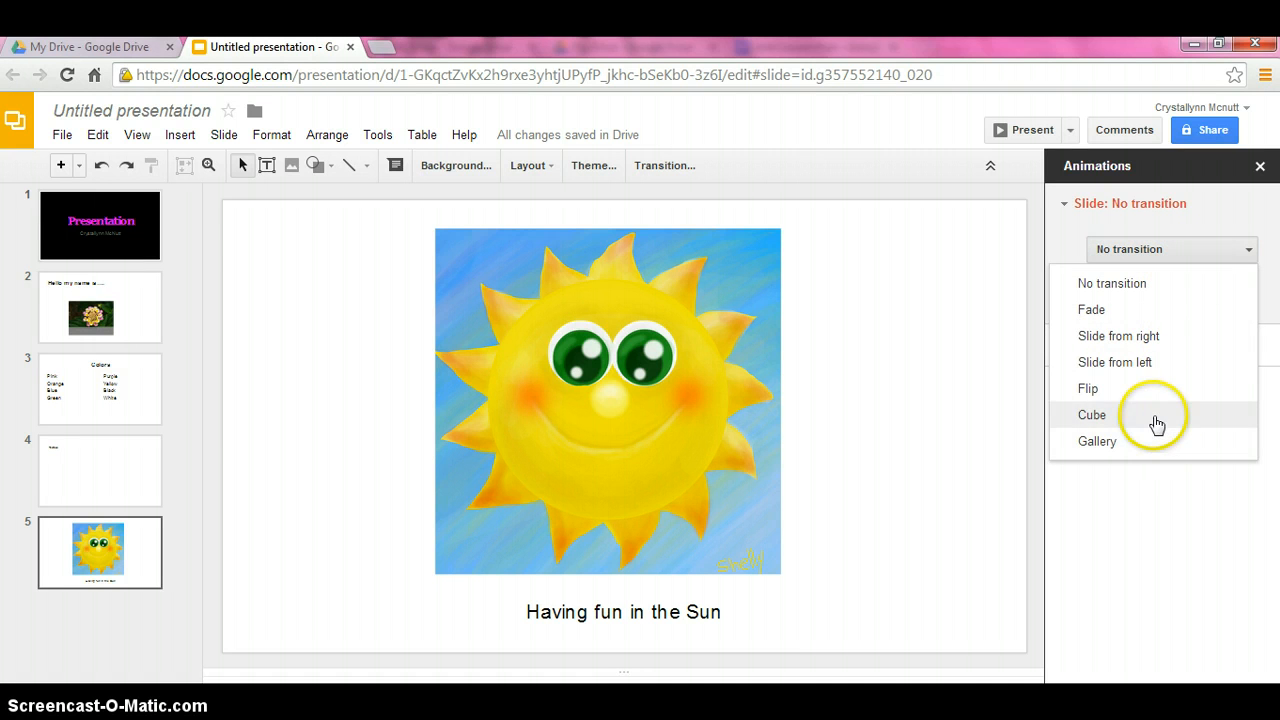
click(1092, 414)
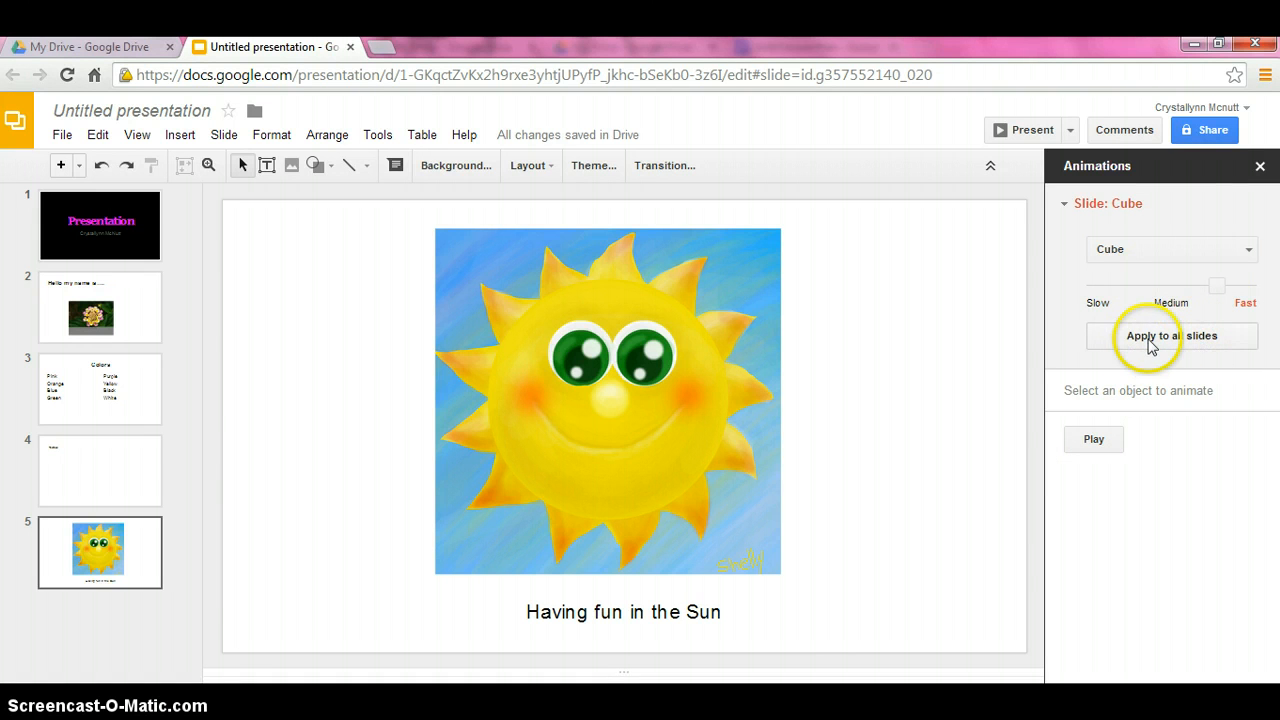
click(1172, 336)
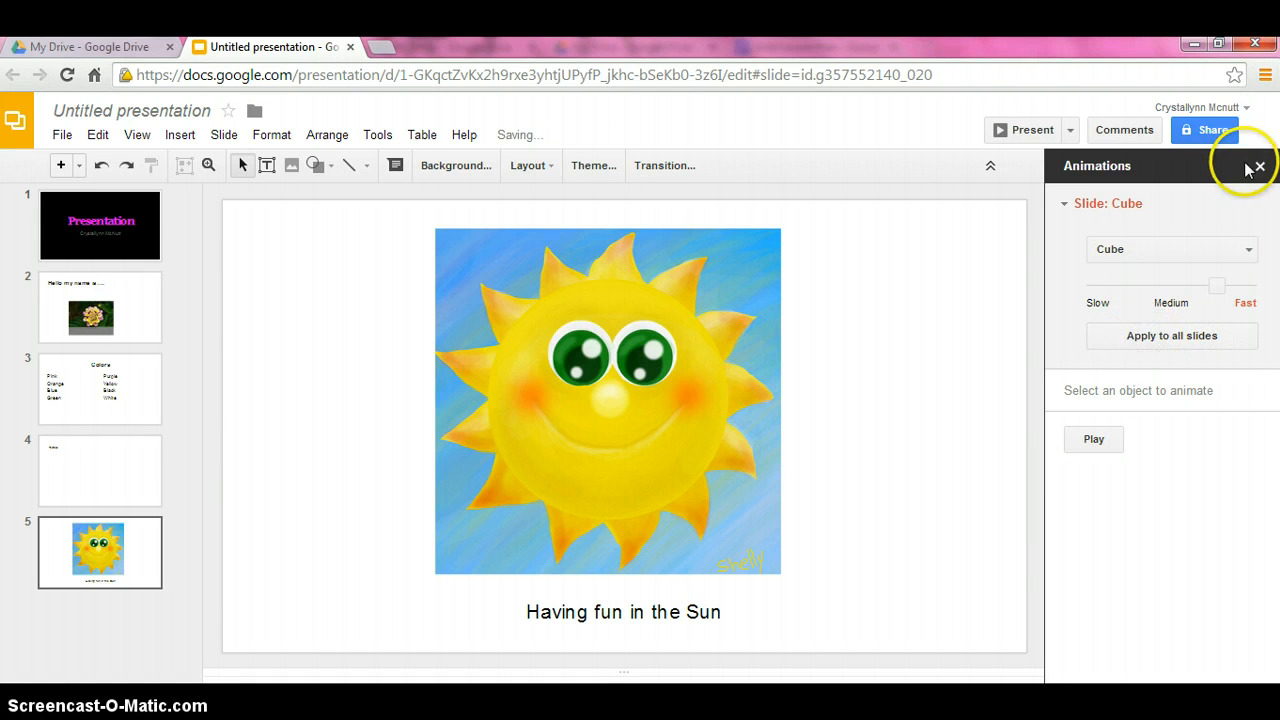
click(1258, 166)
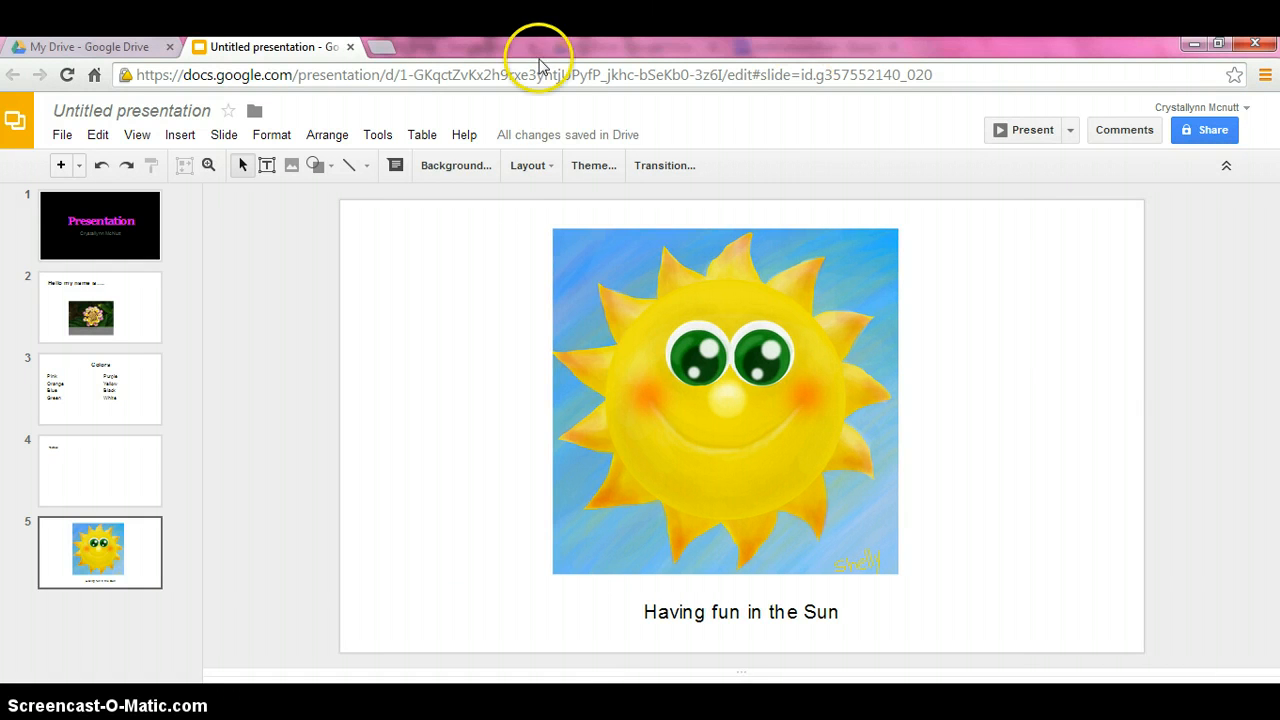
mouse_move(470, 120)
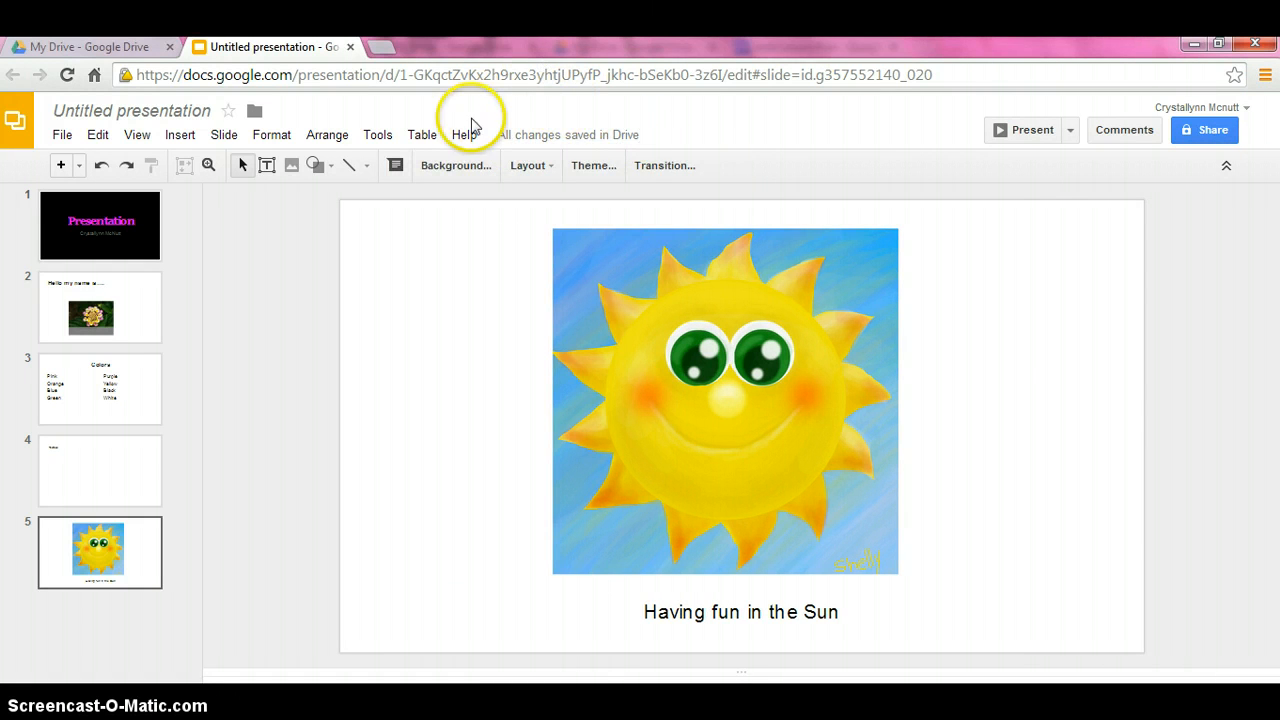
mouse_move(650, 132)
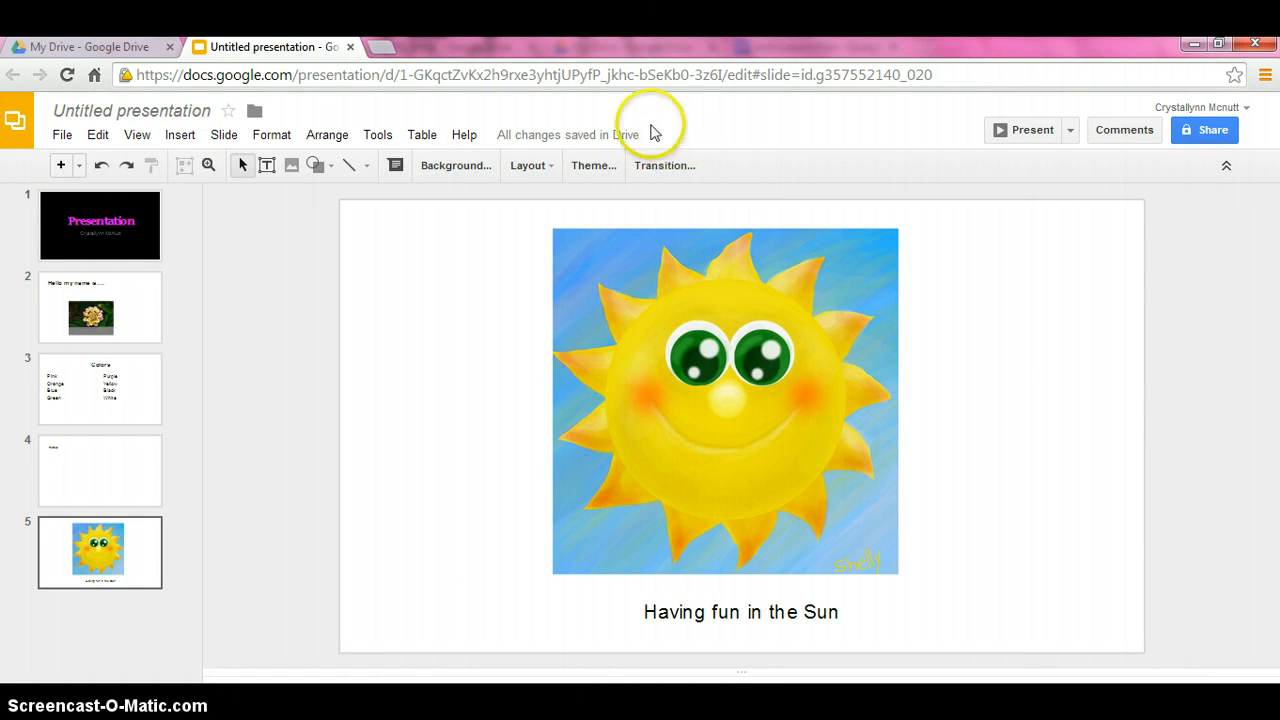
mouse_move(688, 148)
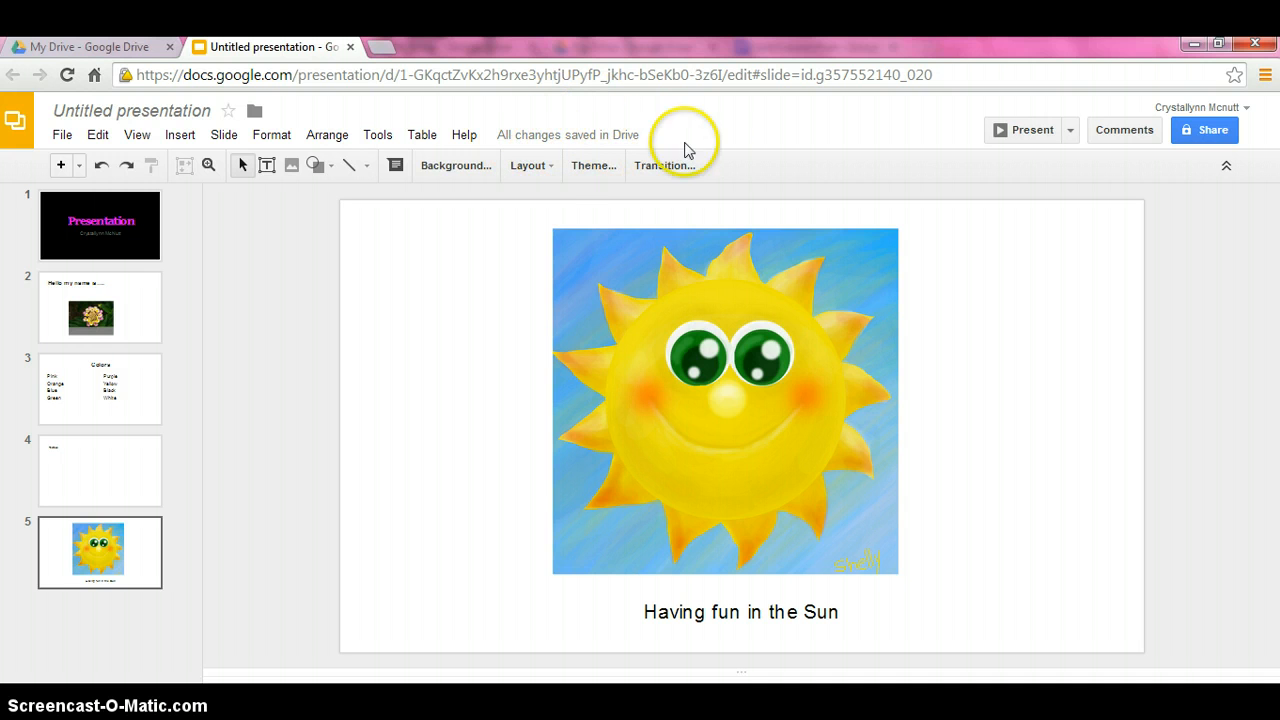
mouse_move(716, 160)
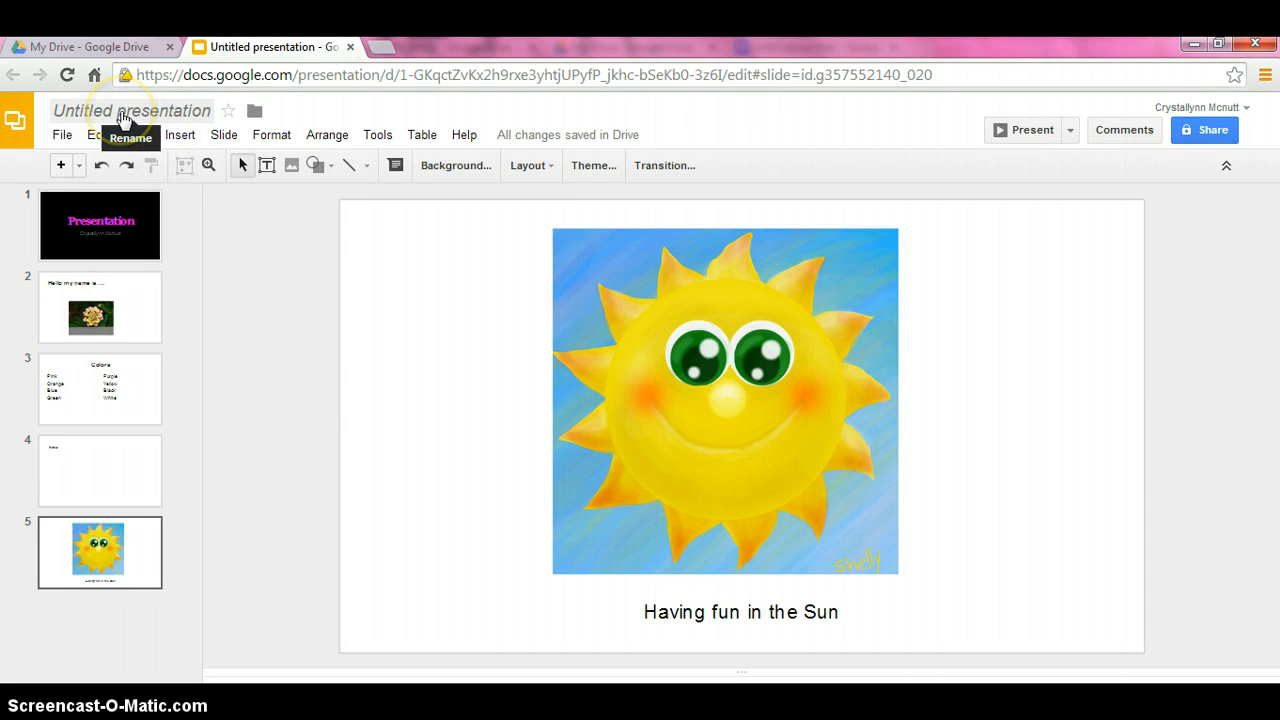
- Rename the untitled document to 'Presentation' and confirm the Rename dialog
click(132, 110)
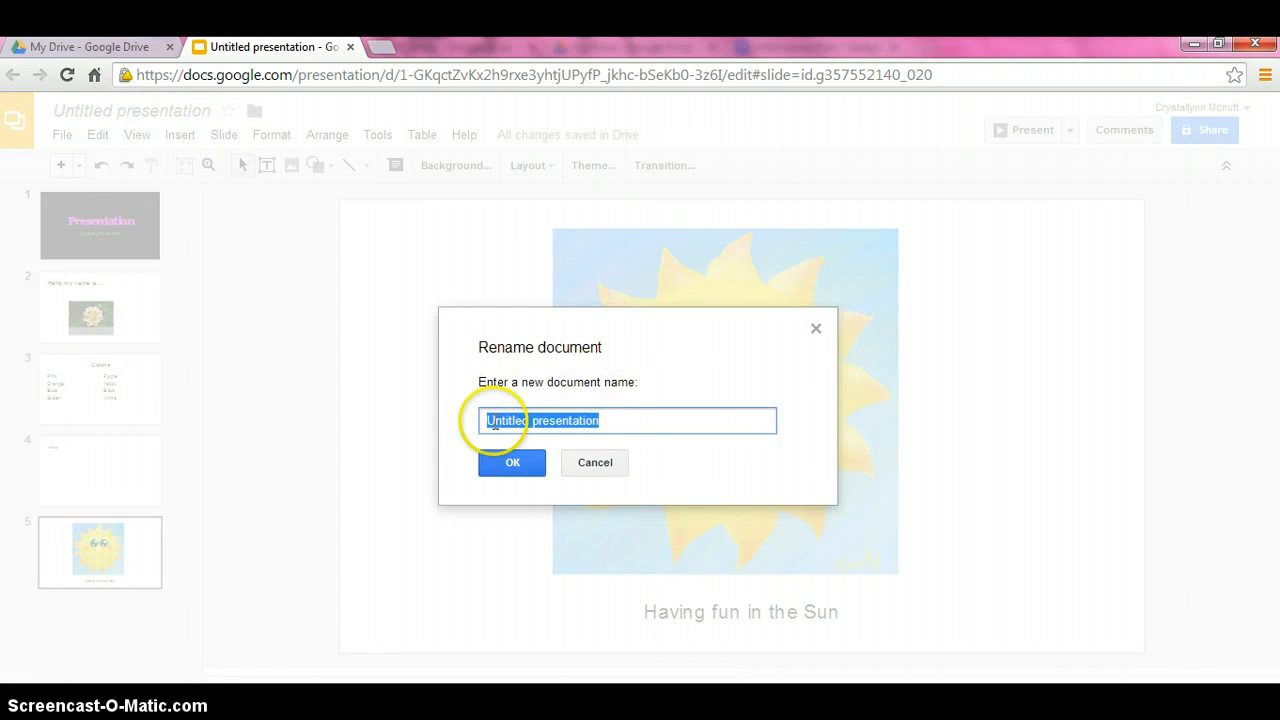
mouse_move(140, 128)
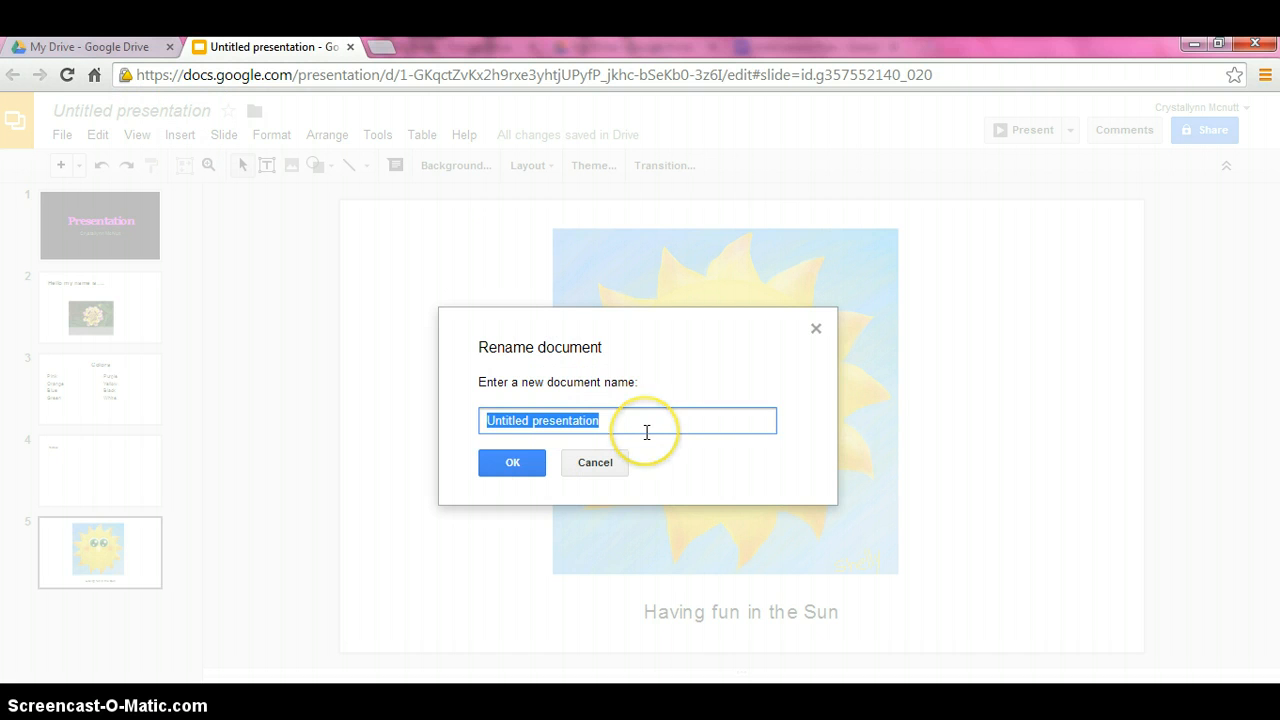
mouse_move(646, 432)
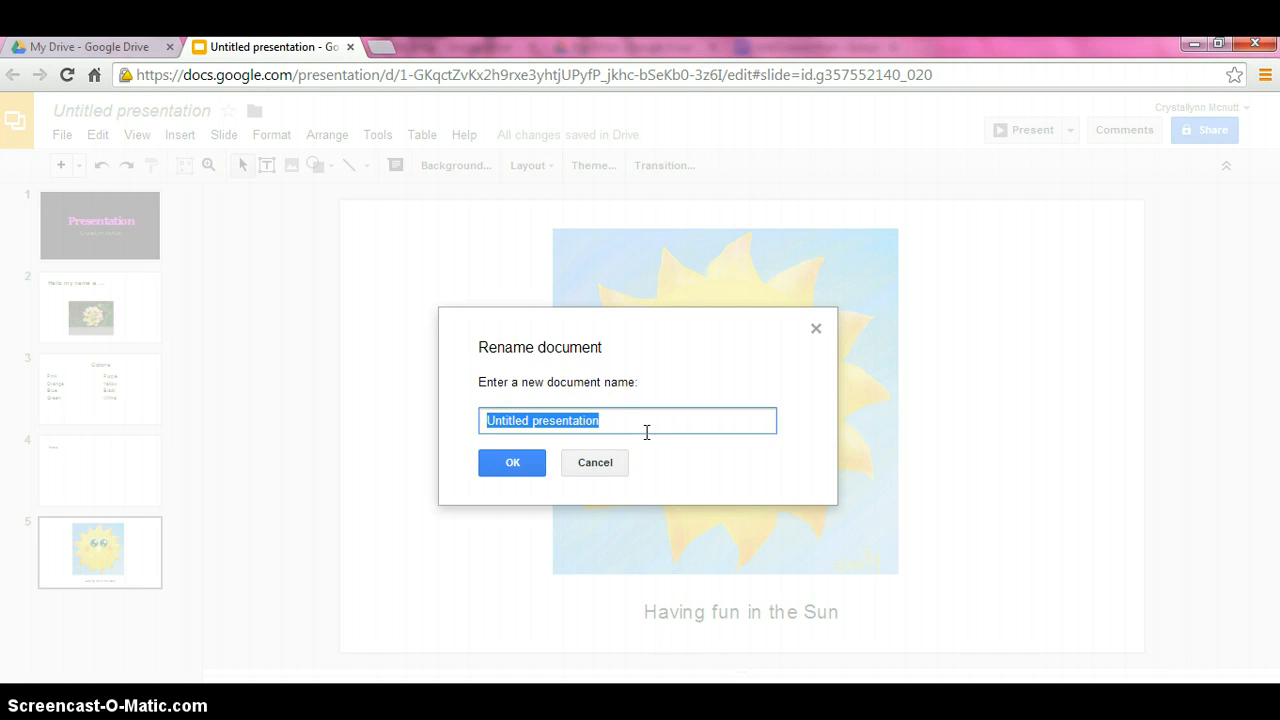
text(P)
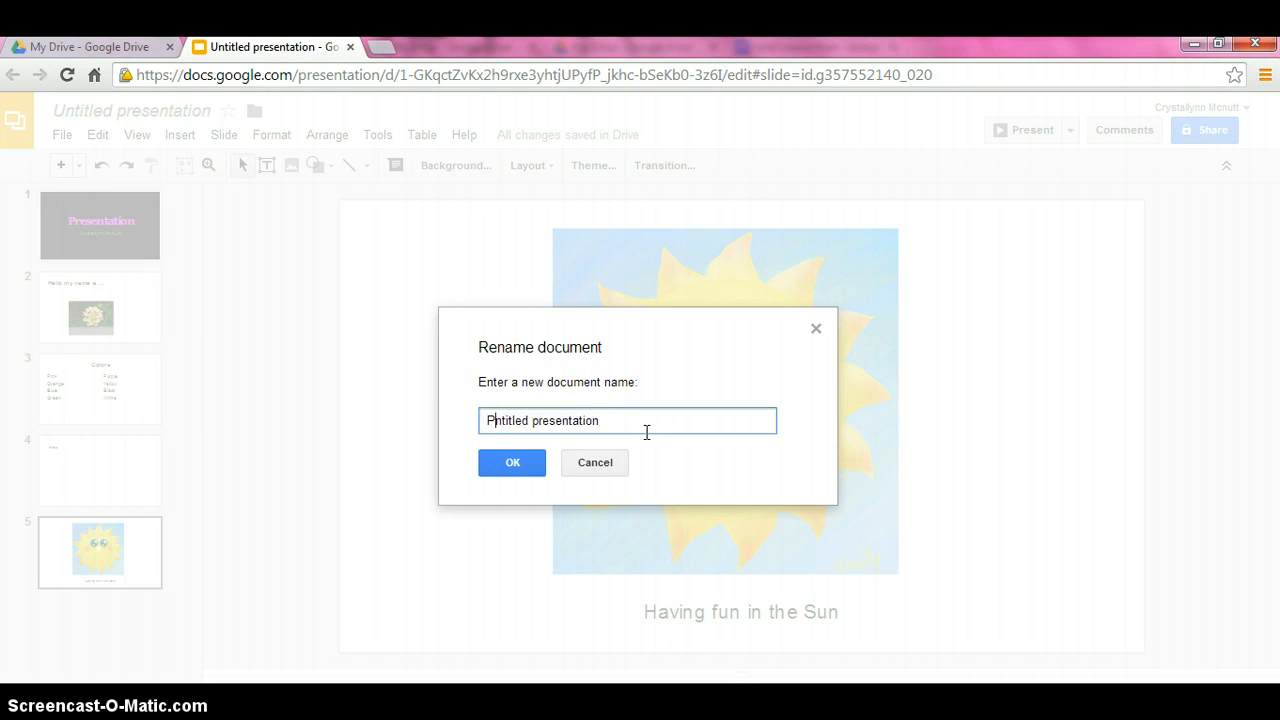
text(Prese)
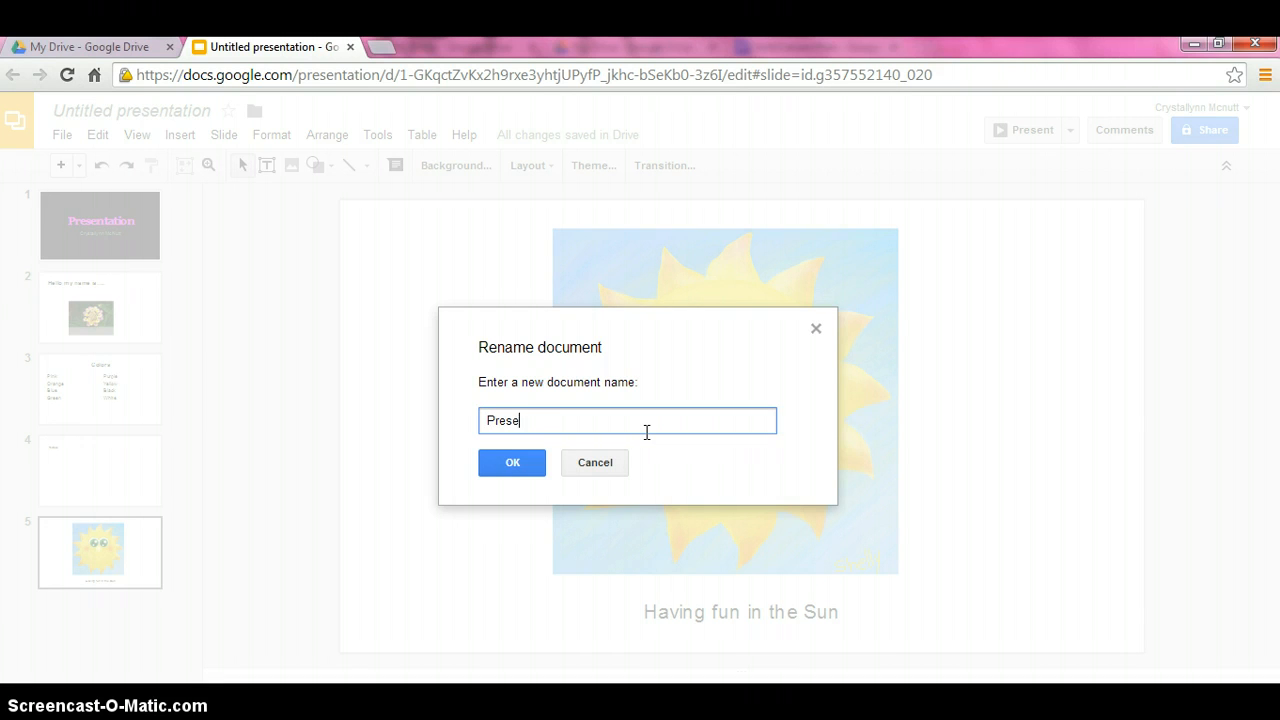
text(ntation)
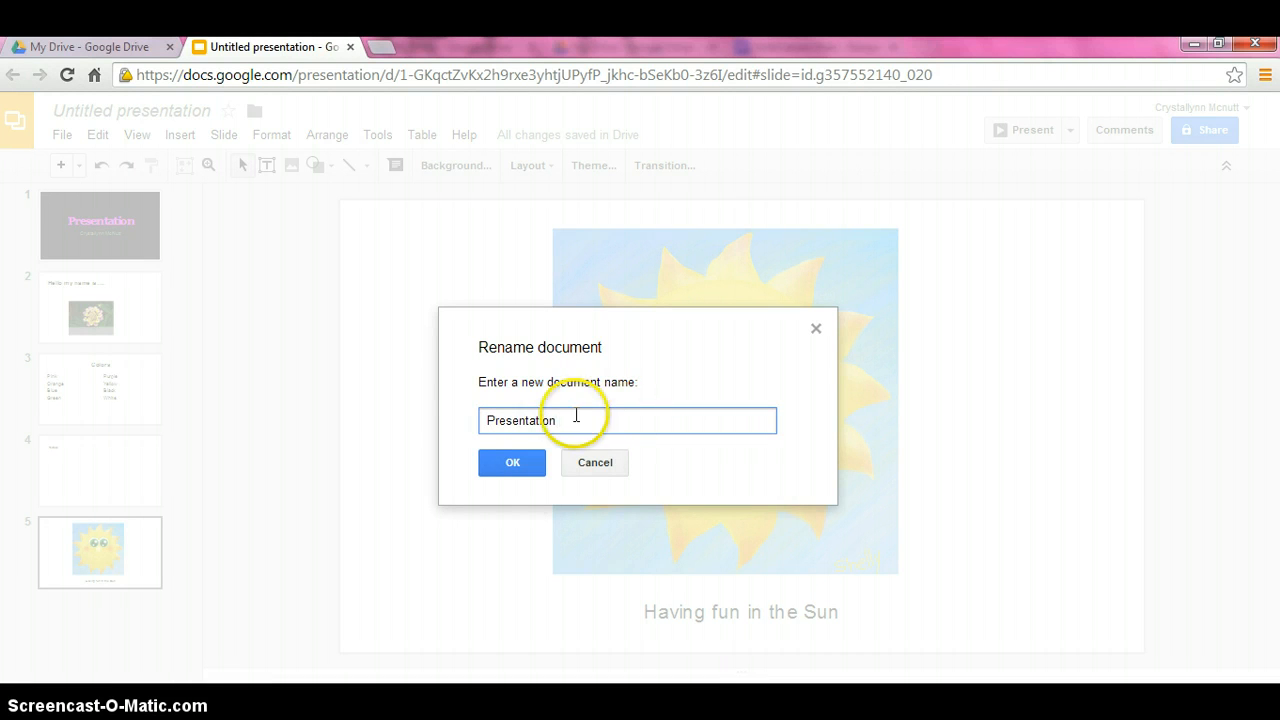
click(512, 462)
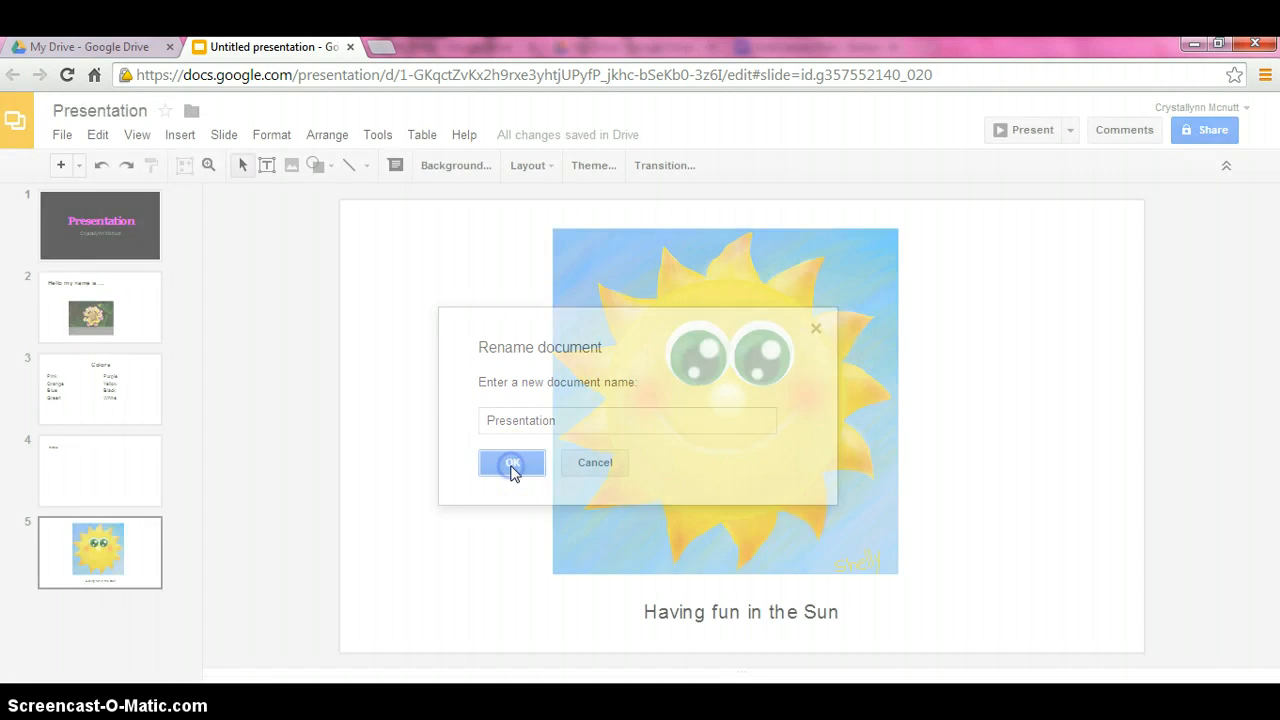
click(512, 462)
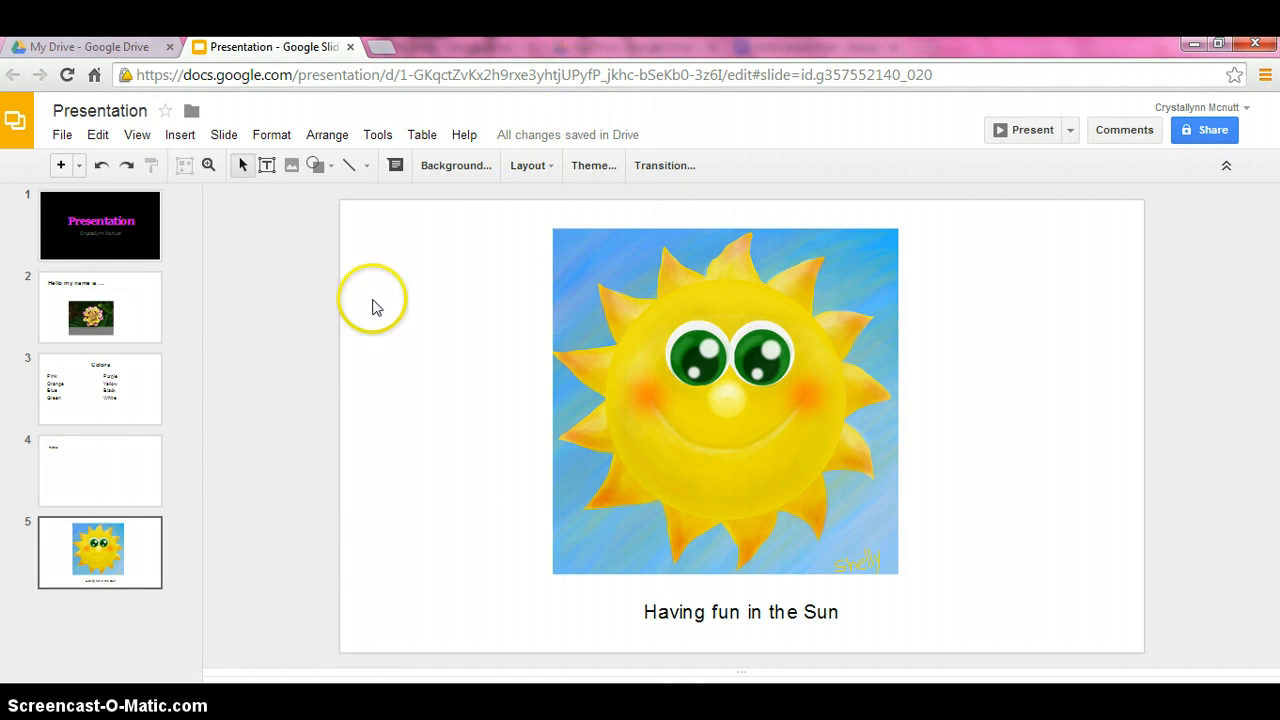
mouse_move(350, 448)
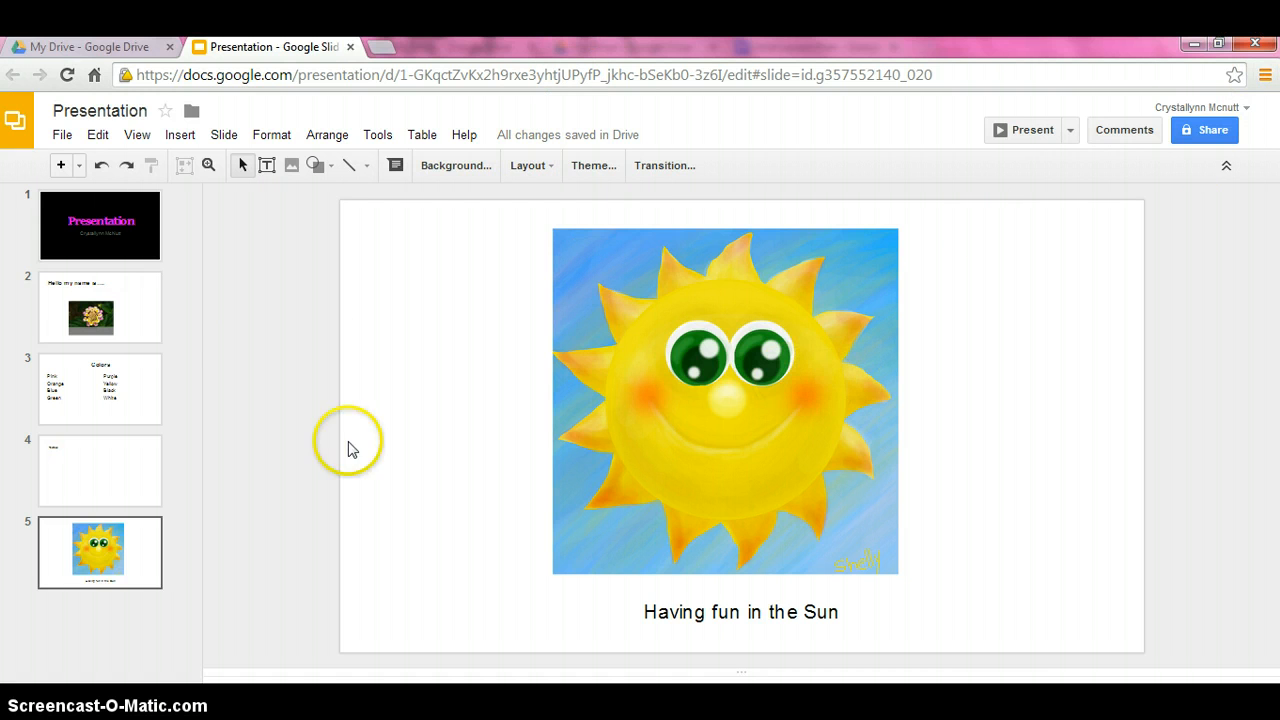
mouse_move(364, 482)
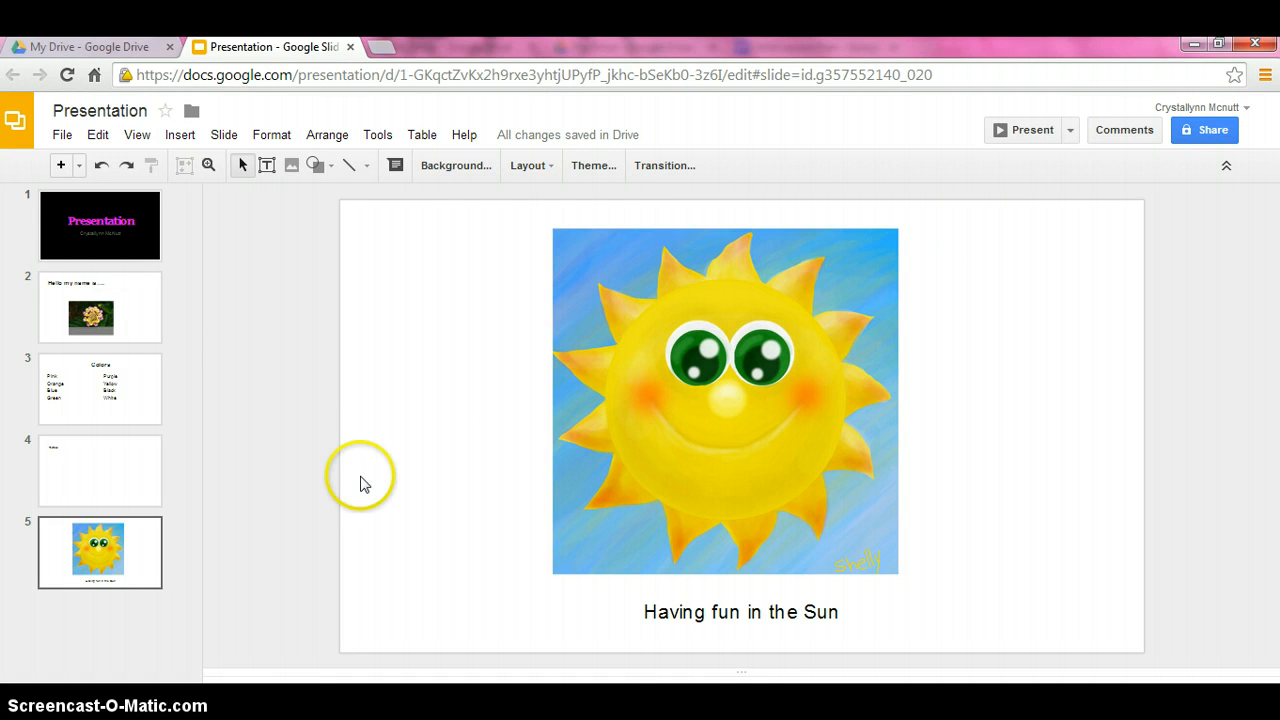
mouse_move(330, 276)
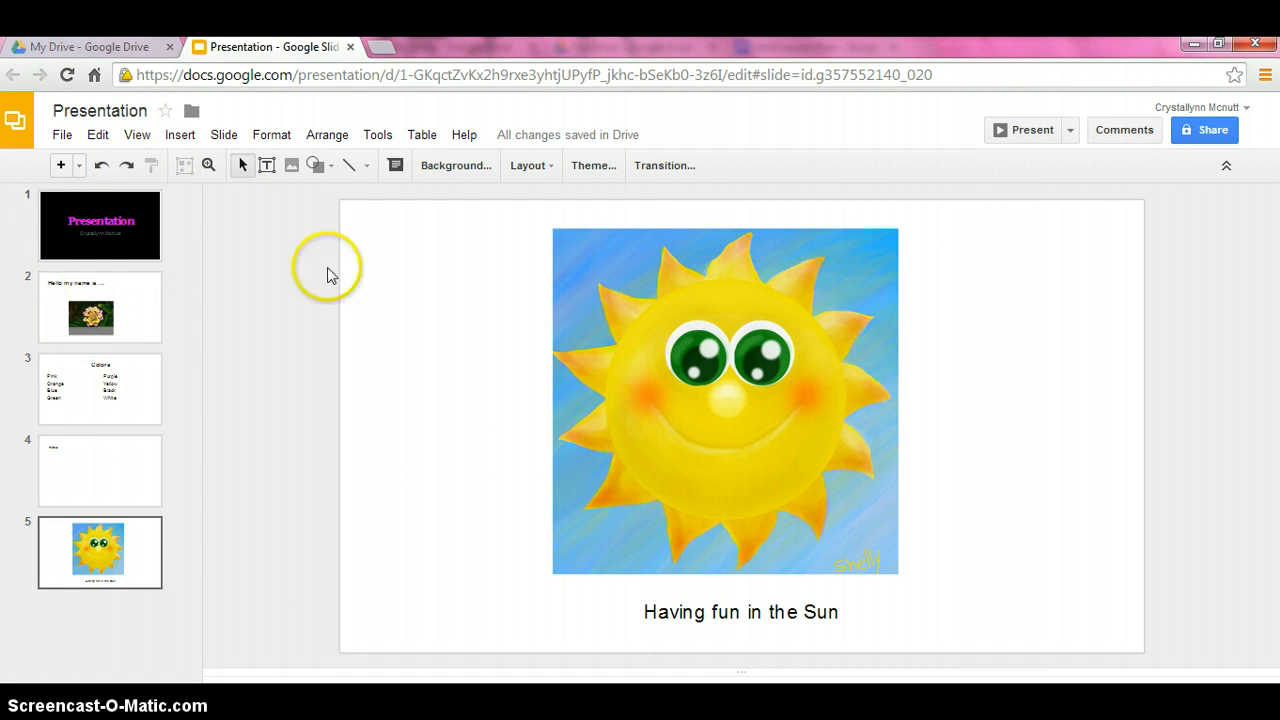
mouse_move(272, 134)
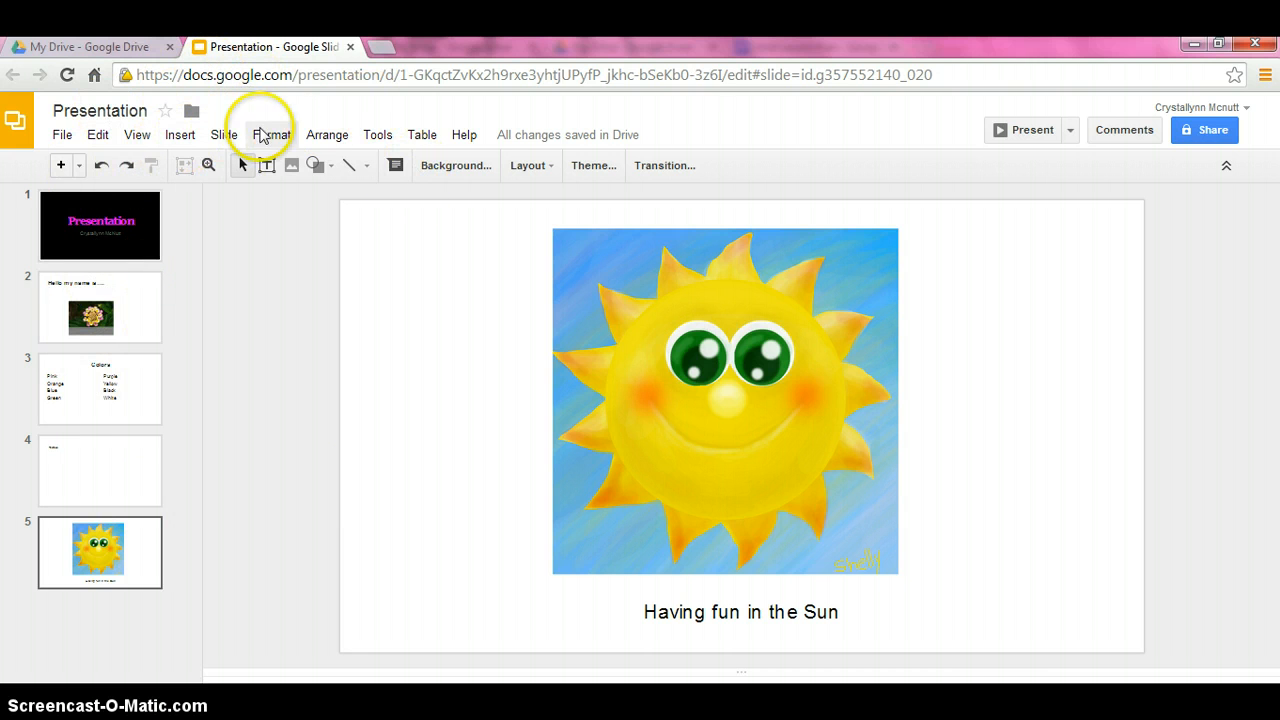
mouse_move(700, 206)
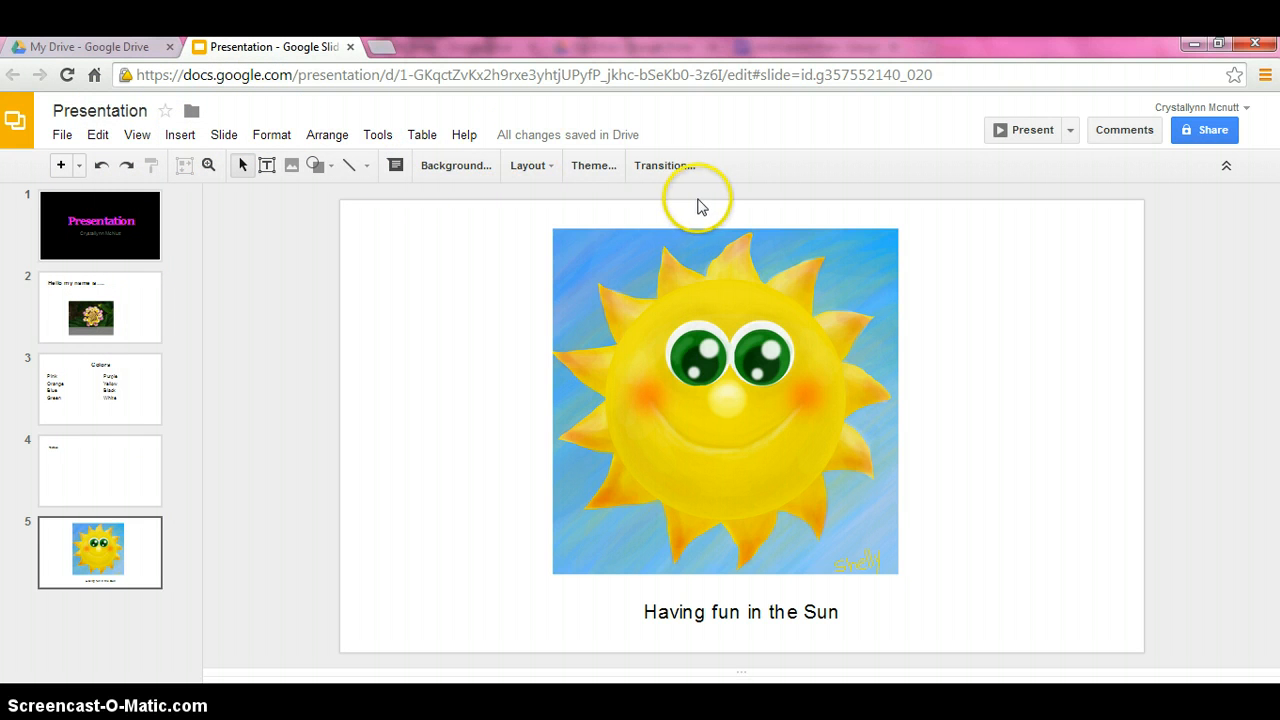
mouse_move(460, 362)
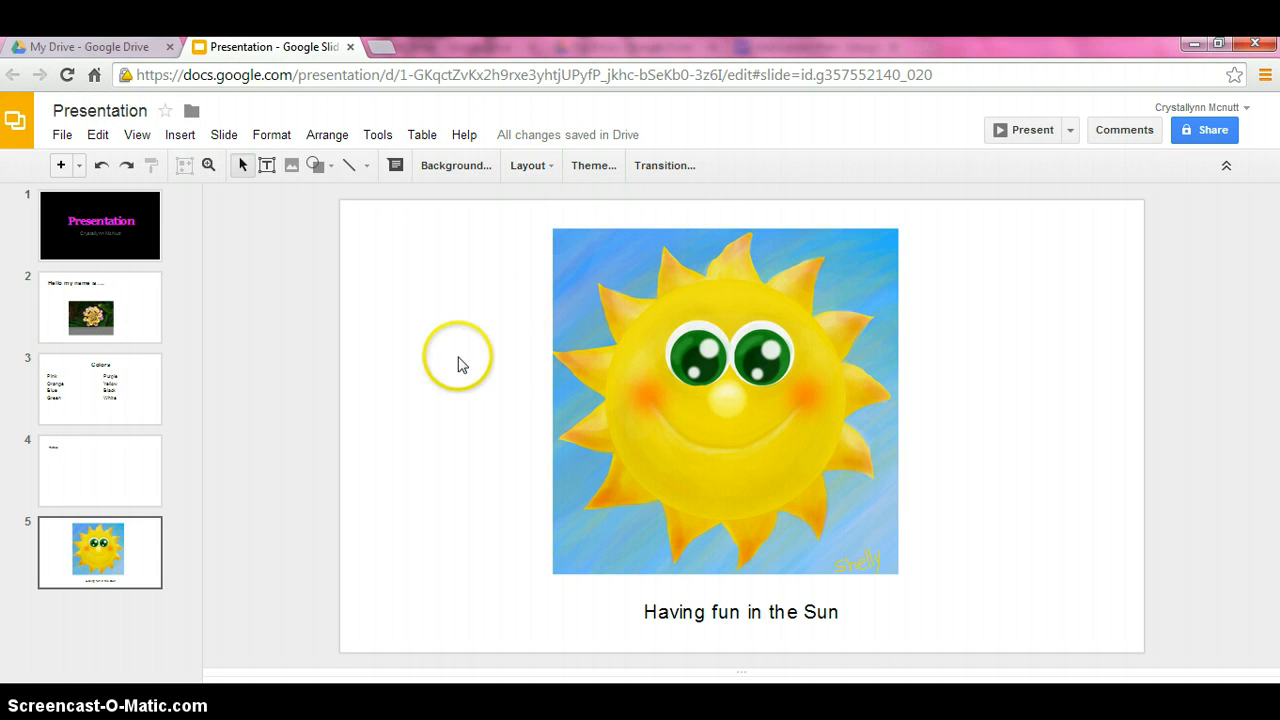
mouse_move(348, 164)
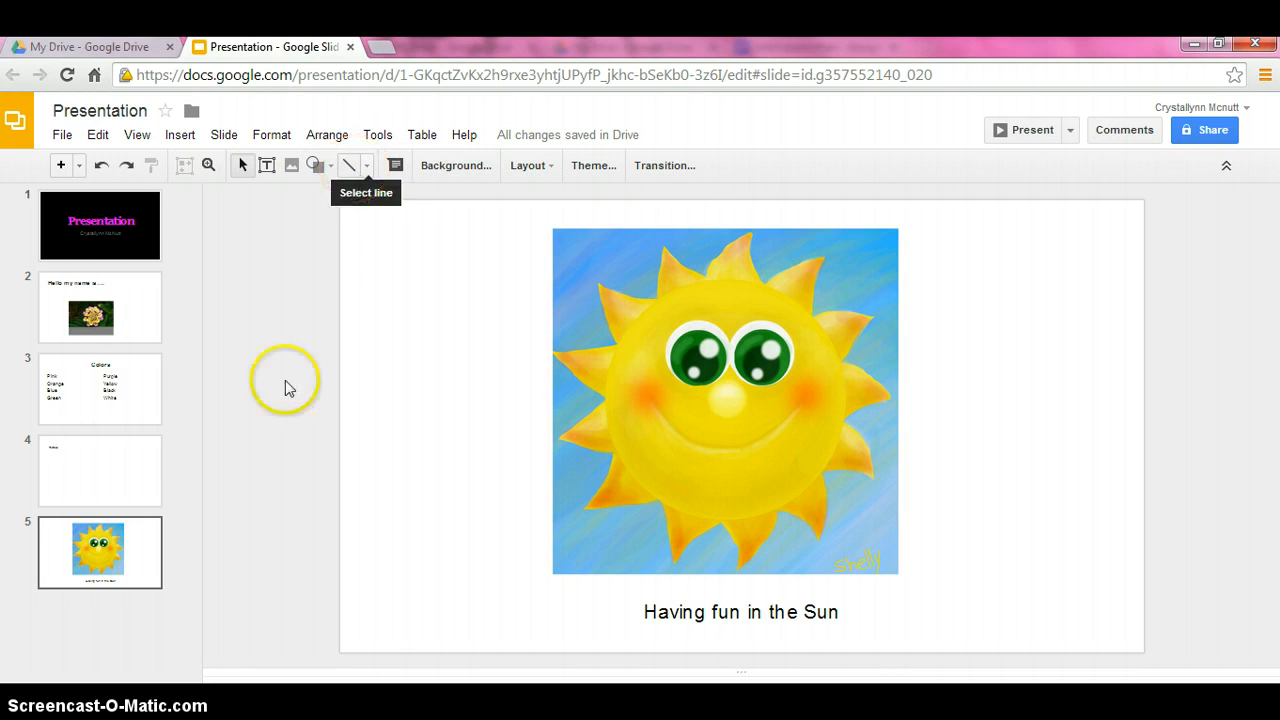